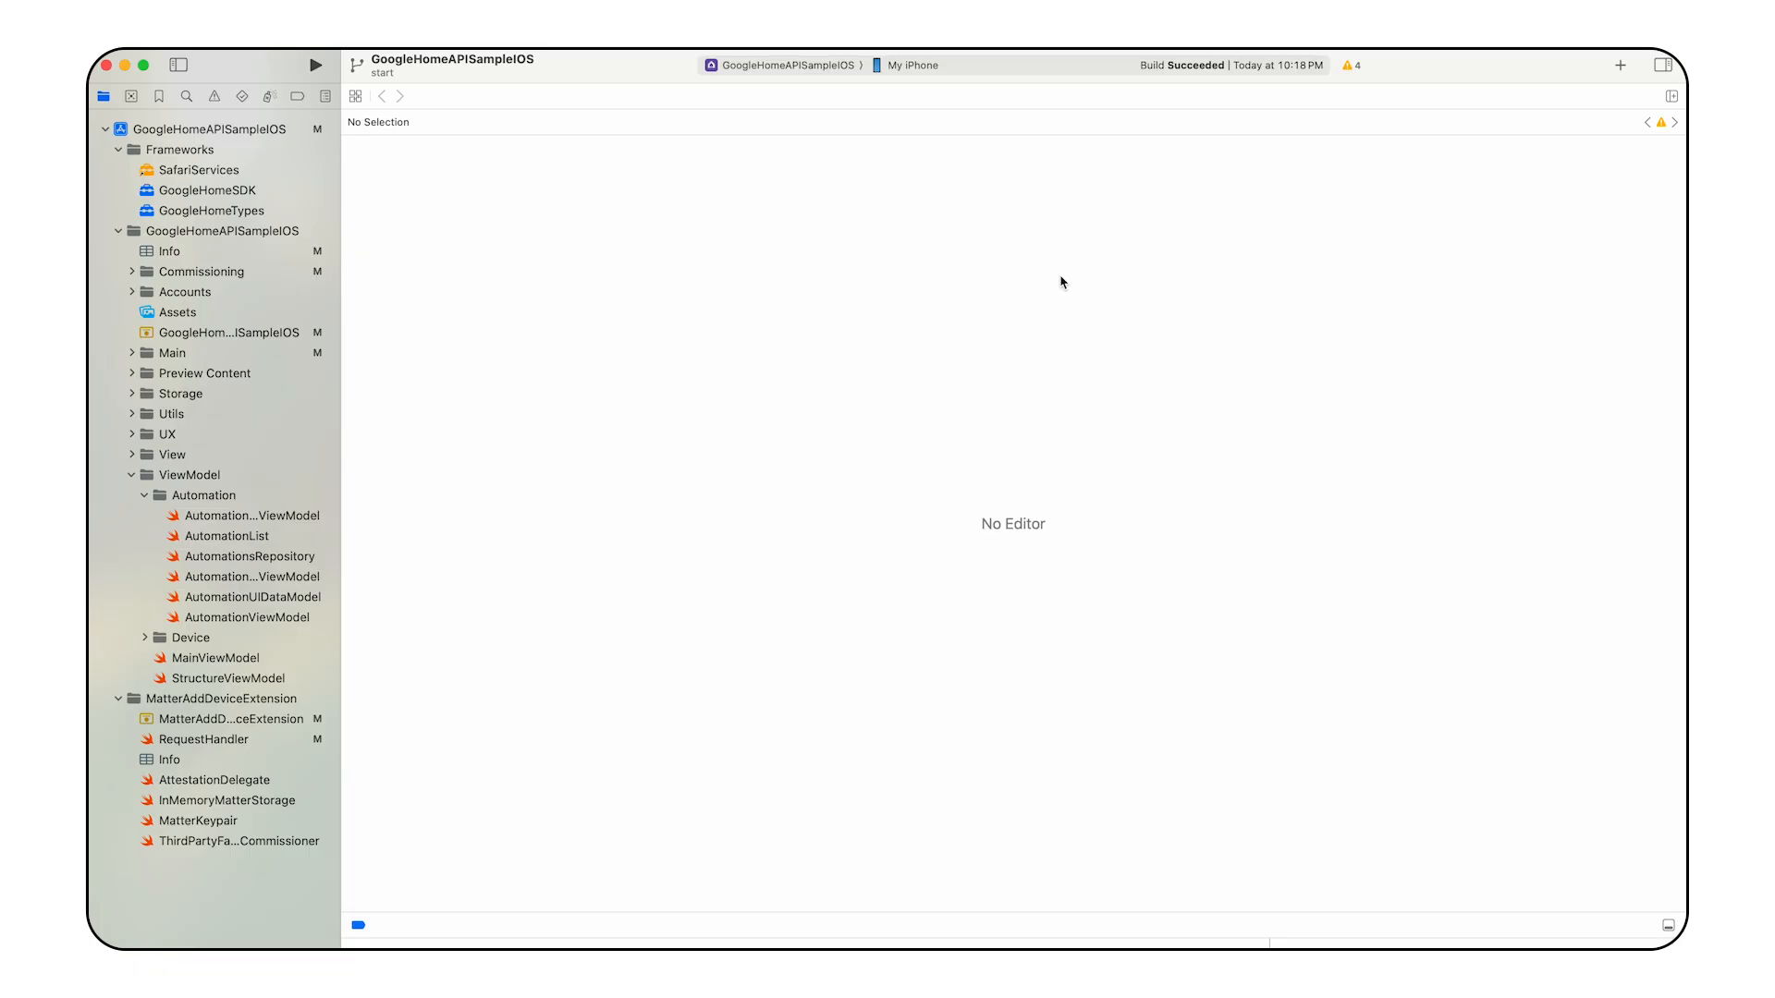
{"action": "mouse_move", "coordinate": [595, 171]}
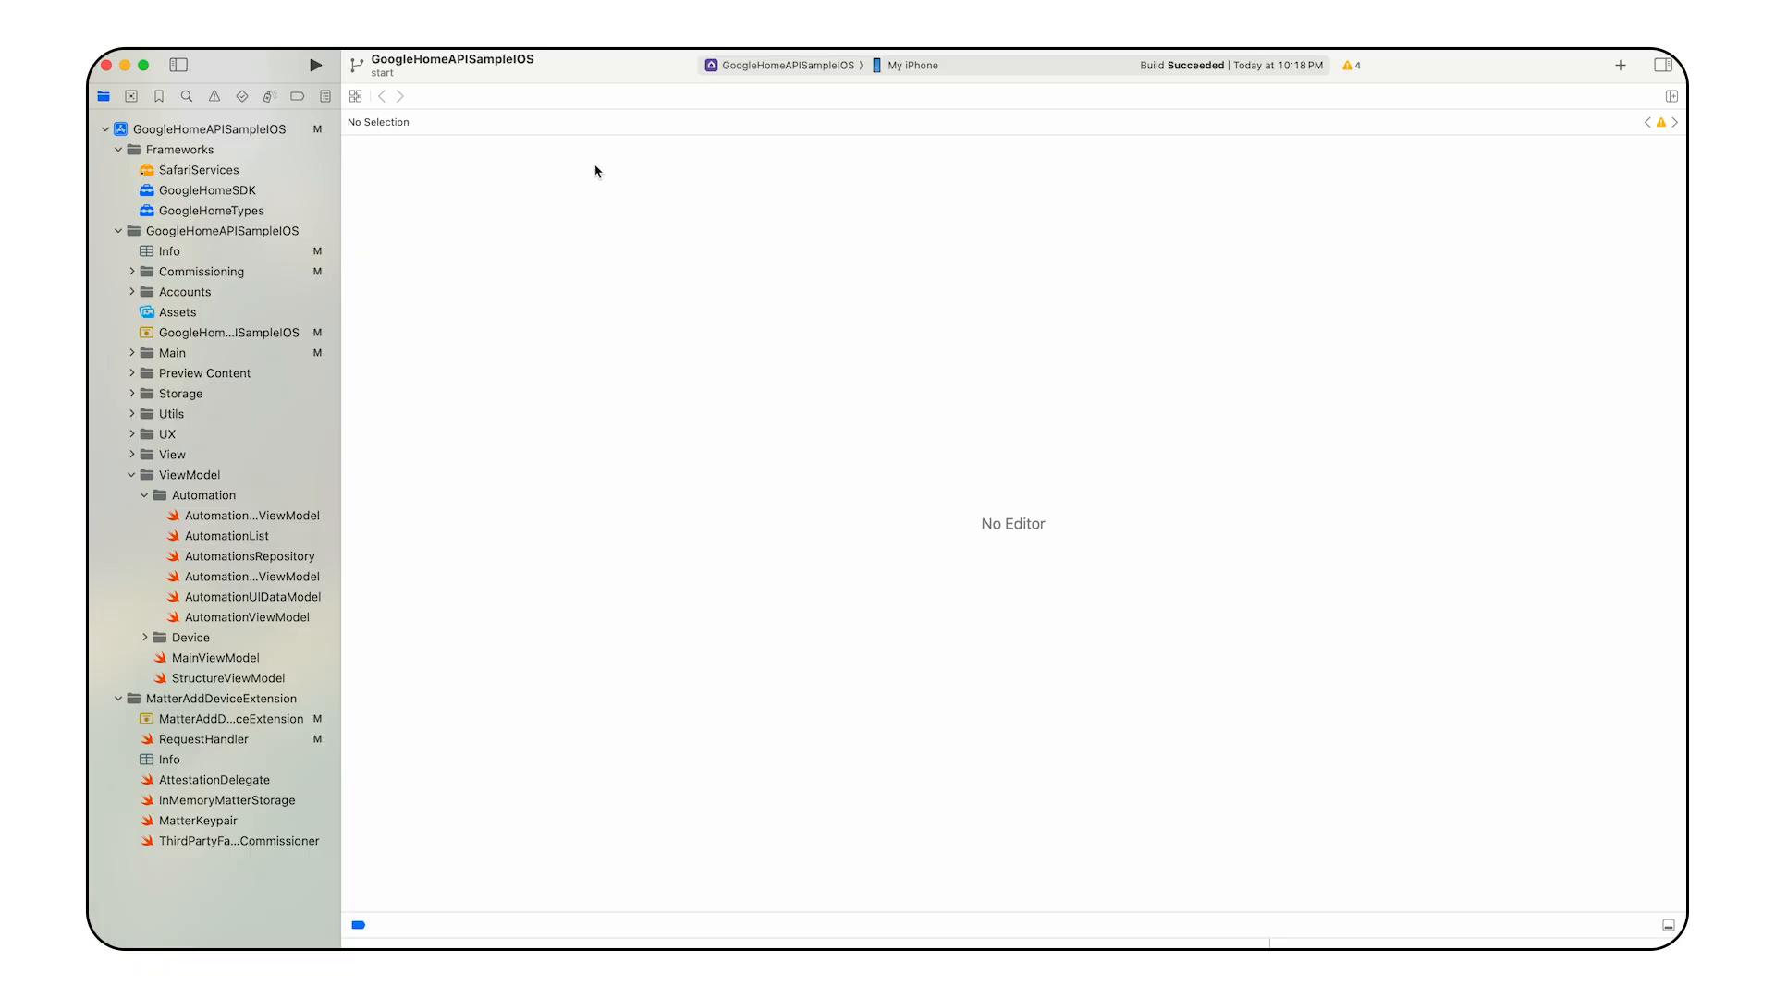
Step: Build and run GoogleHomeAPISampleIOS on My iPhone from the Xcode toolbar
{"action": "left_click", "coordinate": [317, 65]}
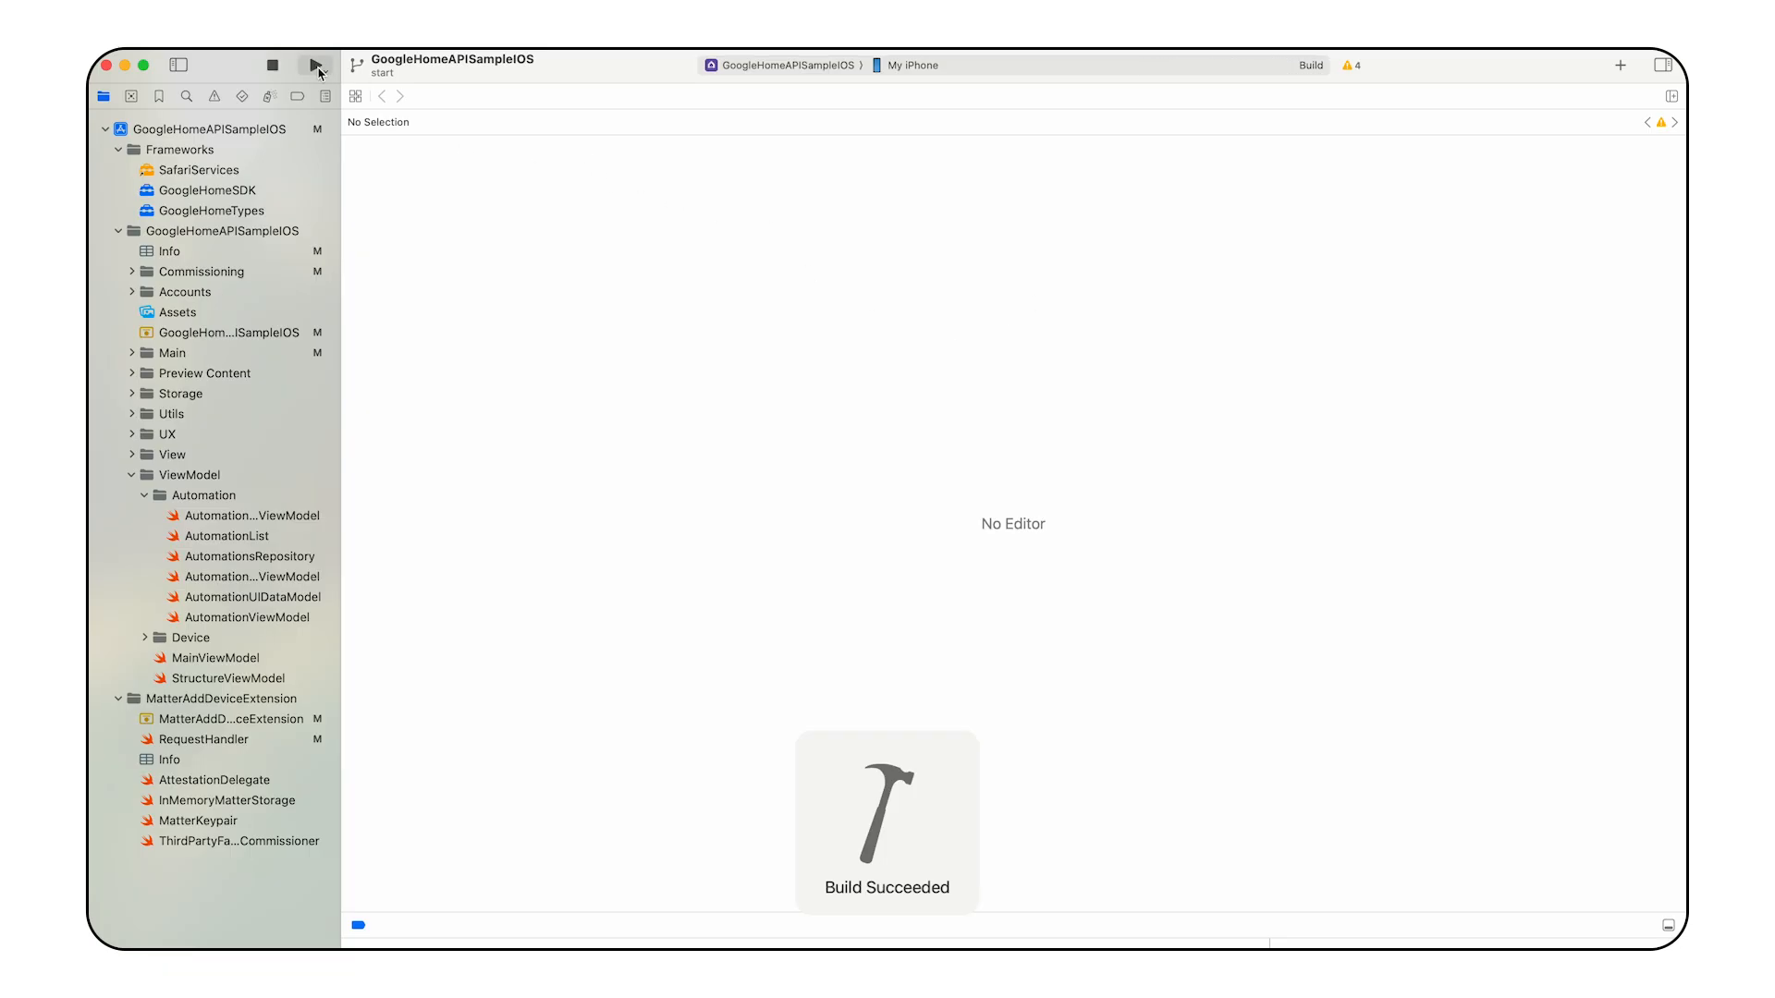
{"action": "left_click", "coordinate": [318, 65]}
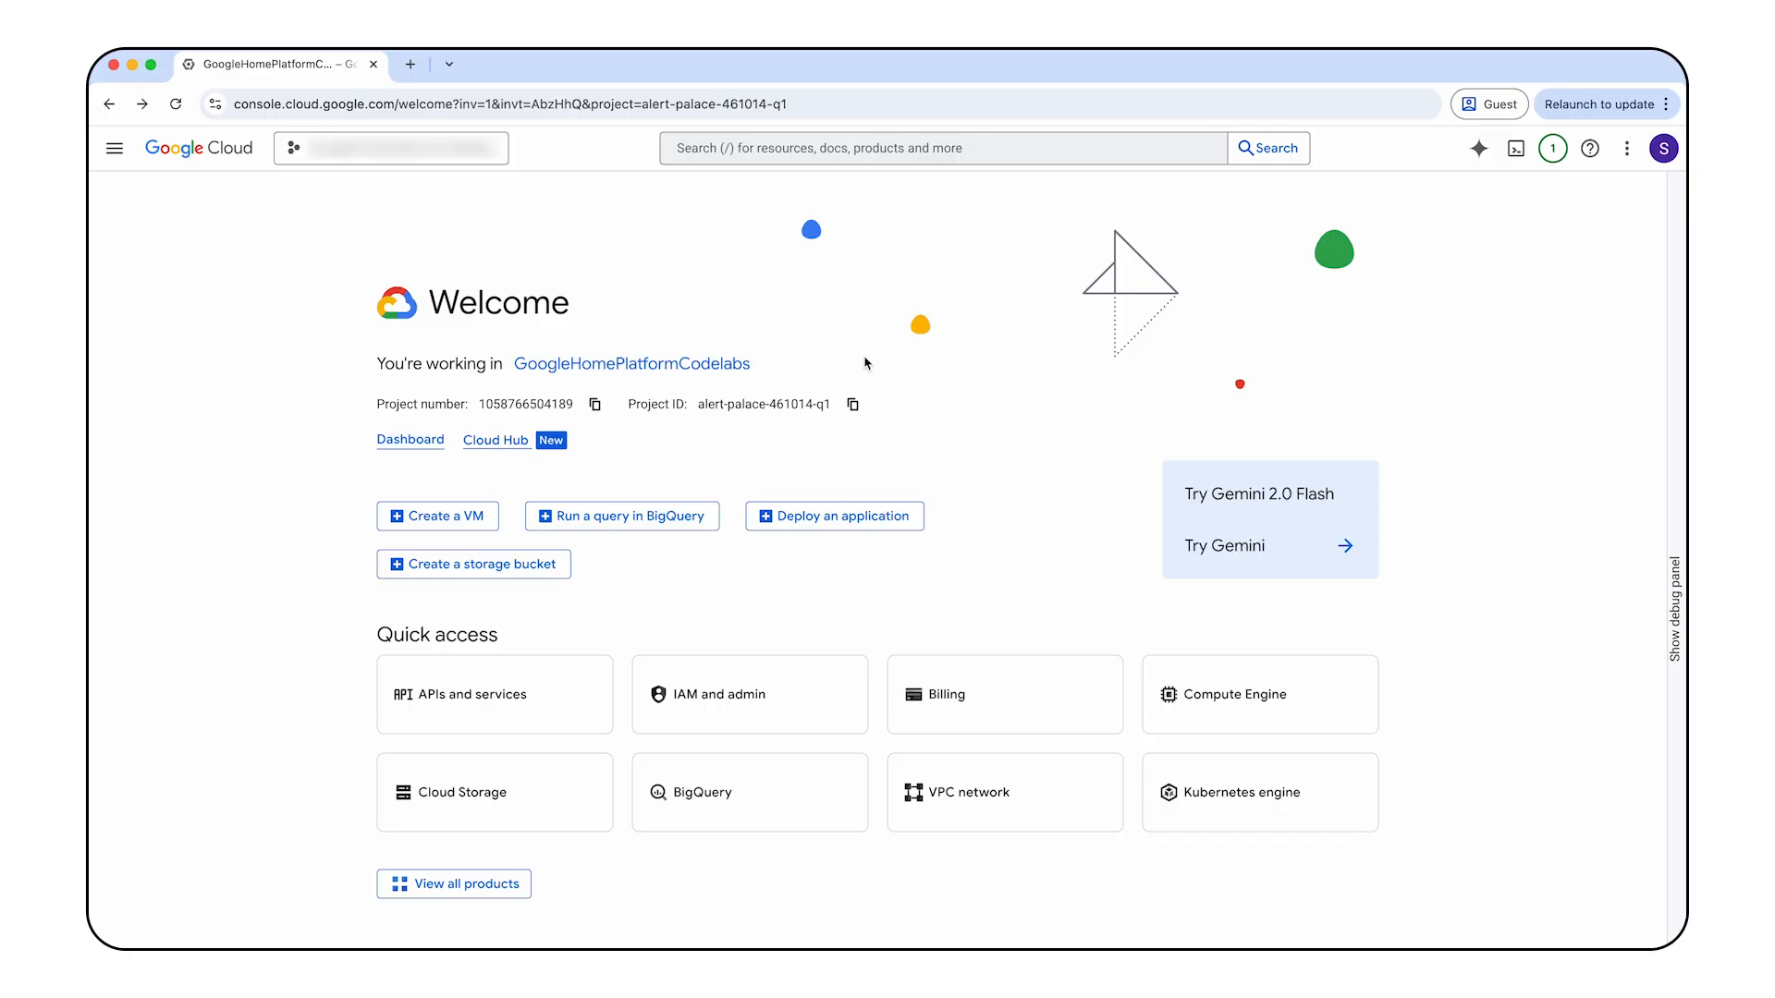
Step: Create a new Cloud project named ghpcodelabios from the project picker
{"action": "left_click", "coordinate": [390, 147]}
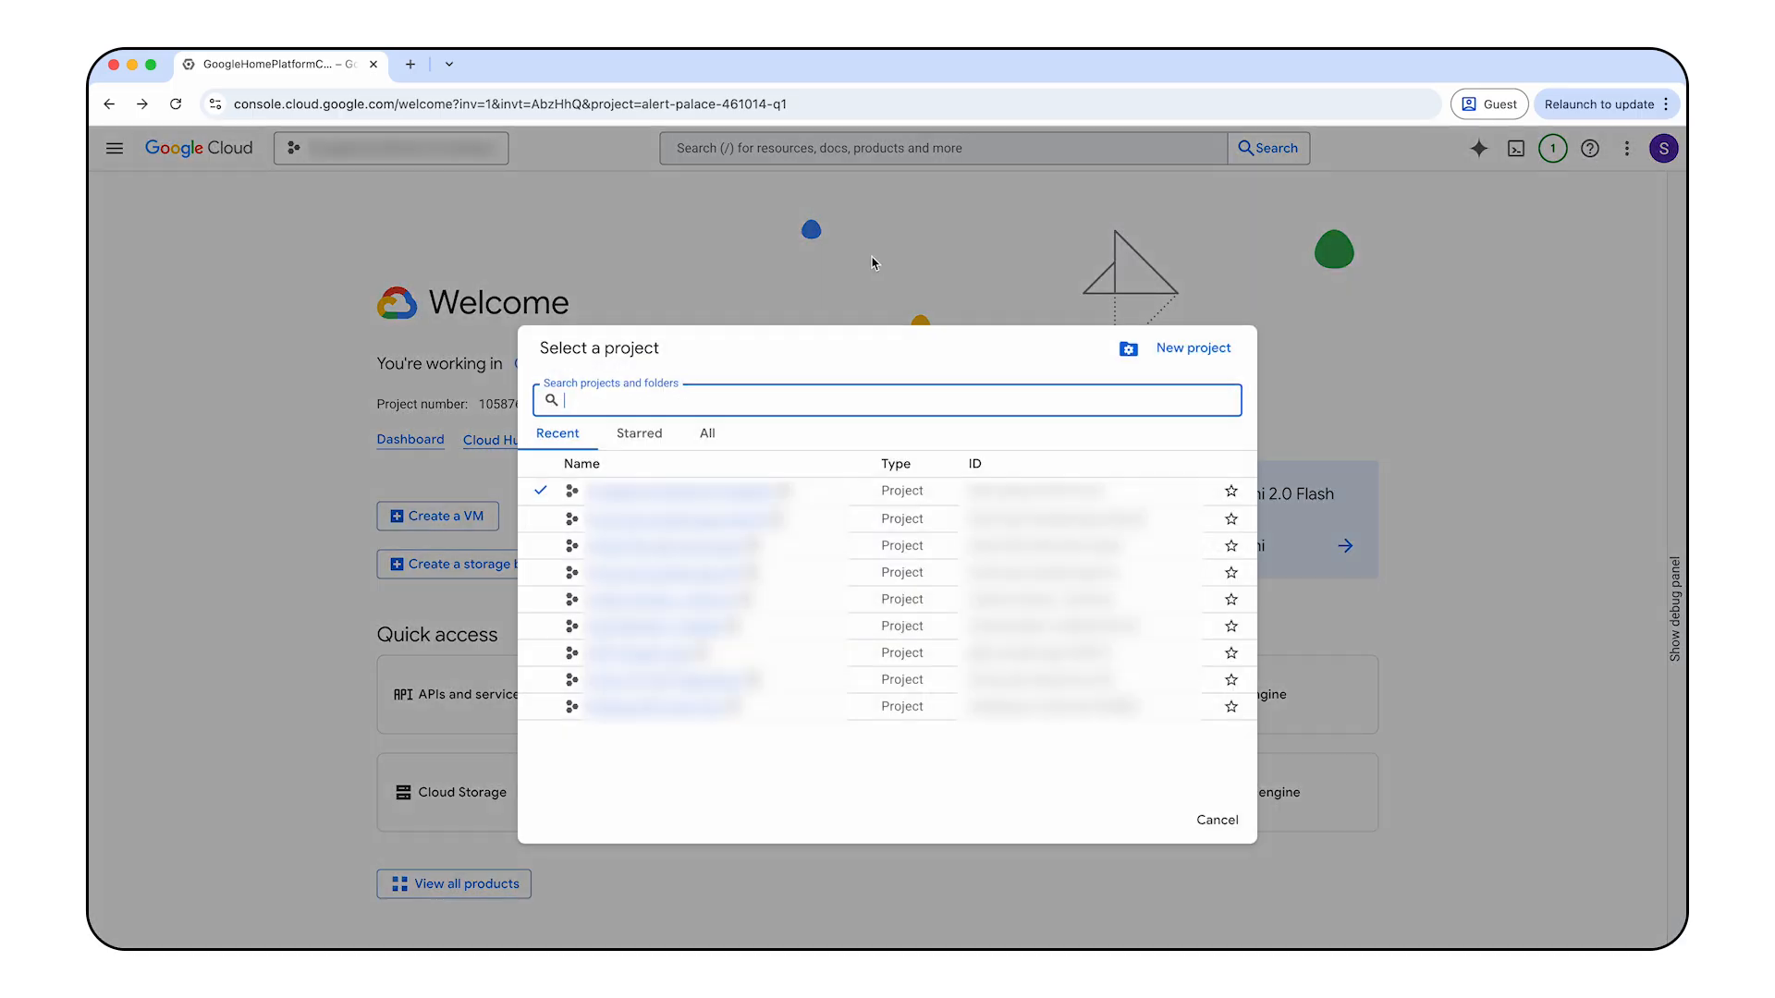
{"action": "left_click", "coordinate": [1191, 347]}
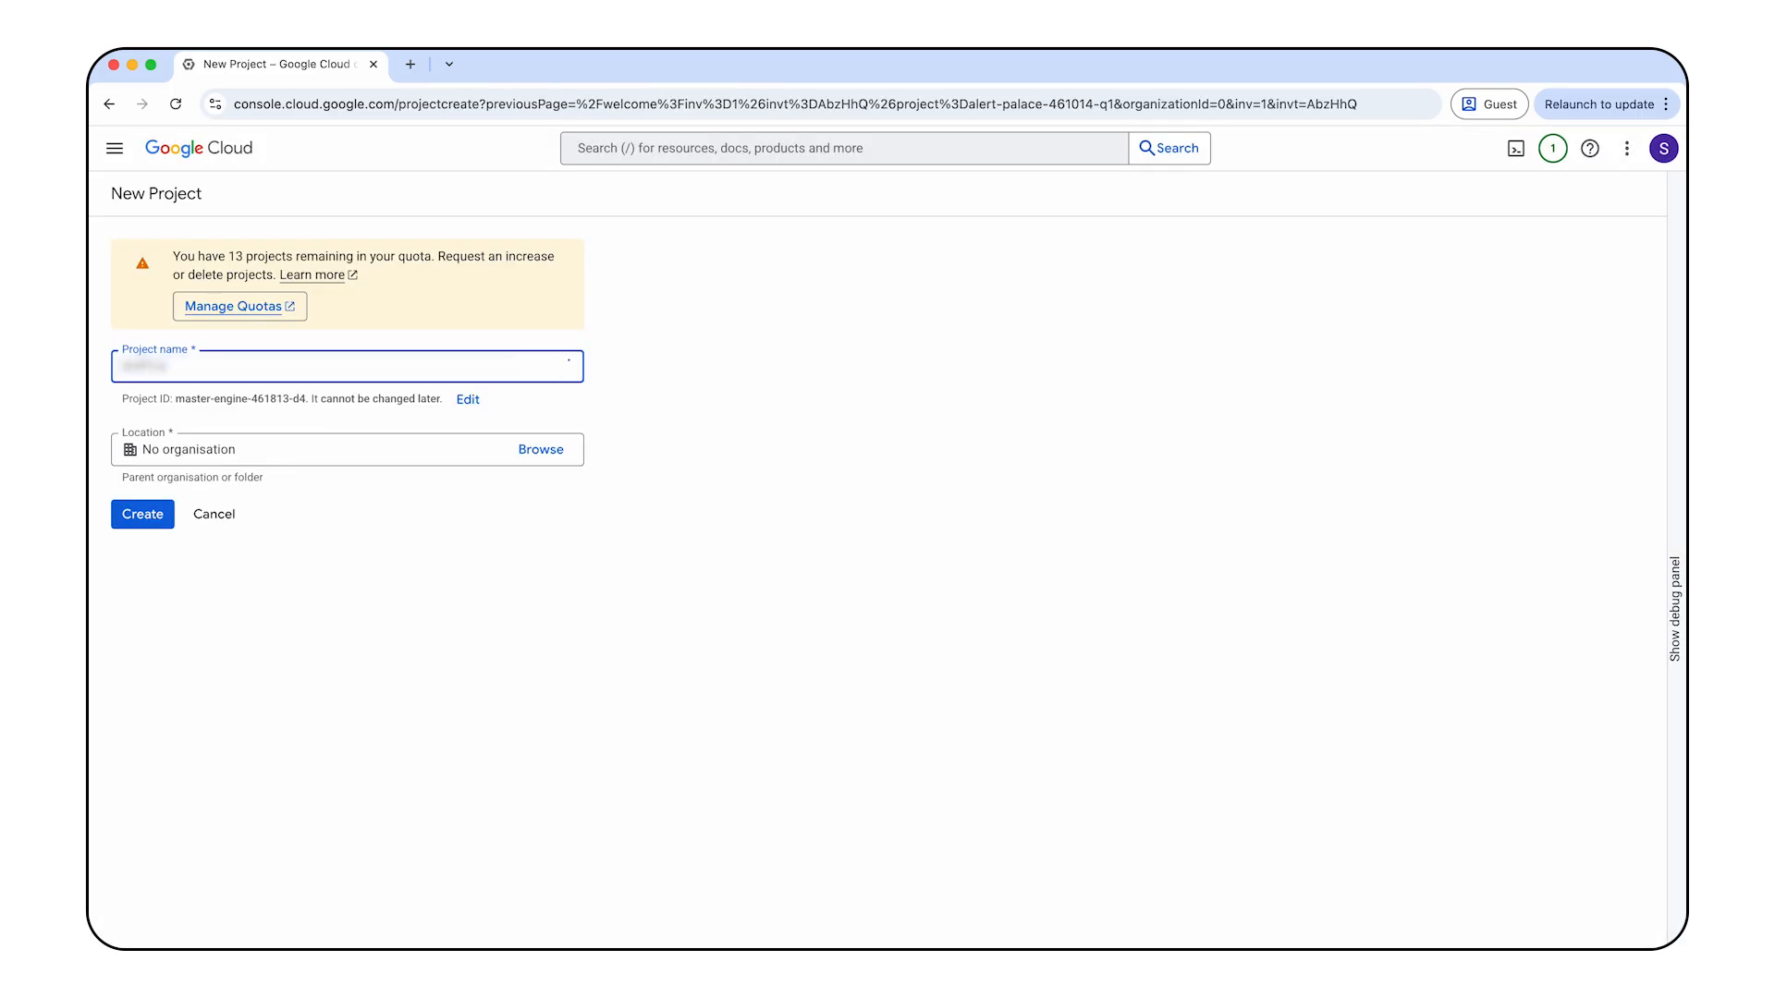
{"action": "type", "text": "ghpcodelabios"}
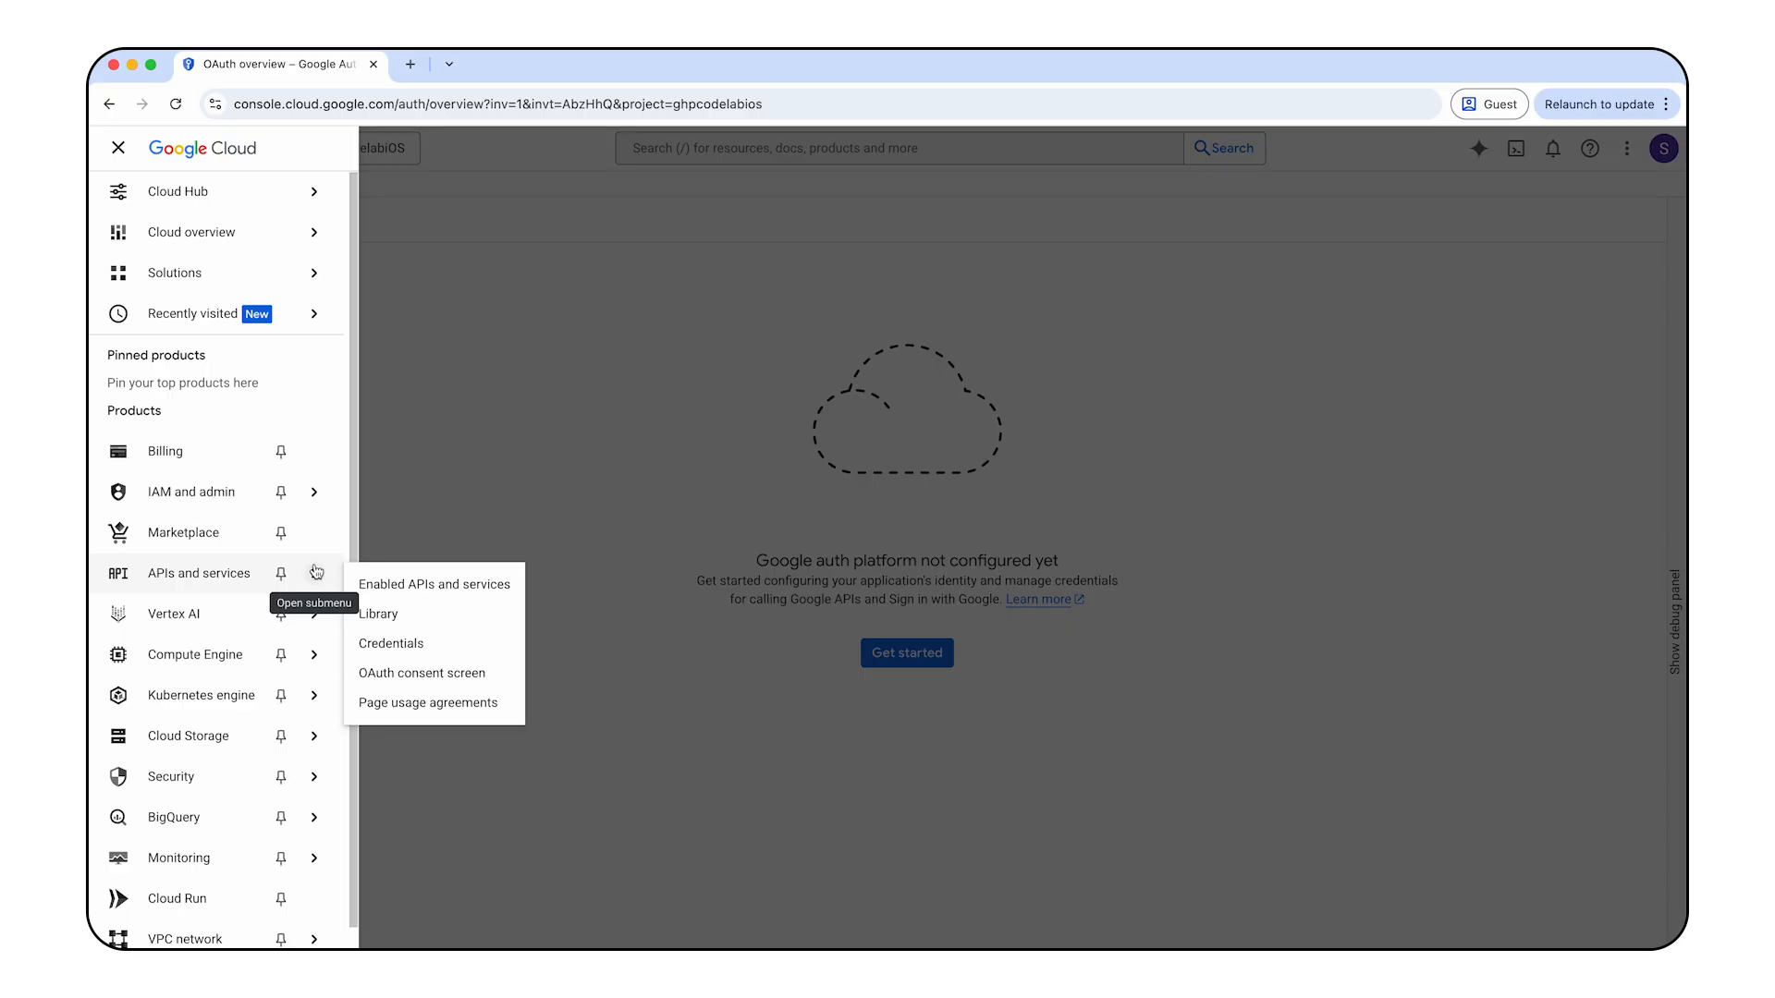
Step: Start the OAuth consent setup from Credentials and fill in app name and support email
{"action": "left_click", "coordinate": [390, 643]}
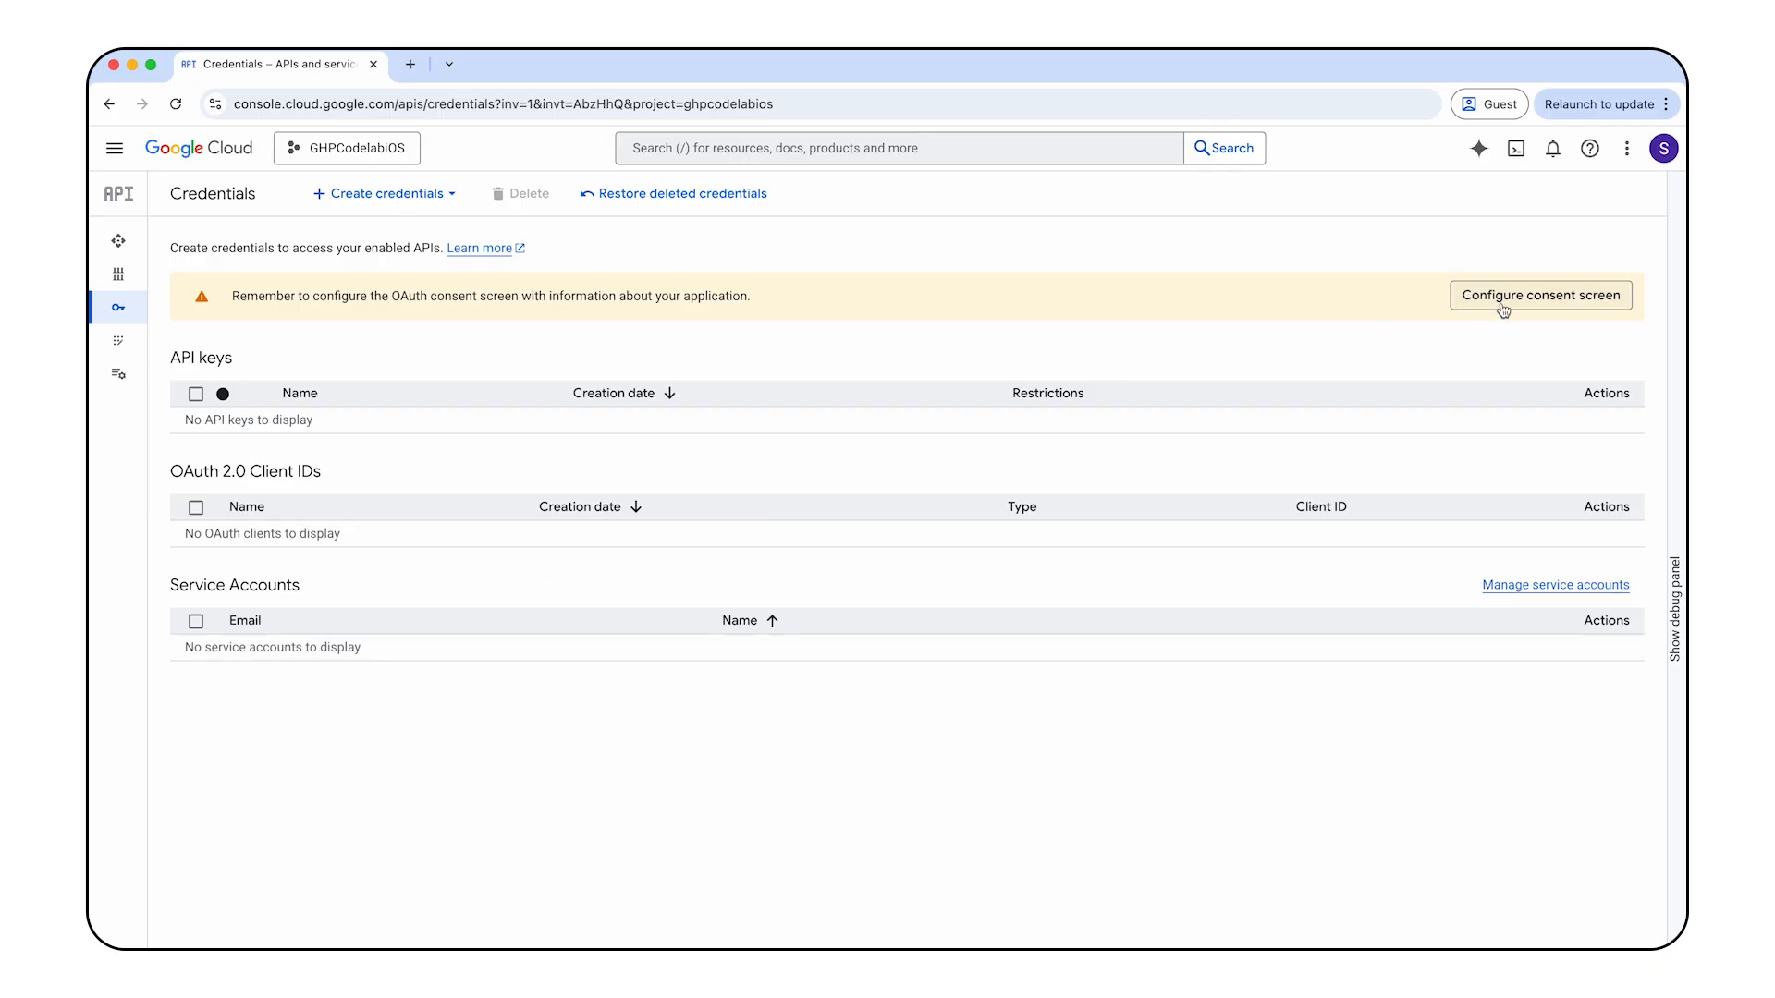
{"action": "left_click", "coordinate": [1539, 296]}
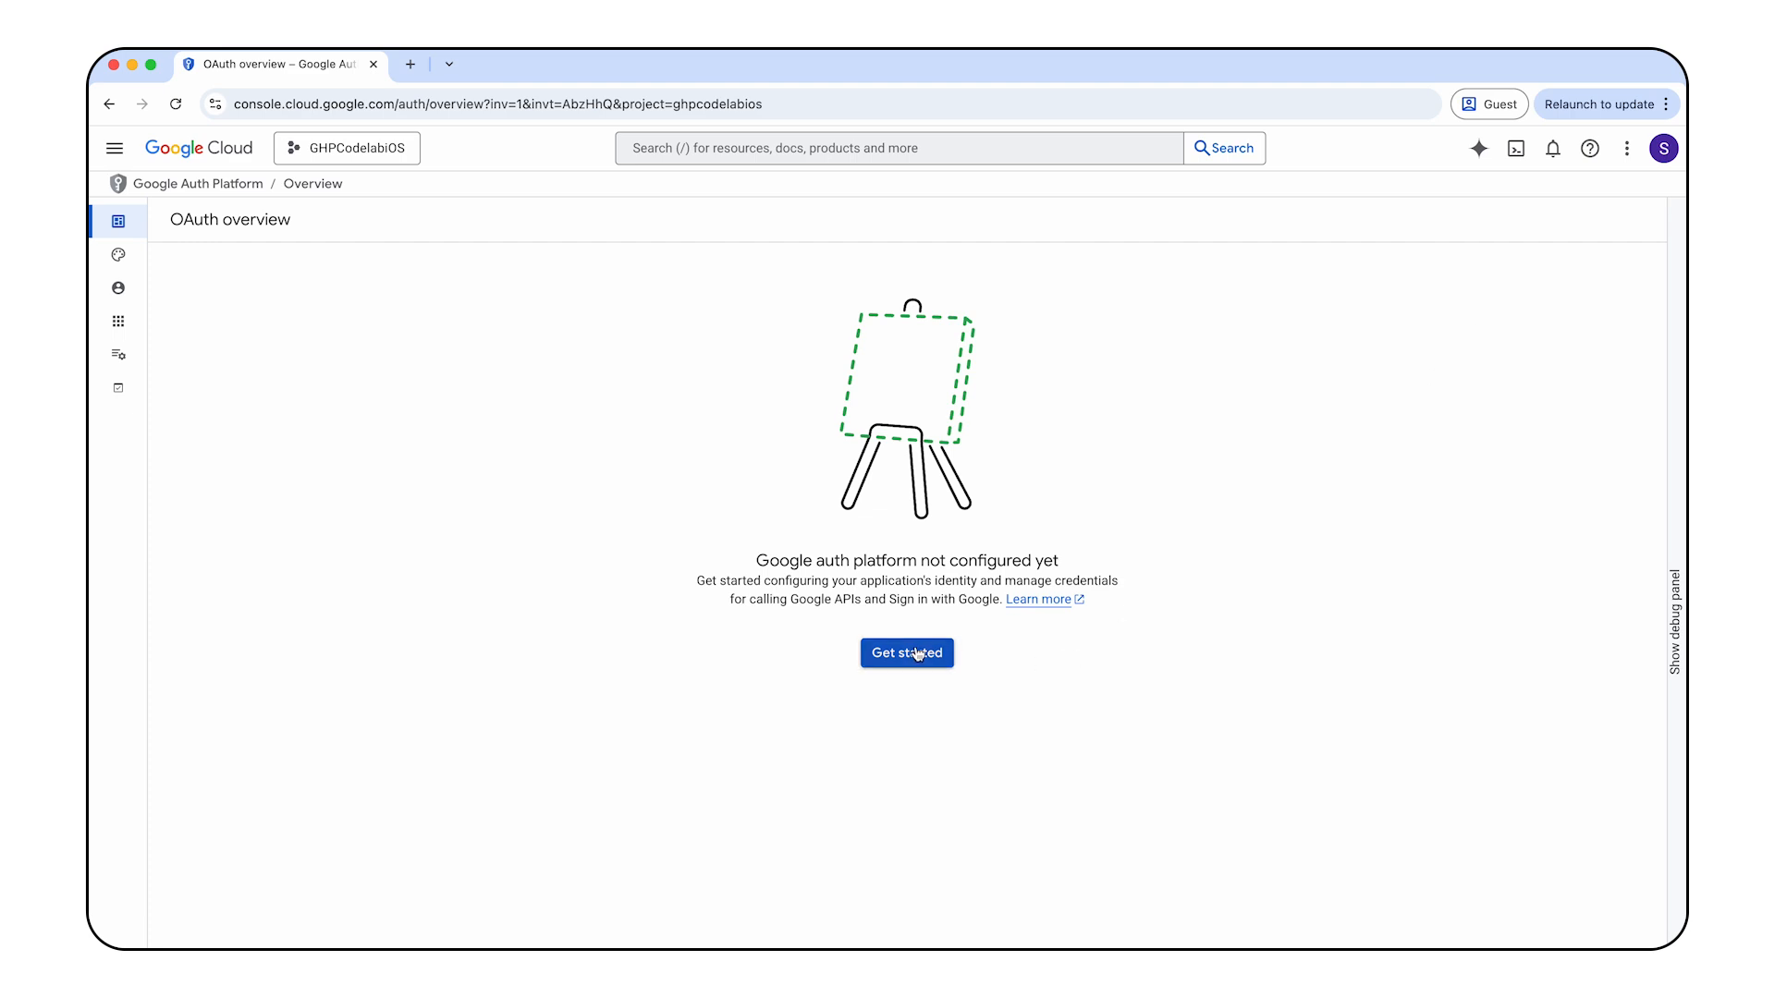
{"action": "left_click", "coordinate": [906, 654]}
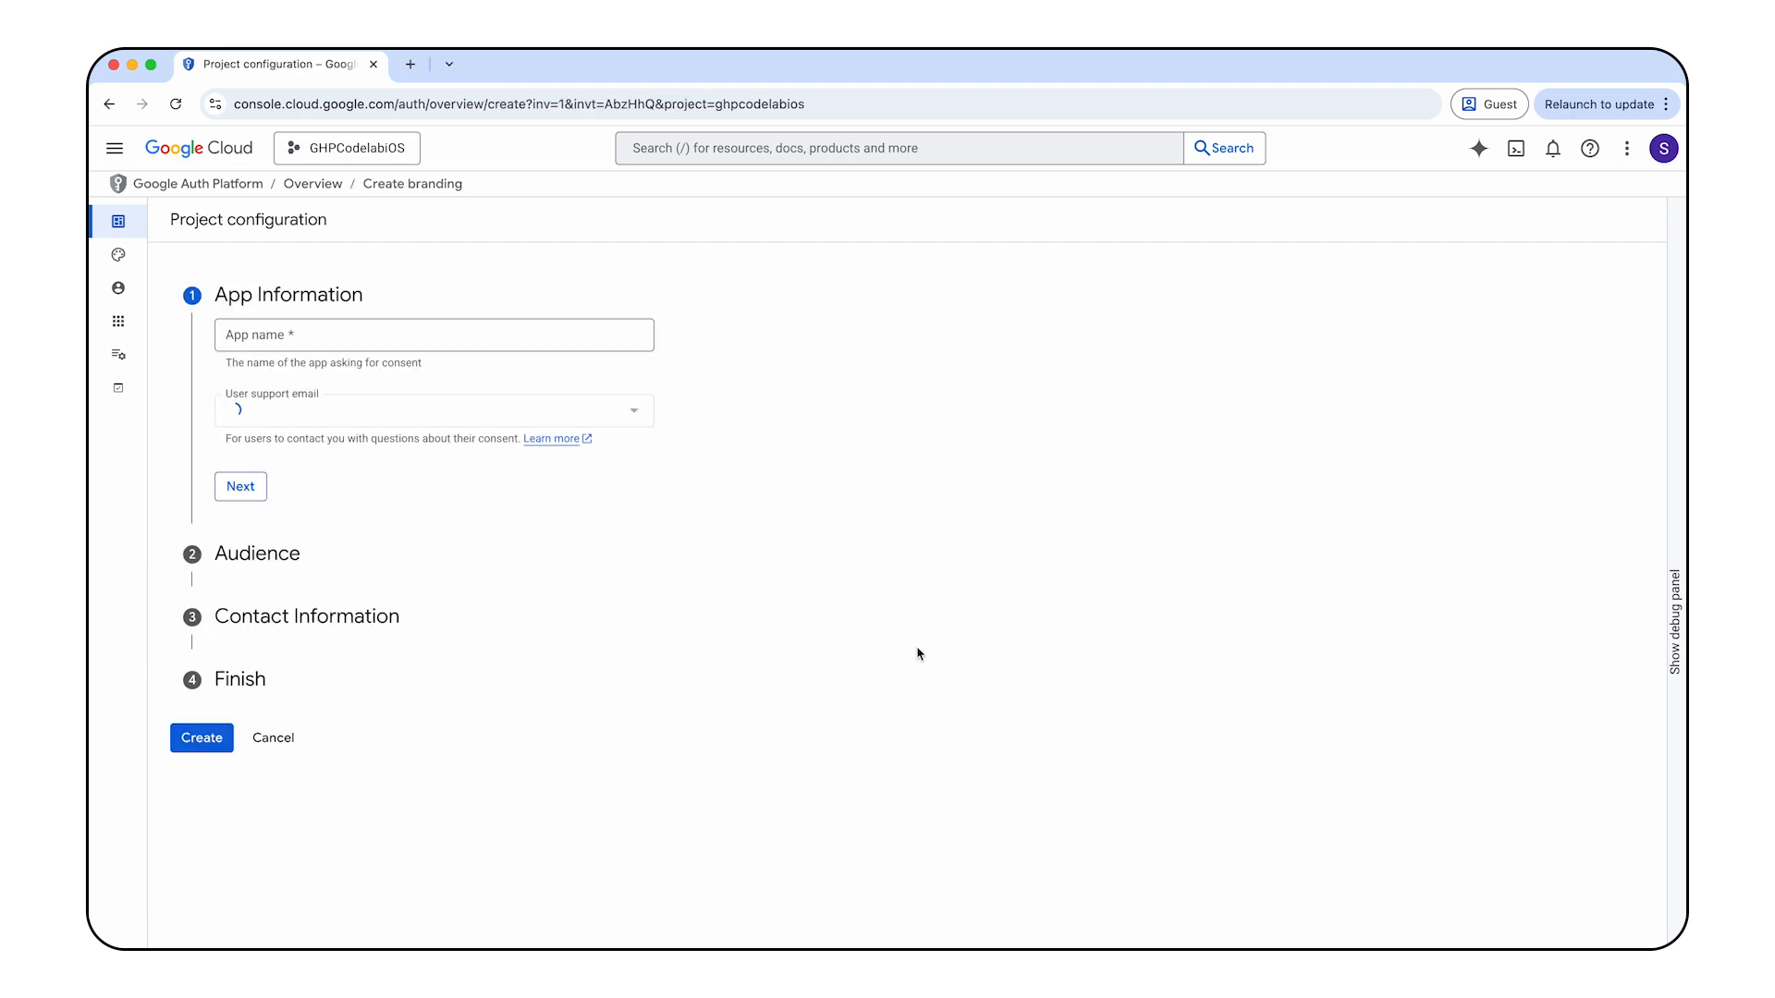
{"action": "left_click", "coordinate": [433, 334]}
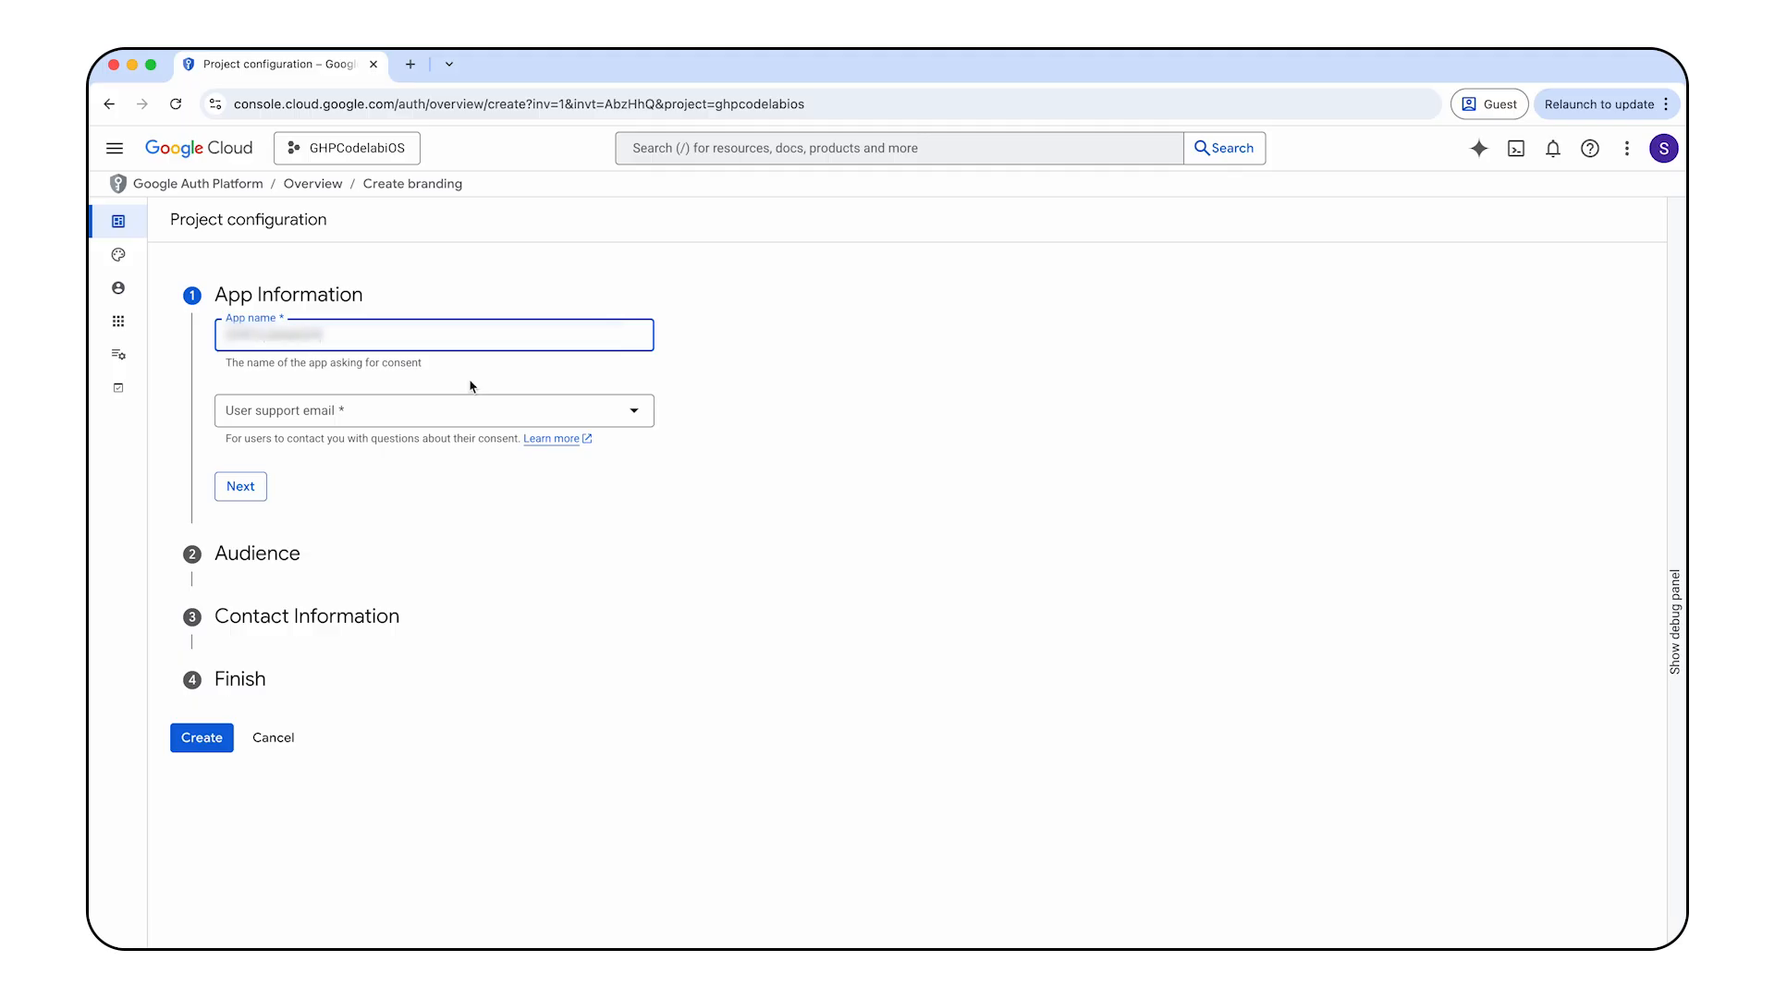
{"action": "left_click", "coordinate": [432, 409]}
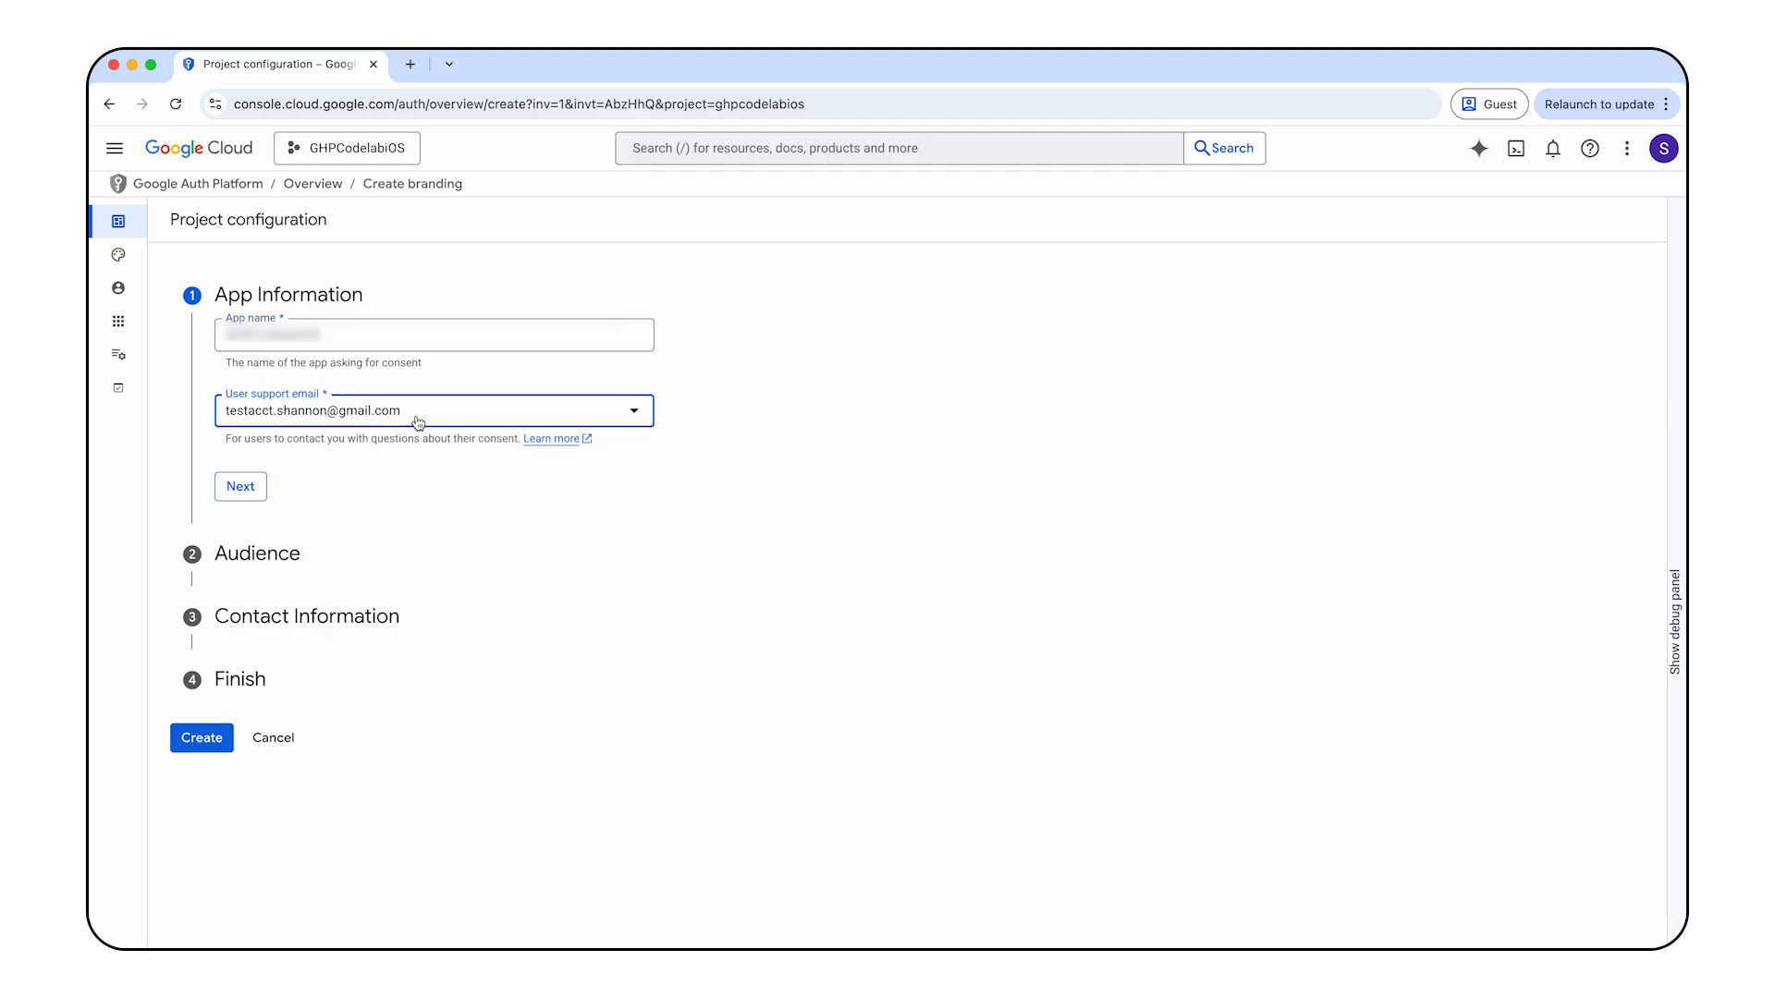
{"action": "left_click", "coordinate": [241, 486]}
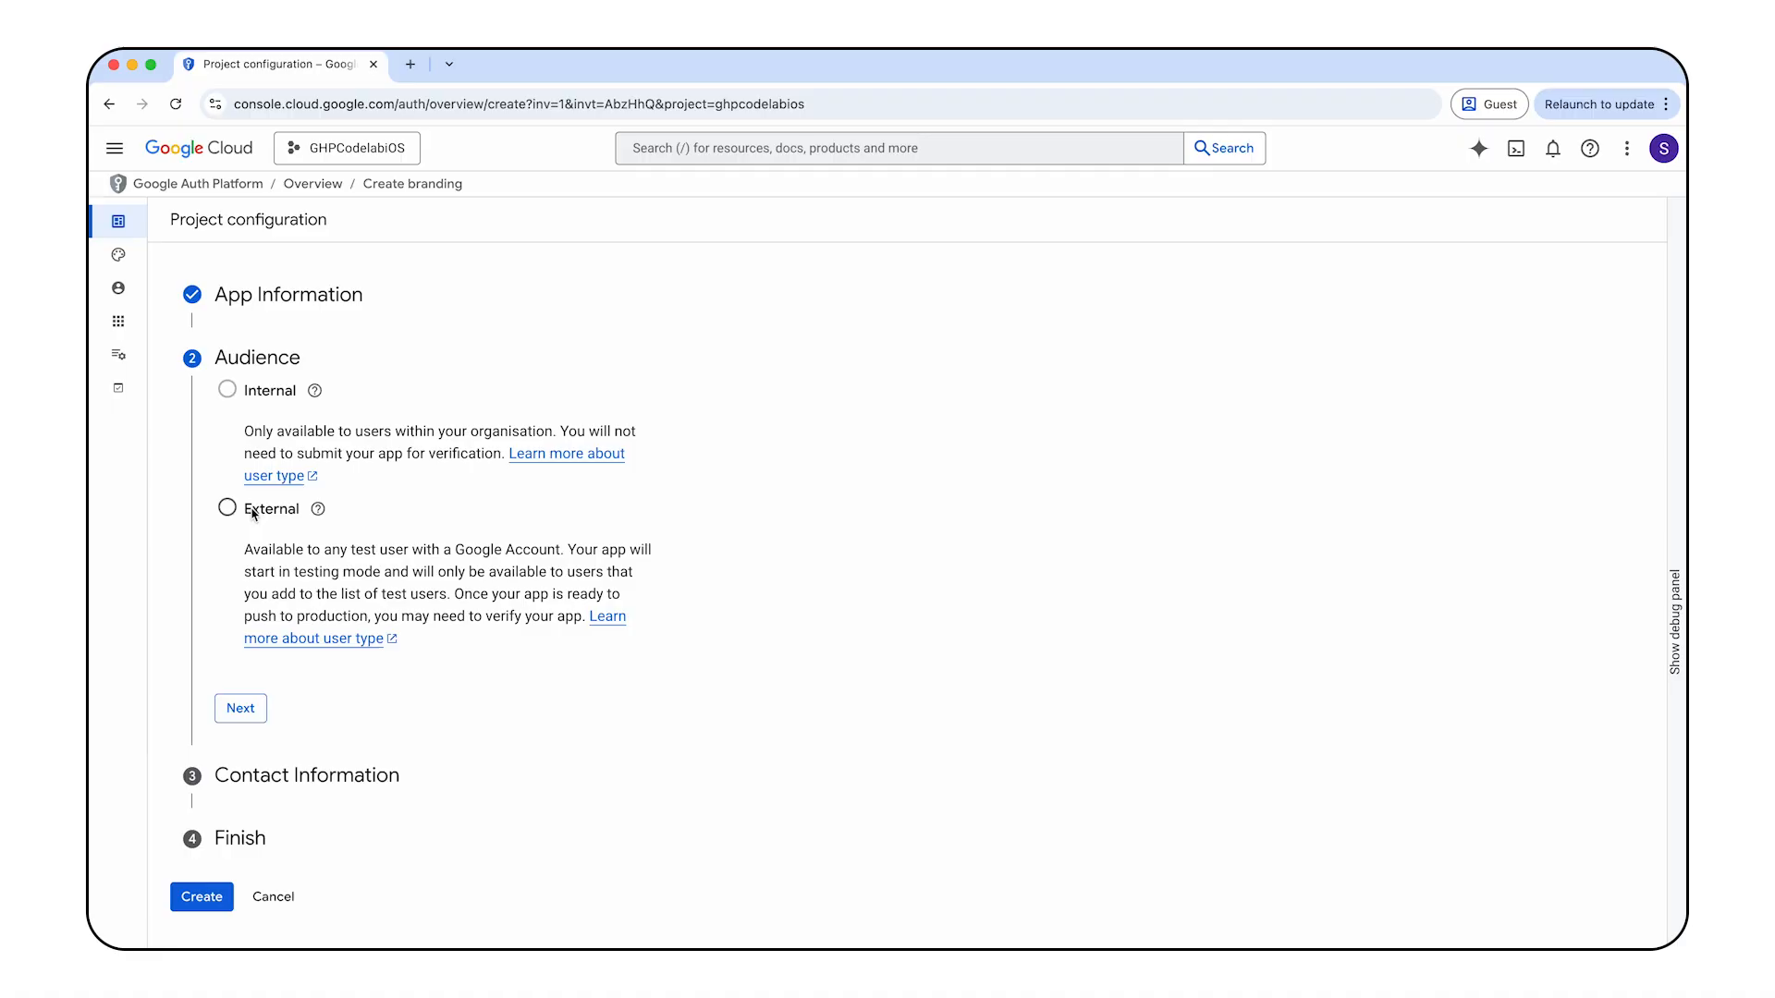
{"action": "left_click", "coordinate": [227, 508]}
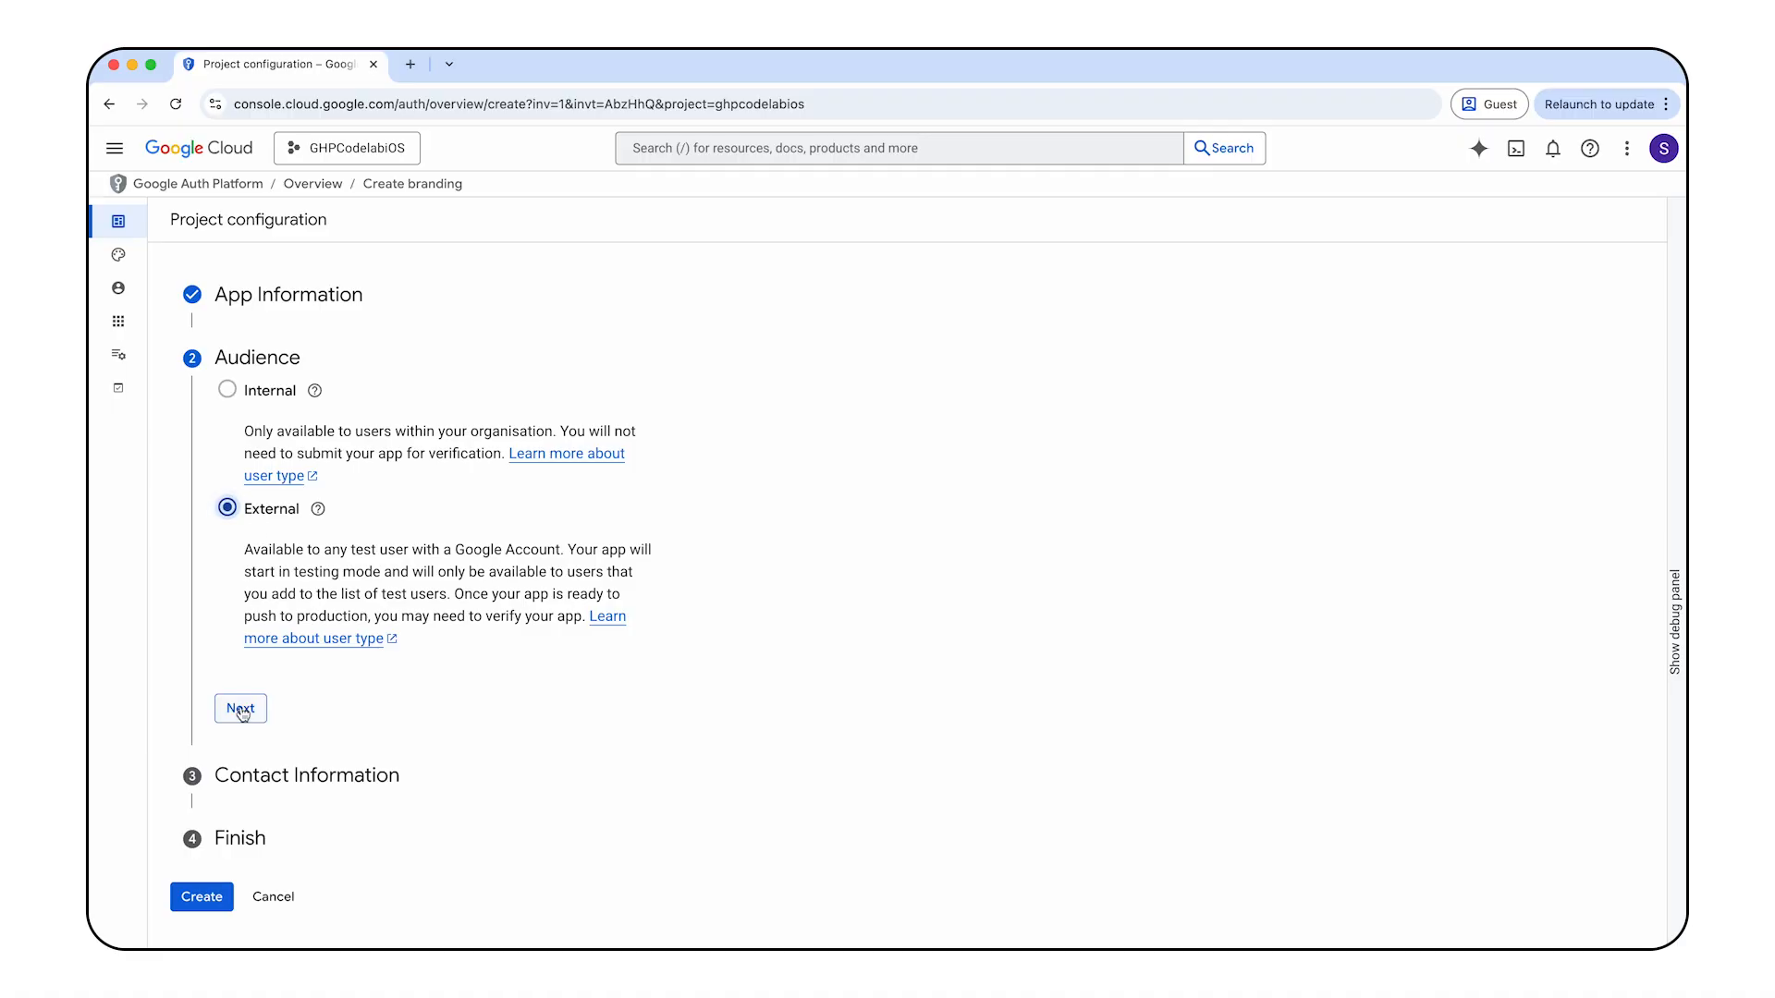
{"action": "left_click", "coordinate": [241, 707]}
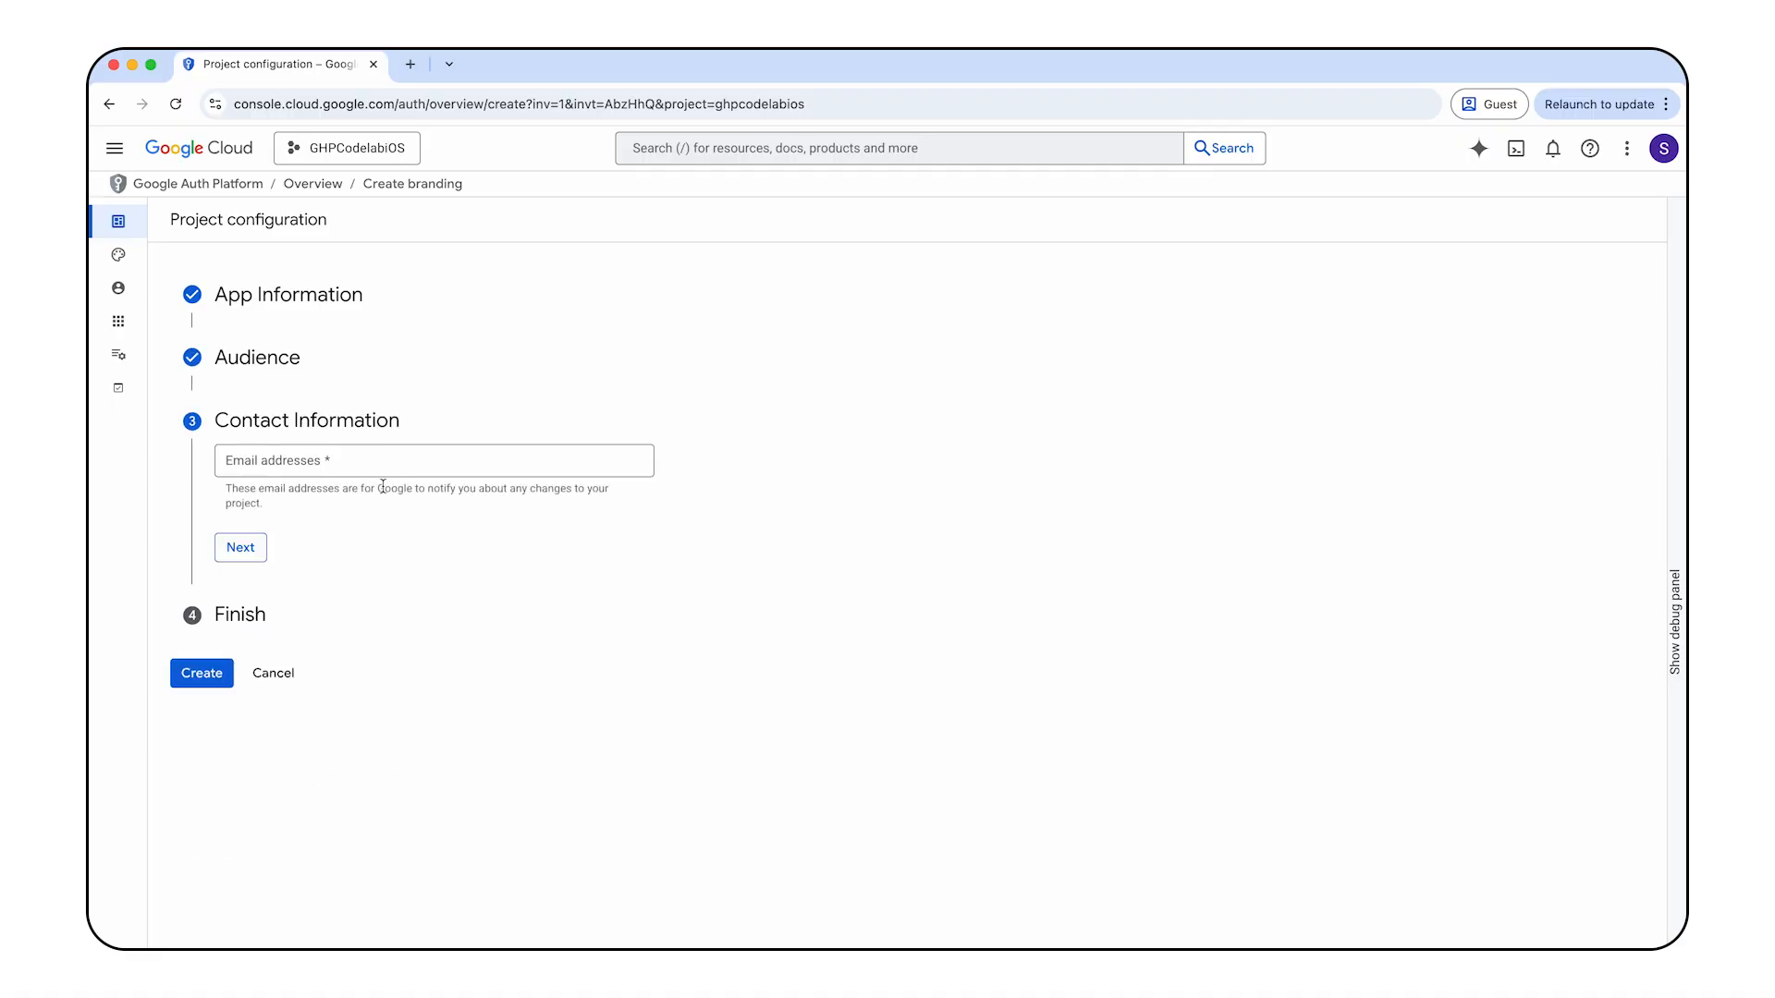
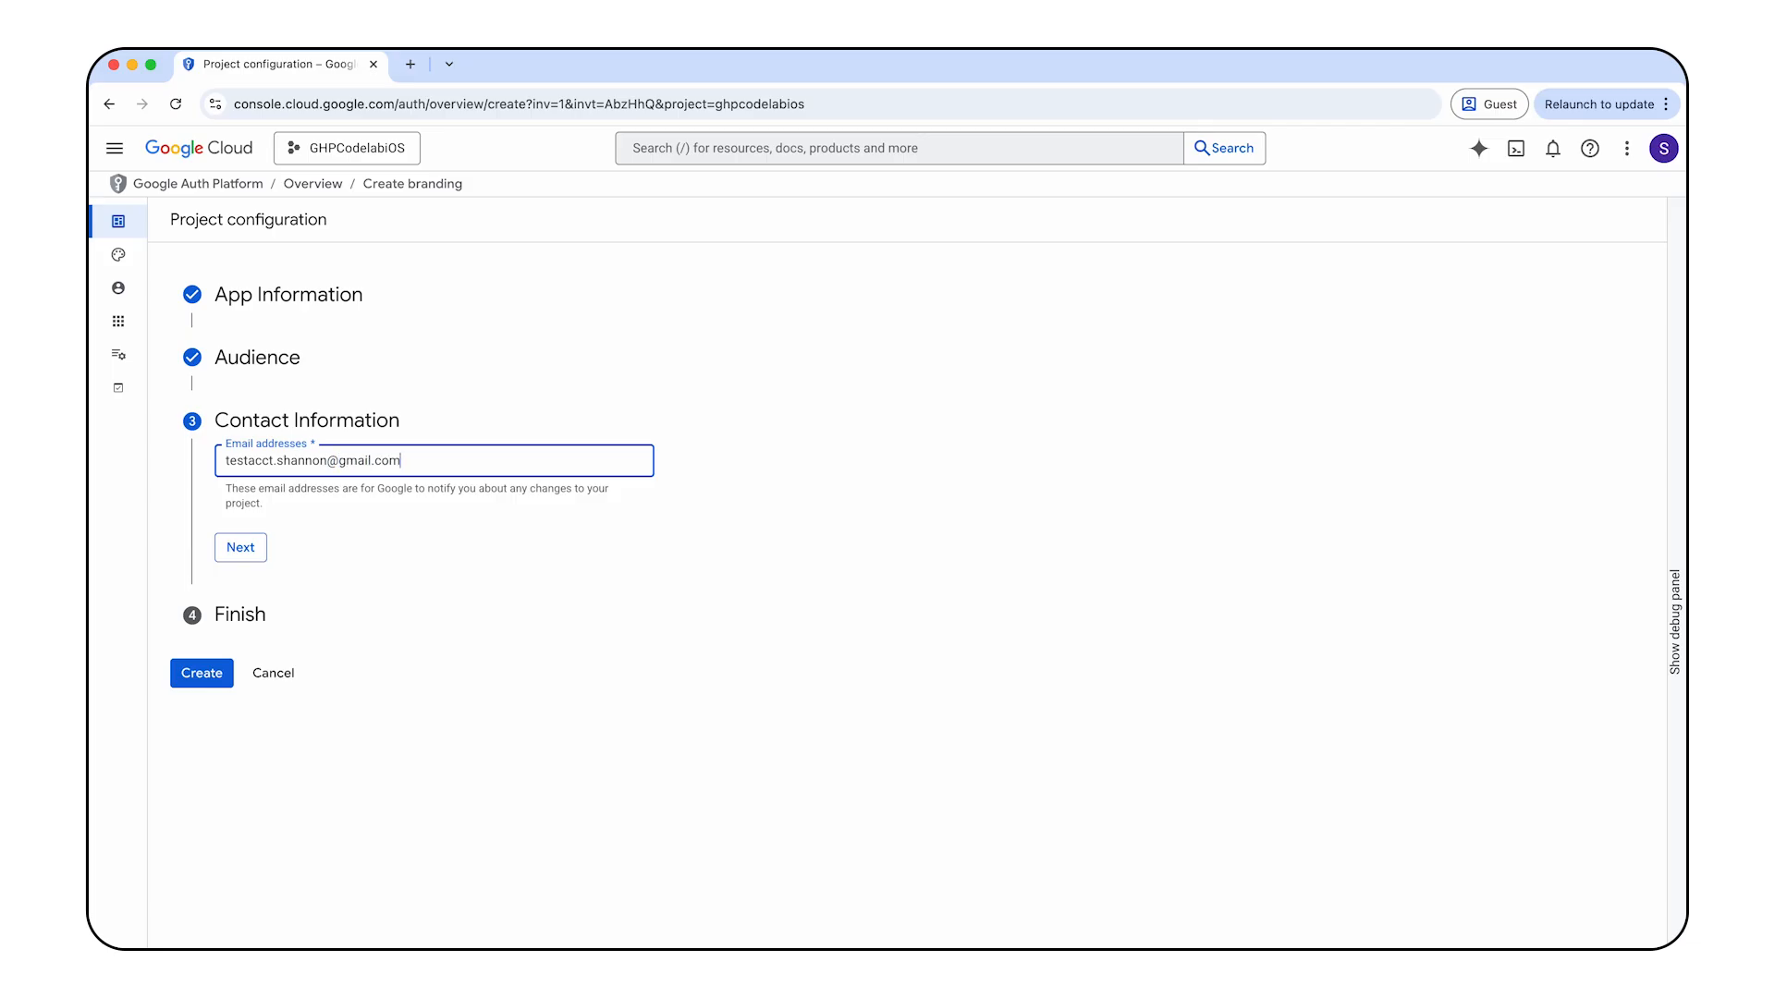
{"action": "left_click", "coordinate": [238, 546]}
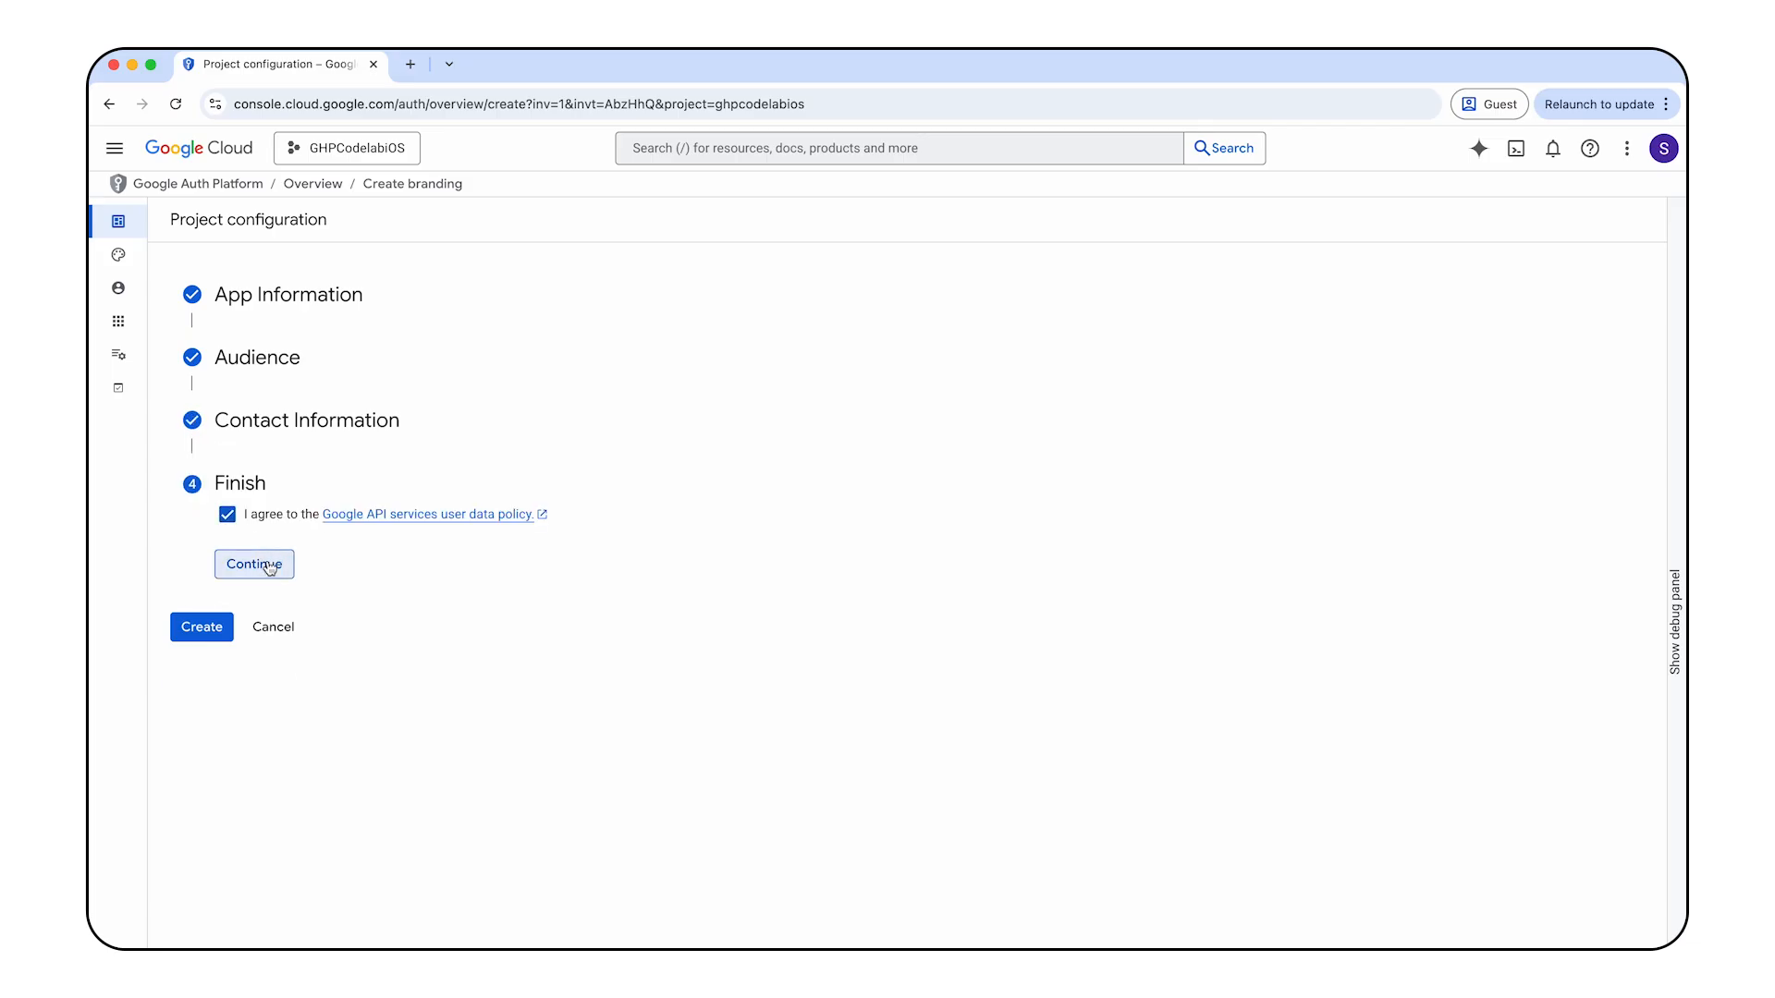
{"action": "left_click", "coordinate": [253, 564]}
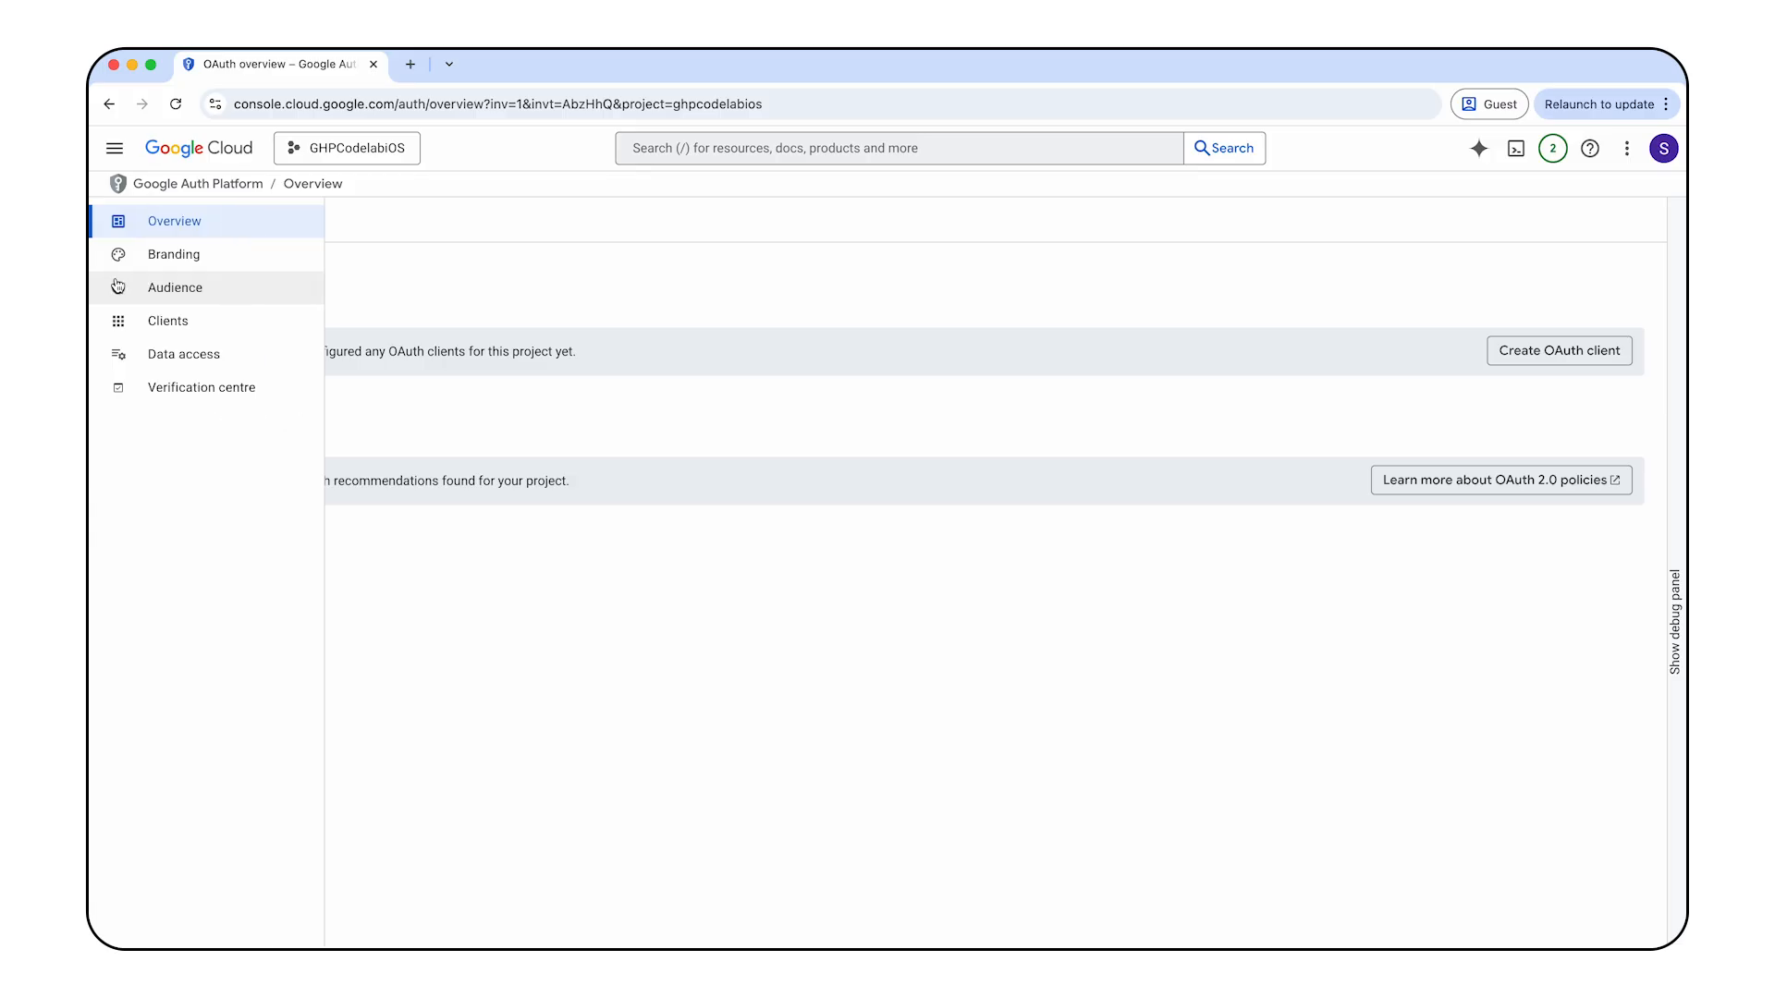
{"action": "left_click", "coordinate": [175, 287]}
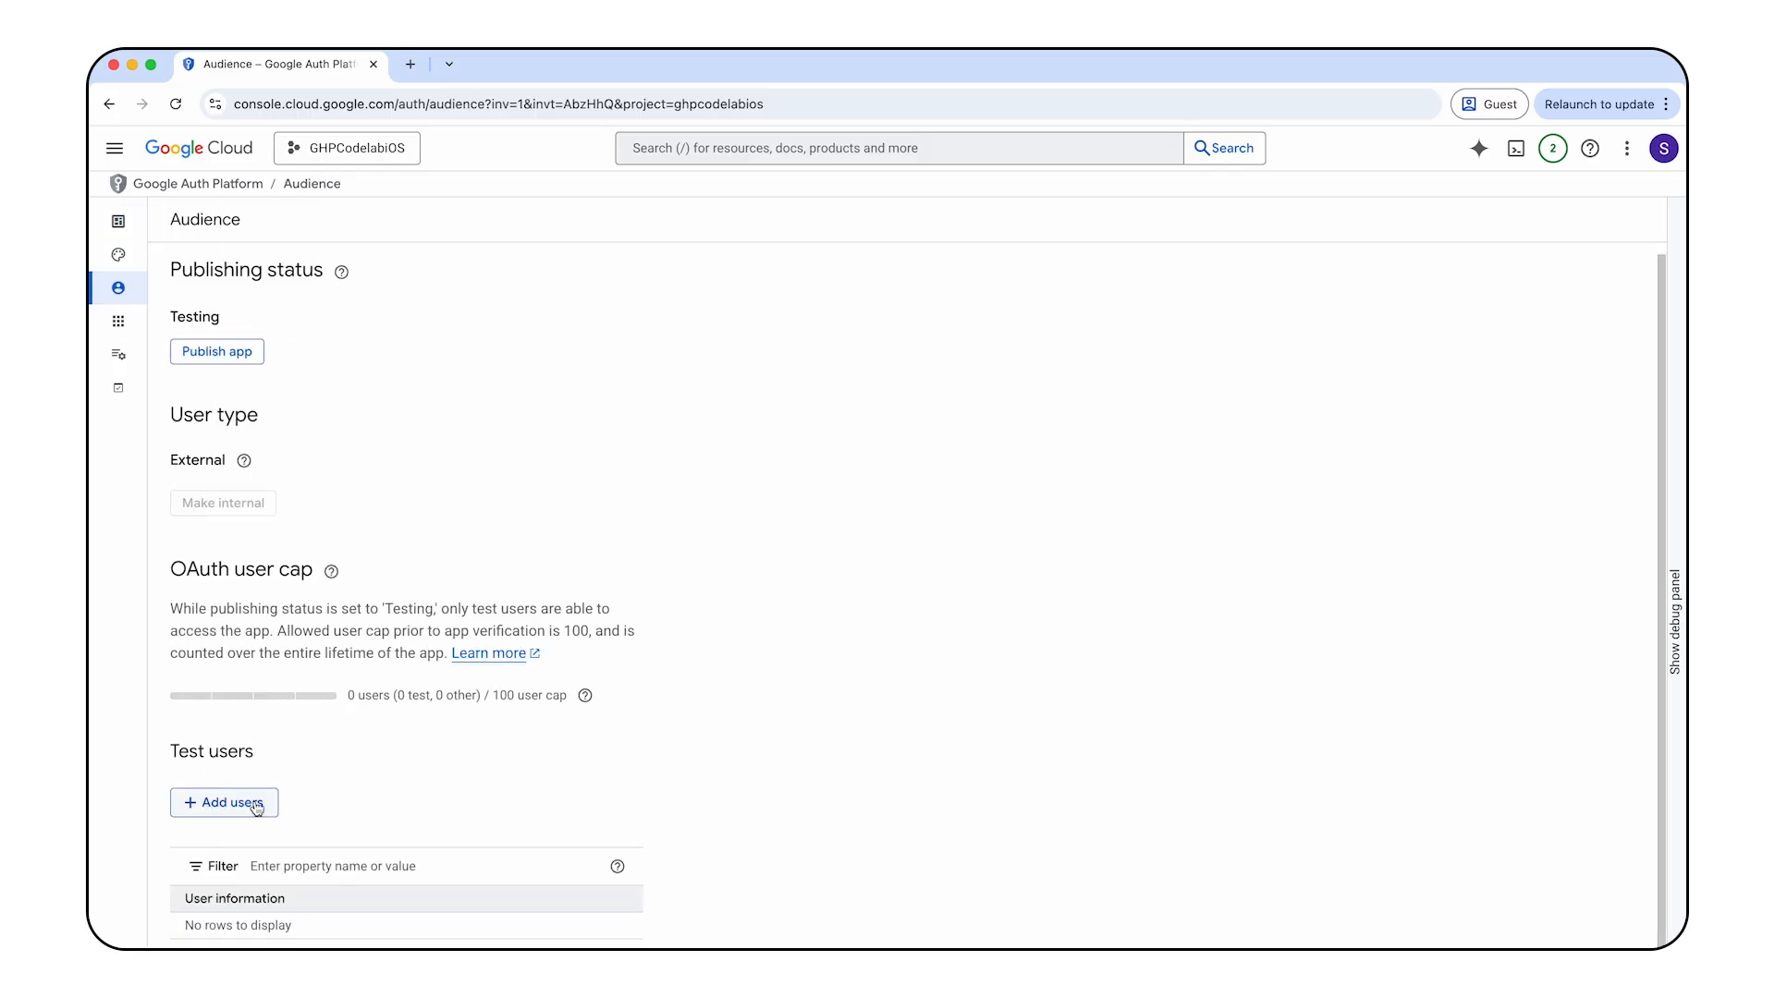
{"action": "left_click", "coordinate": [223, 802]}
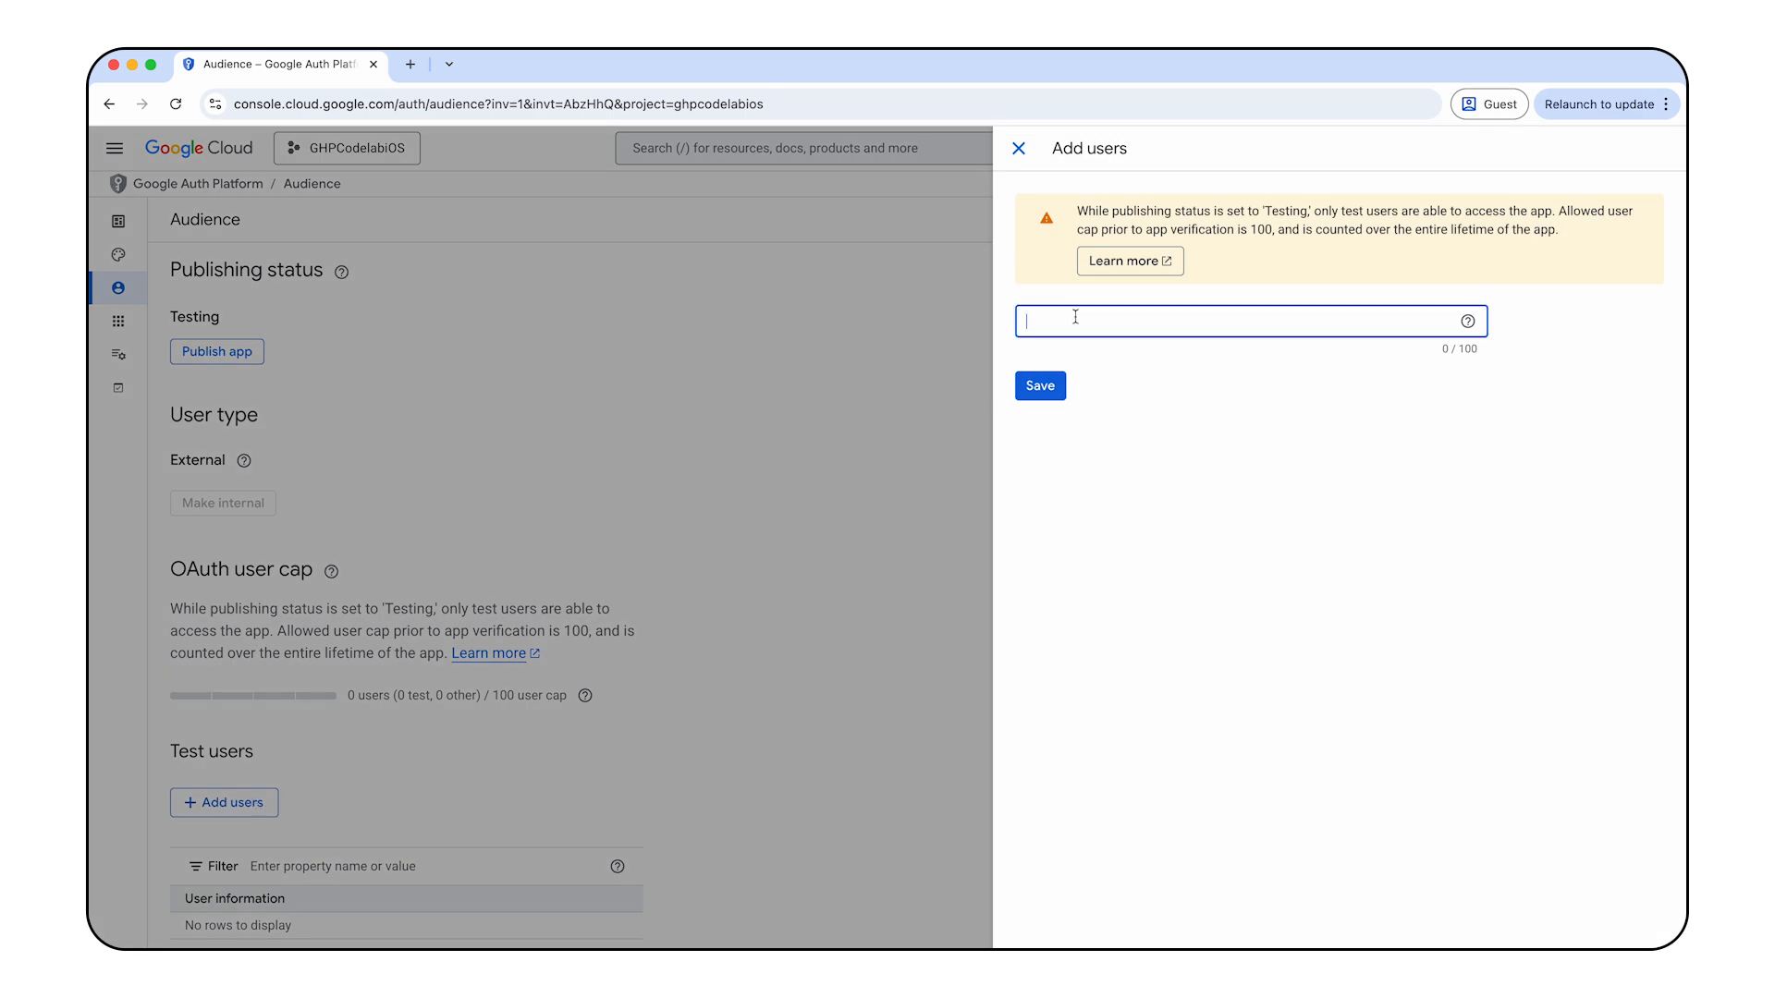
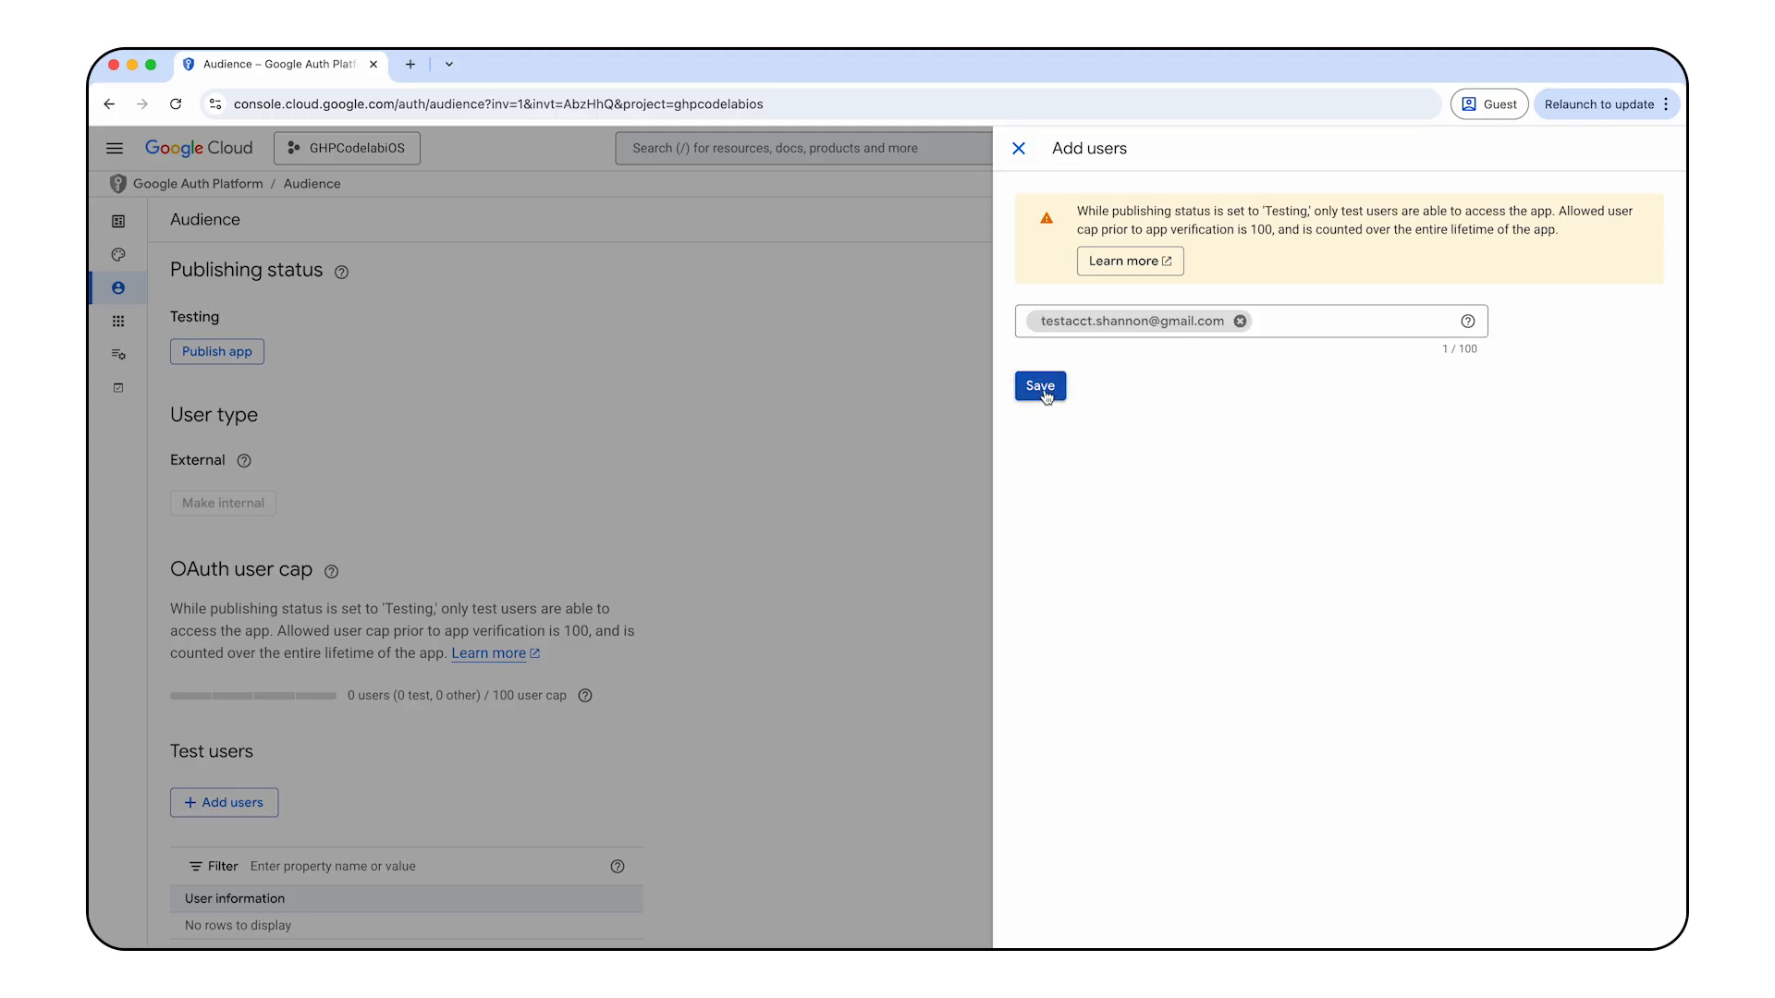
{"action": "left_click", "coordinate": [1038, 385]}
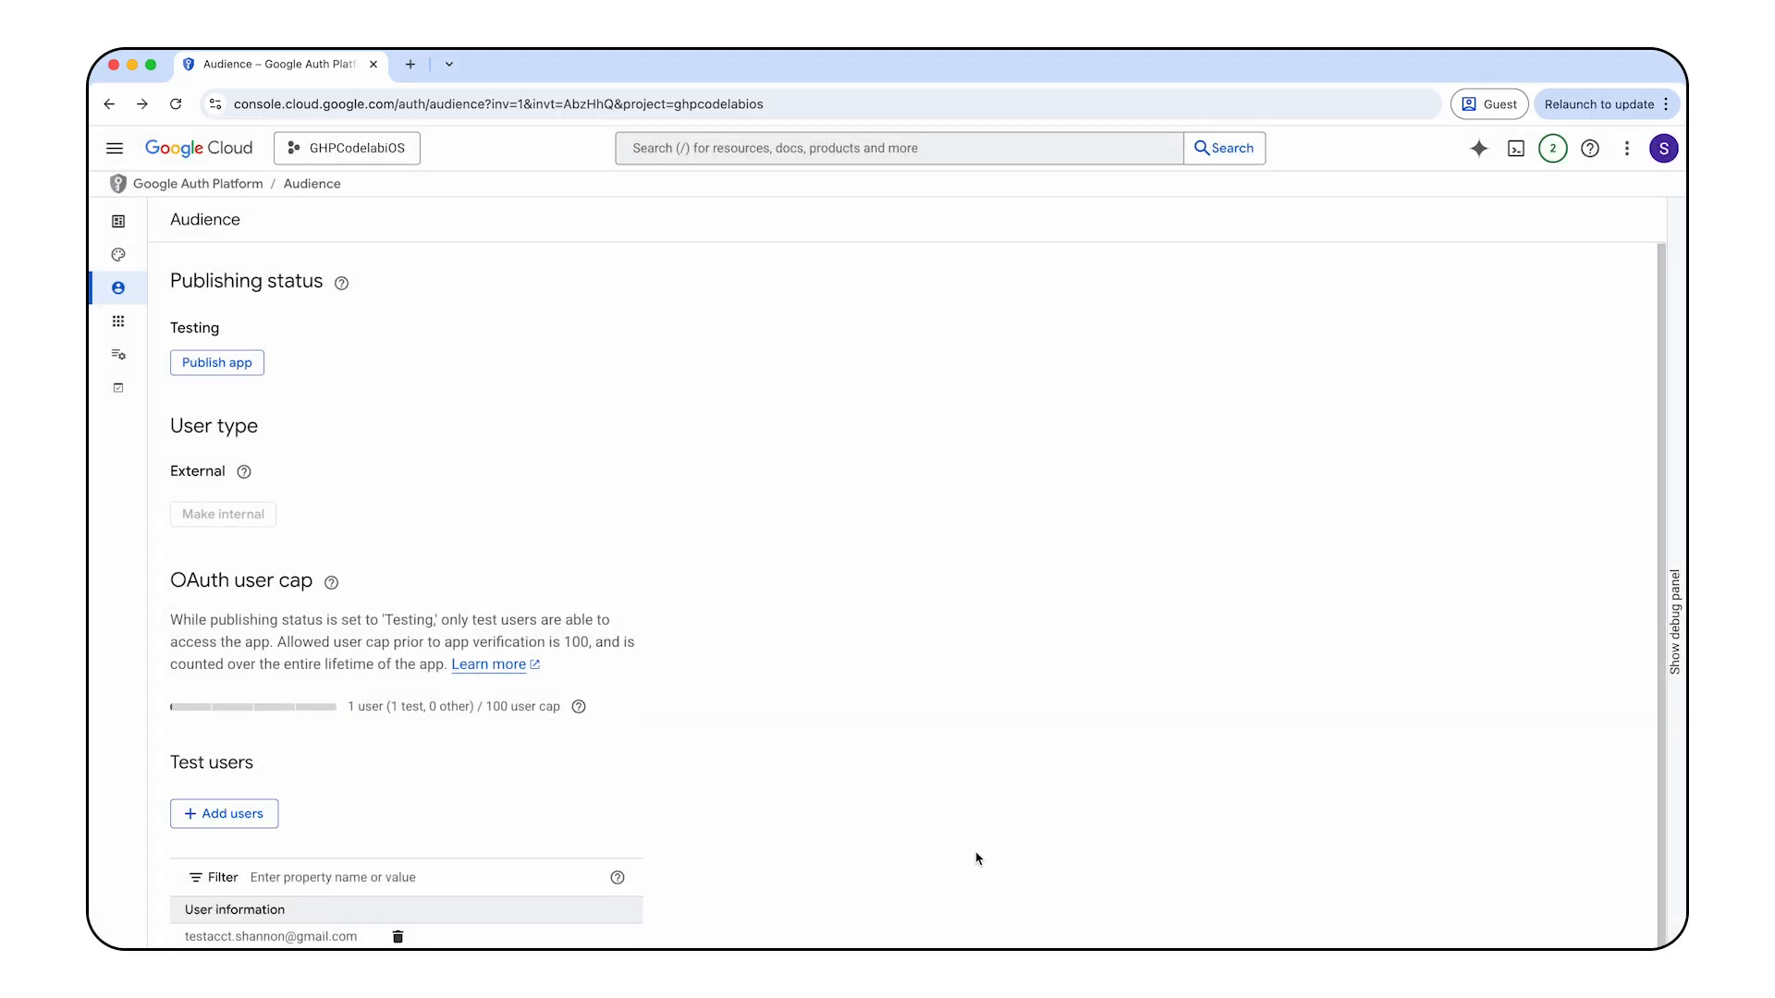
{"action": "mouse_move", "coordinate": [467, 418]}
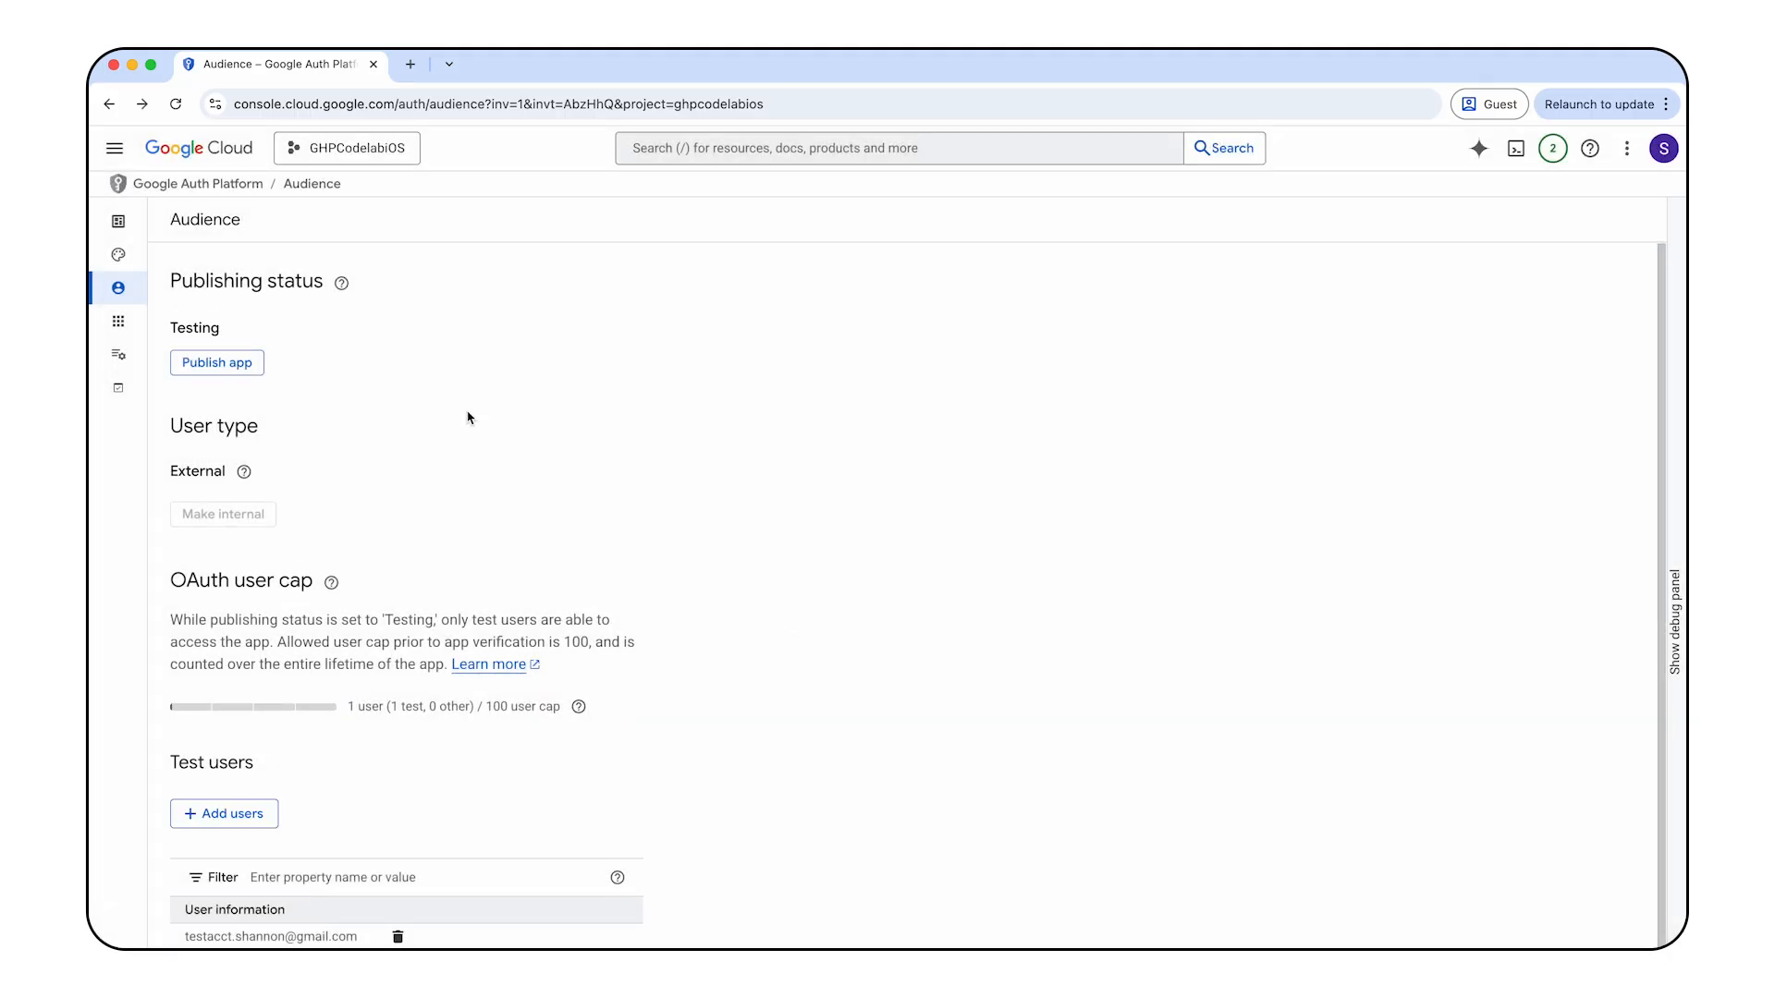
{"action": "left_click", "coordinate": [113, 147]}
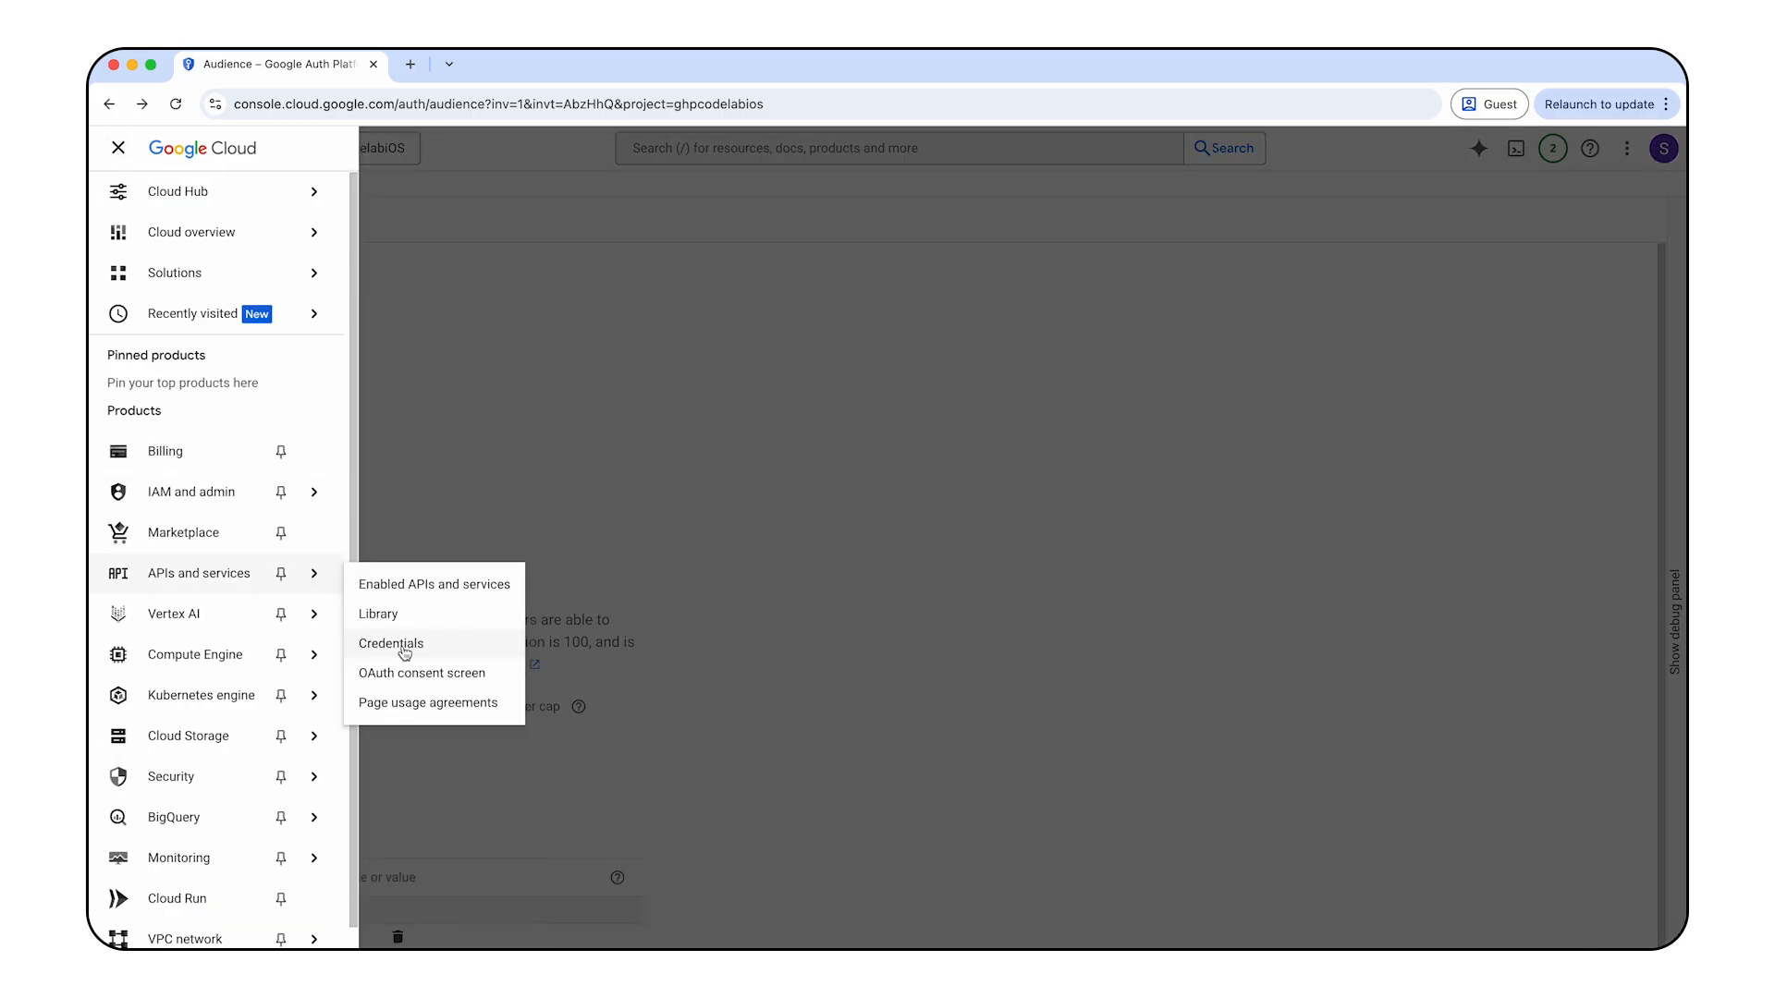
Step: Create an iOS-type OAuth client with the app's bundle ID on the Credentials page
{"action": "left_click", "coordinate": [391, 643]}
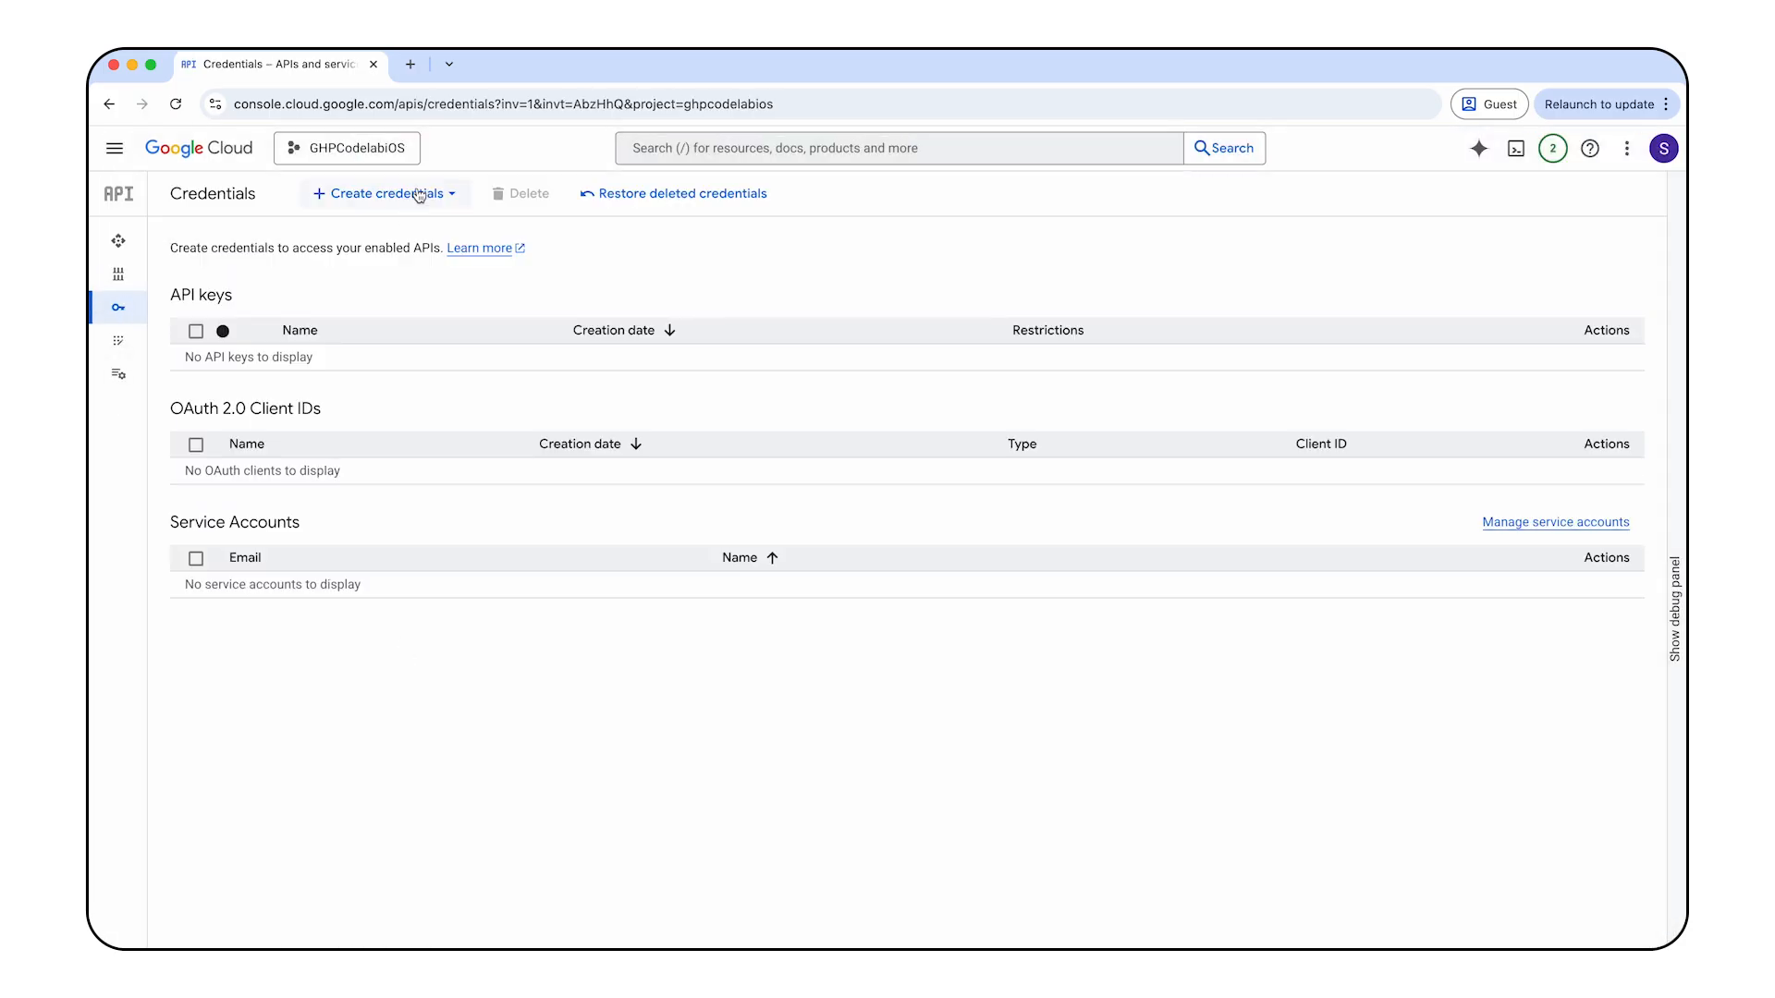
{"action": "left_click", "coordinate": [384, 192]}
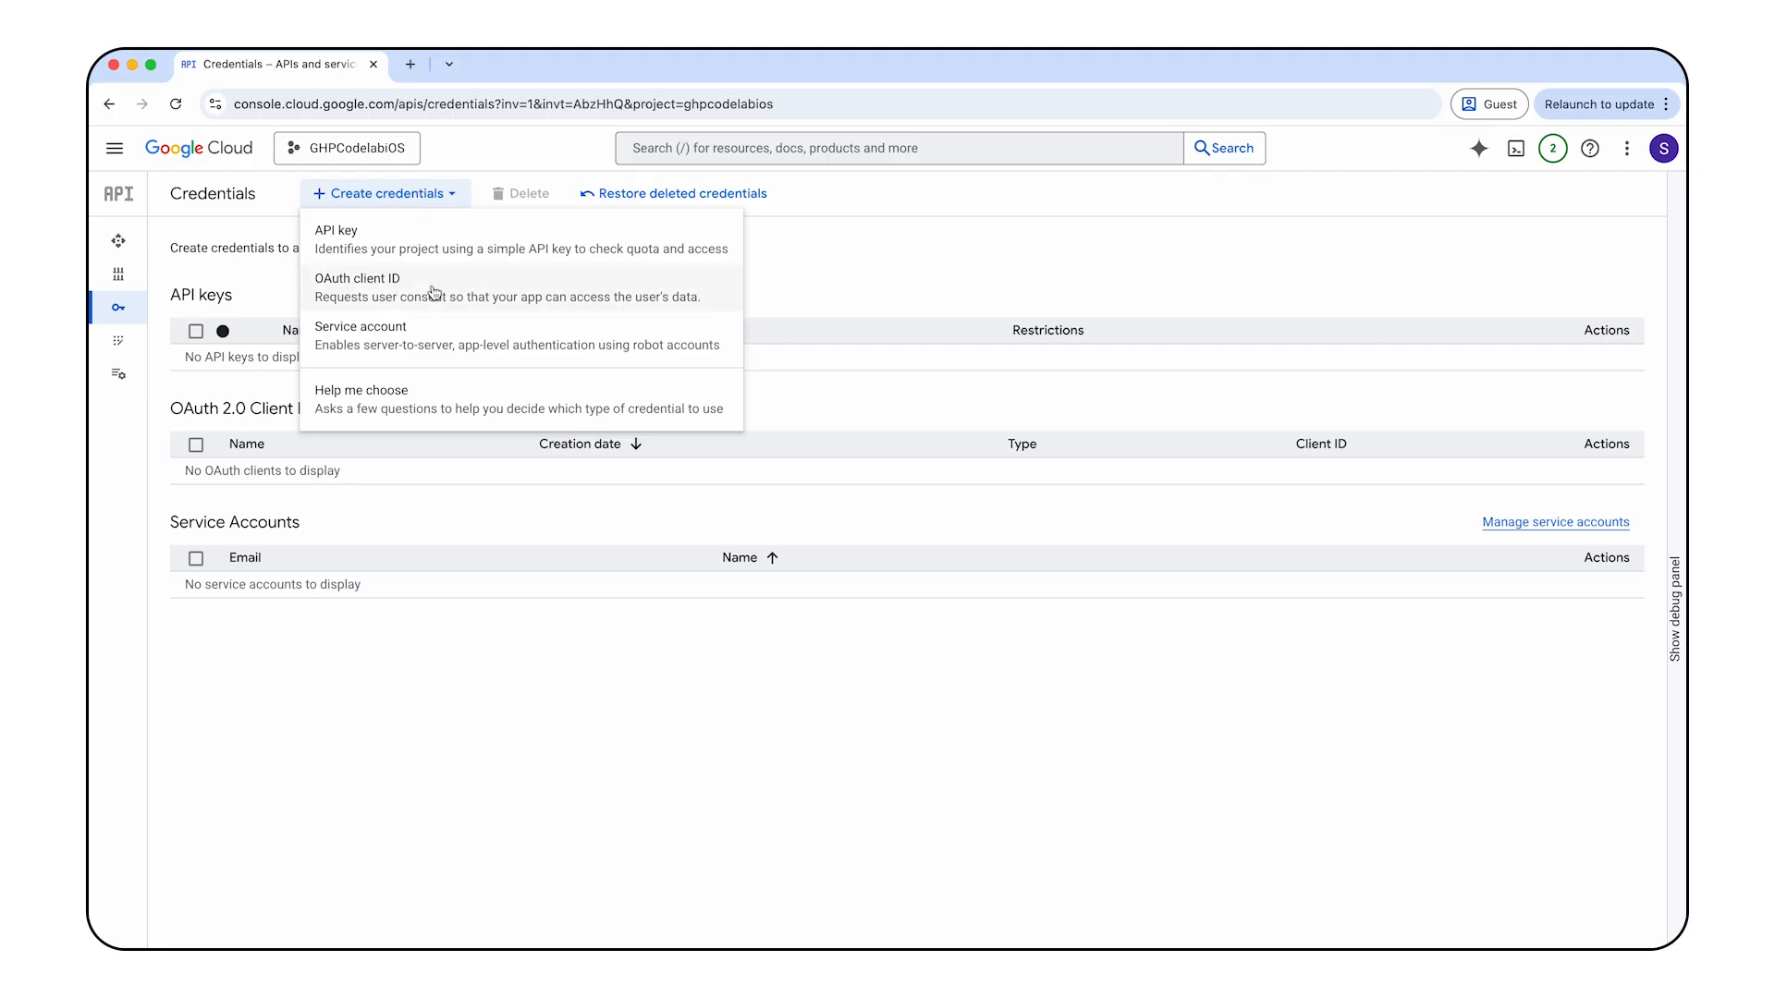
{"action": "left_click", "coordinate": [356, 287]}
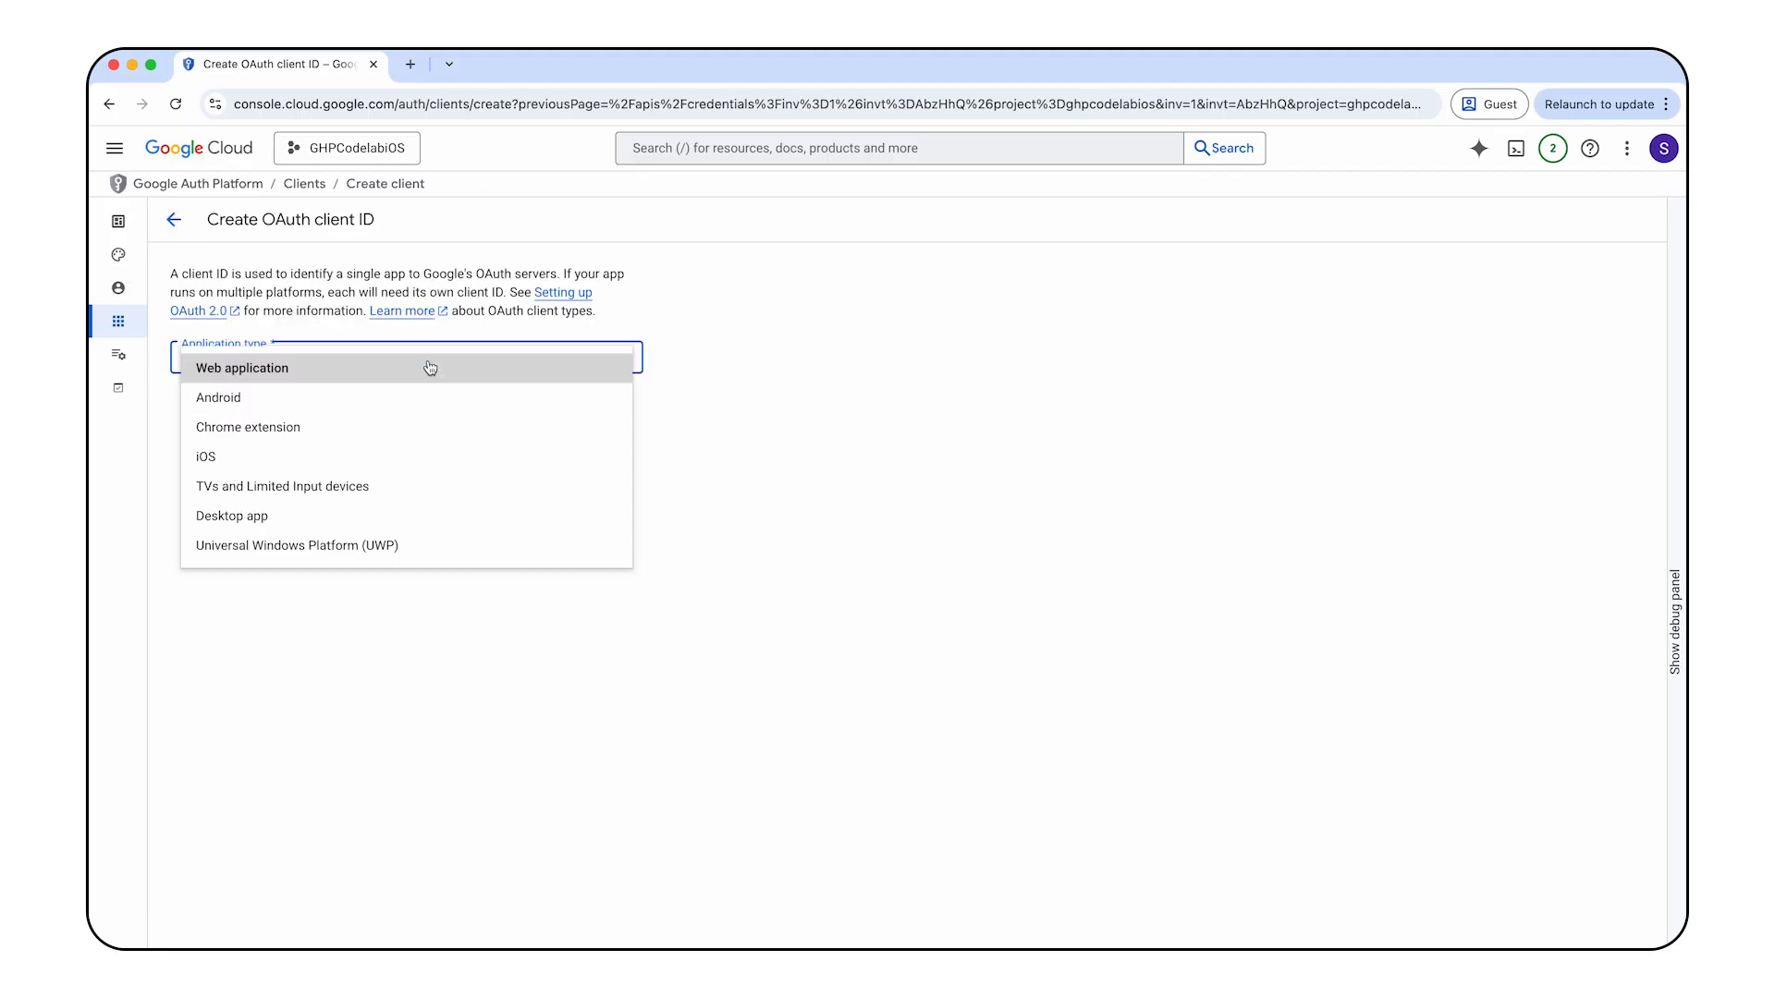
{"action": "mouse_move", "coordinate": [390, 456]}
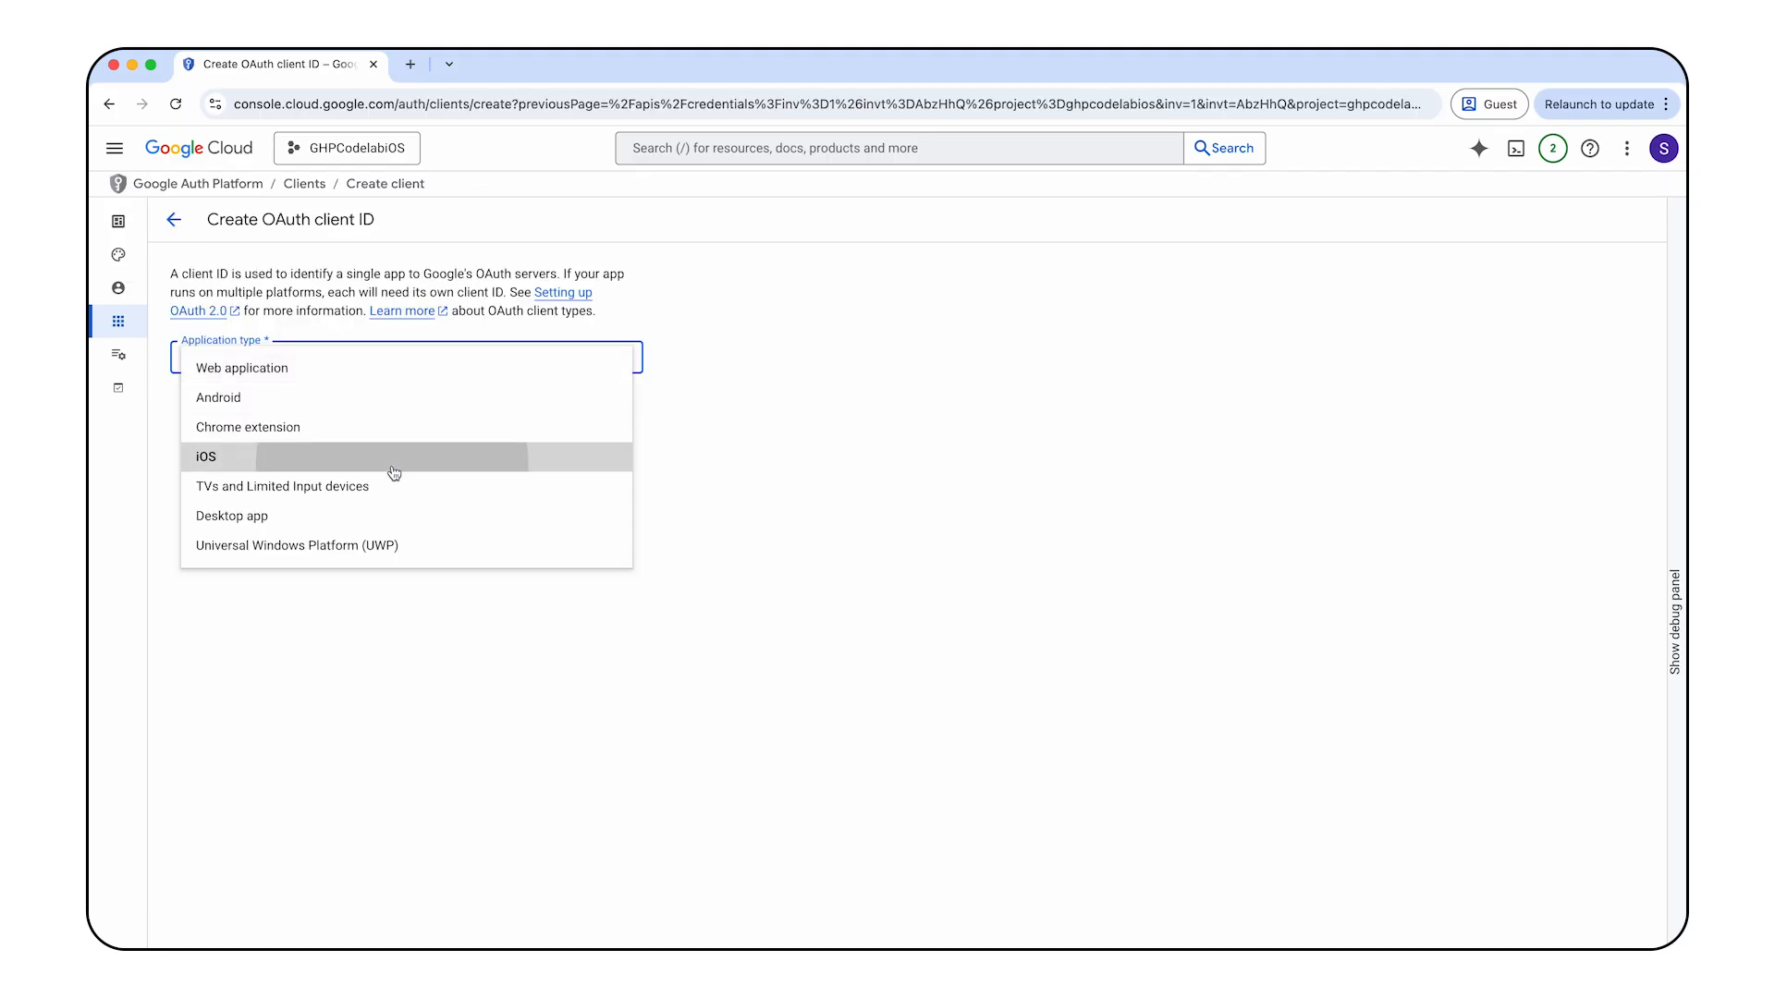
{"action": "left_click", "coordinate": [205, 456]}
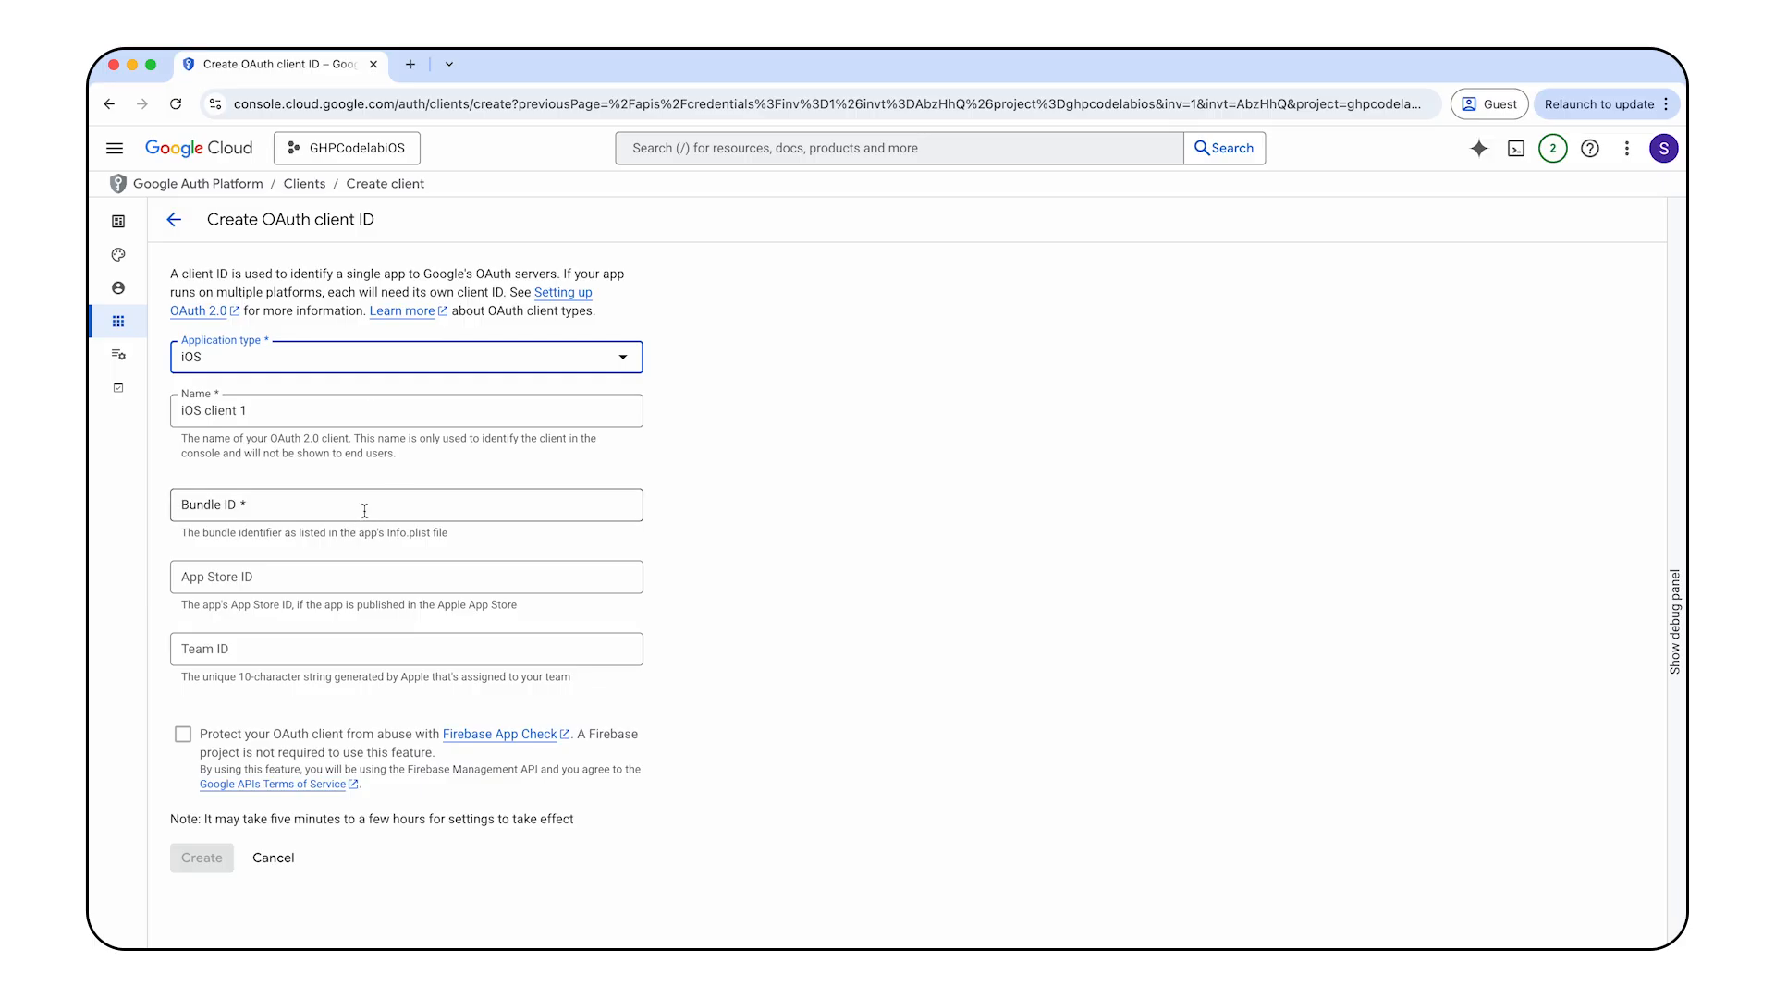
{"action": "left_click", "coordinate": [406, 505]}
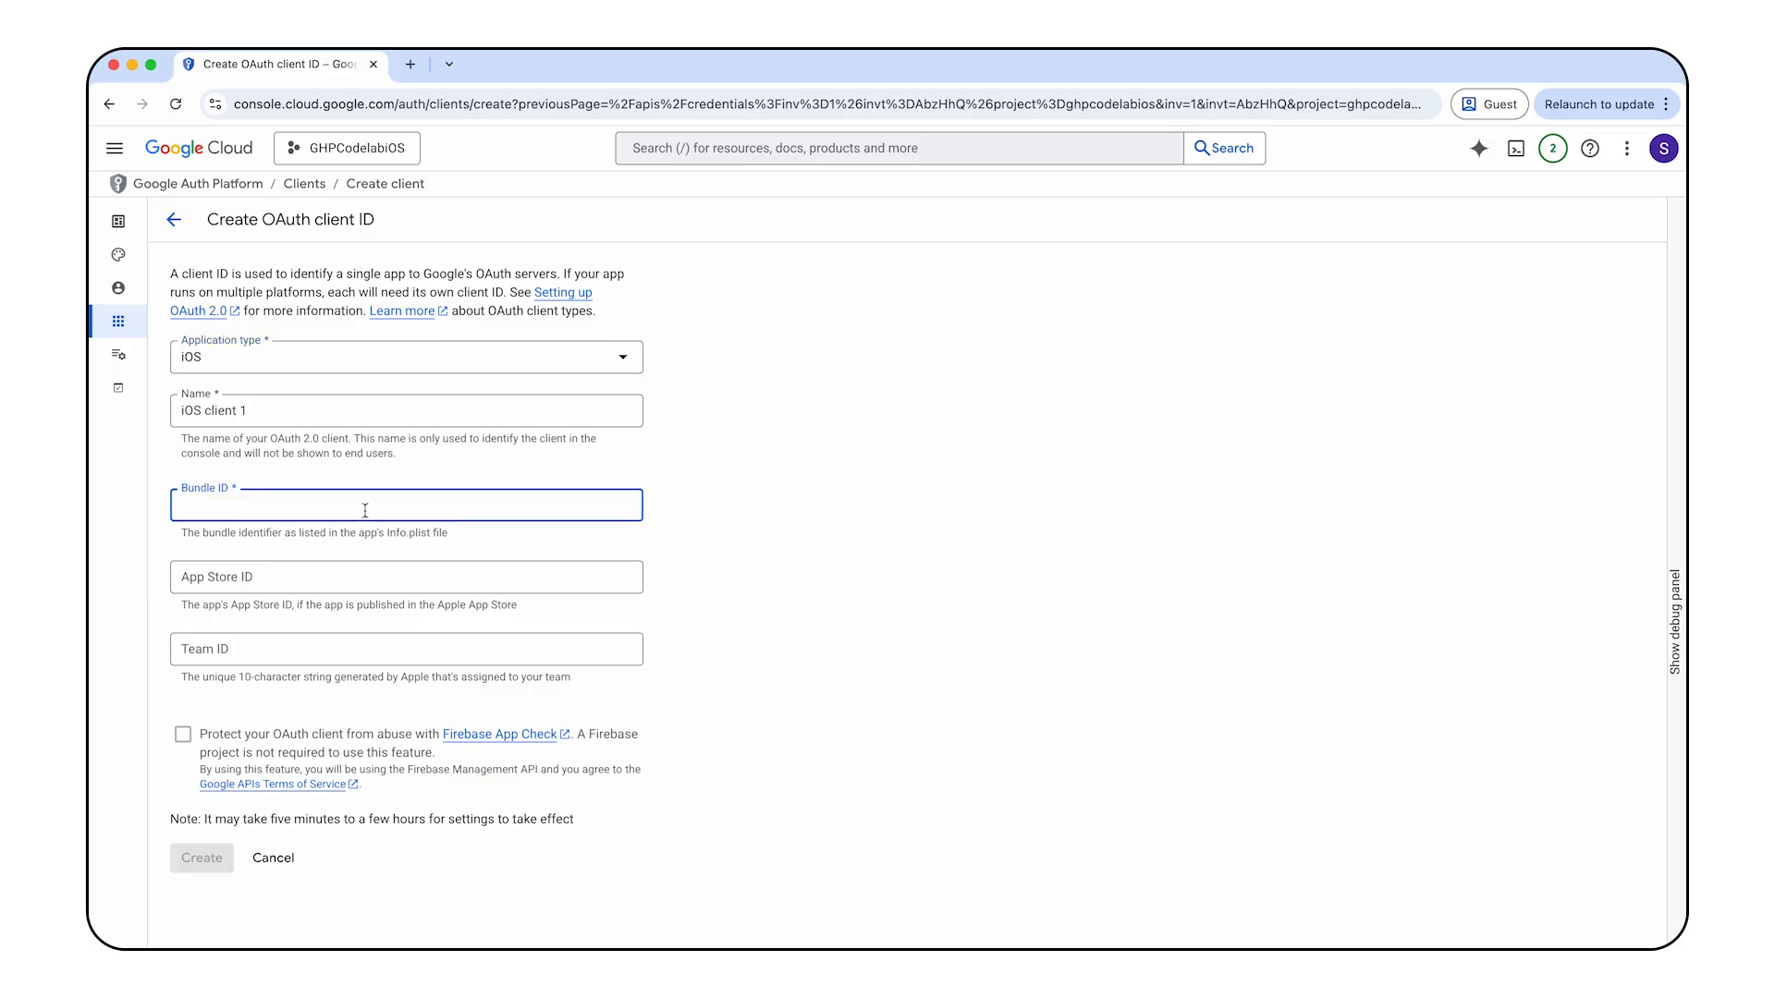
{"action": "left_click", "coordinate": [200, 857]}
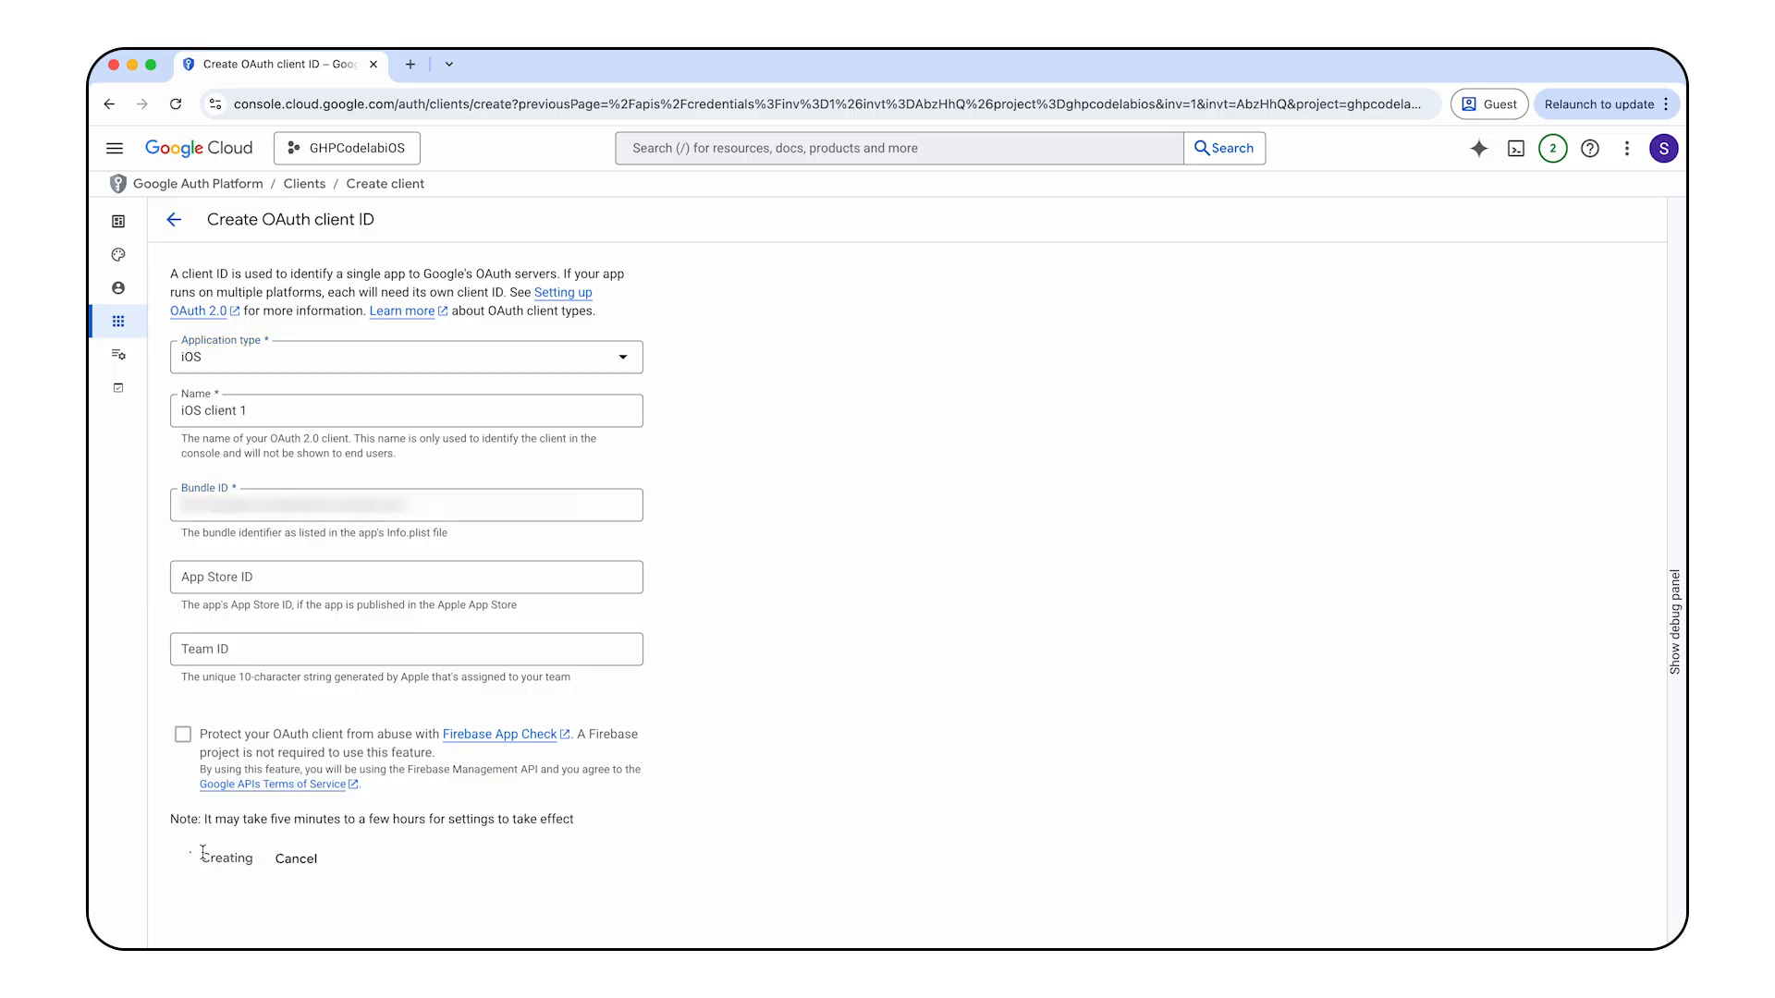
{"action": "left_click", "coordinate": [201, 858]}
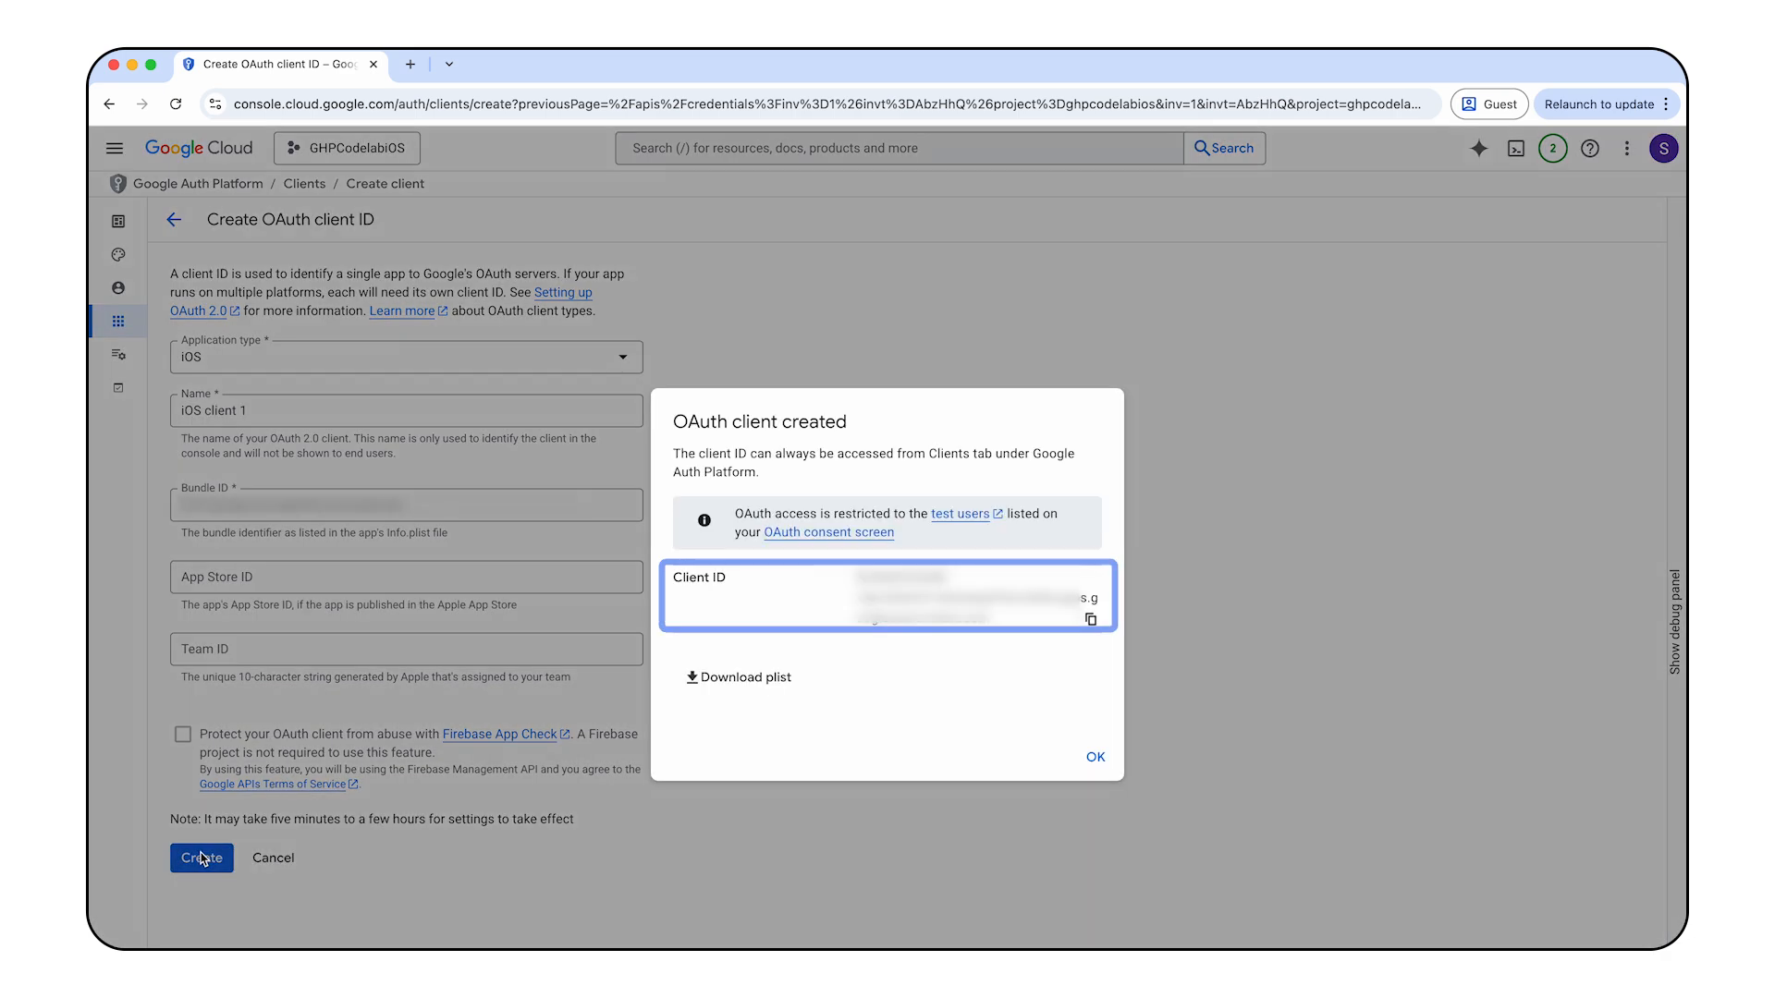
{"action": "mouse_move", "coordinate": [1090, 620]}
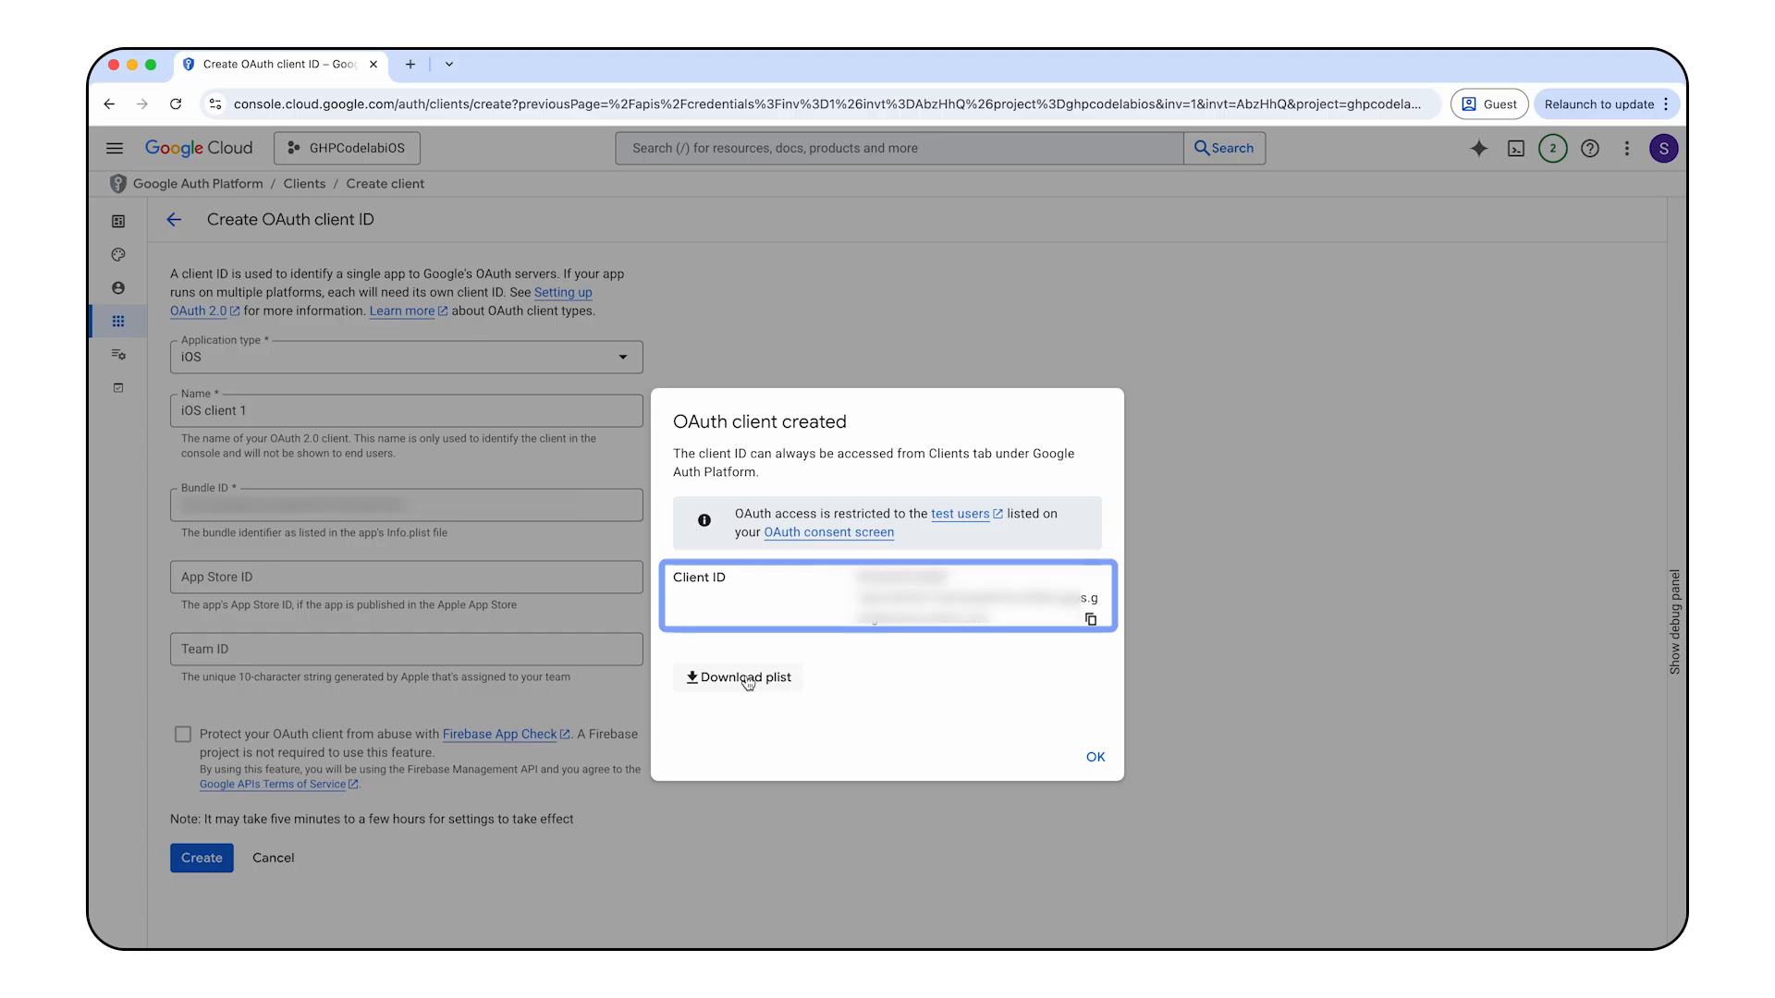
Step: Download the new client's plist into Downloads and dismiss the confirmation
{"action": "left_click", "coordinate": [737, 676]}
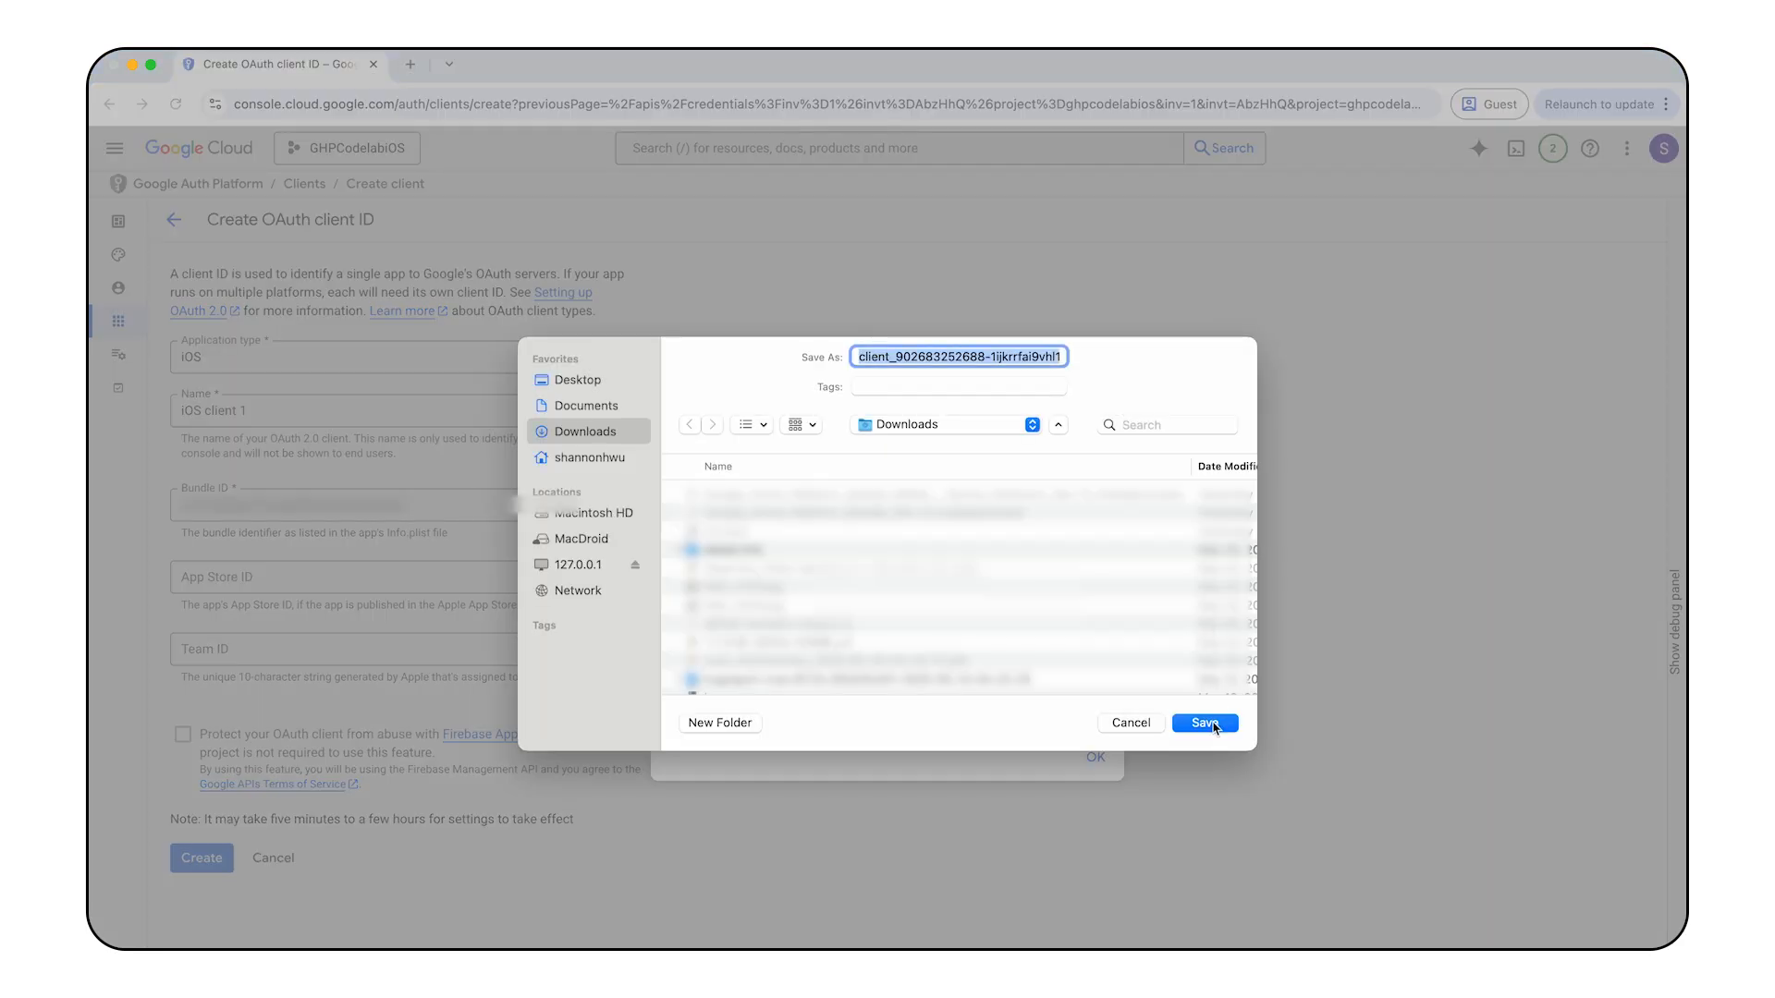
{"action": "left_click", "coordinate": [1204, 722]}
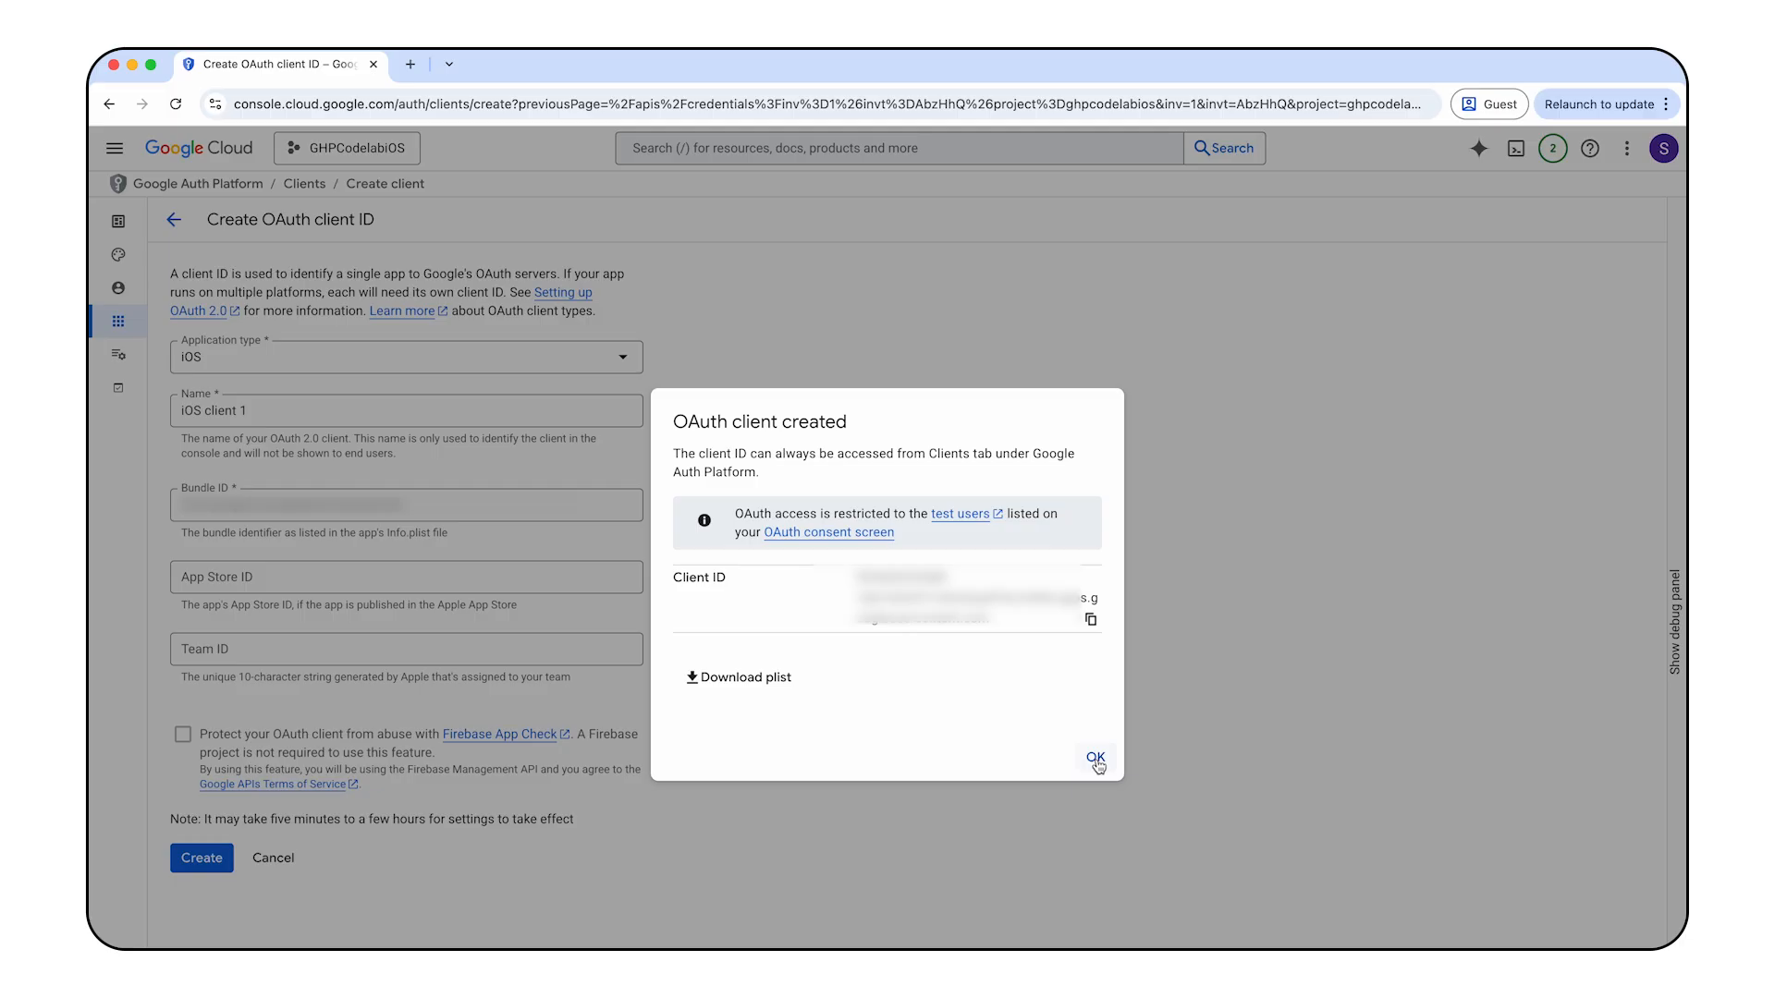
{"action": "left_click", "coordinate": [1094, 757]}
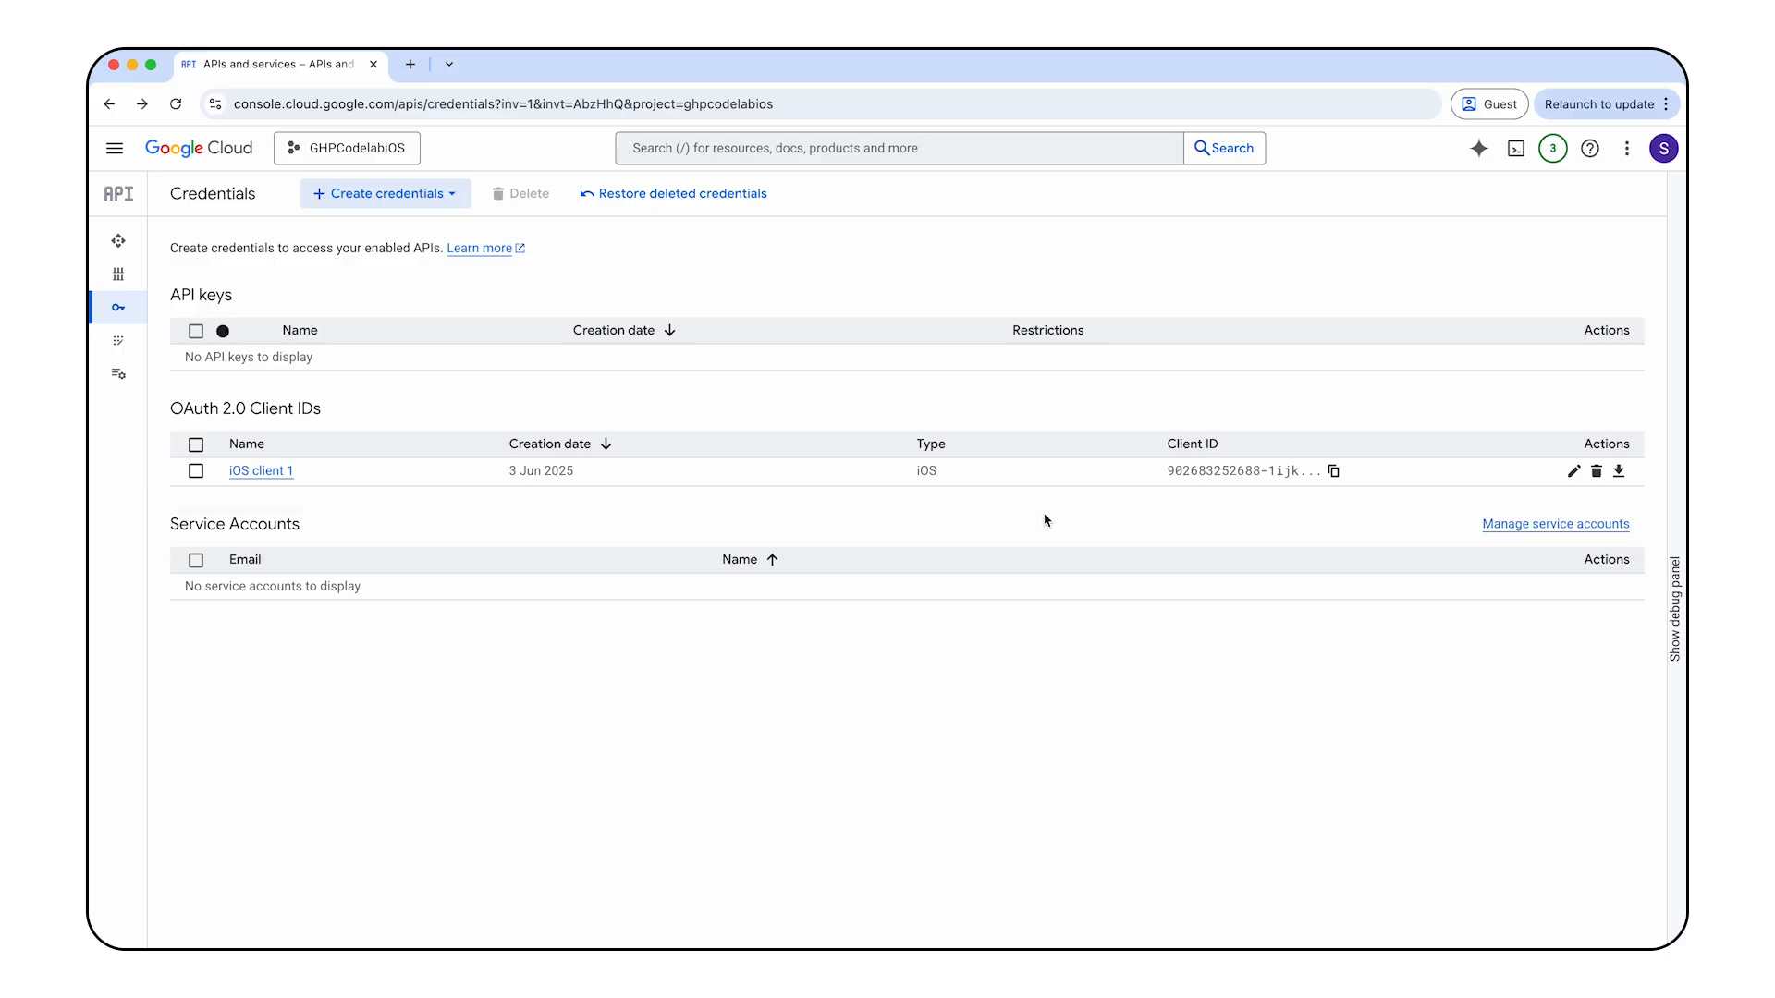
Step: Search the API library for 'home api' and open the Home API result
{"action": "left_click", "coordinate": [113, 148]}
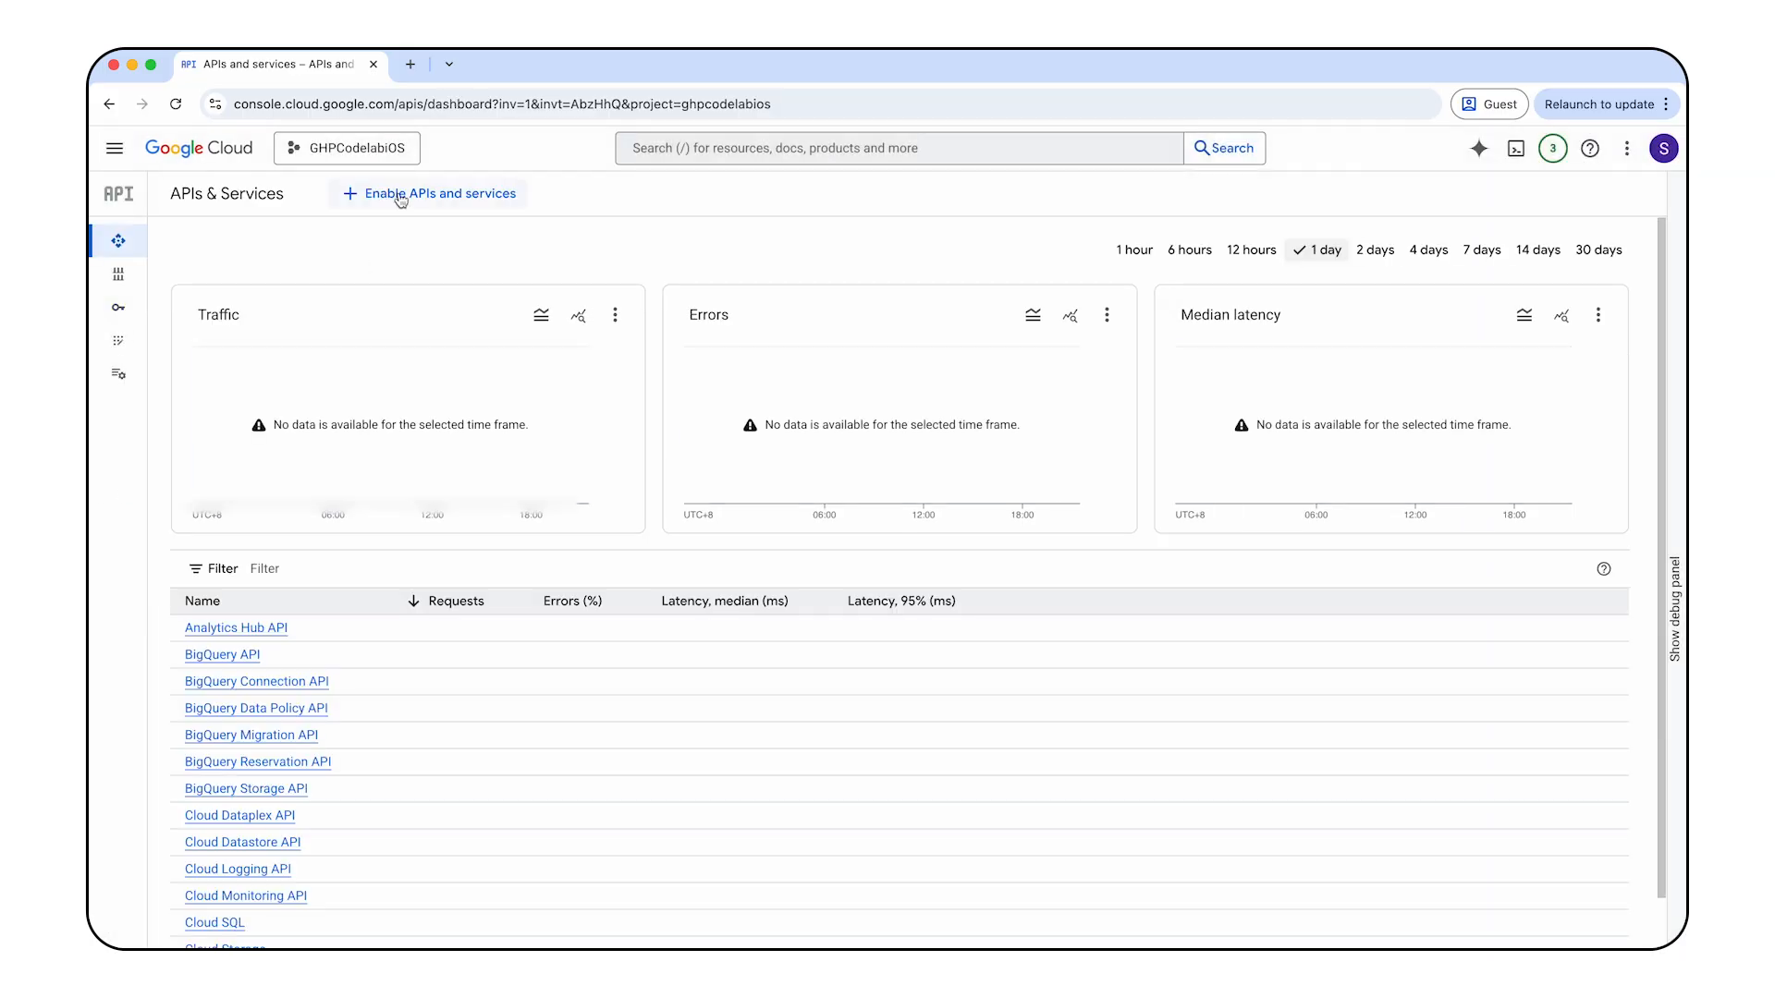
{"action": "left_click", "coordinate": [438, 192]}
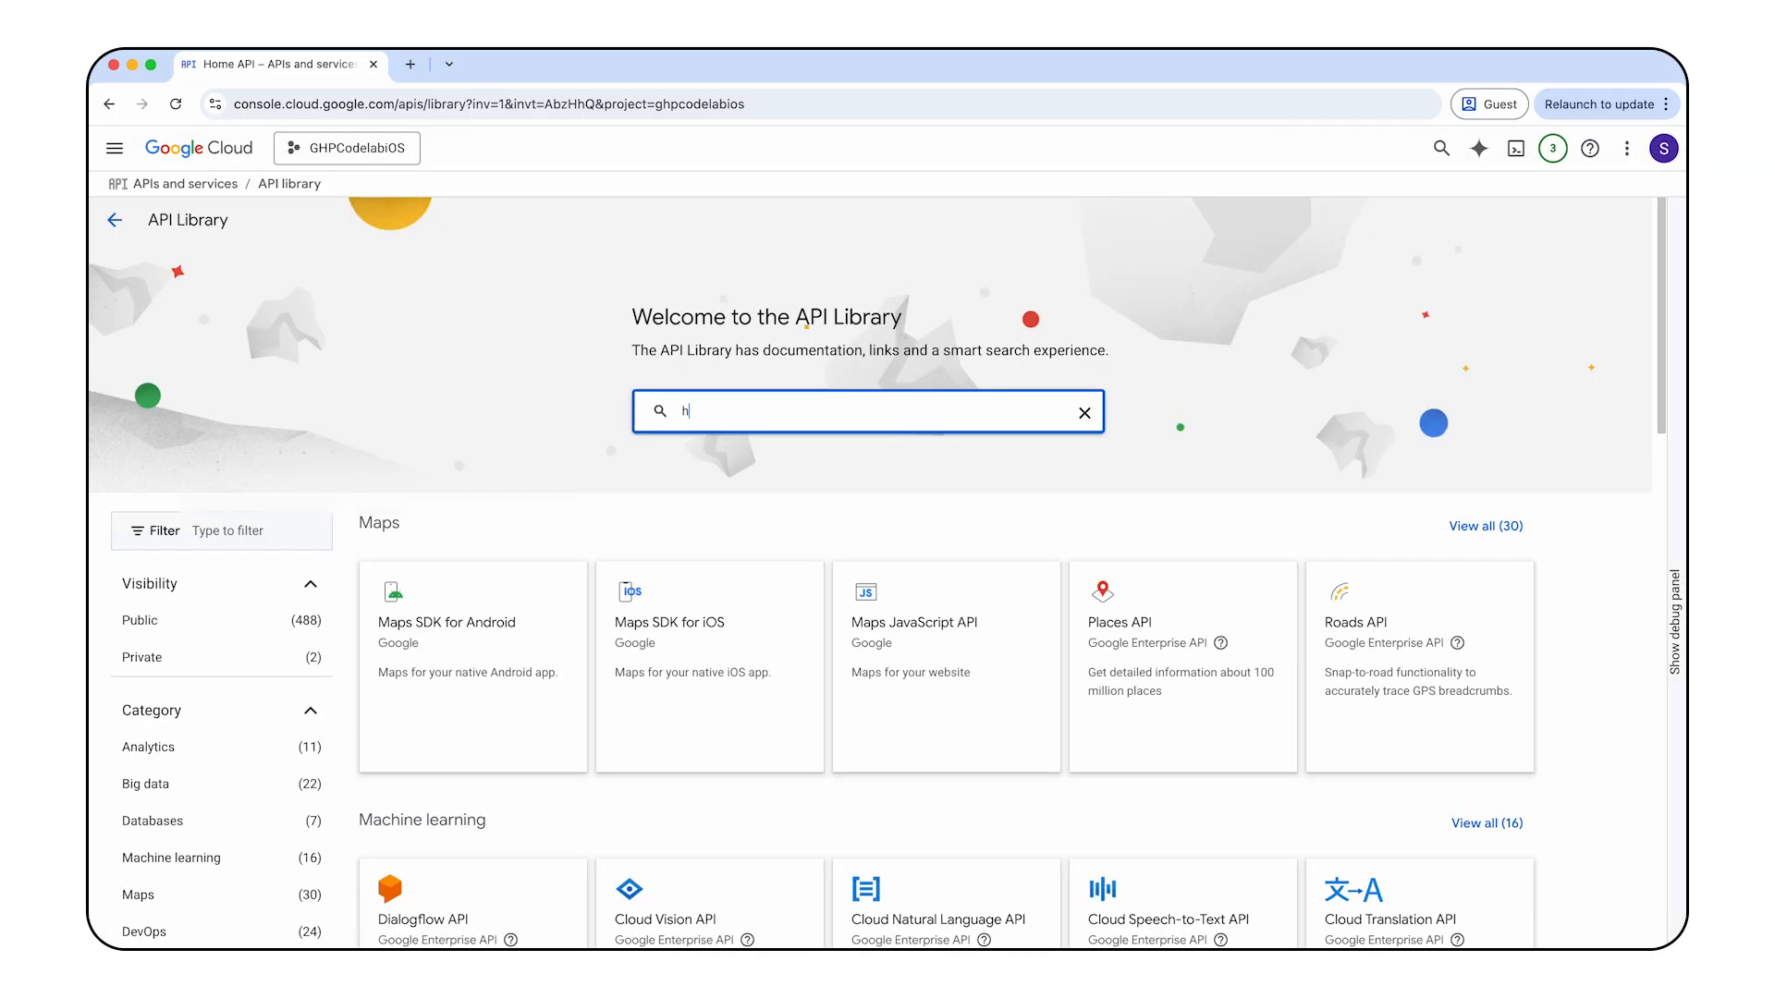
{"action": "type", "text": "home api"}
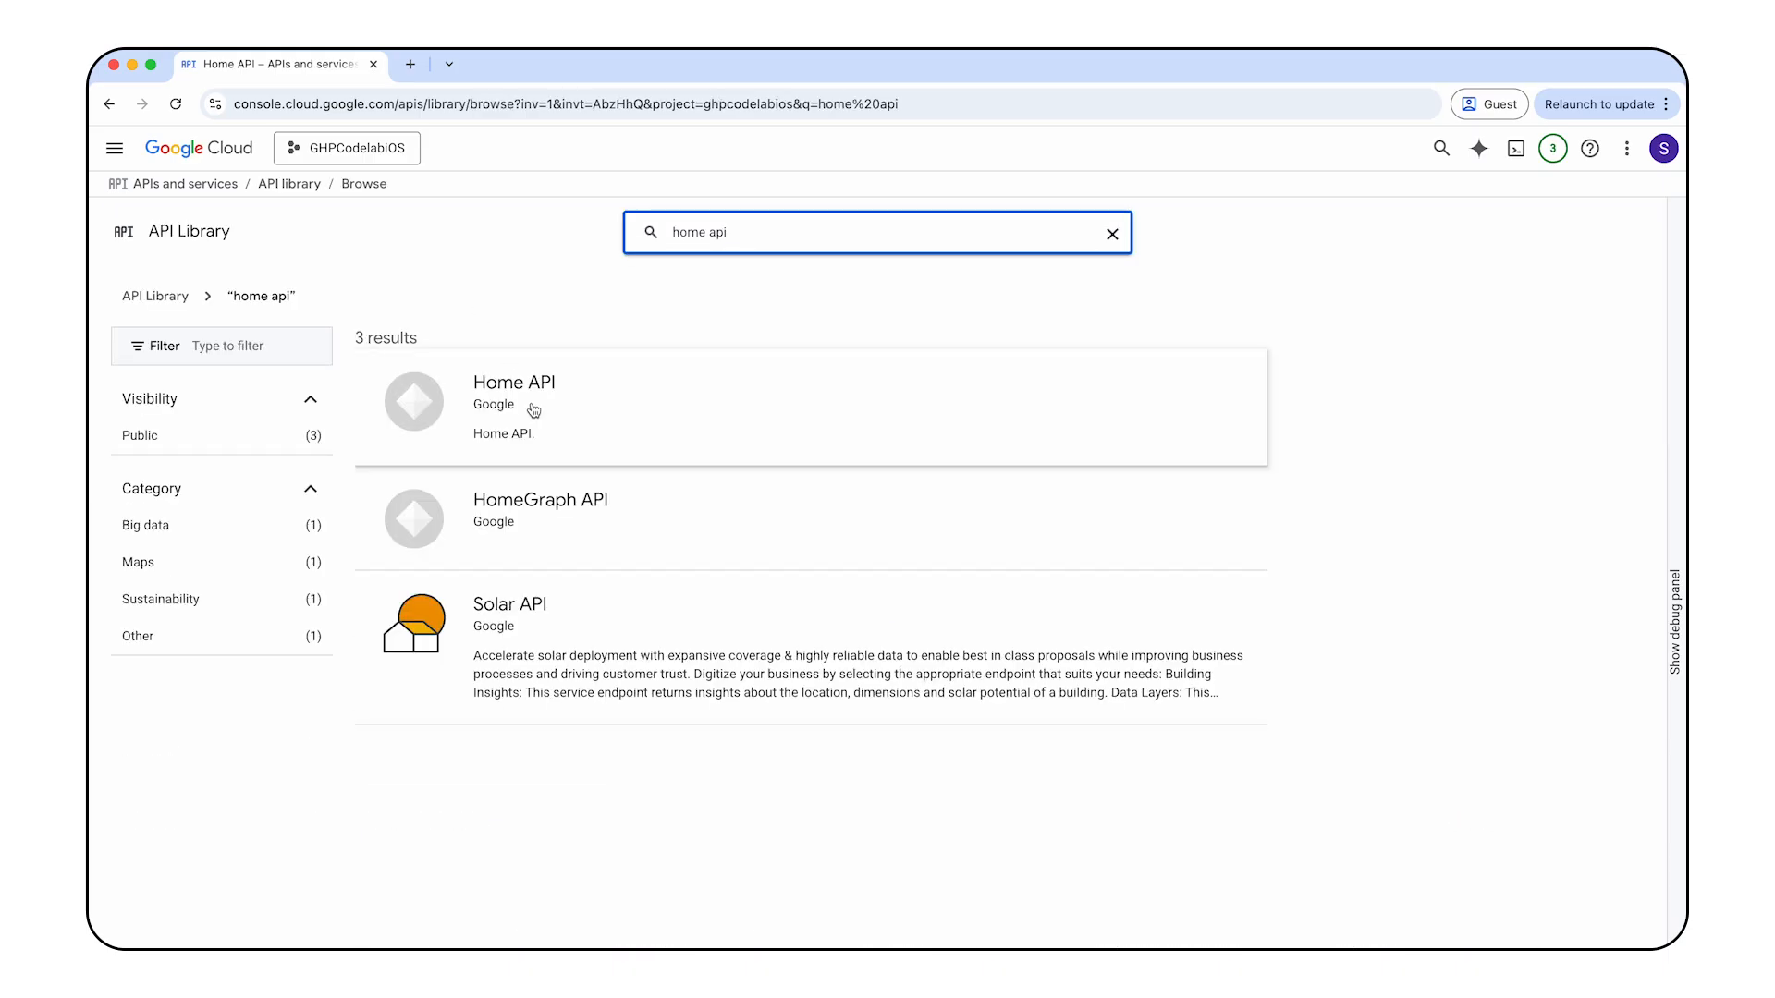
{"action": "left_click", "coordinate": [514, 382]}
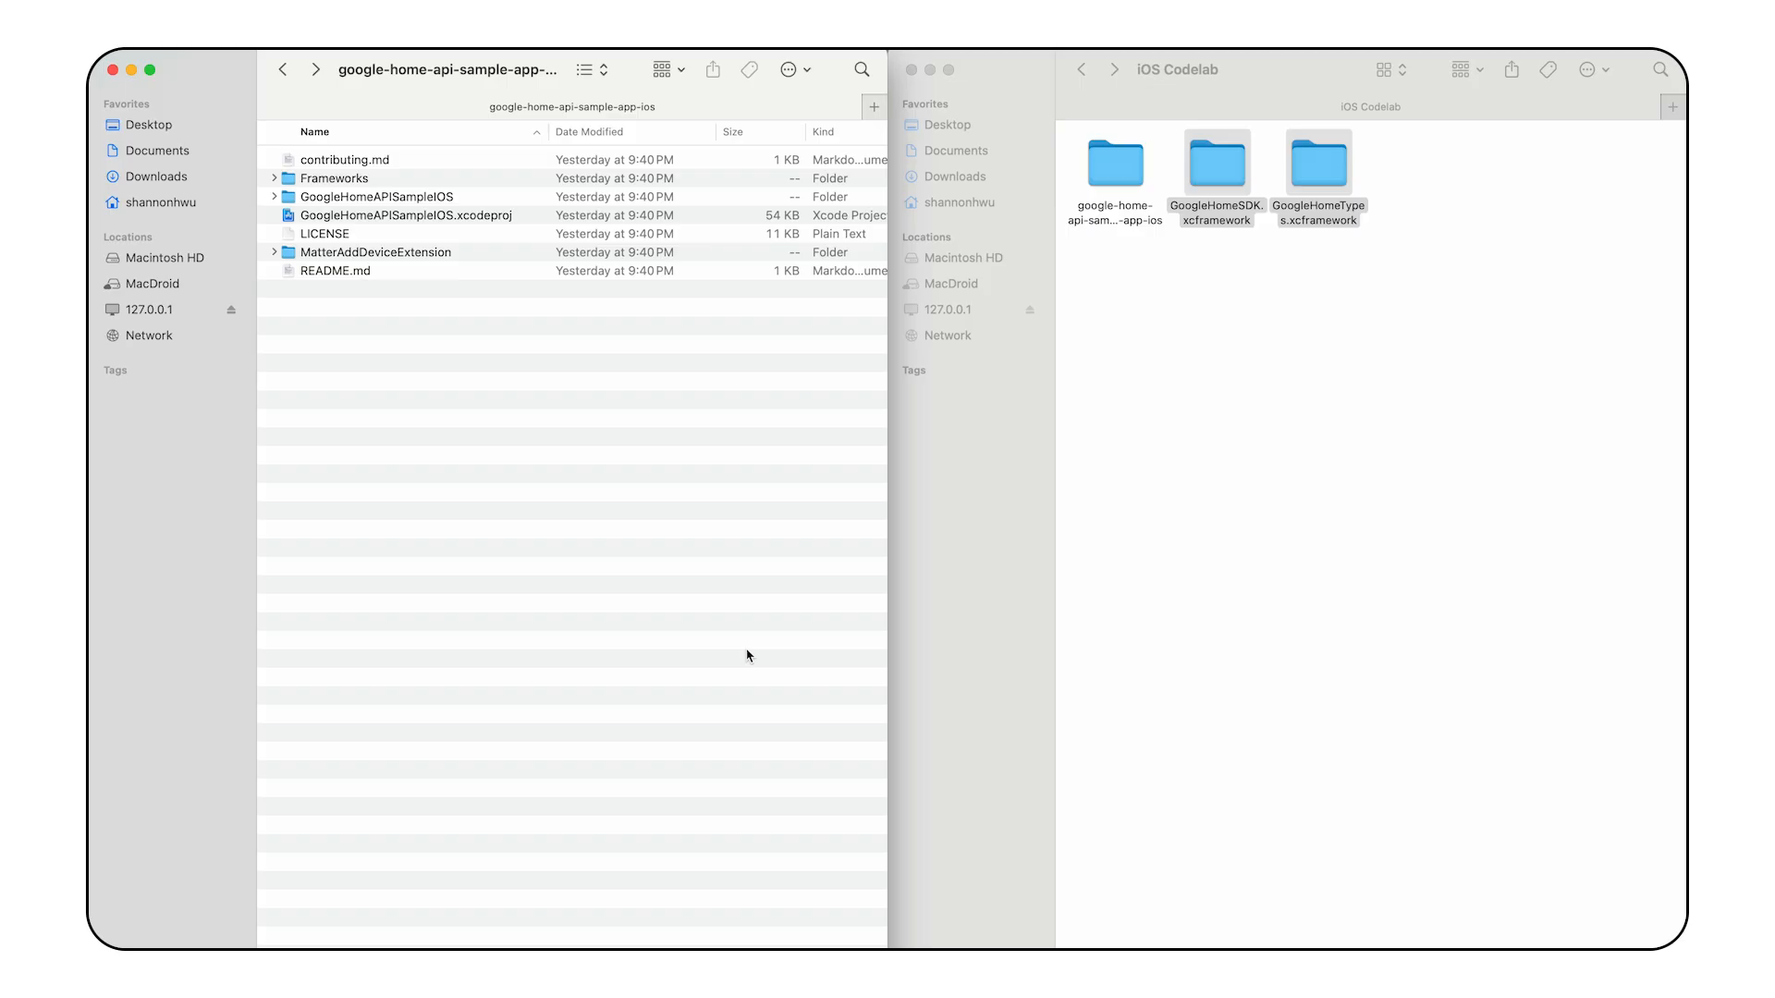
{"action": "mouse_move", "coordinate": [1349, 346]}
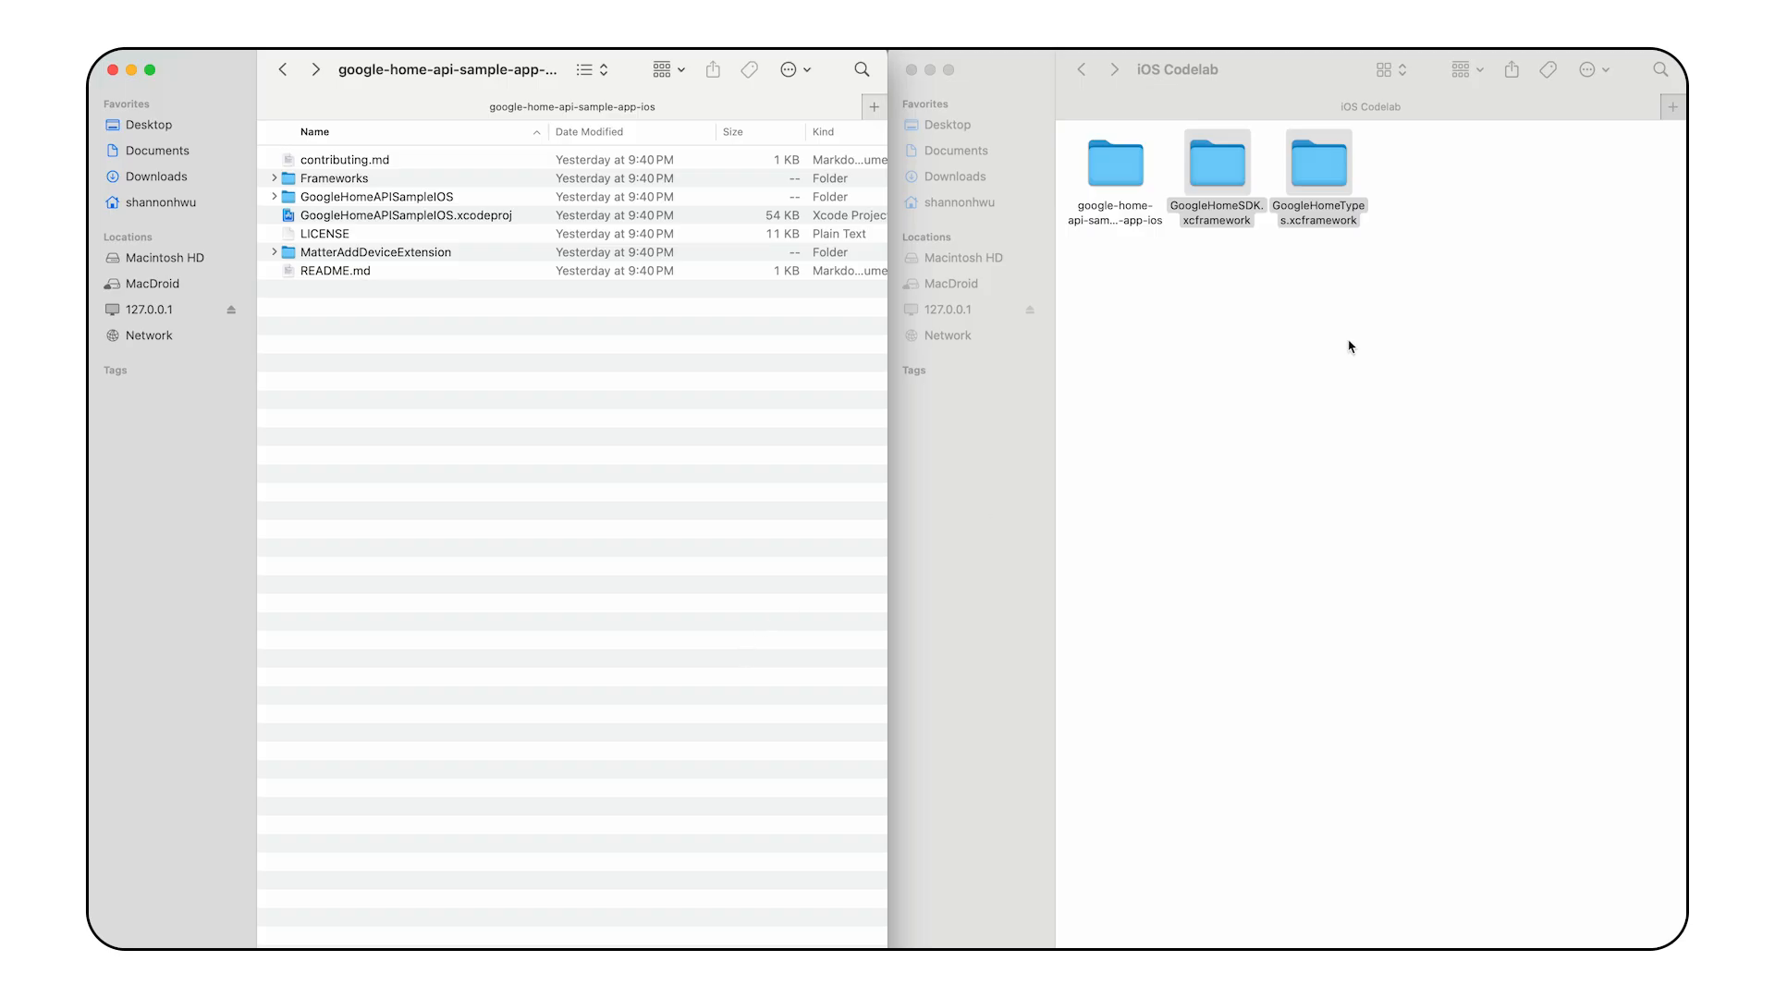
Step: Drag the GoogleHomeSDK and GoogleHomeTypes xcframeworks into Frameworks and open that folder
{"action": "left_click", "coordinate": [1214, 165]}
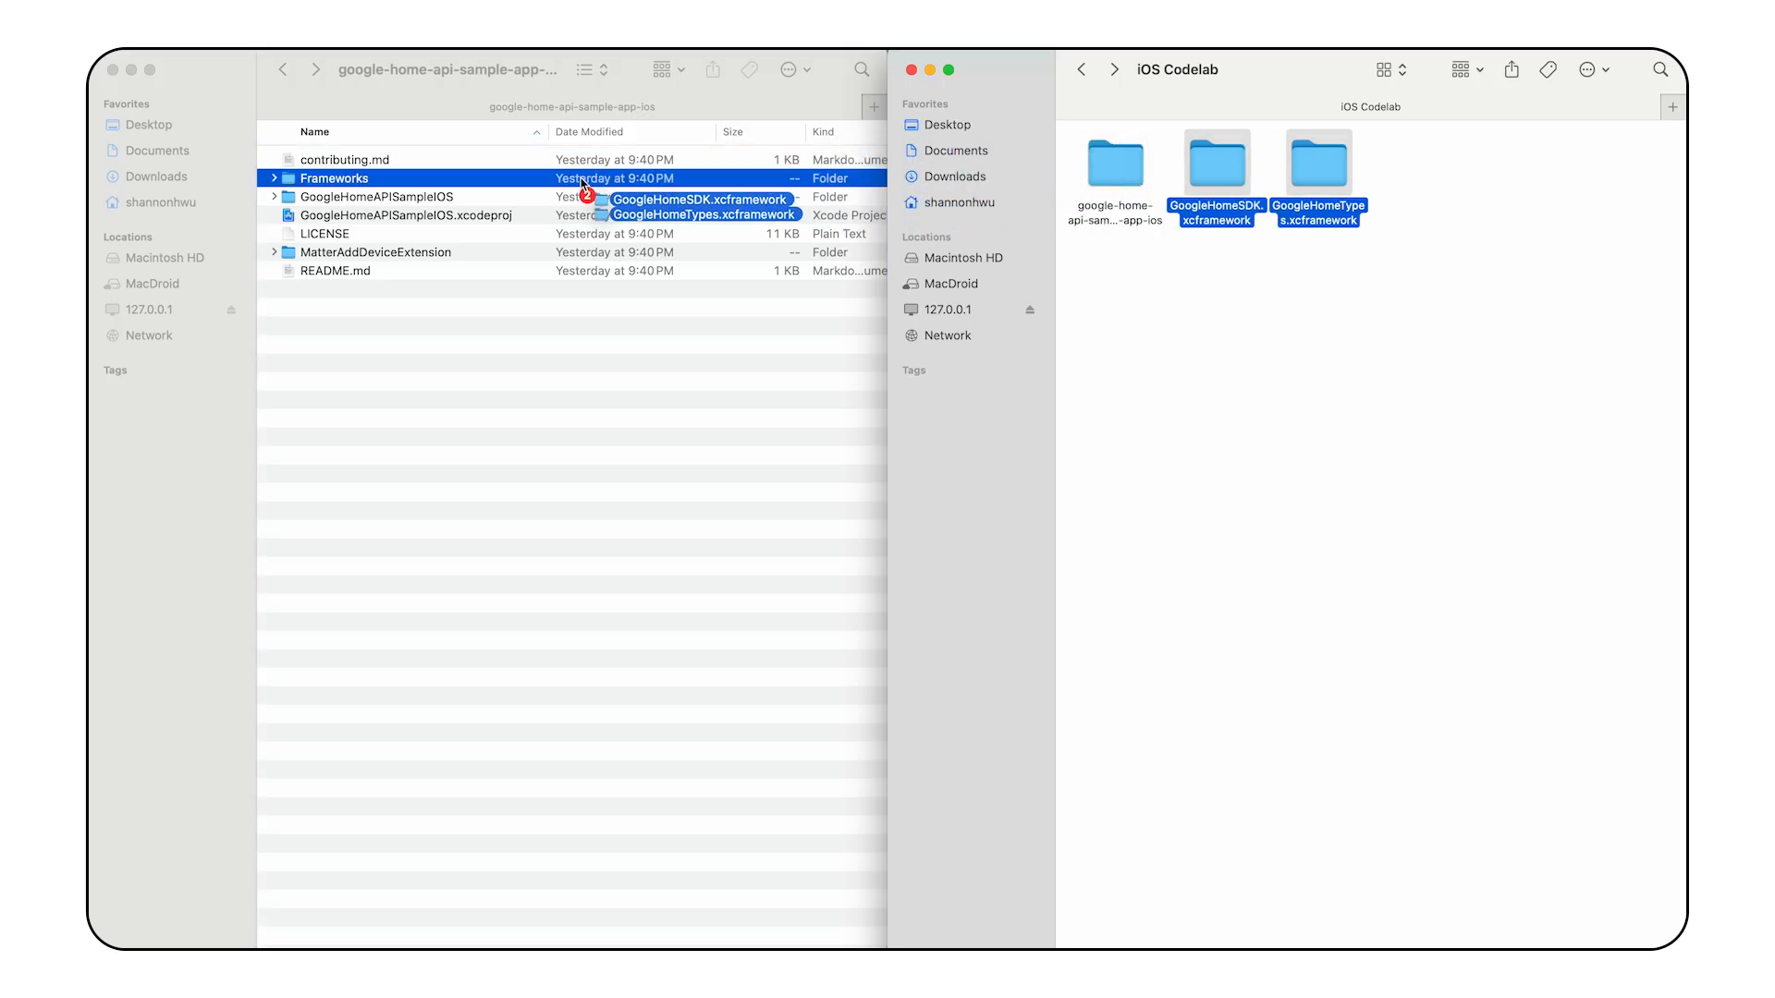
{"action": "left_click_drag", "start_coordinate": [1268, 170], "coordinate": [333, 177]}
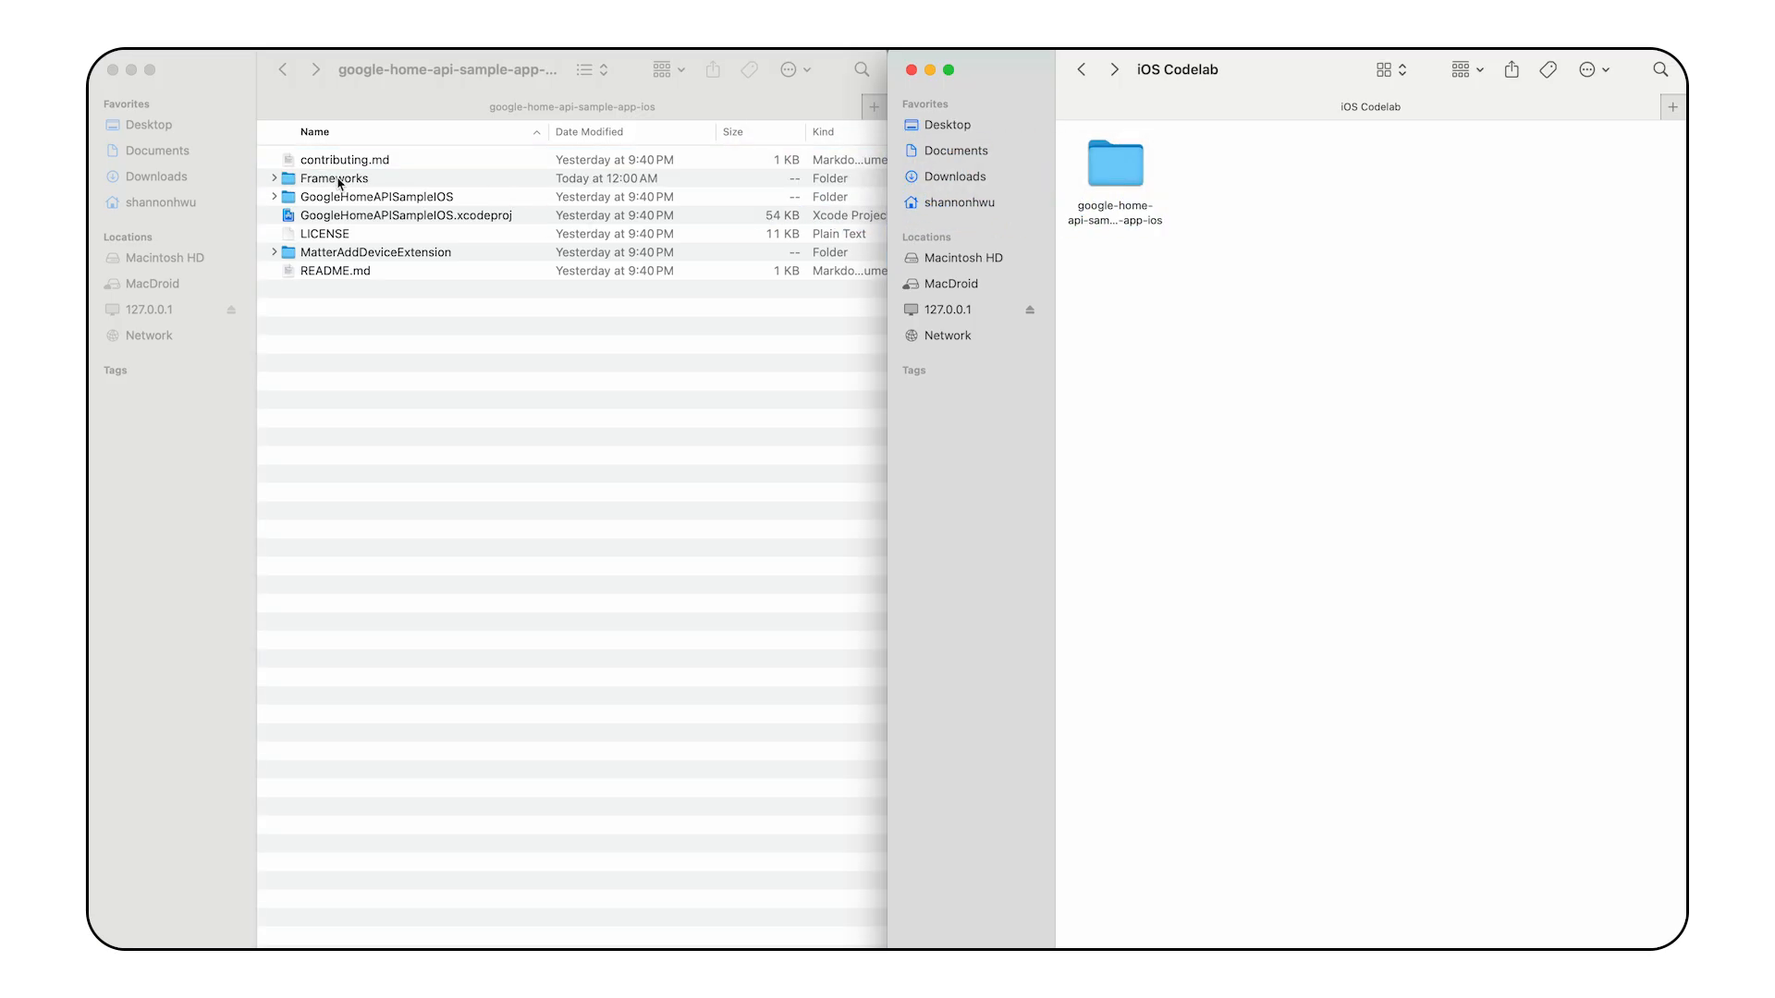
{"action": "double_click", "coordinate": [333, 177]}
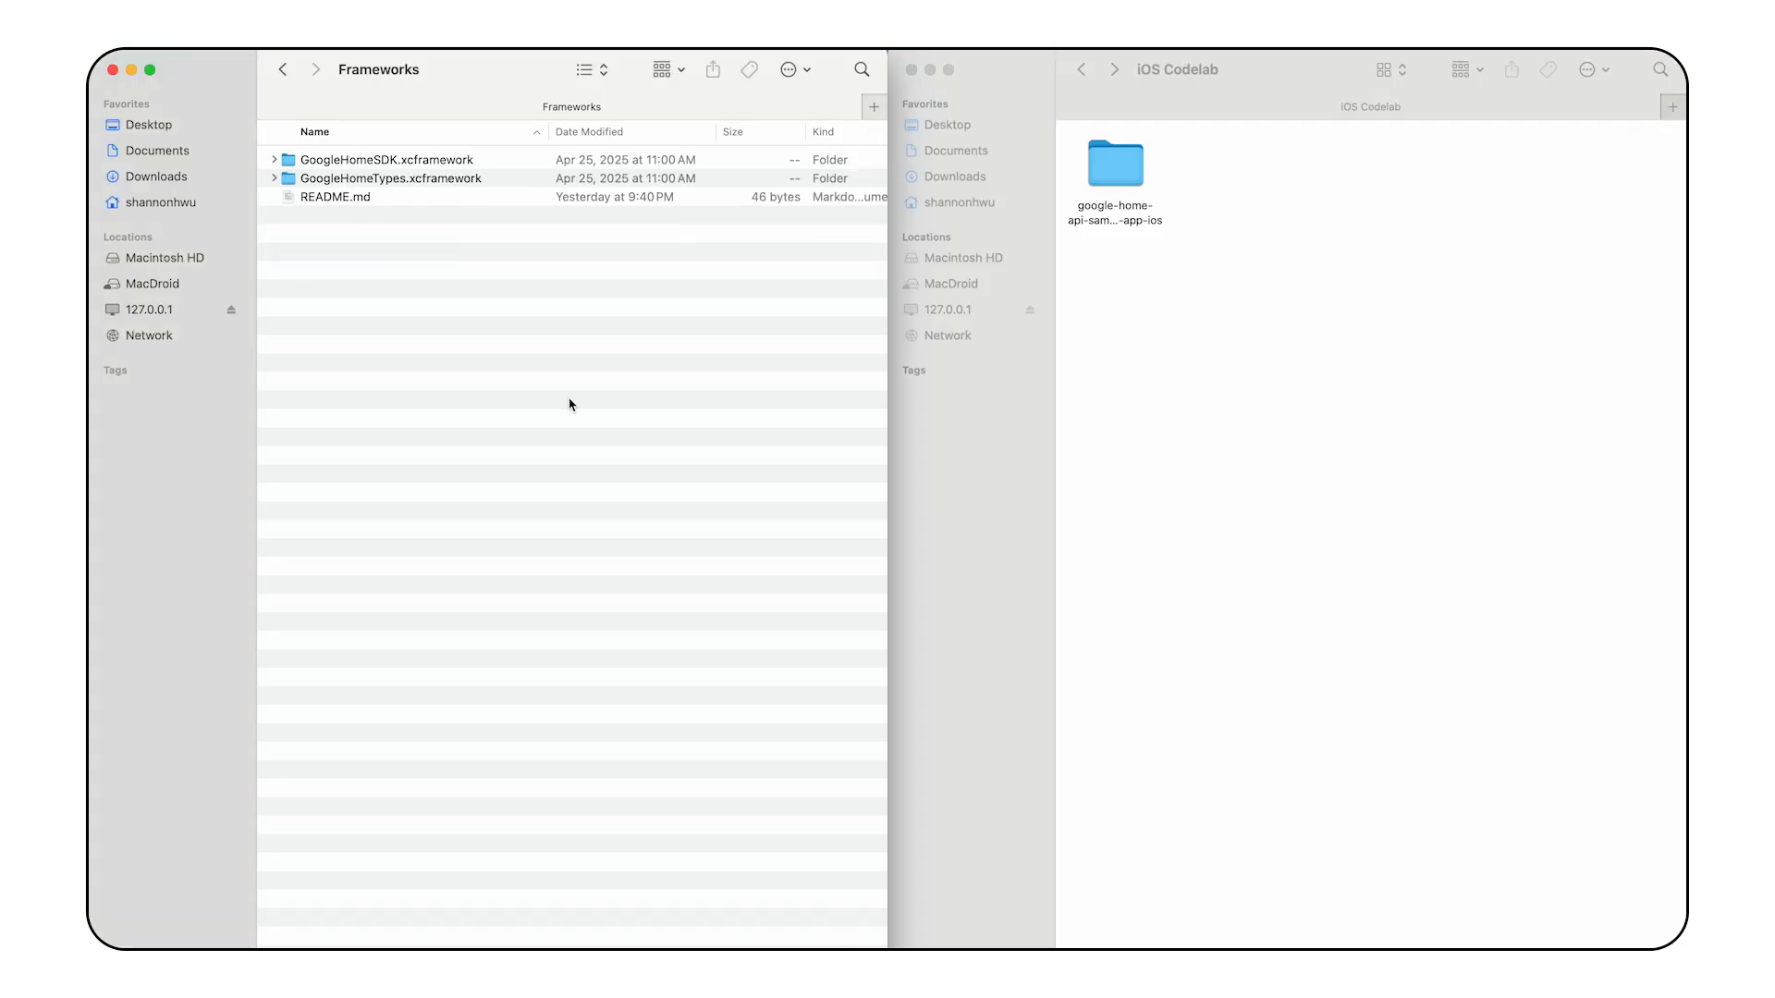
Step: Launch Xcode by searching 'xcode' in Spotlight
{"action": "type", "text": "xcode"}
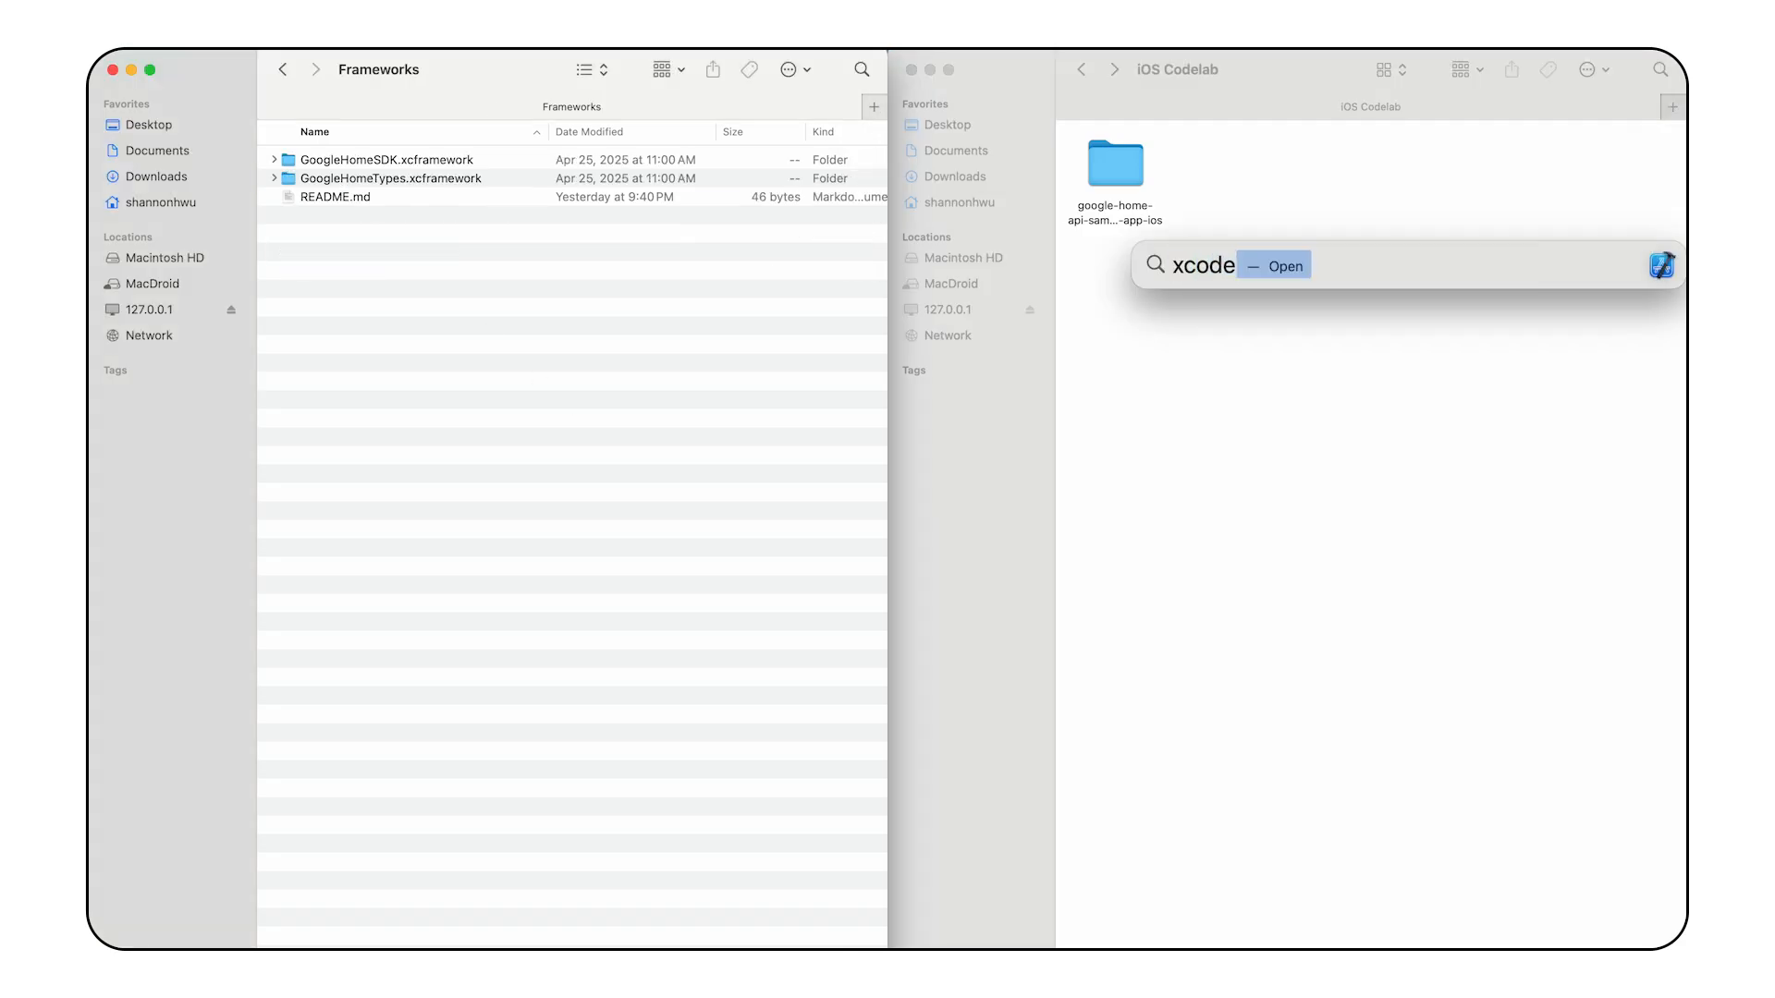
{"action": "key", "text": "enter"}
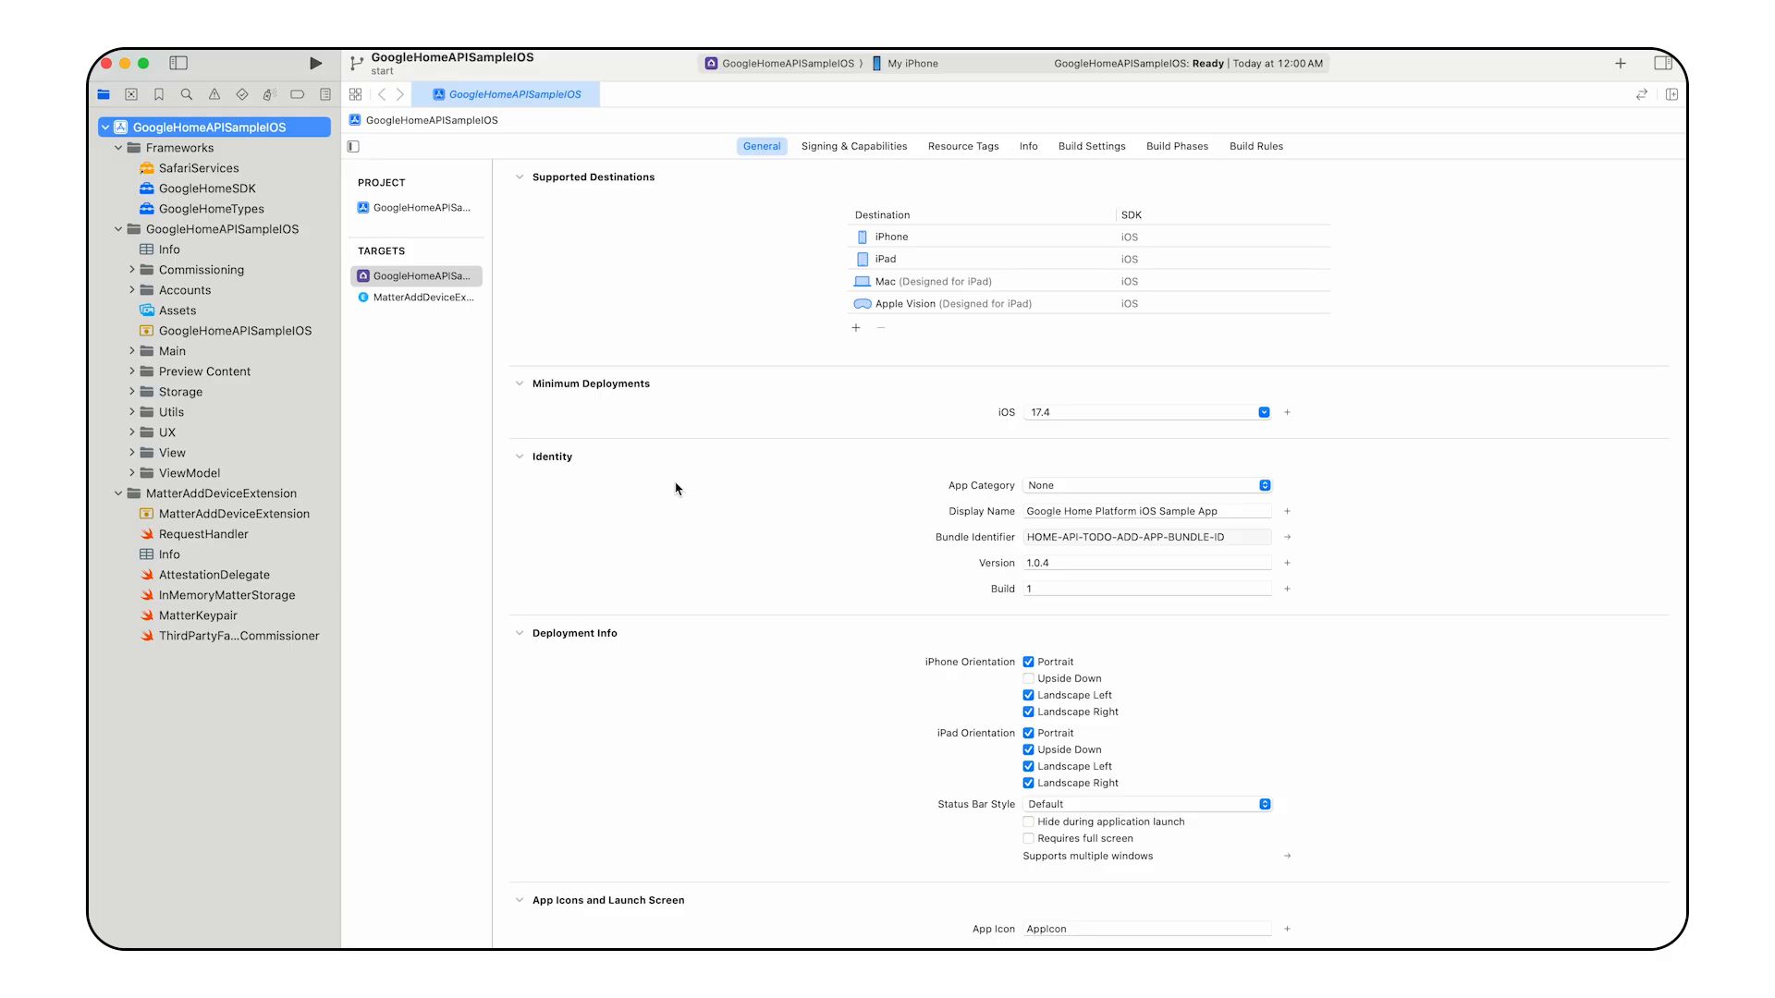
Step: Stop embedding GoogleHomeTypes in the app target and keep GoogleHomeSDK as Embed & Sign
{"action": "left_click", "coordinate": [417, 207]}
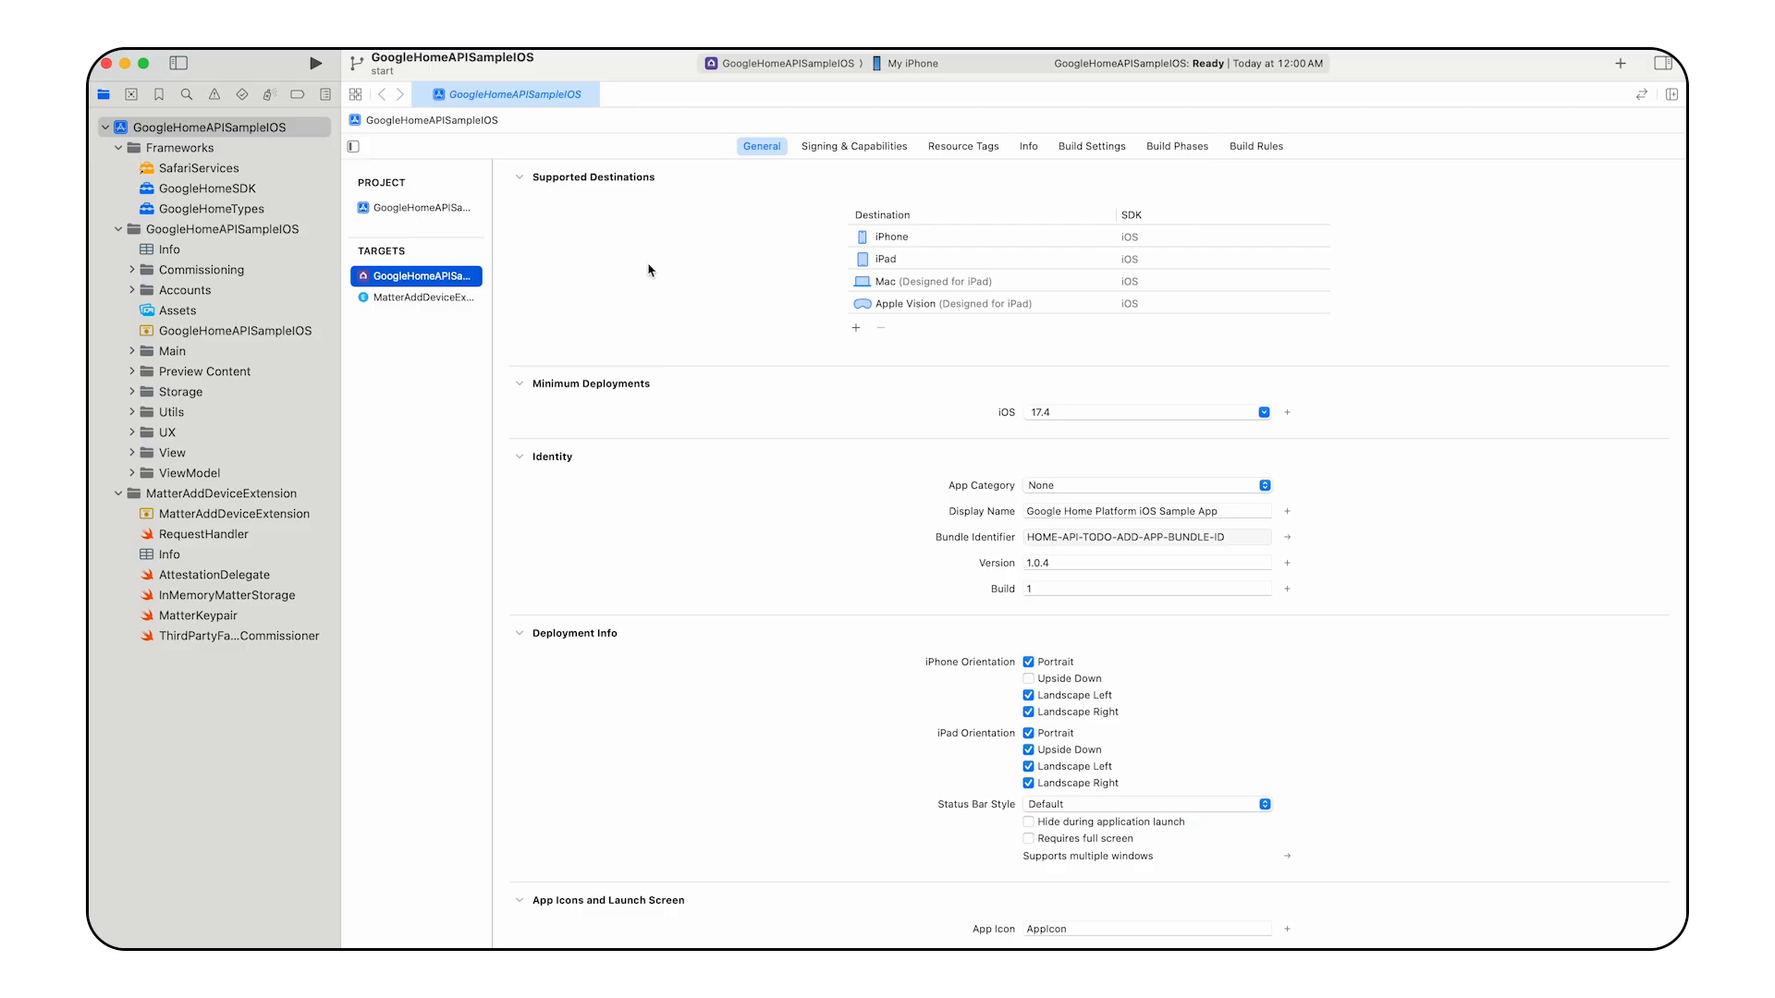
{"action": "scroll", "scroll_direction": "down", "scroll_amount": 3}
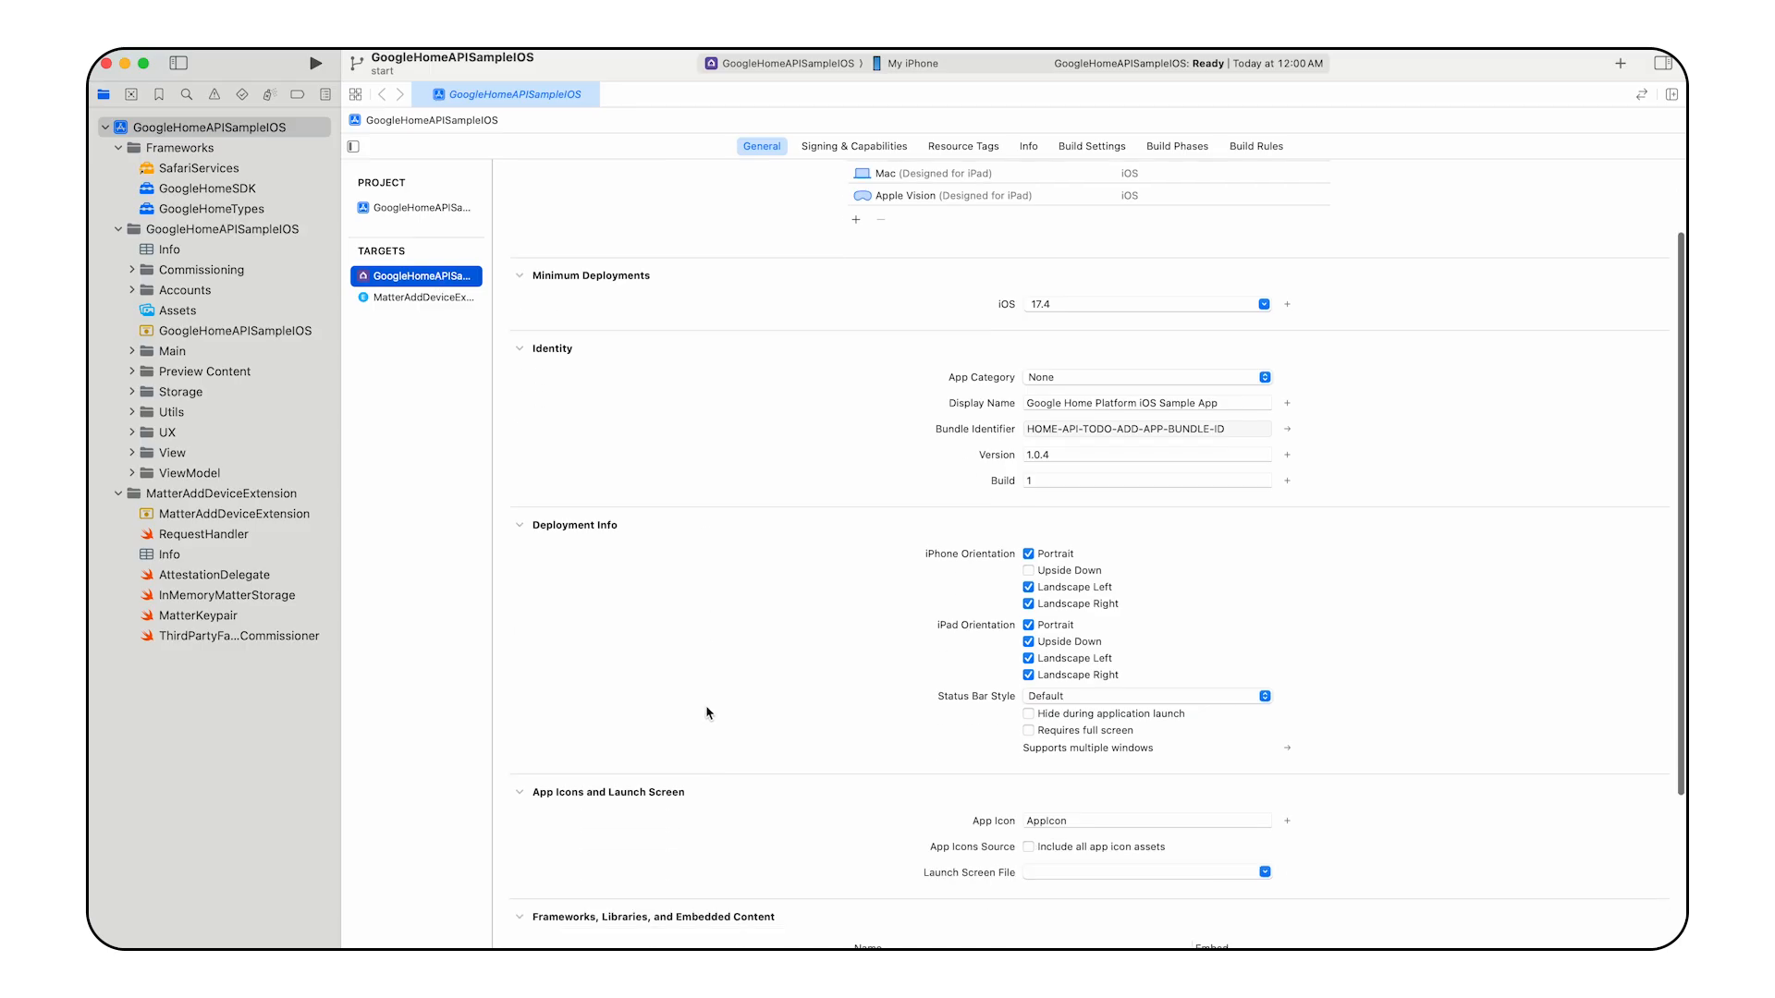
{"action": "scroll", "scroll_direction": "down", "scroll_amount": 3}
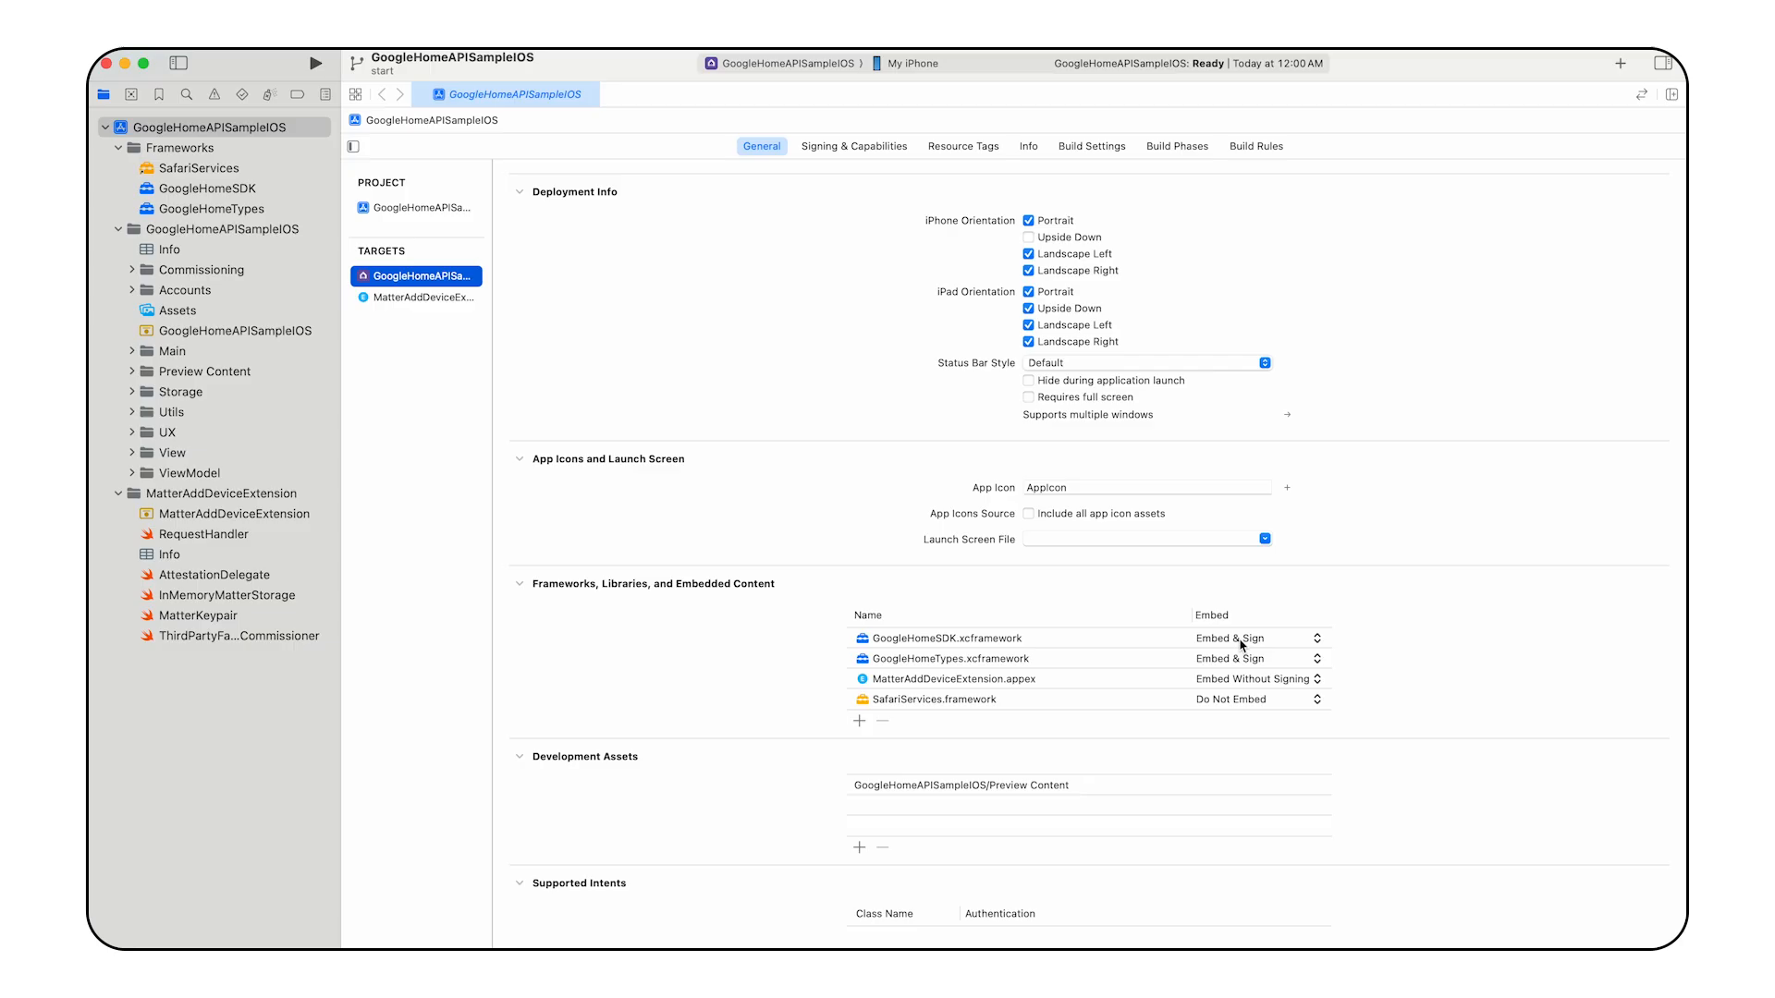
{"action": "left_click", "coordinate": [943, 637]}
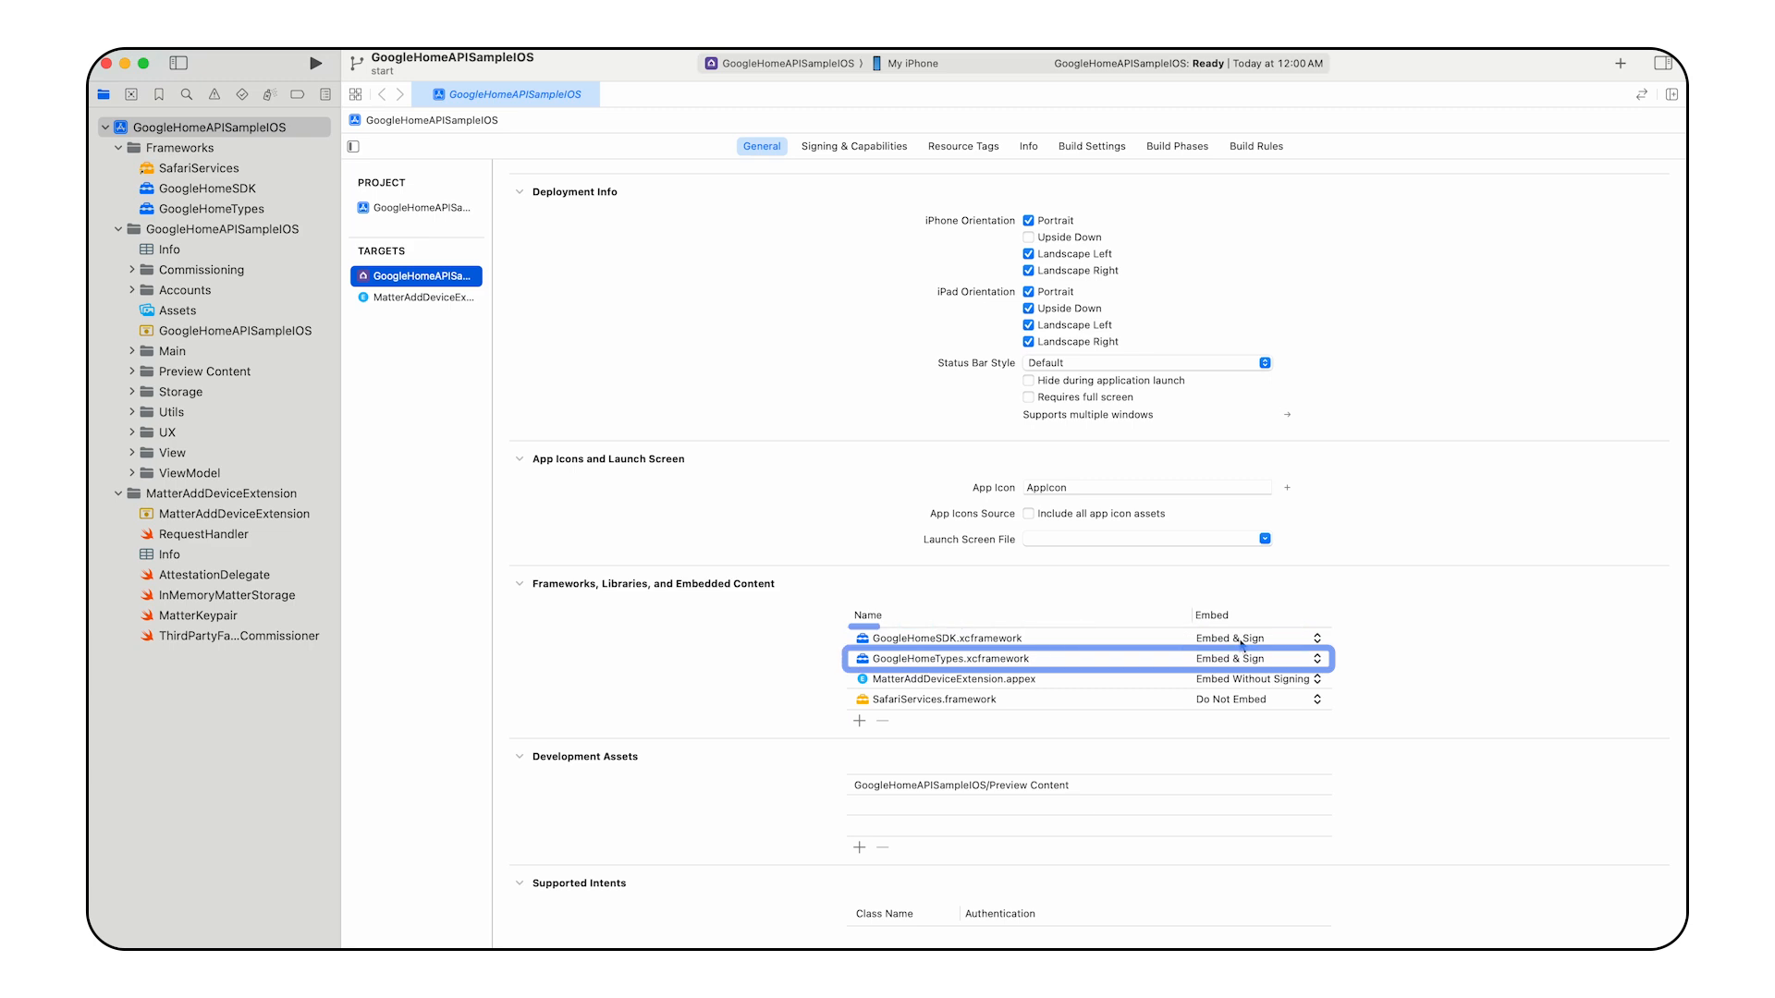
{"action": "left_click", "coordinate": [1259, 659]}
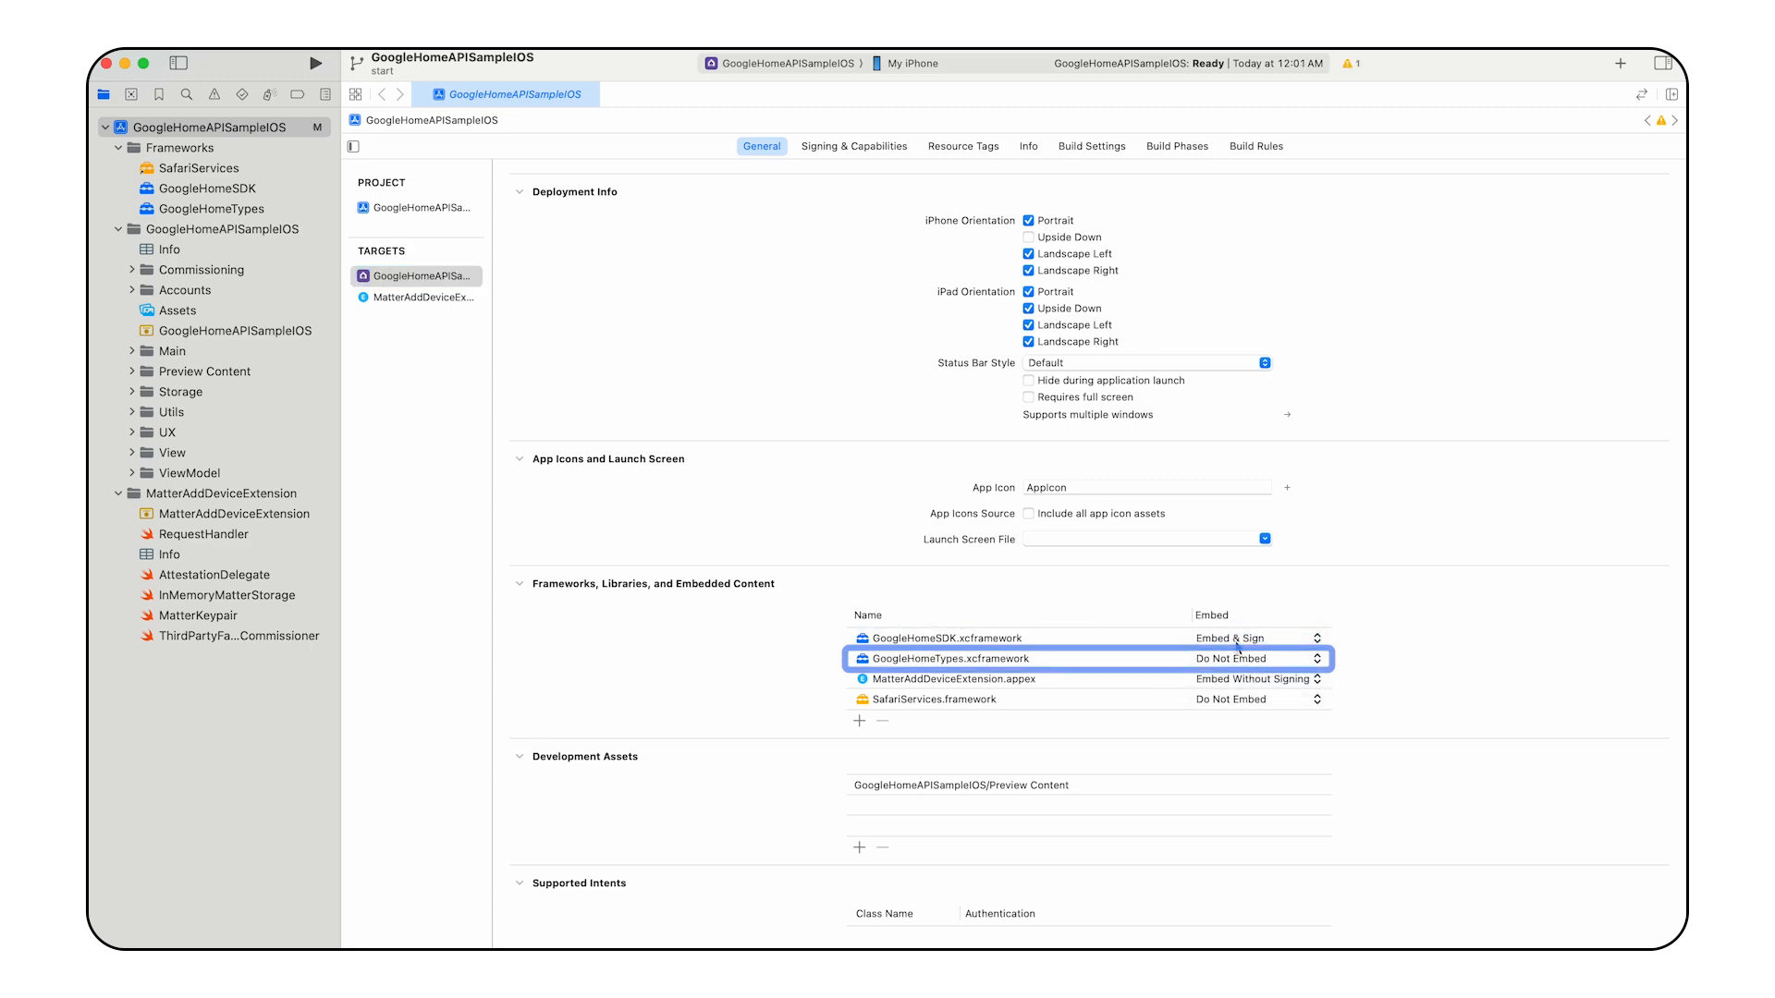
{"action": "left_click", "coordinate": [951, 698]}
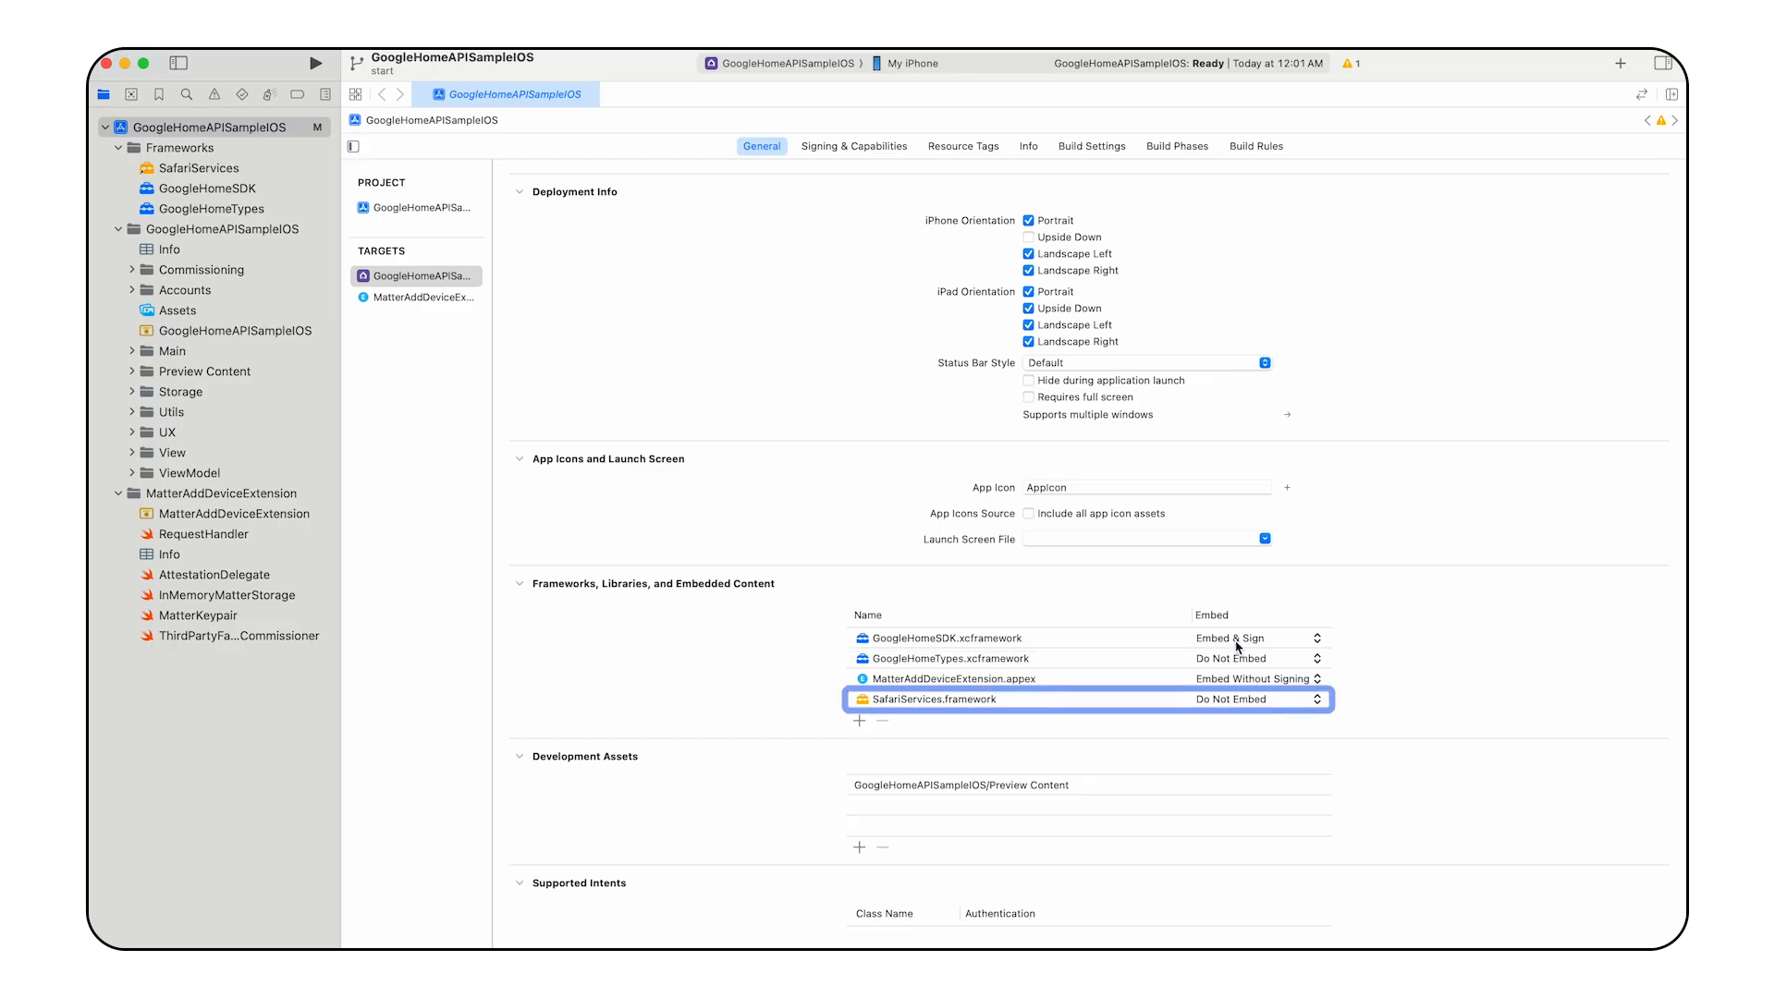
{"action": "left_click", "coordinate": [1257, 699]}
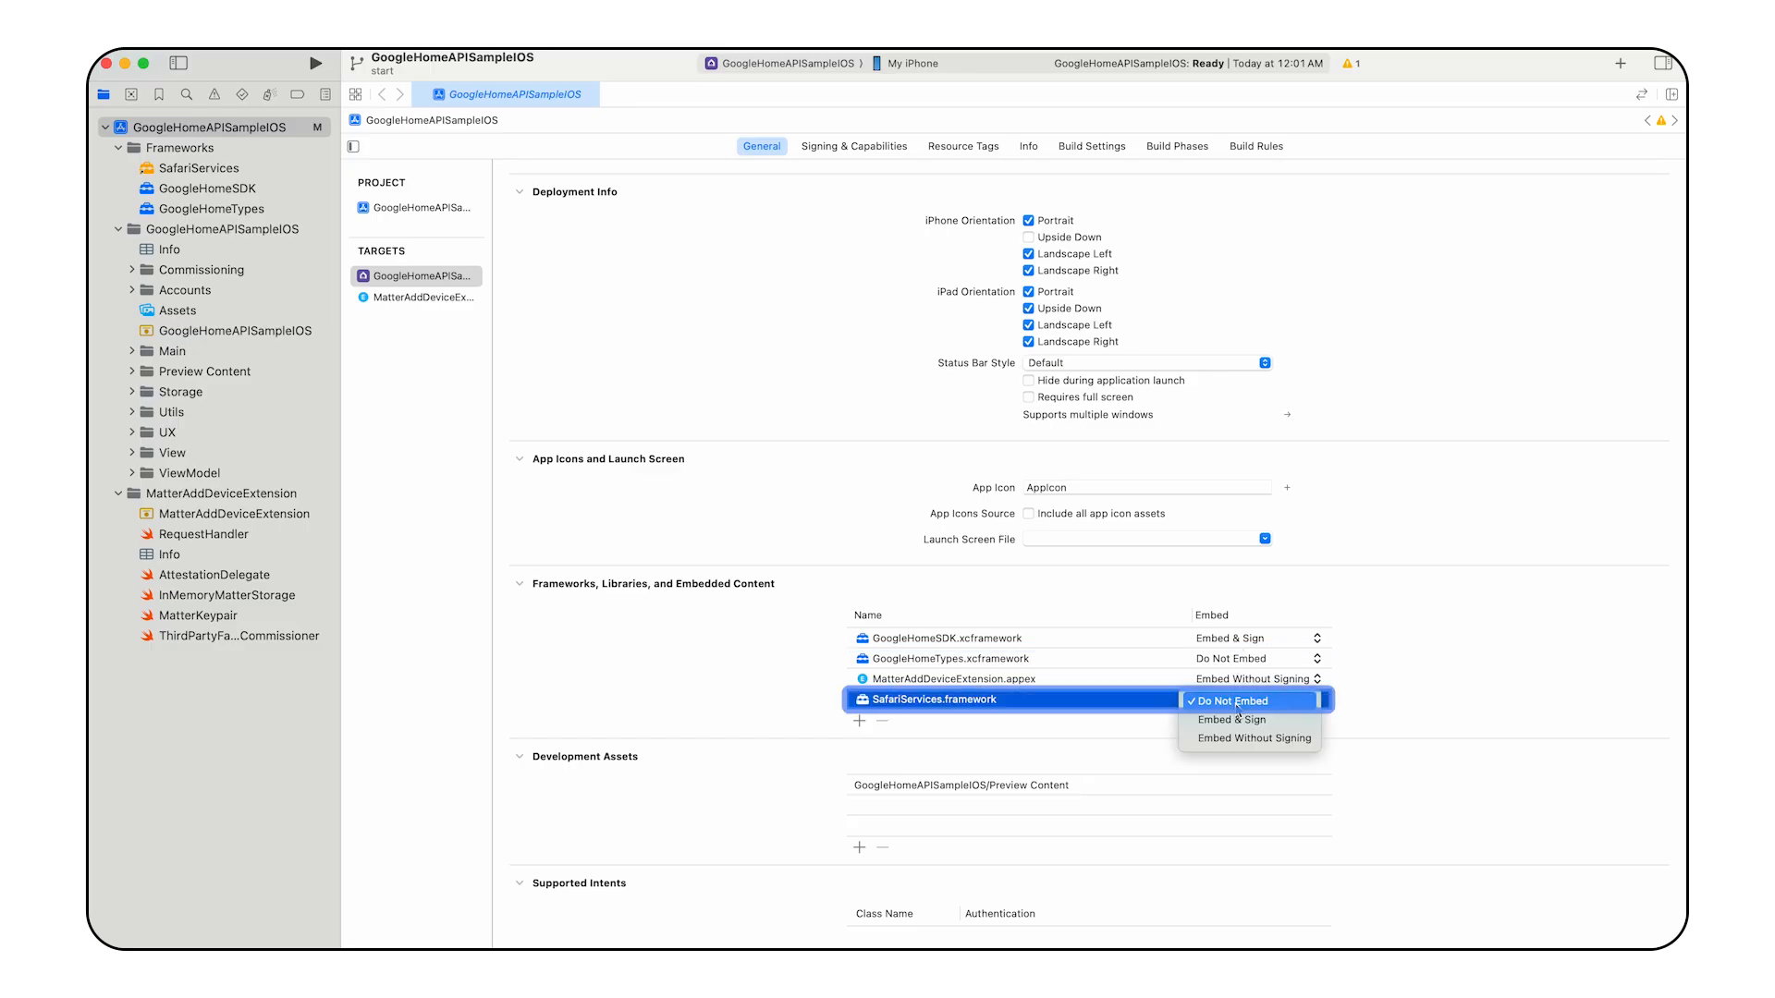
{"action": "left_click", "coordinate": [1229, 700]}
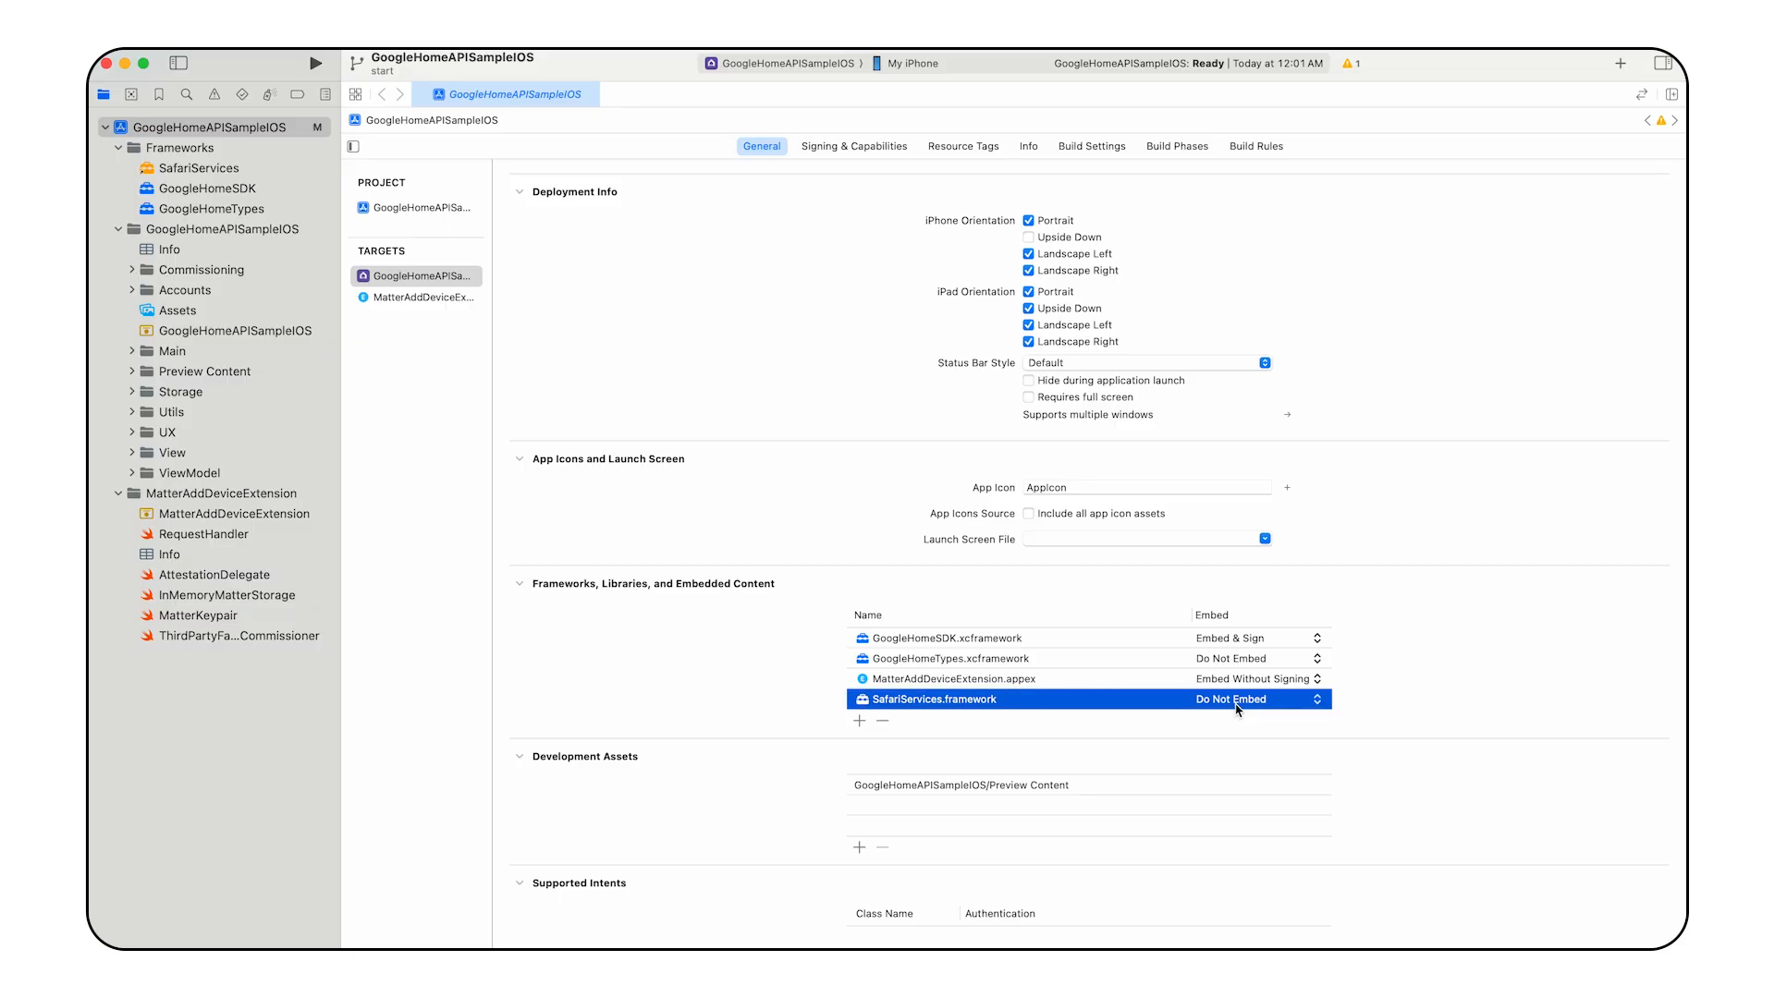
{"action": "left_click", "coordinate": [425, 297]}
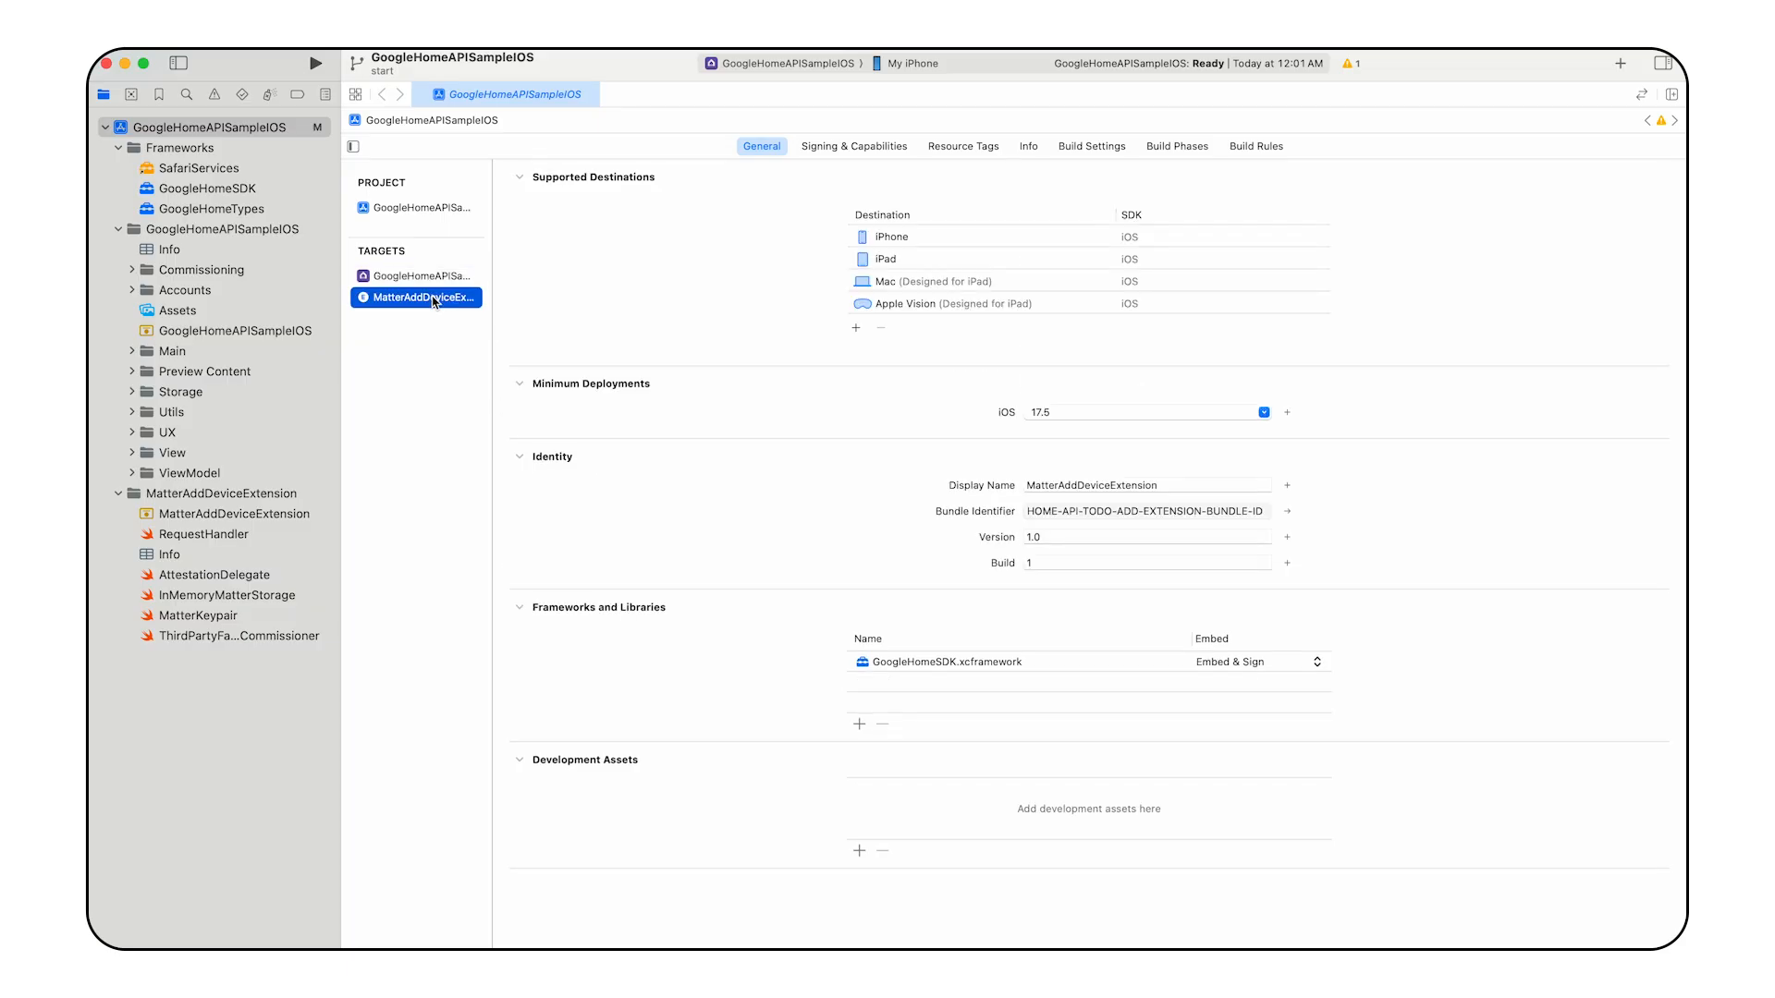
{"action": "mouse_move", "coordinate": [1148, 682]}
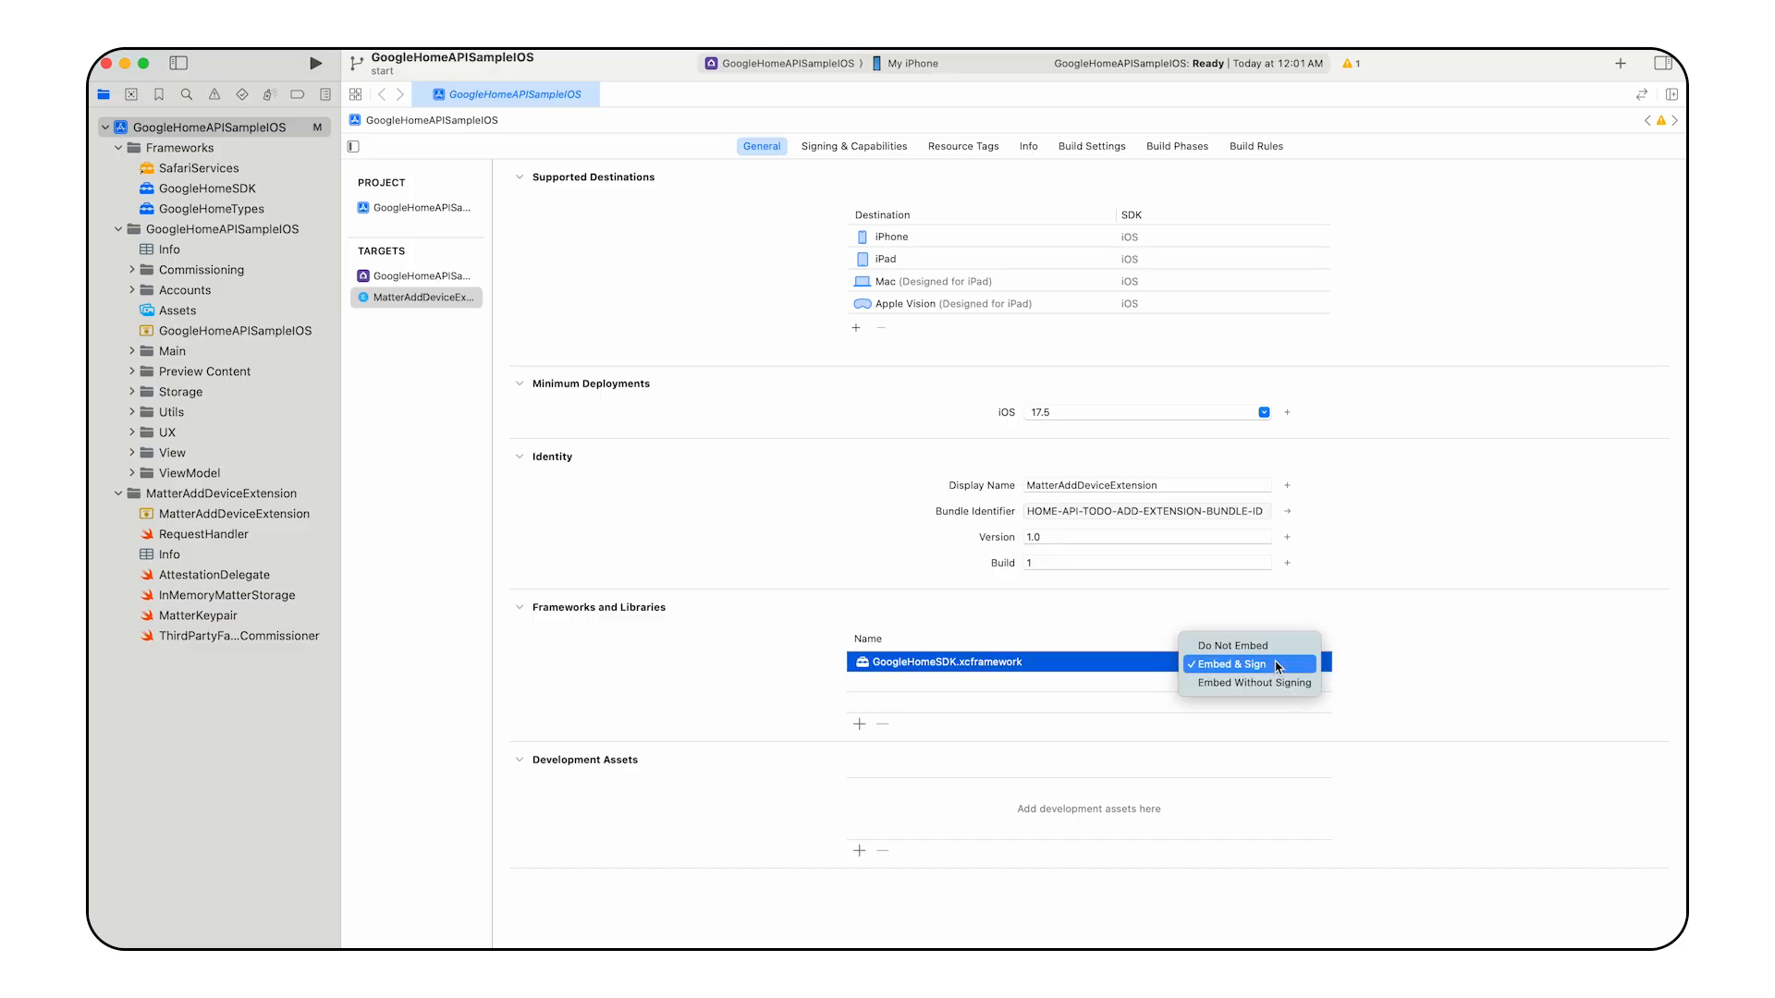
{"action": "left_click", "coordinate": [1218, 645]}
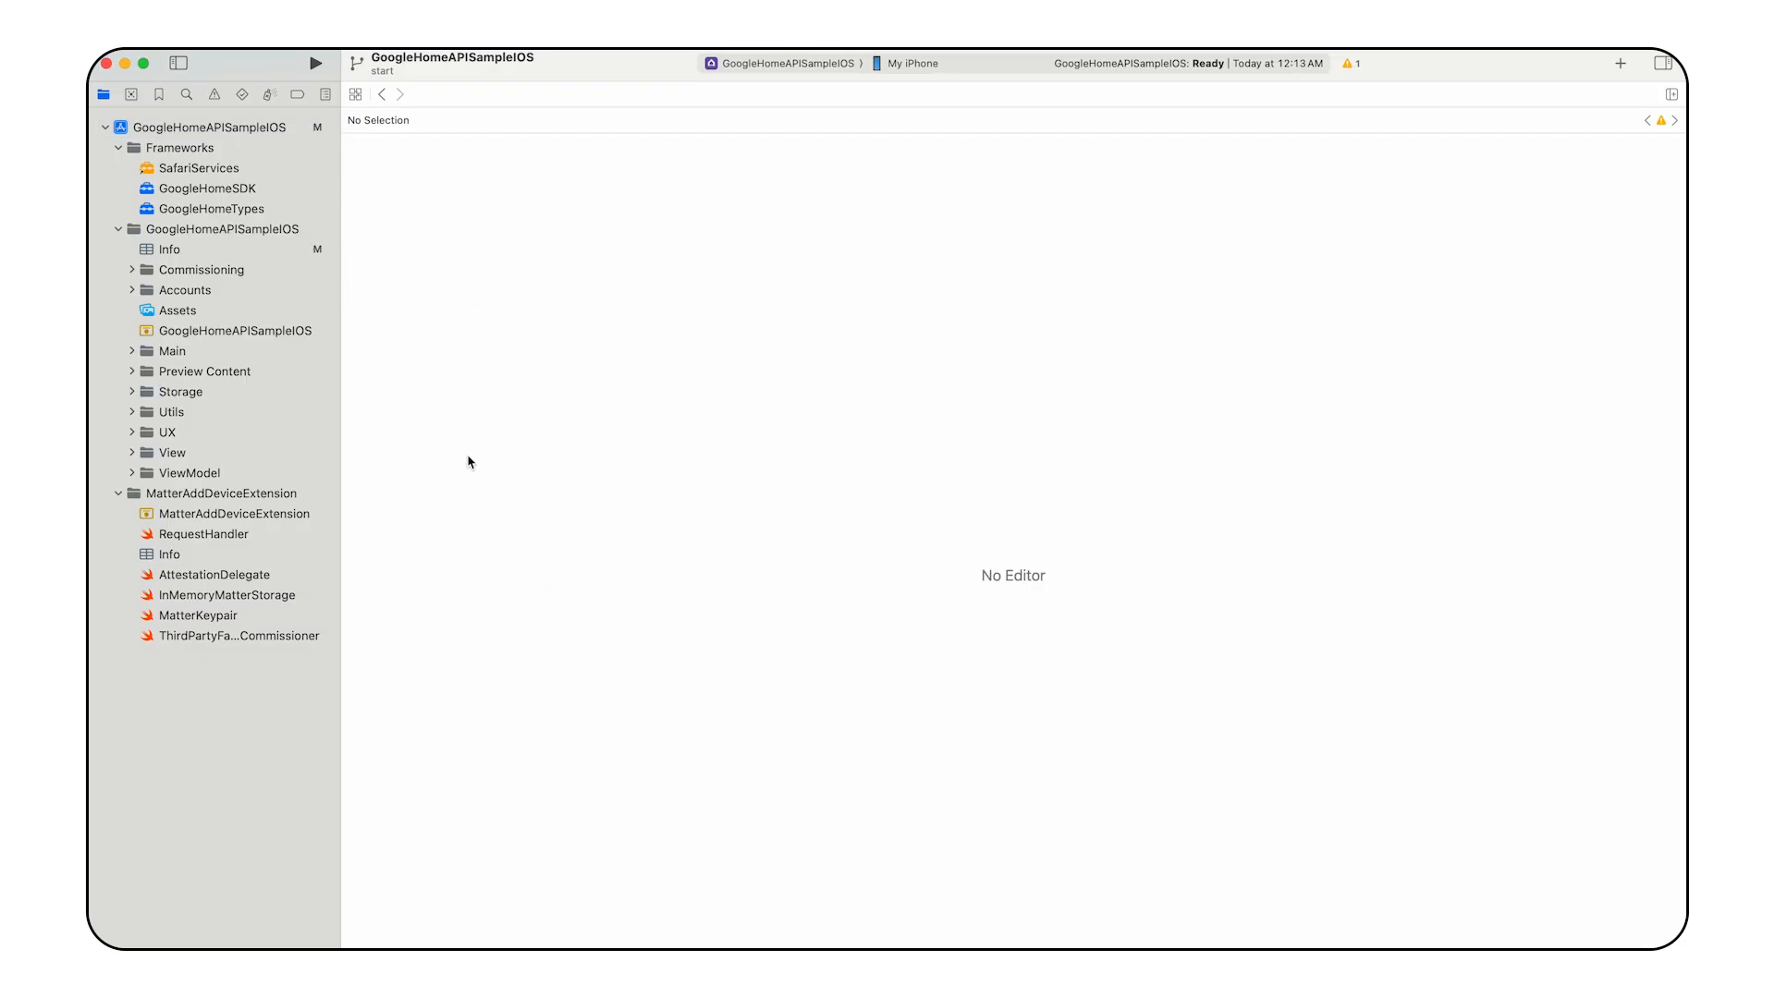
Step: Enter the GIDClientID and GIDTeamID values in the app's Info.plist
{"action": "left_click", "coordinate": [168, 248]}
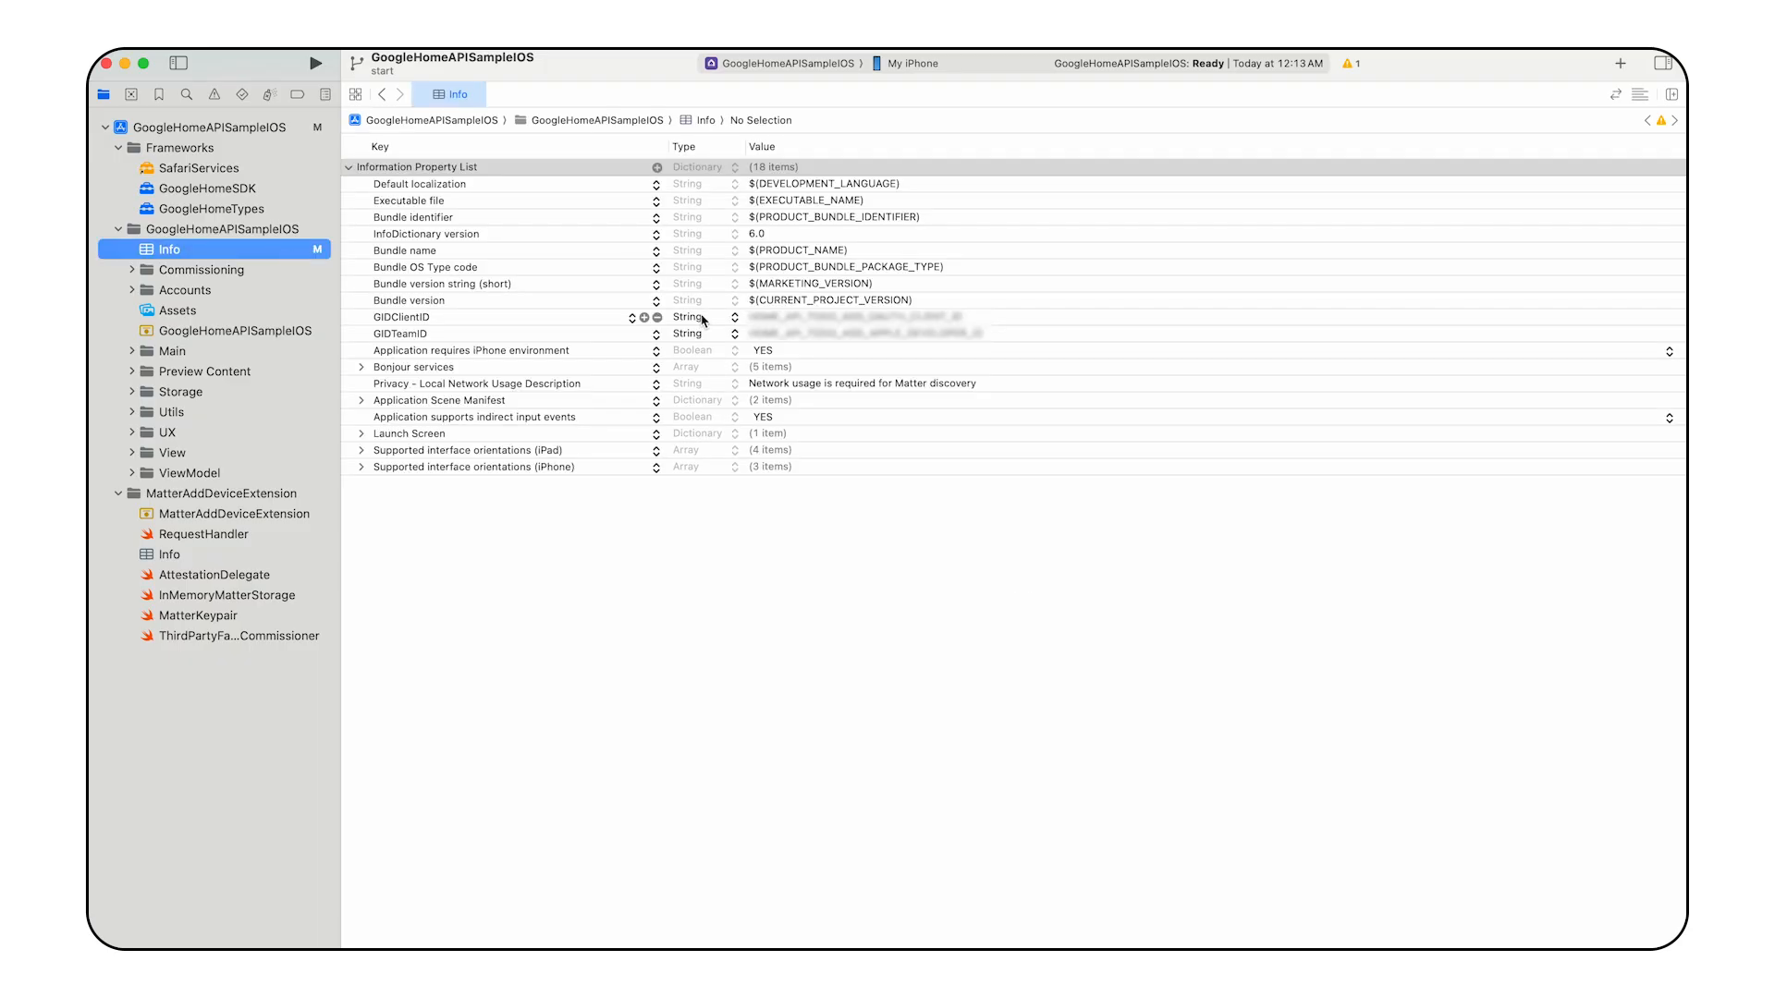
{"action": "left_click", "coordinate": [849, 317]}
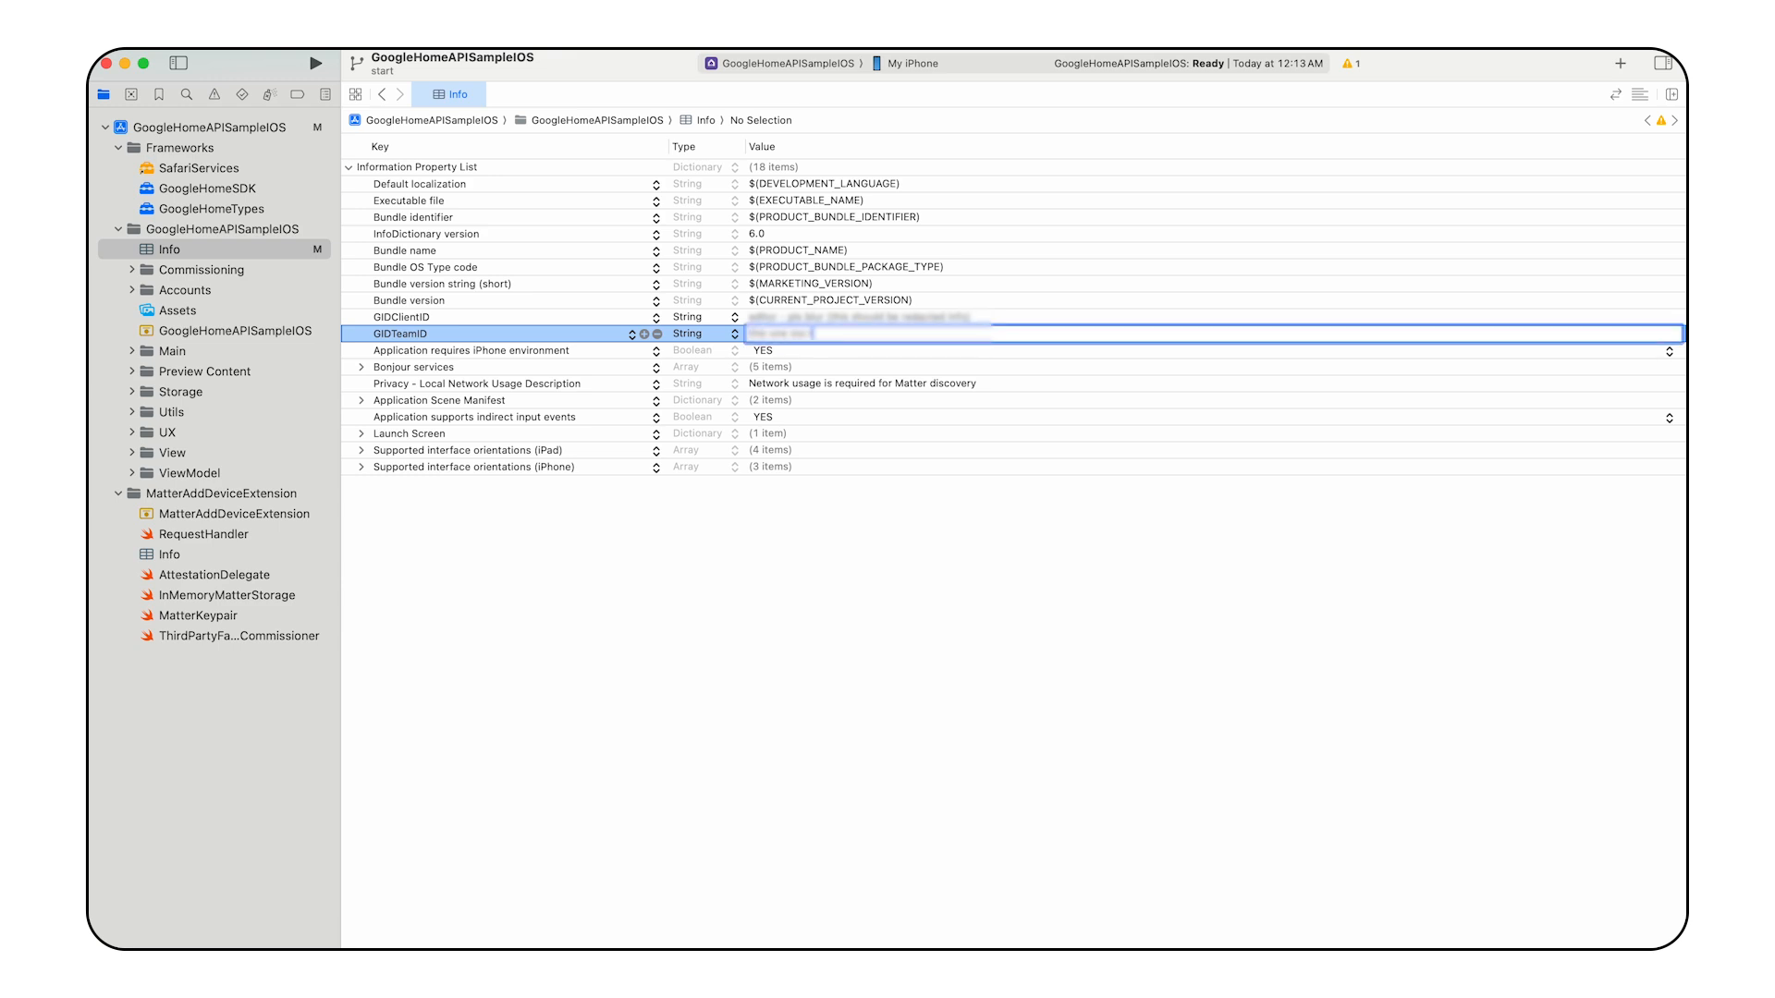
{"action": "left_click", "coordinate": [713, 605]}
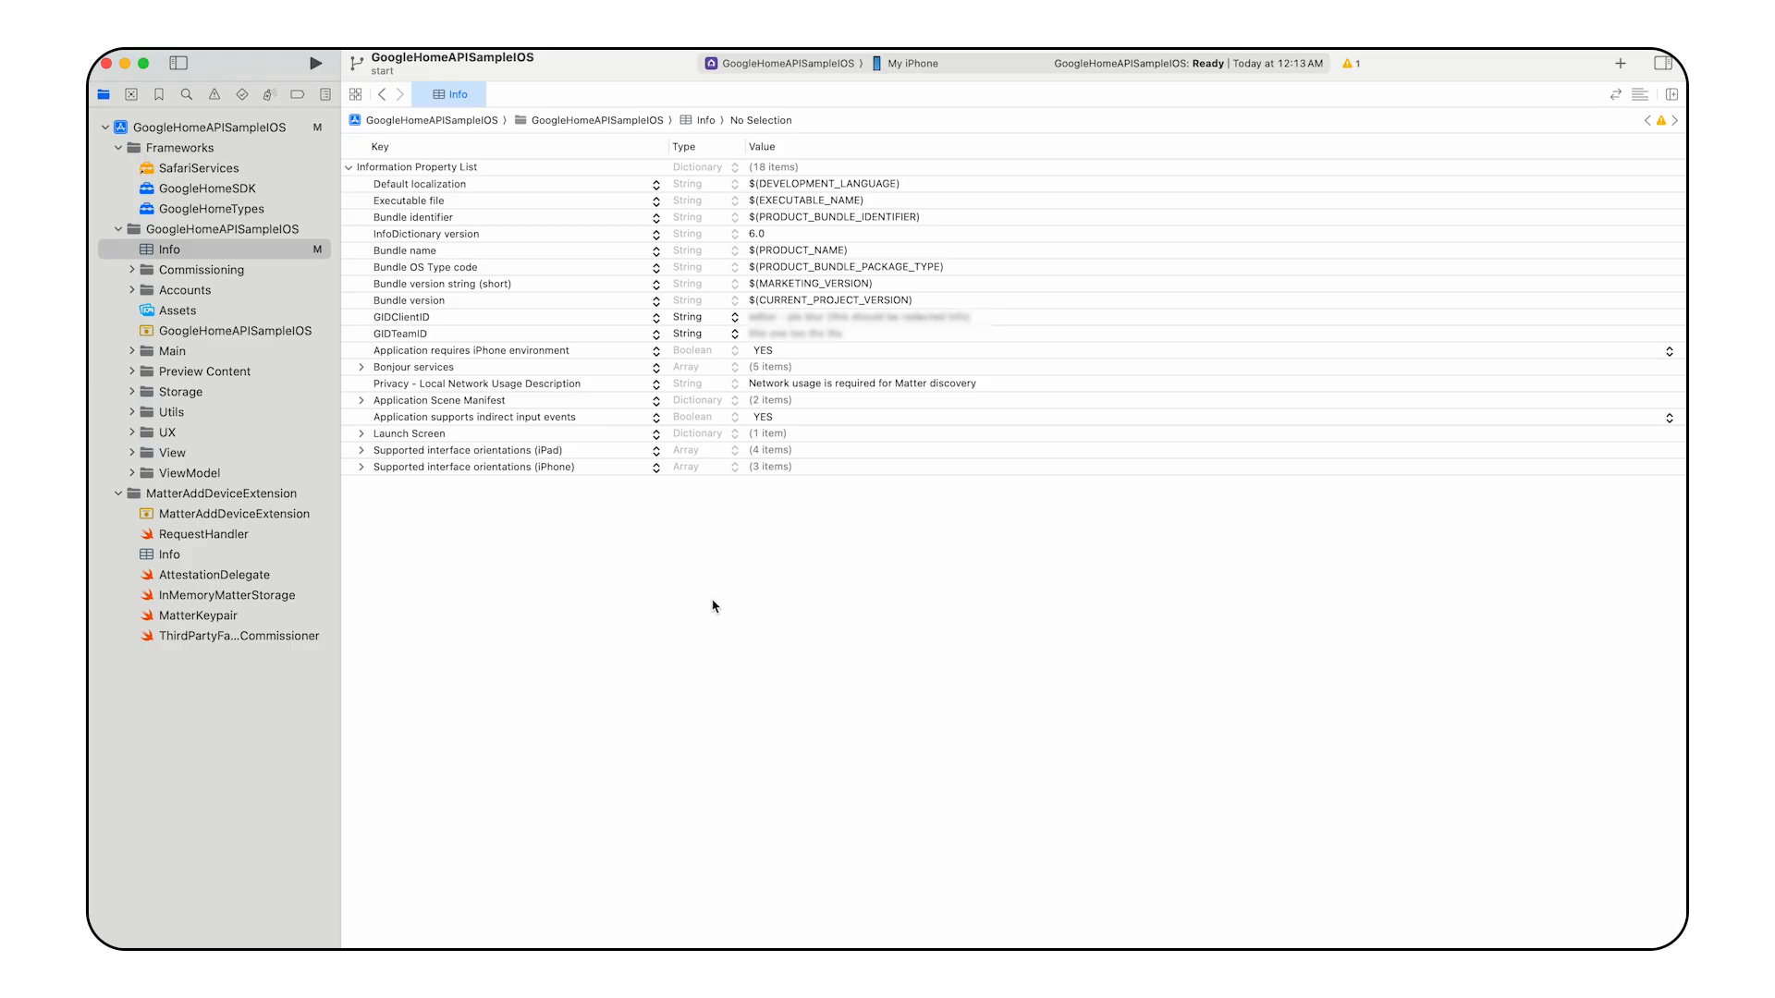
{"action": "left_click", "coordinate": [213, 126]}
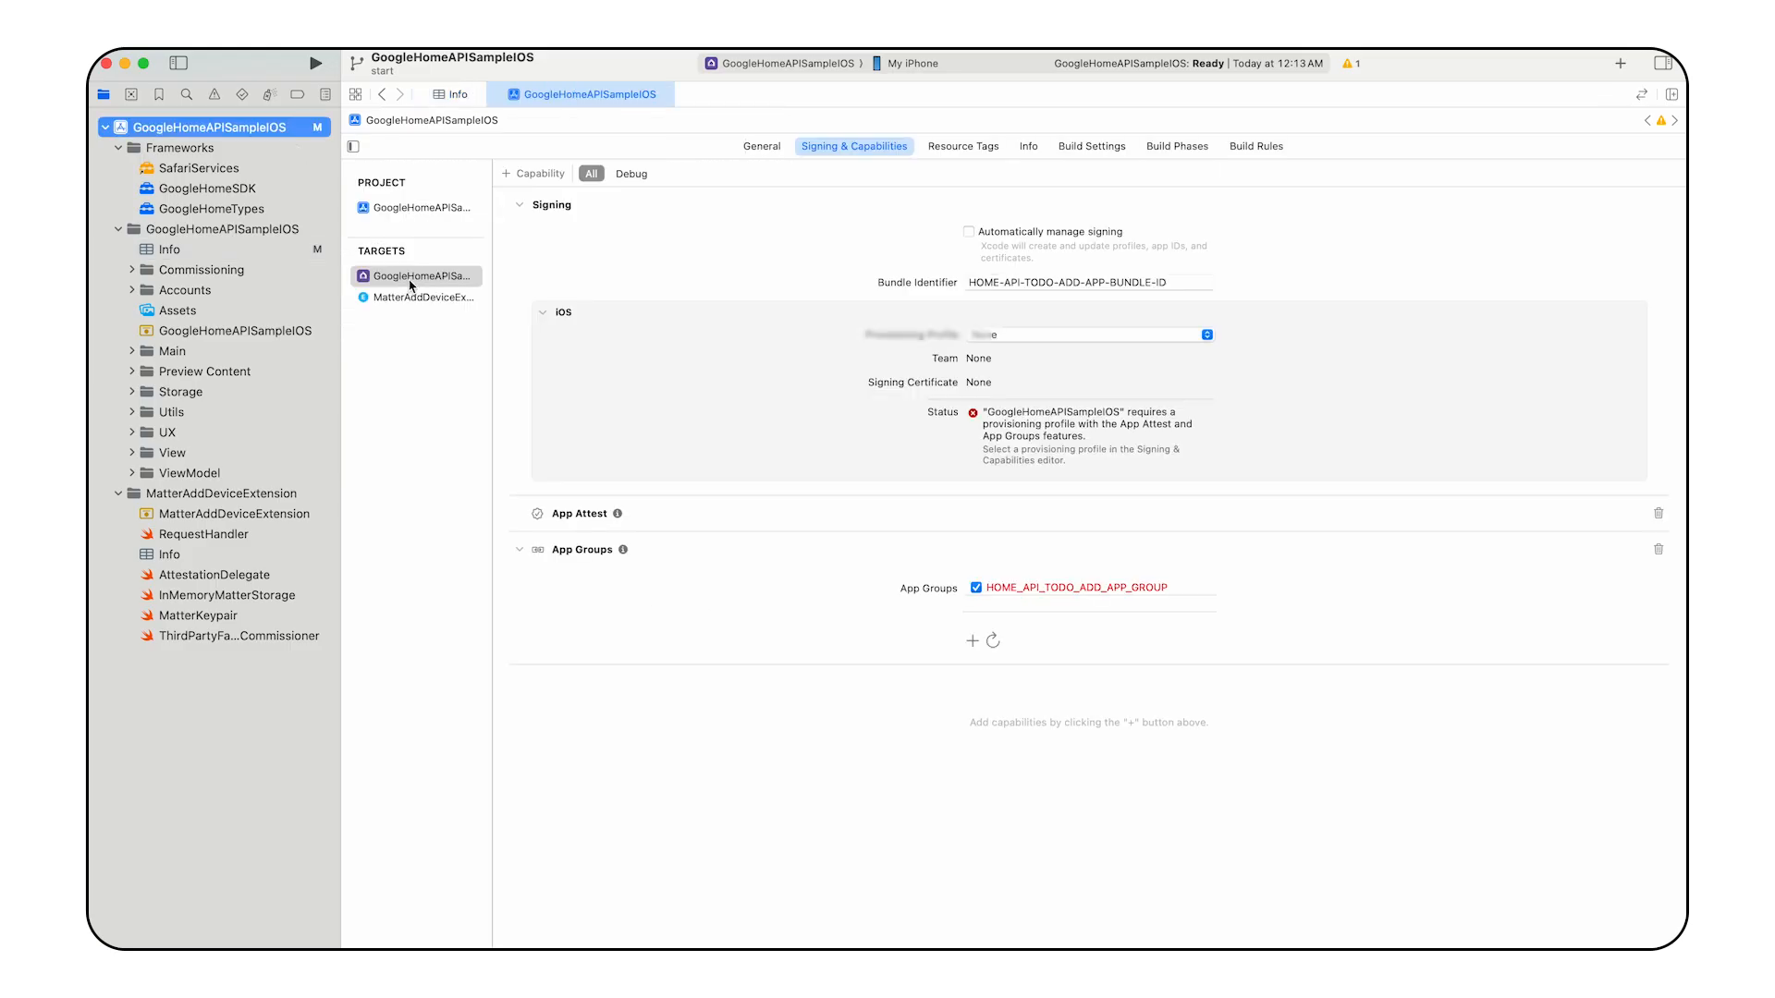
Step: Add a newly created App Groups container to the main app target
{"action": "left_click", "coordinate": [415, 276]}
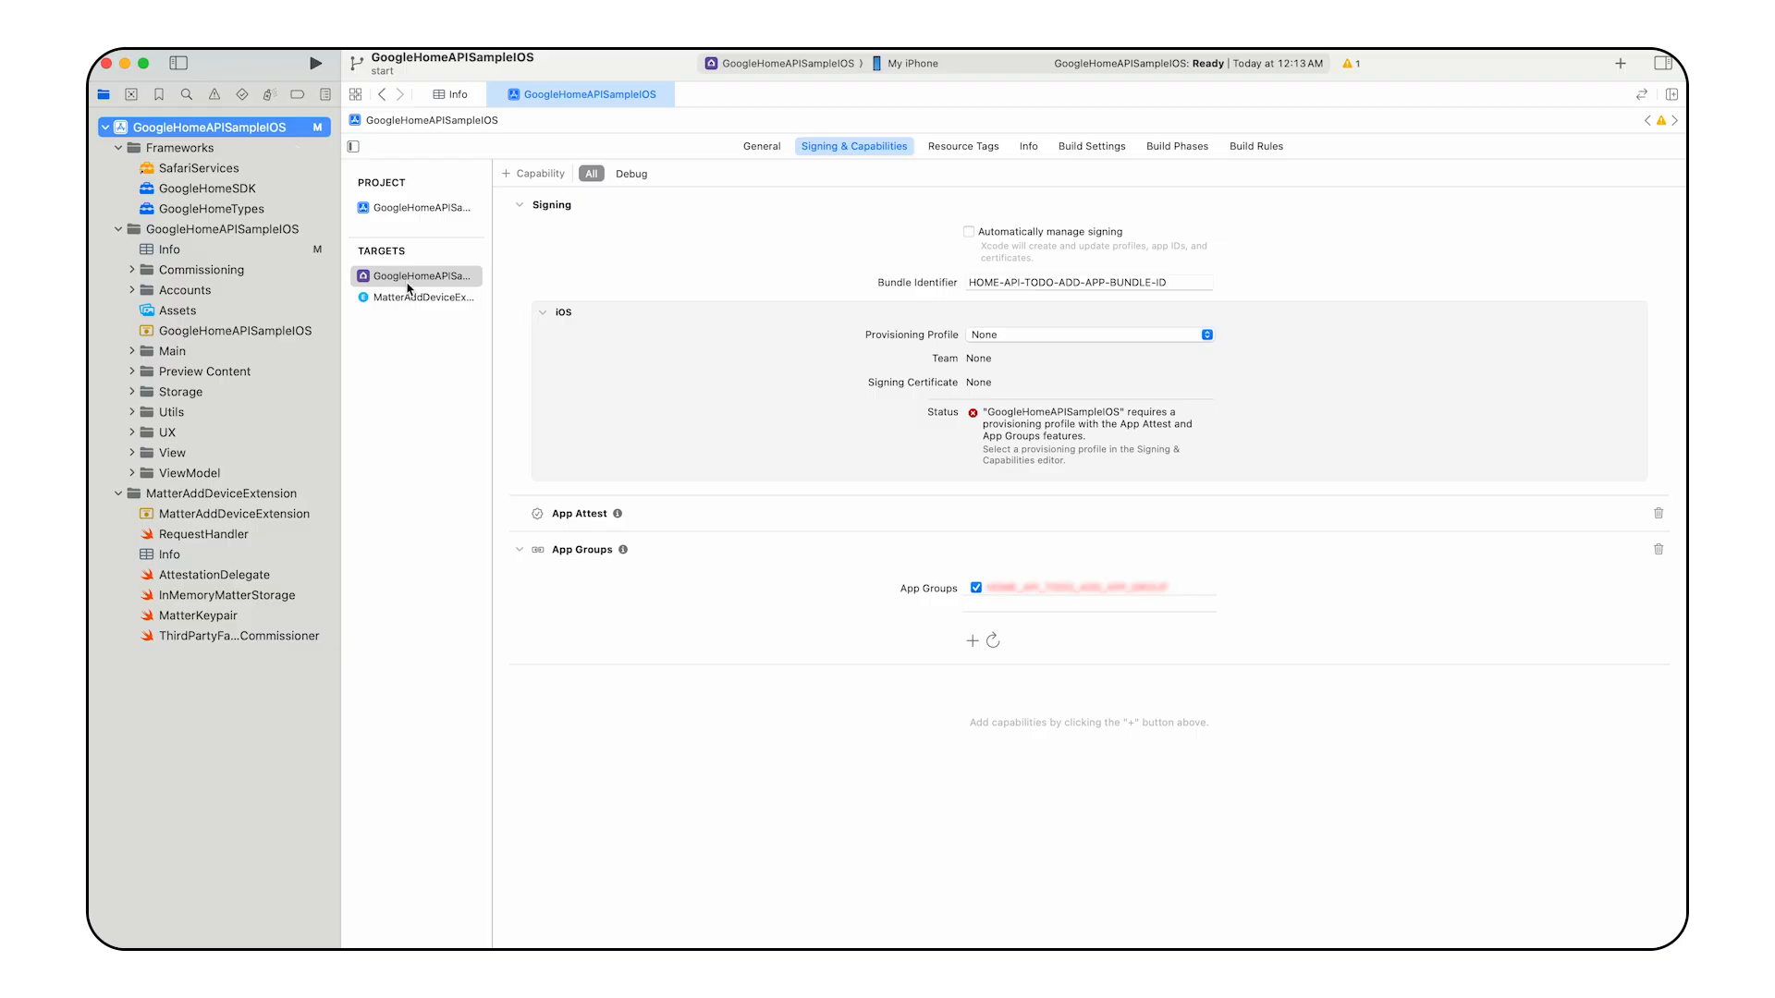
{"action": "left_click", "coordinate": [419, 276]}
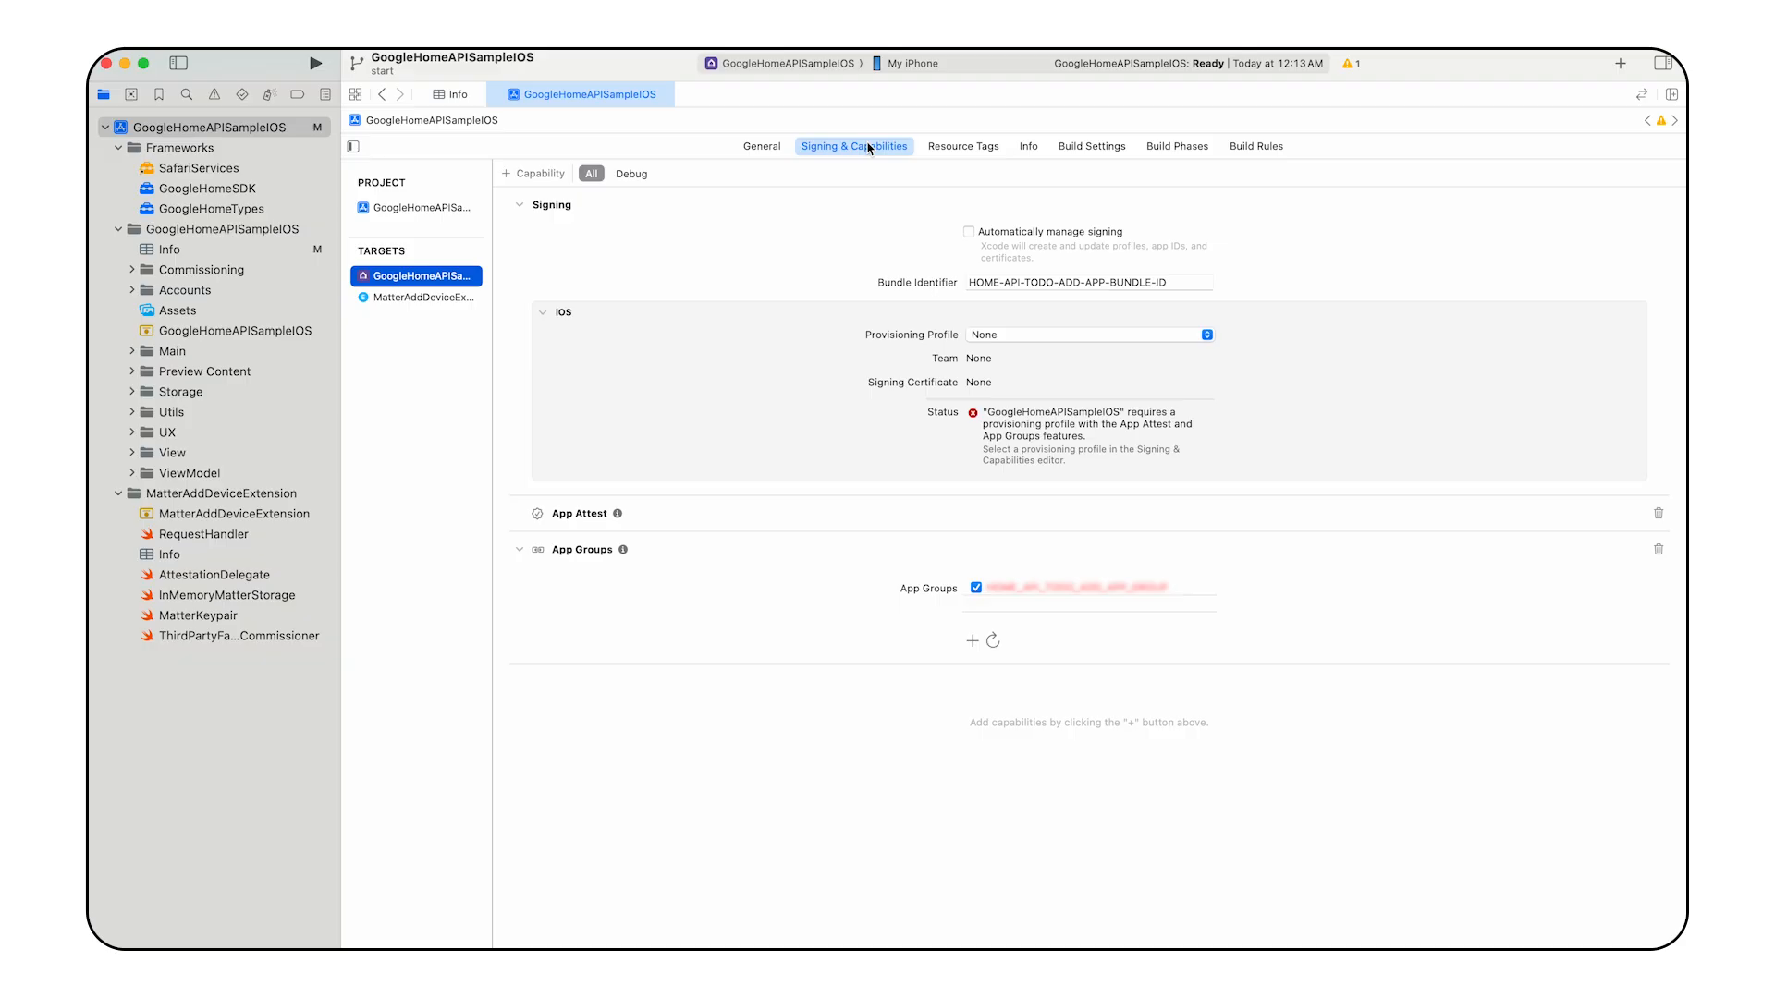
{"action": "left_click", "coordinate": [532, 173]}
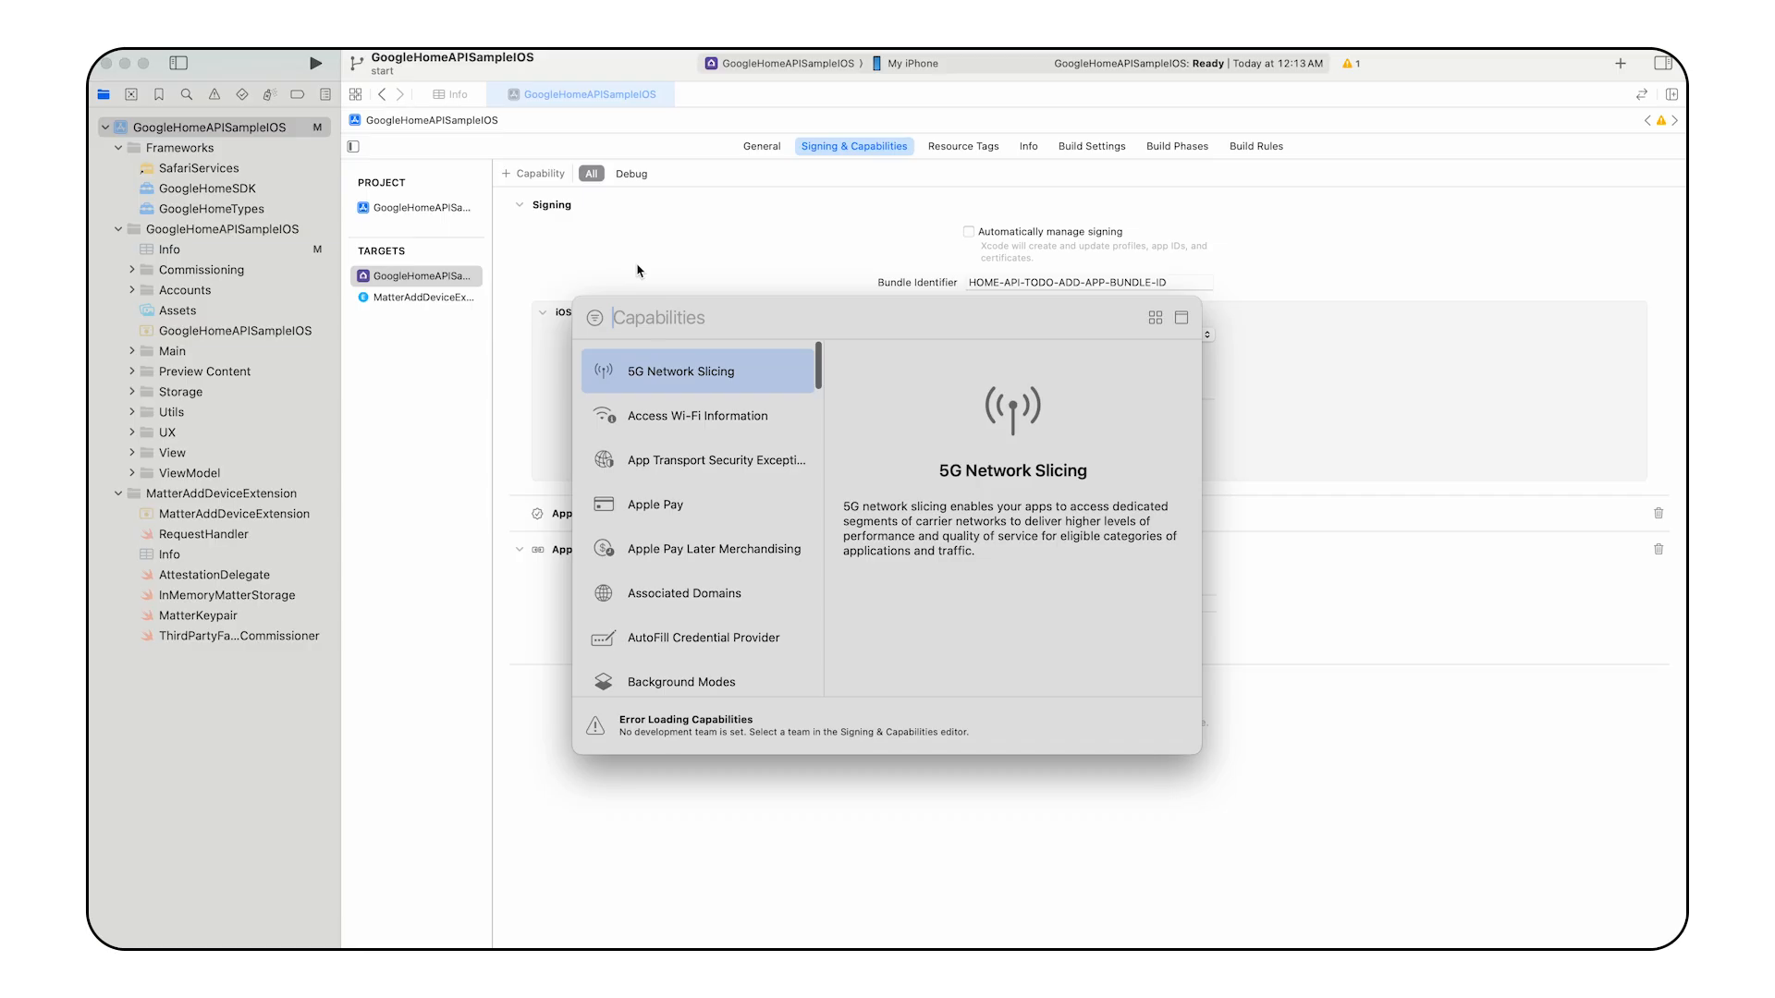
{"action": "type", "text": "app"}
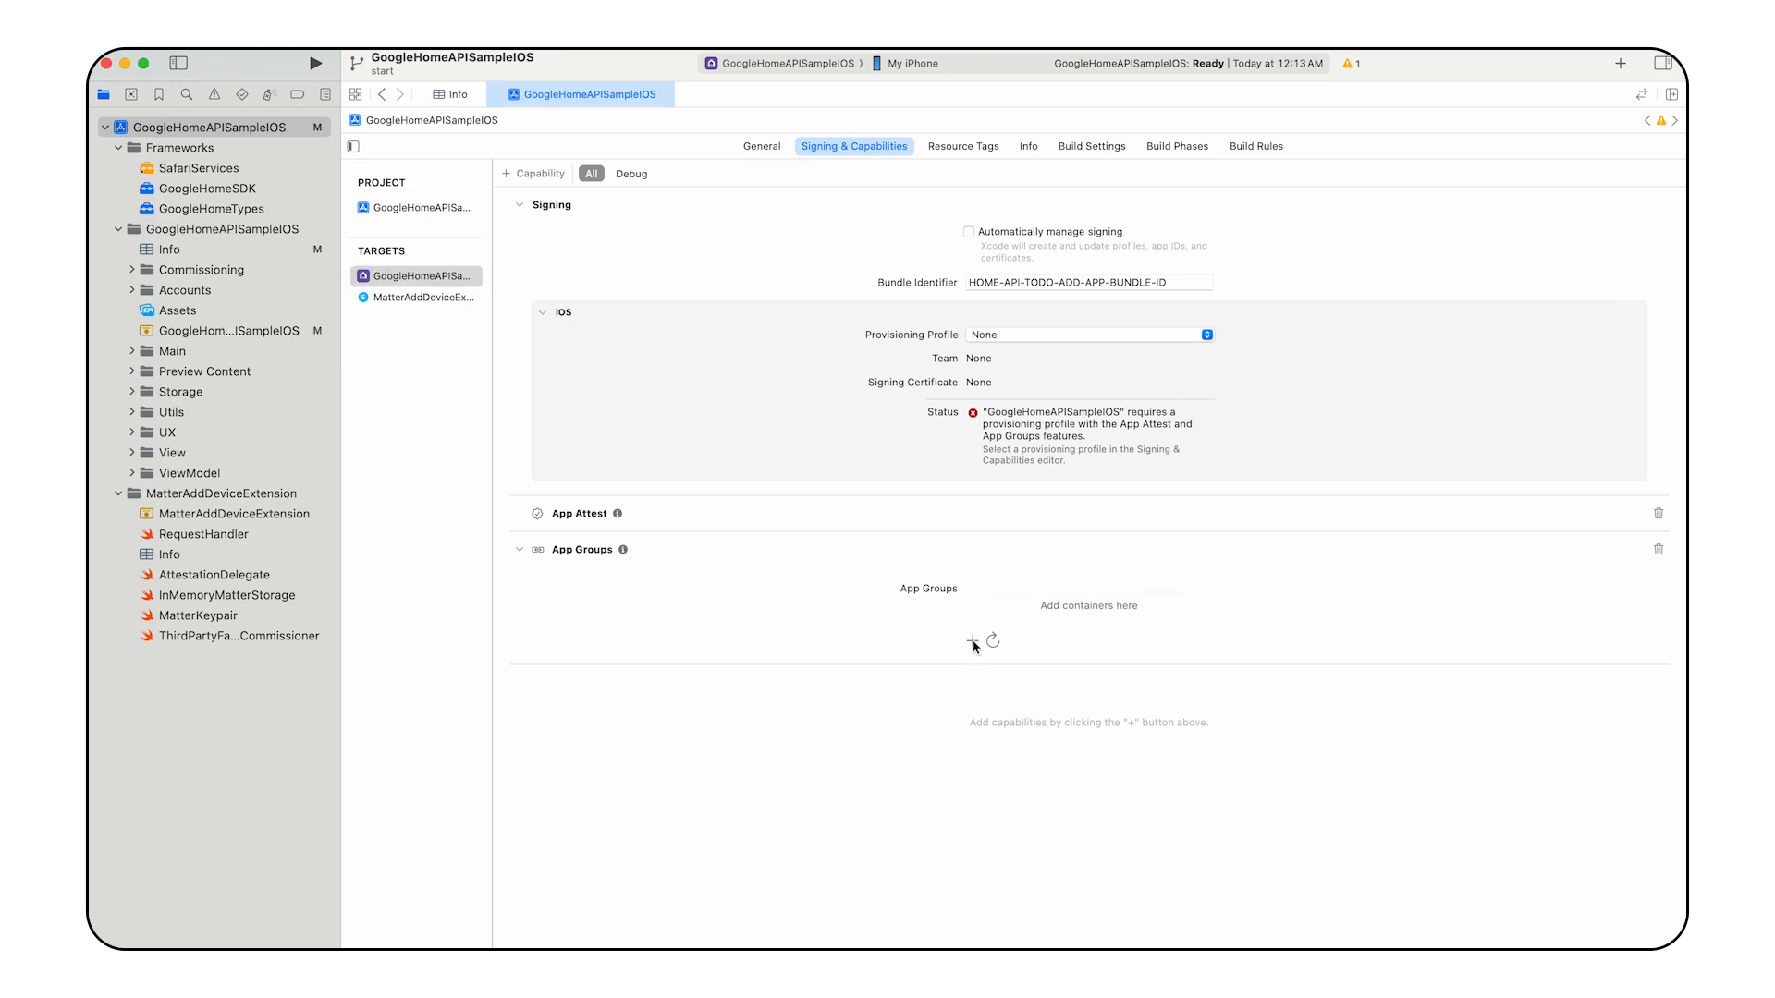
{"action": "left_click", "coordinate": [973, 641]}
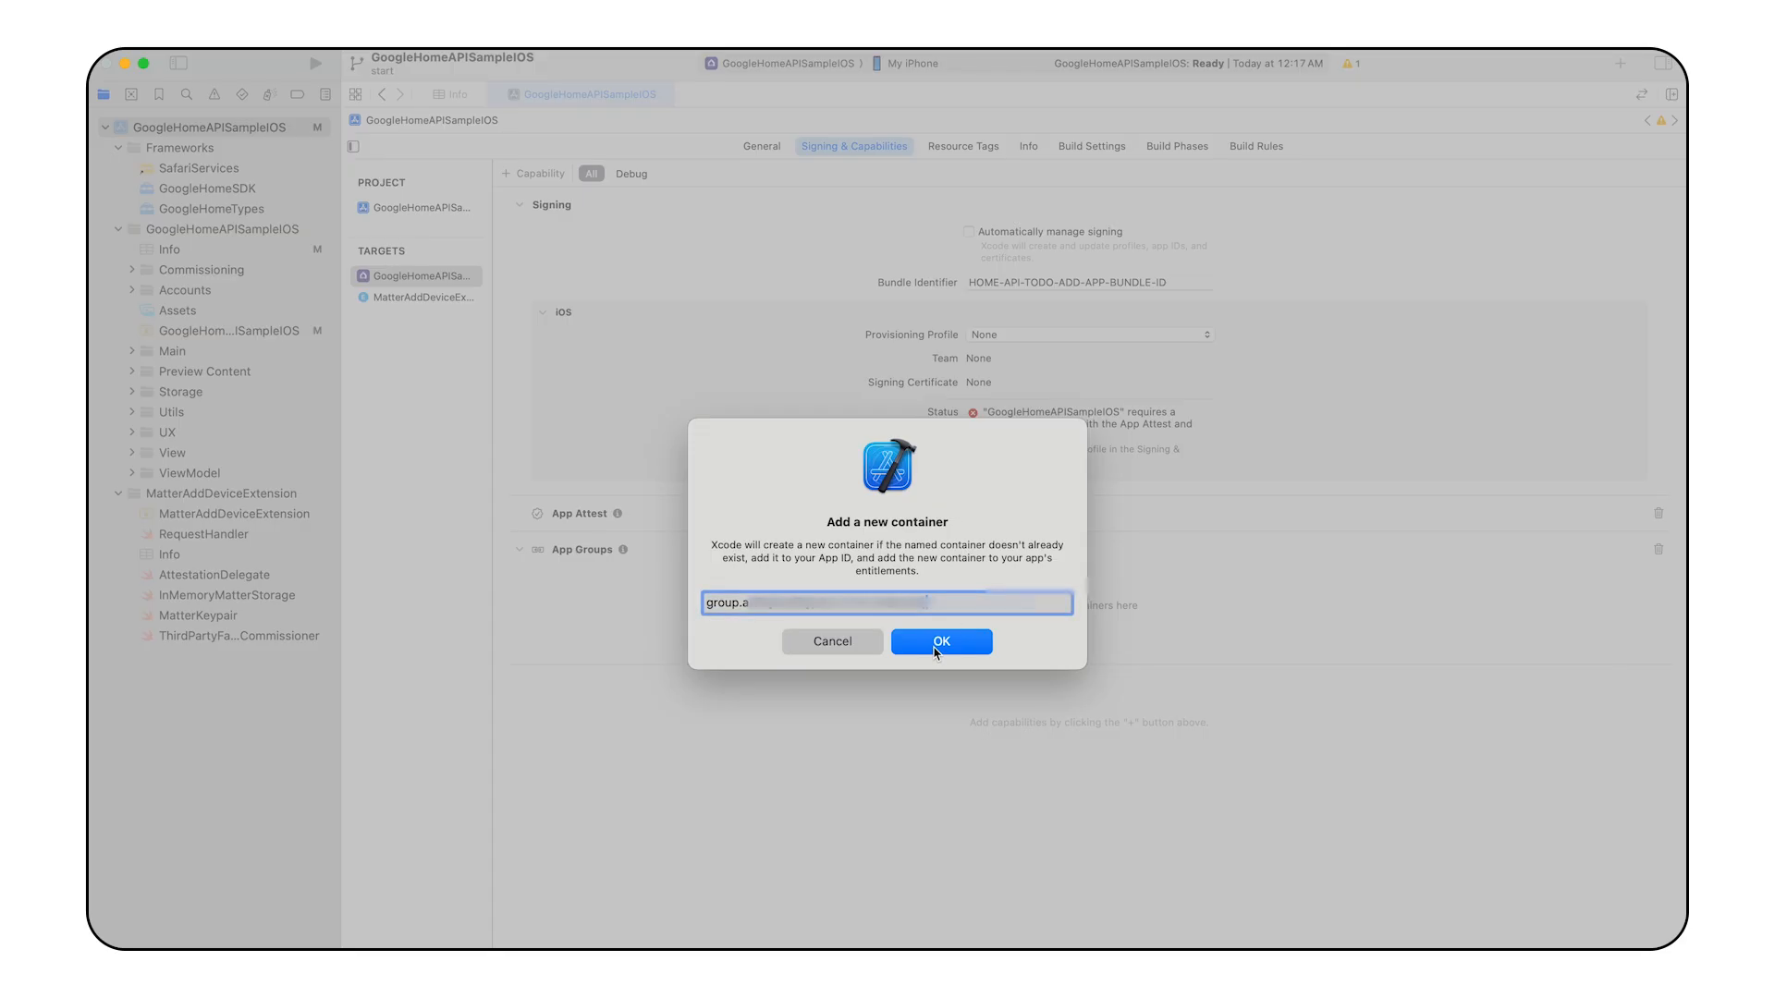
{"action": "left_click", "coordinate": [939, 641]}
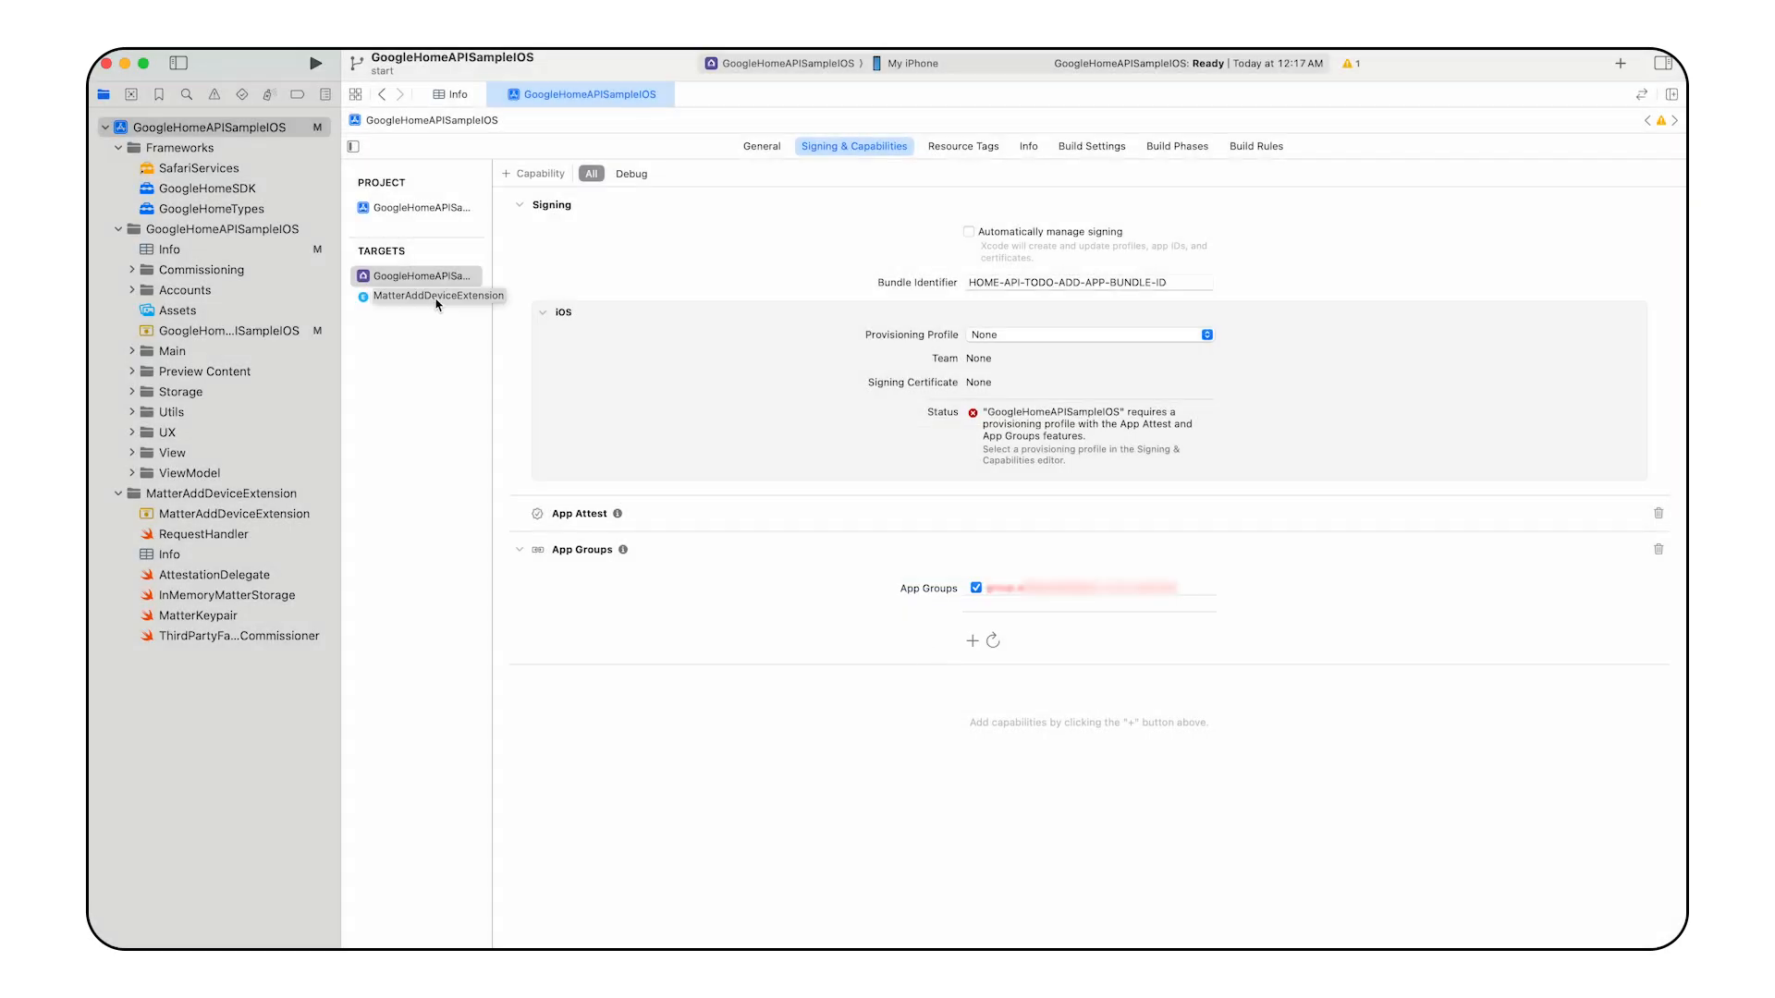
Step: Replace the Matter extension's placeholder app group with a new group container
{"action": "left_click", "coordinate": [436, 296]}
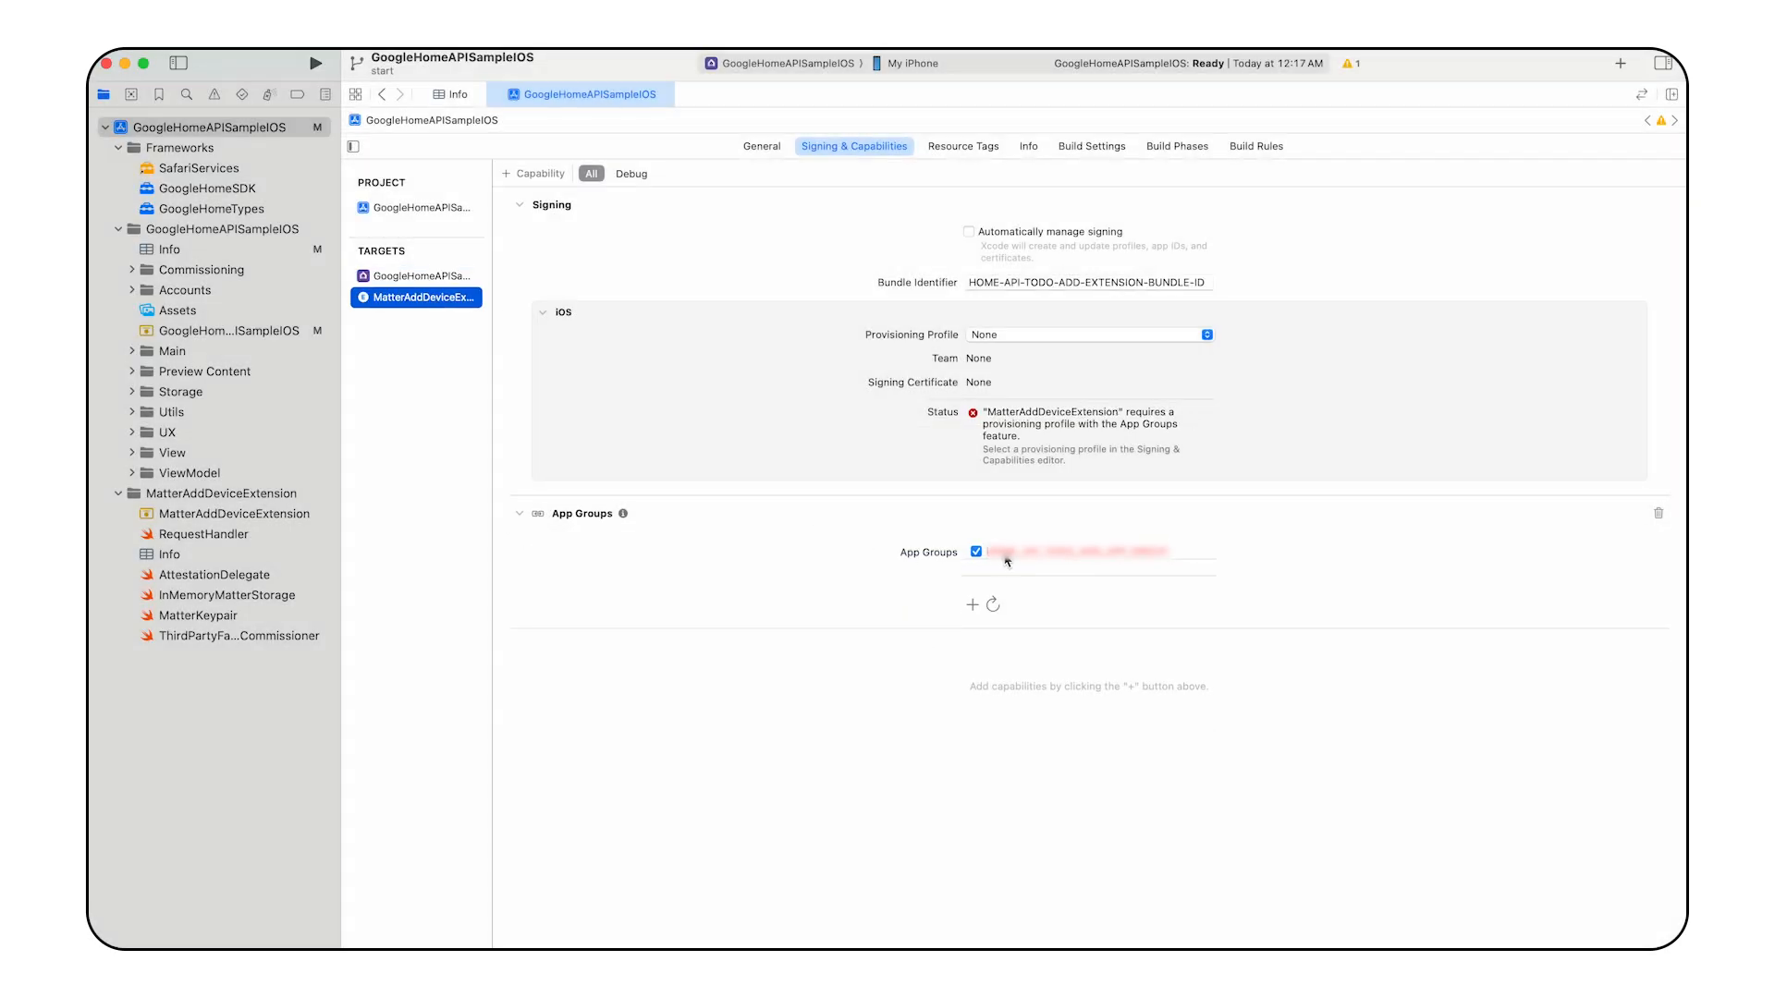
{"action": "left_click", "coordinate": [974, 553]}
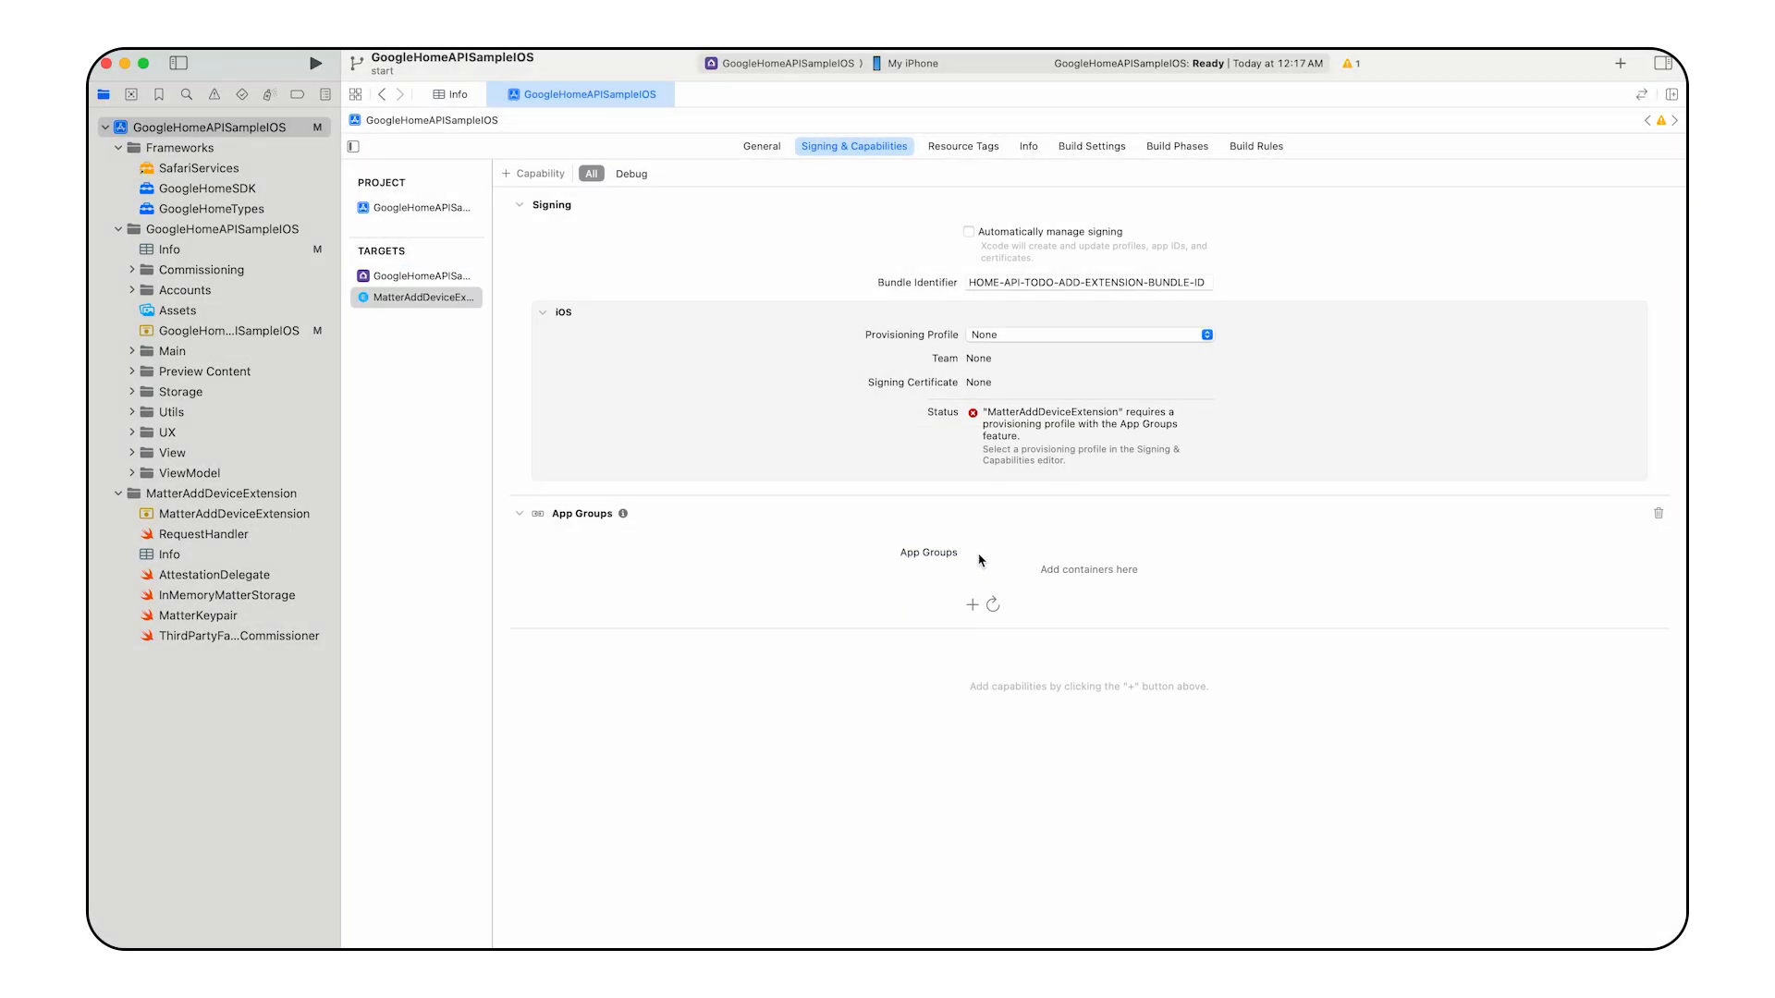
{"action": "left_click", "coordinate": [972, 604]}
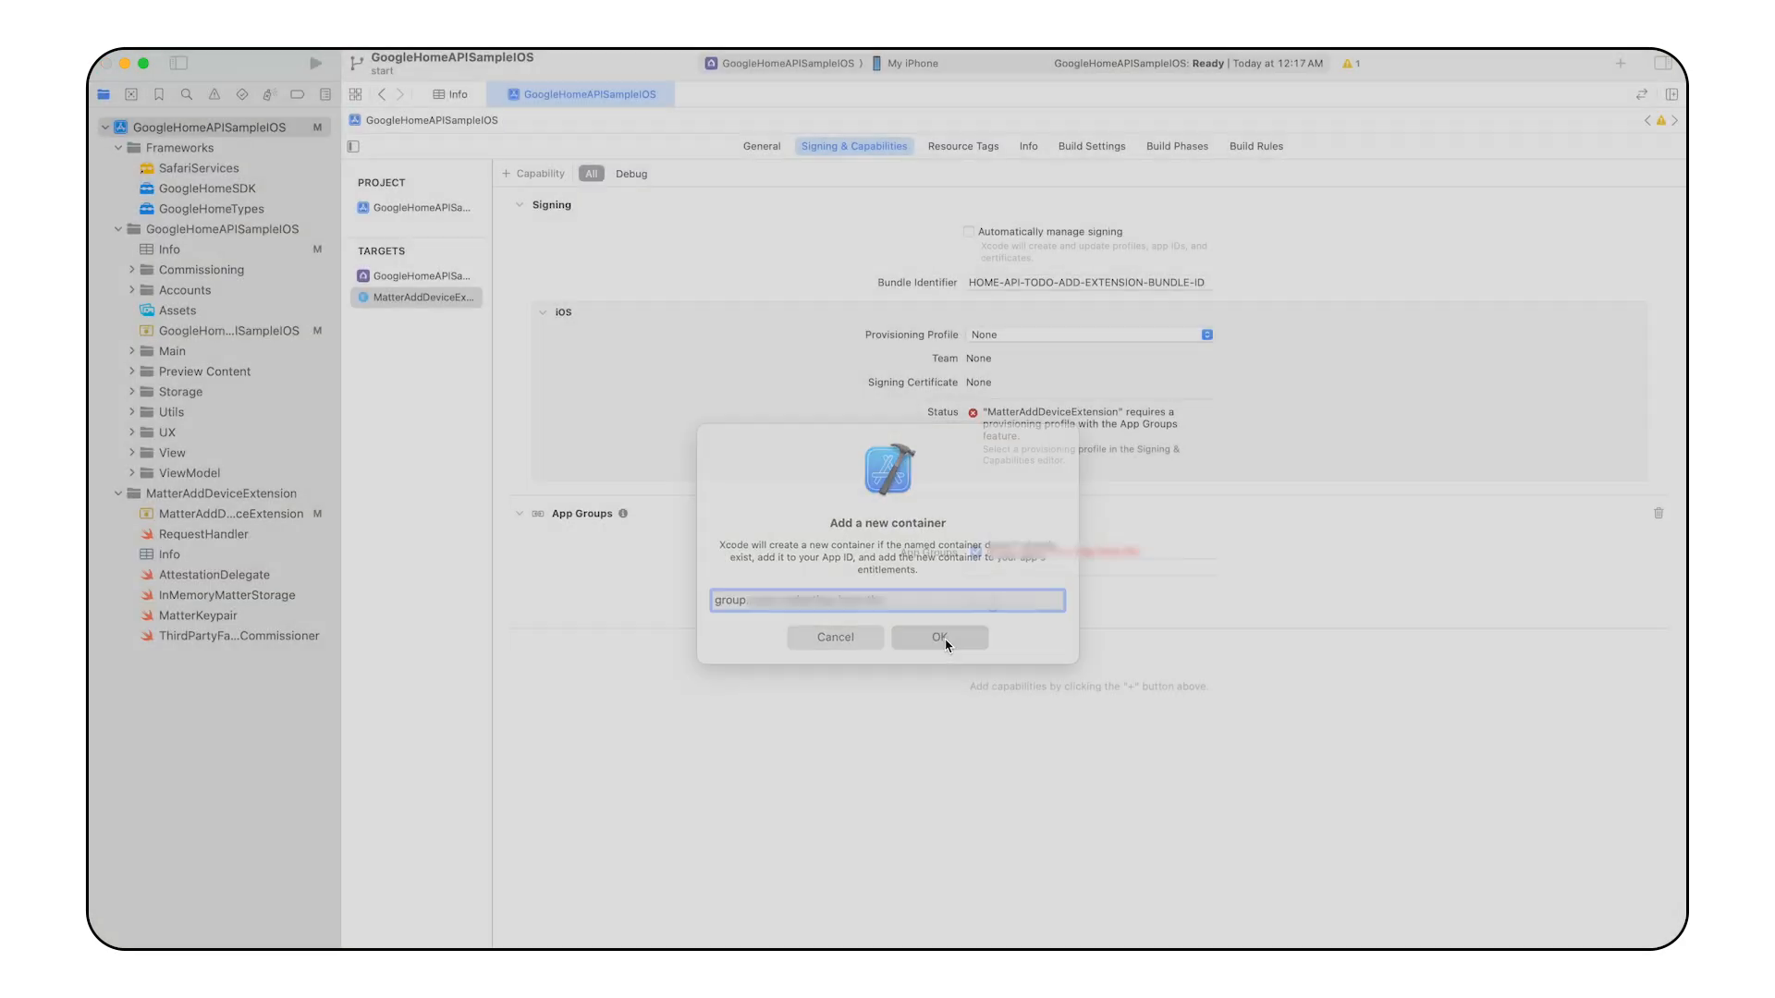
{"action": "left_click", "coordinate": [939, 637]}
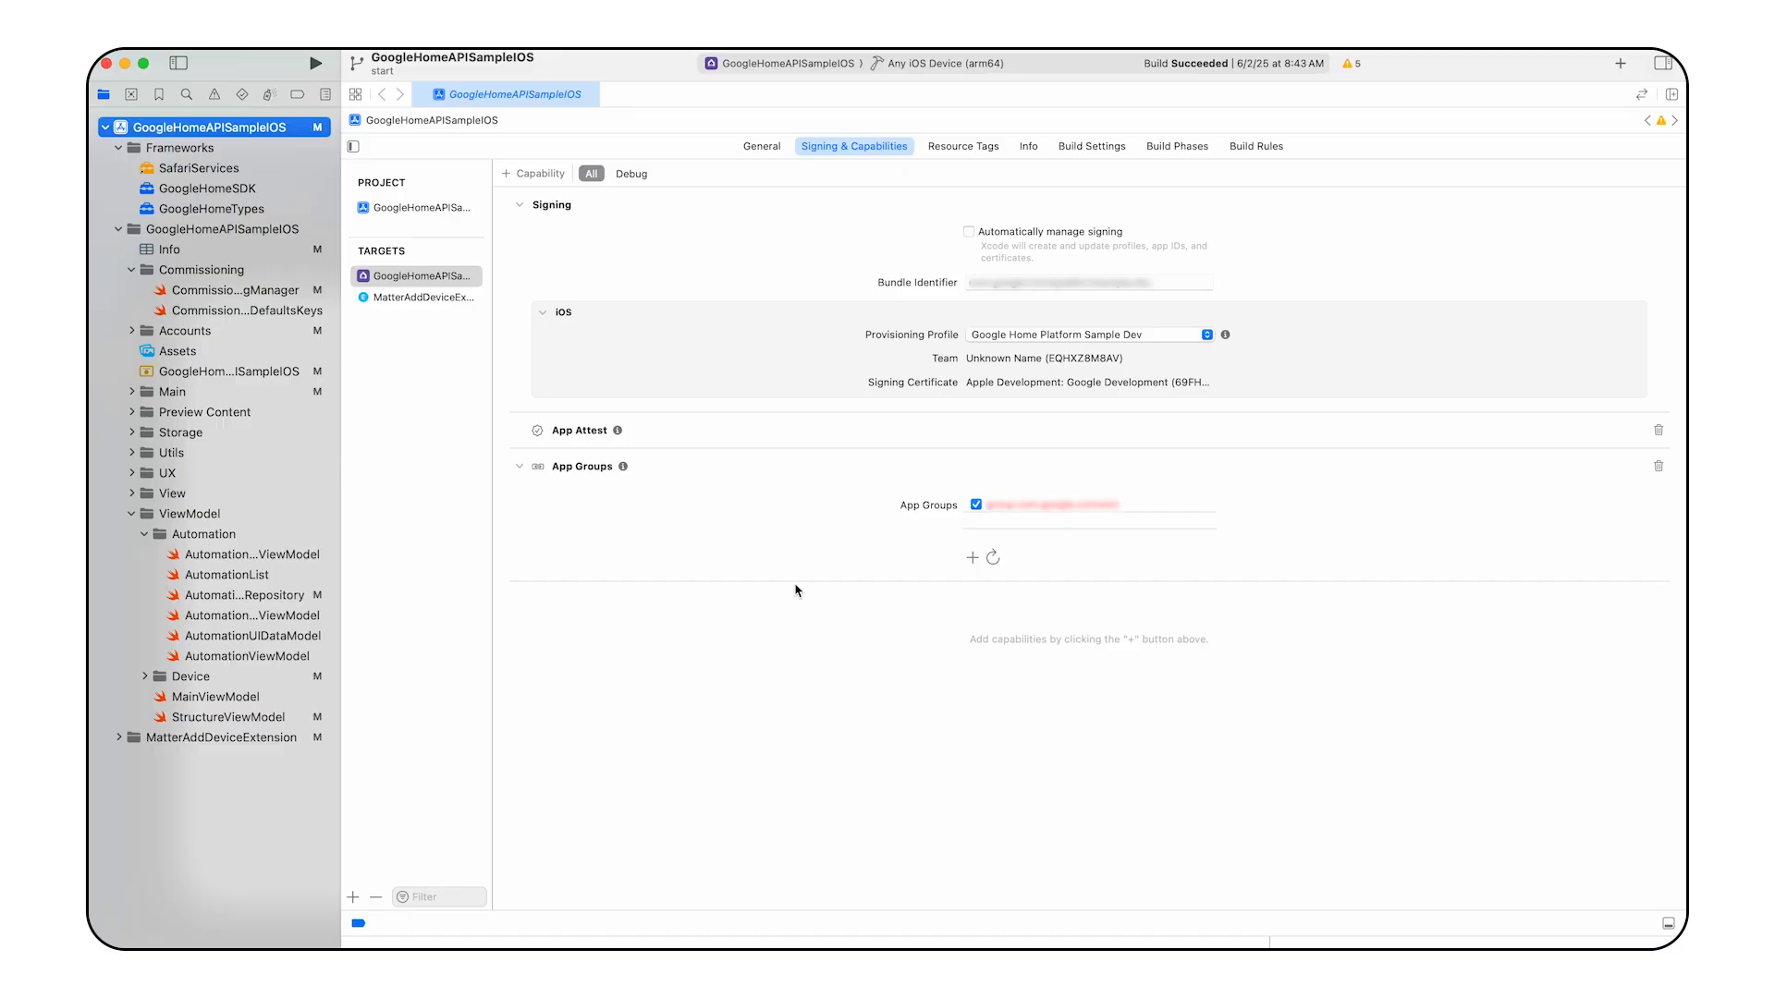
Step: Enter new Bundle Identifiers for the main app and MatterAddDeviceExtension targets
{"action": "left_click", "coordinate": [425, 275]}
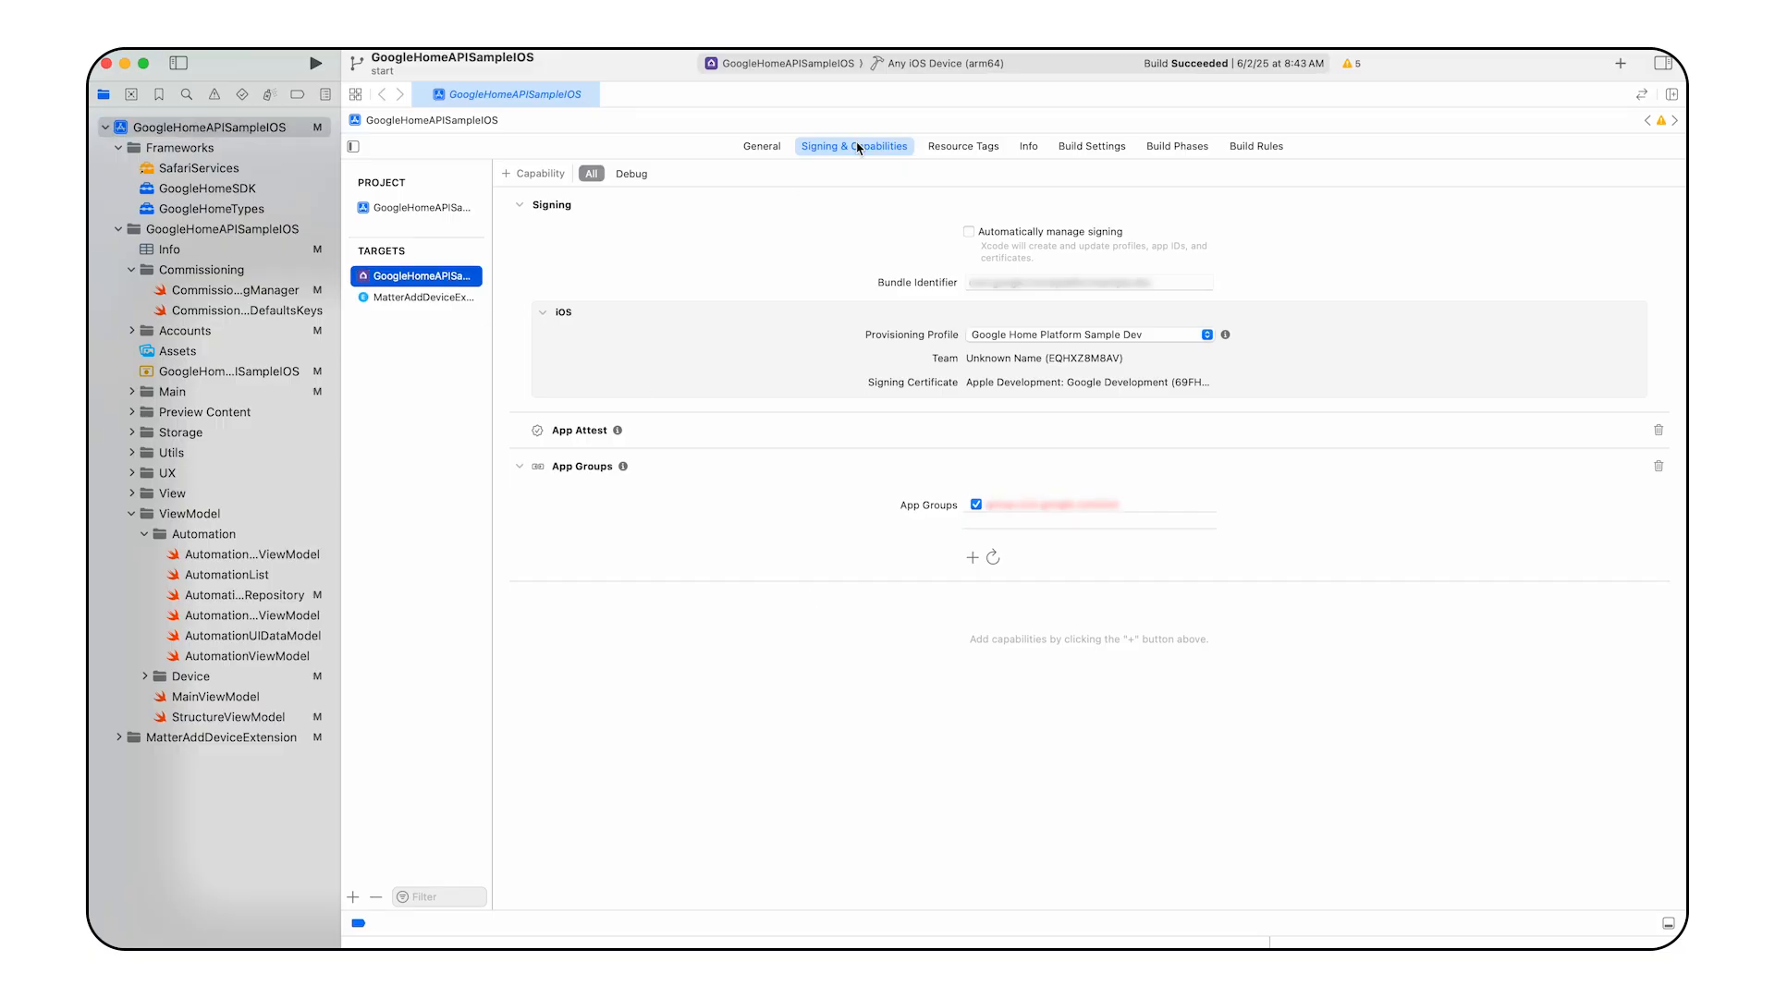
{"action": "left_click", "coordinate": [1088, 282]}
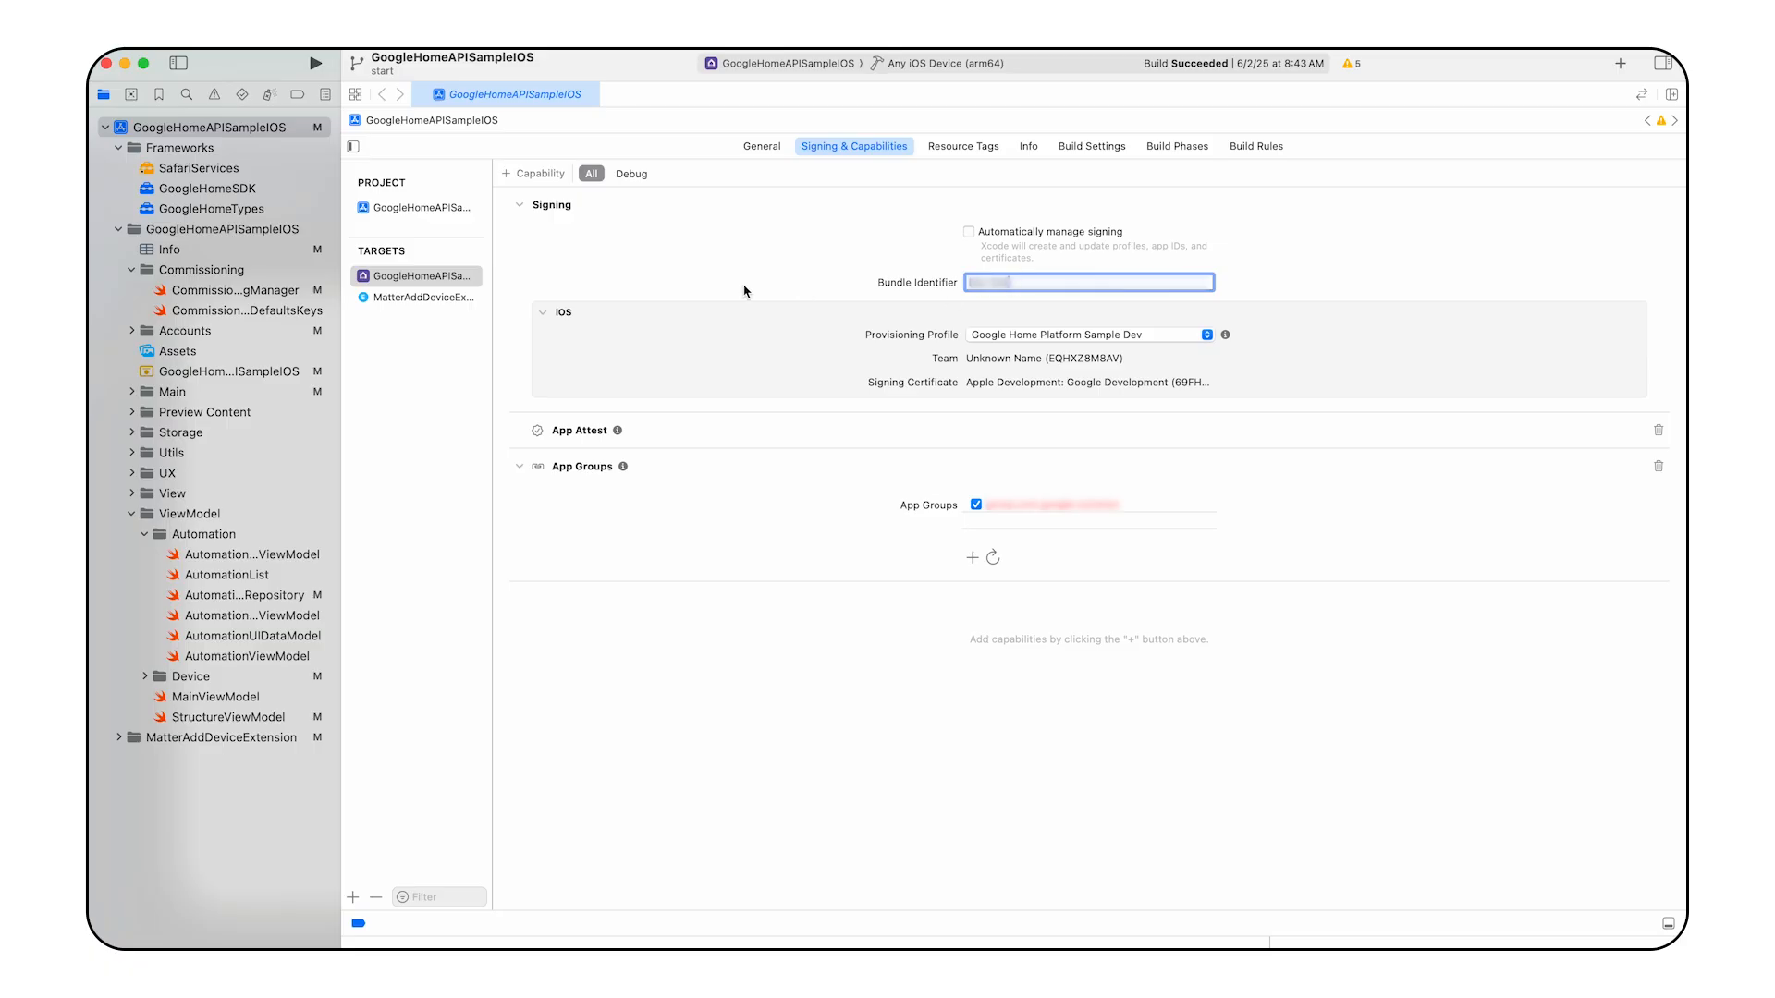
{"action": "left_click", "coordinate": [424, 298]}
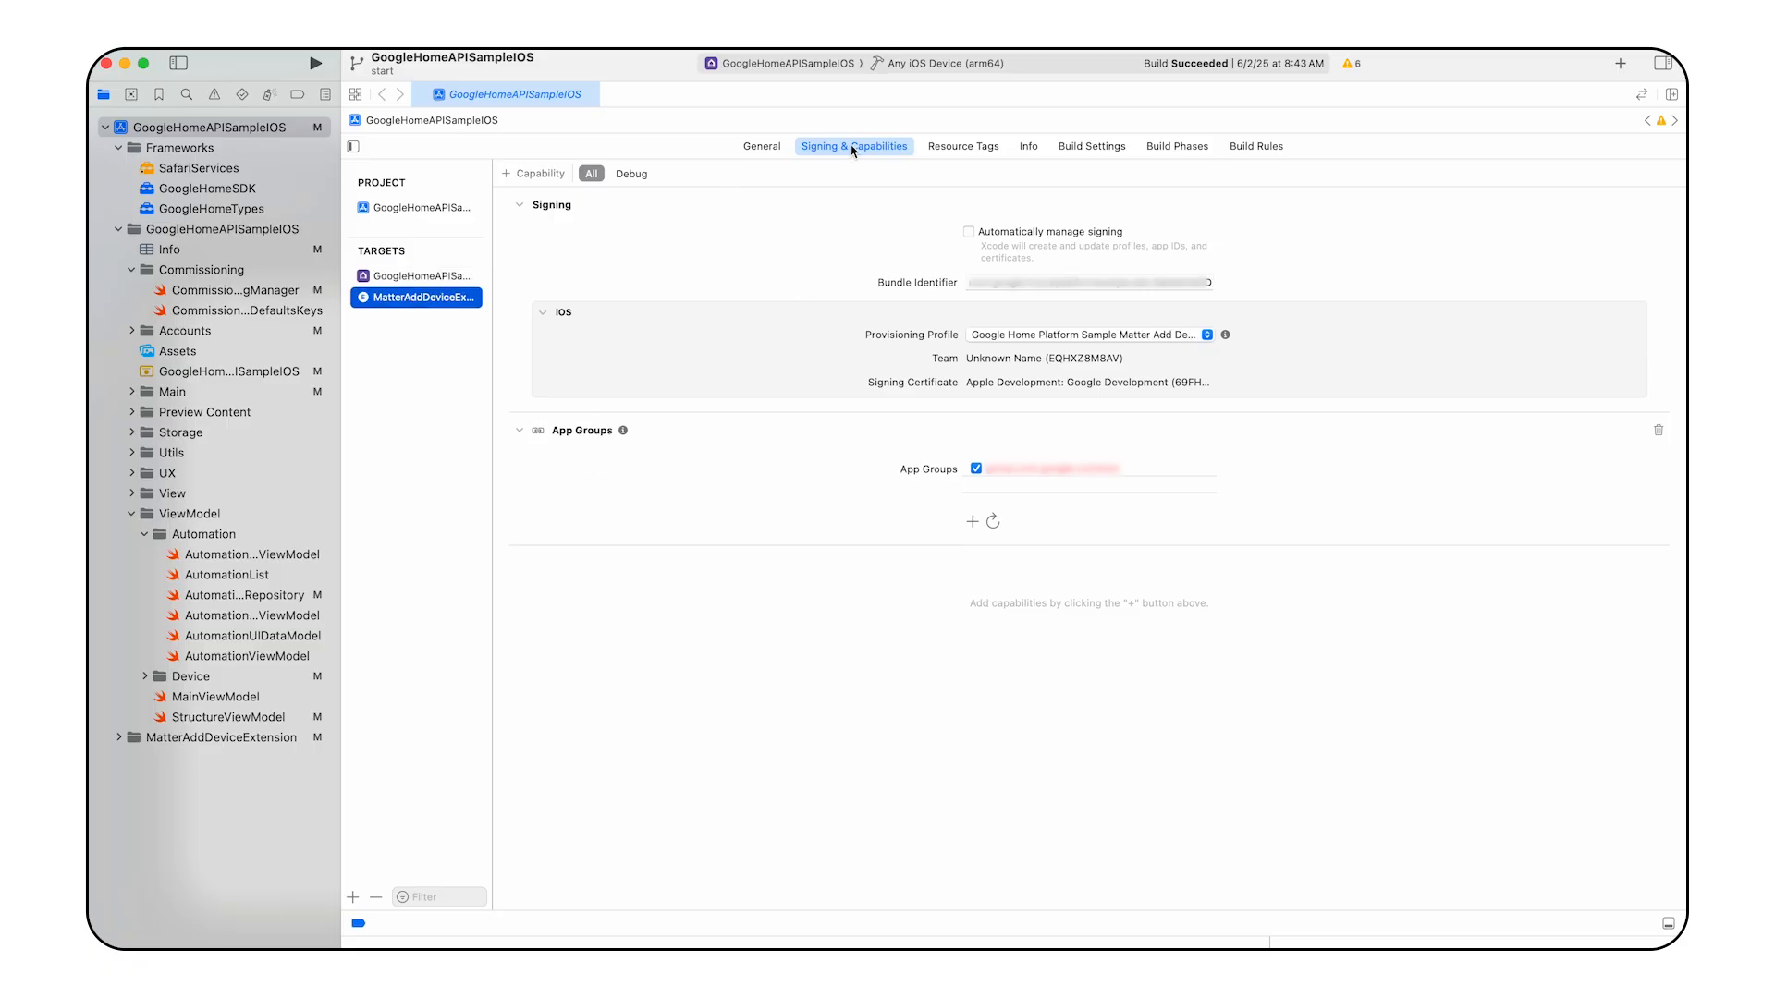
{"action": "left_click", "coordinate": [1087, 281]}
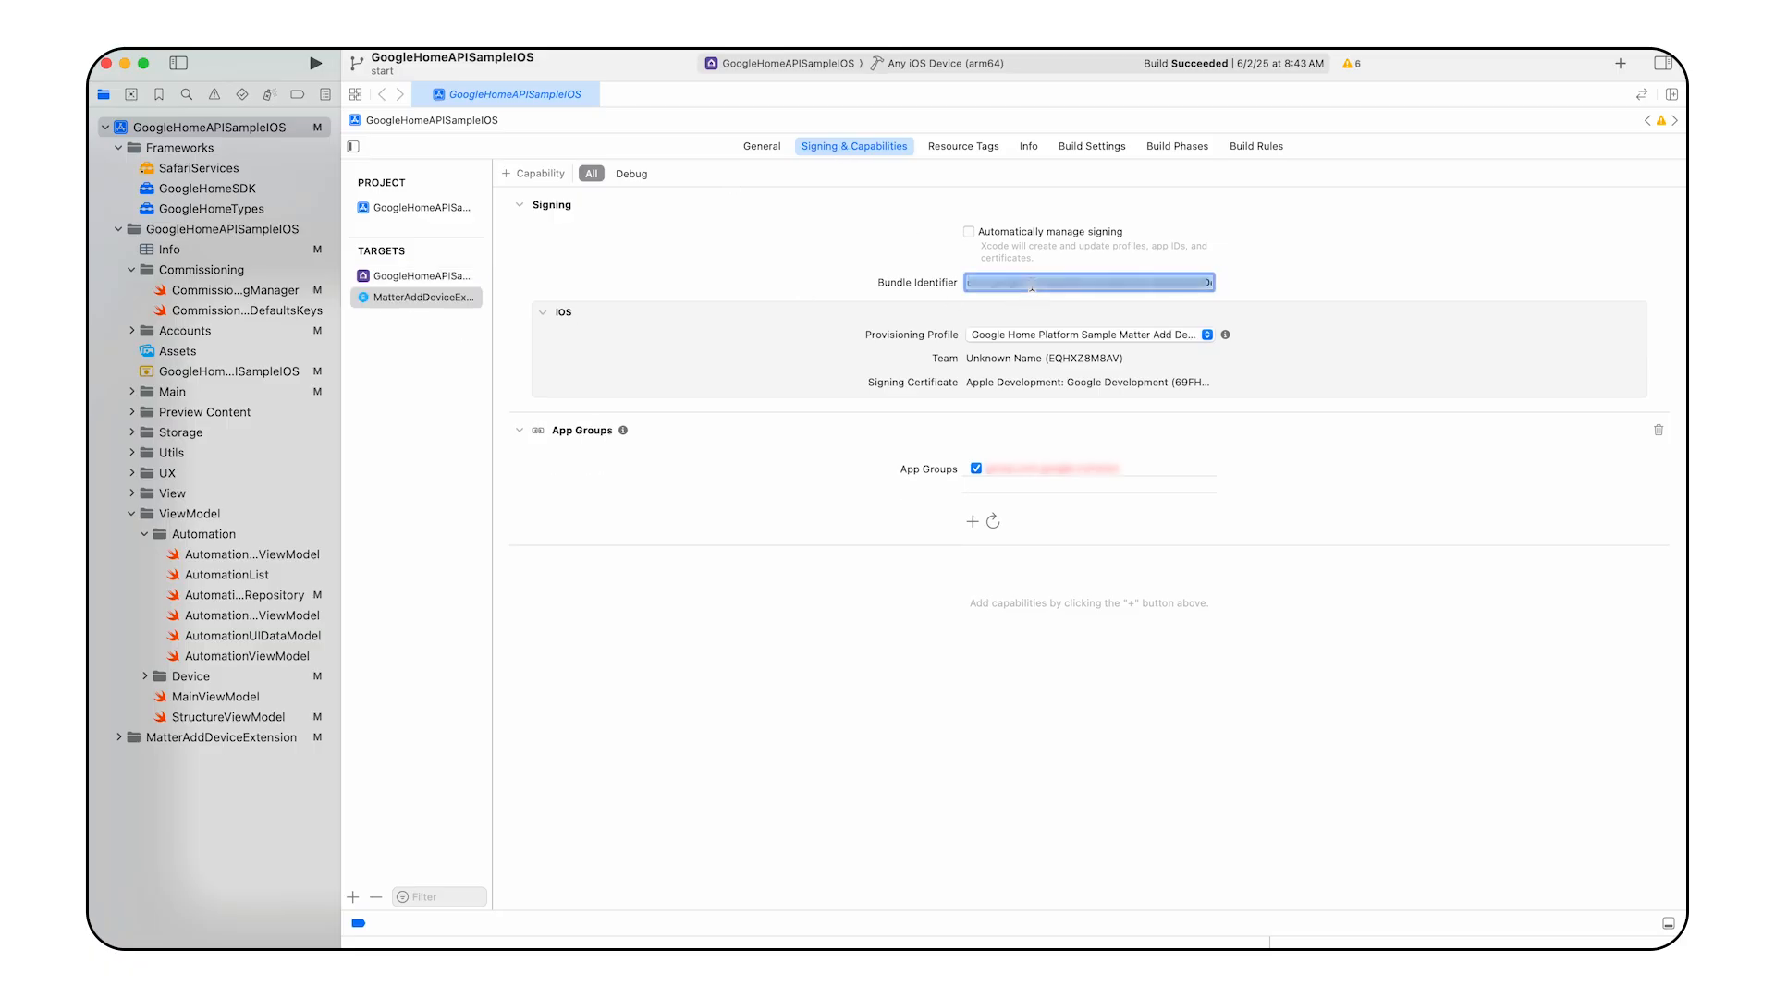
{"action": "left_click", "coordinate": [1088, 282]}
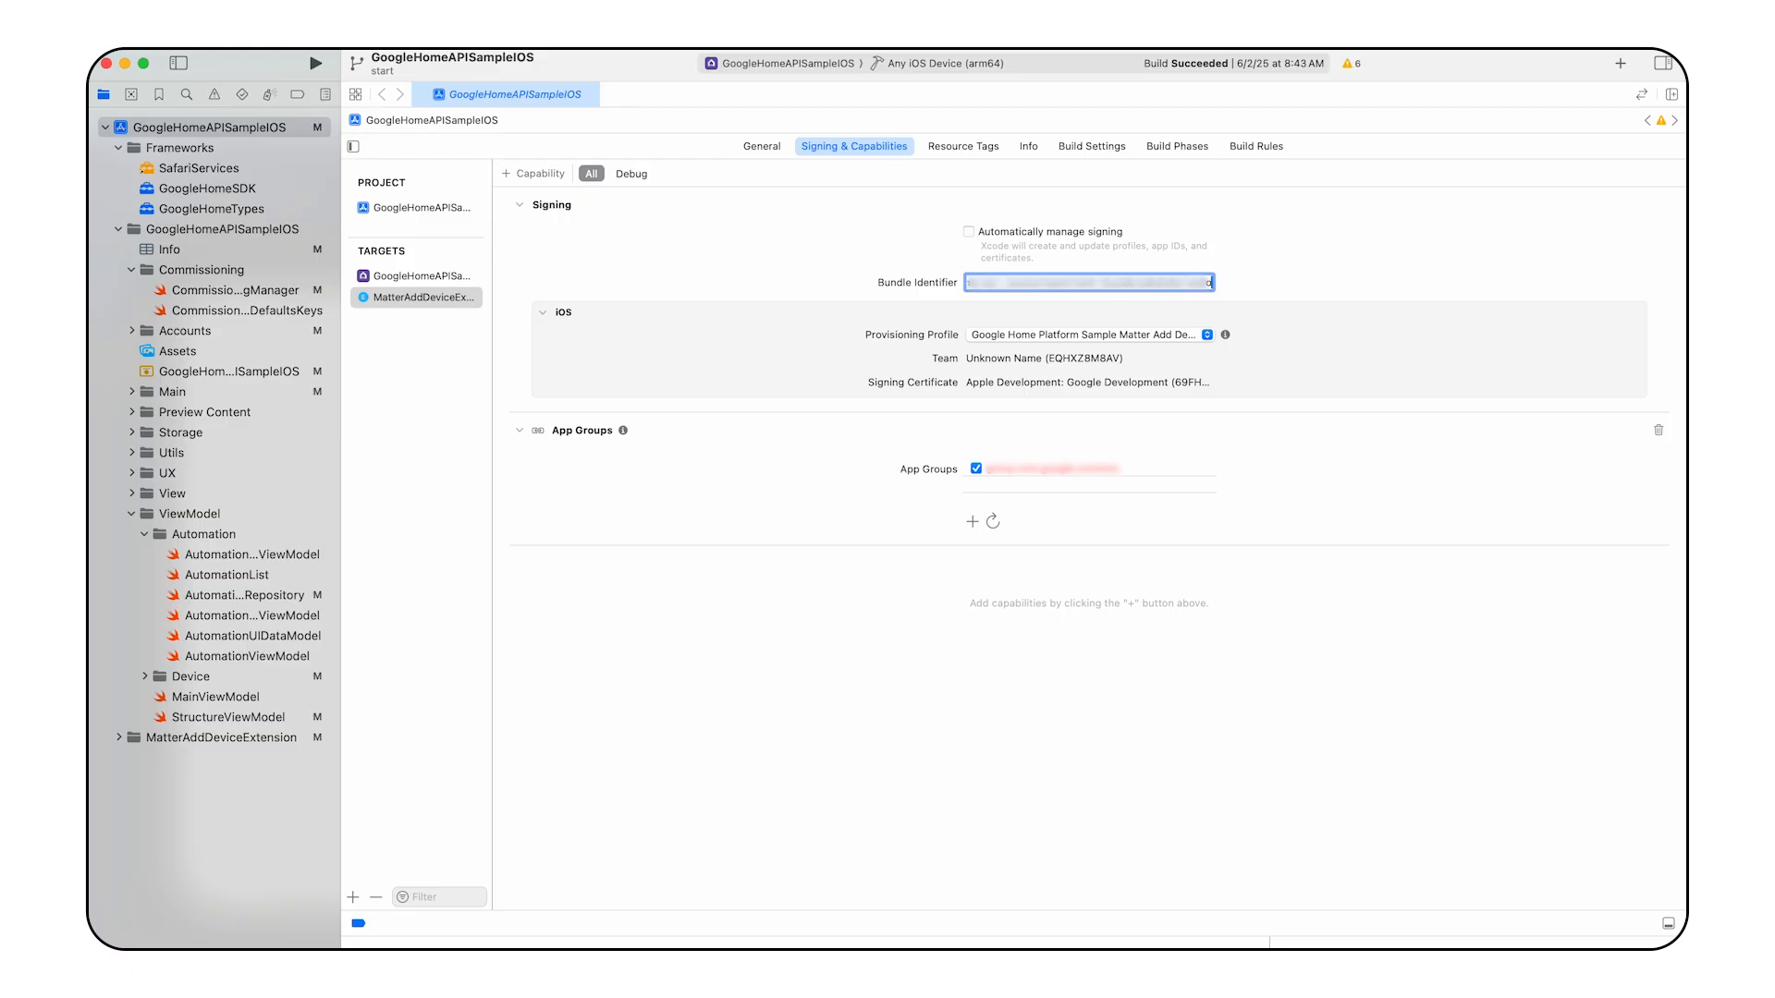
{"action": "mouse_move", "coordinate": [1155, 117]}
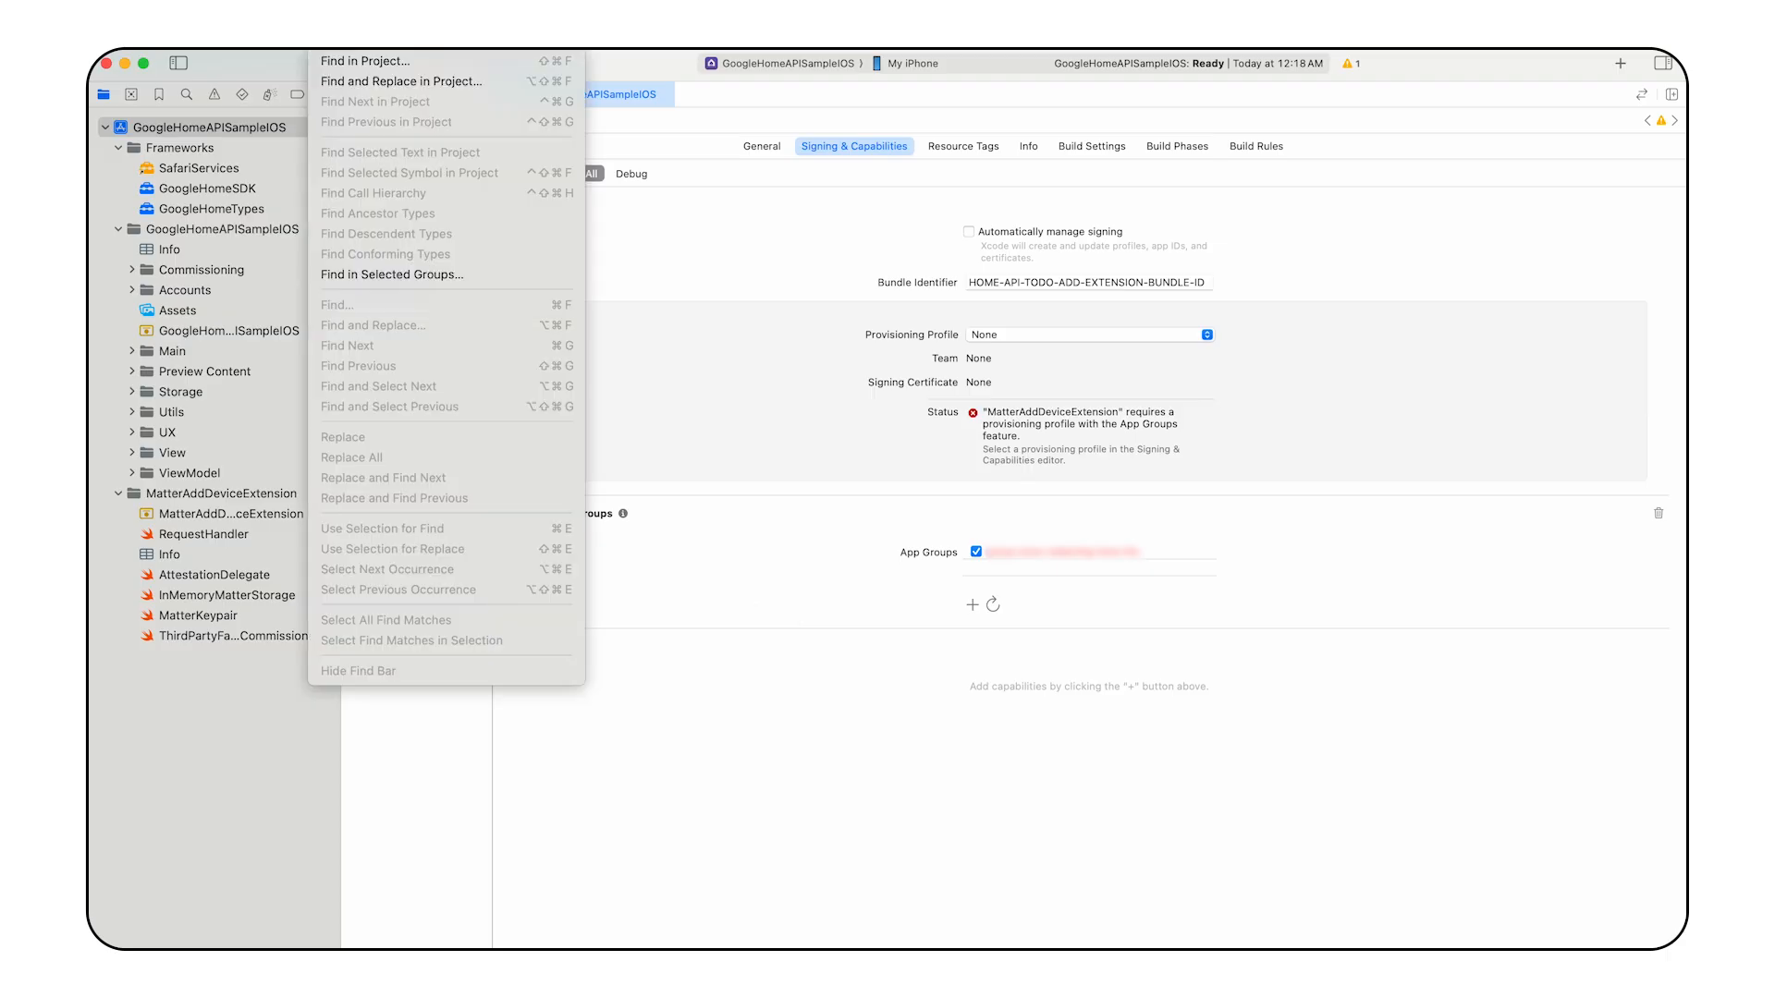
Step: Replace HOME_API_TODO_ADD_APP_GROUP with the new app group ID across the project
{"action": "left_click", "coordinate": [402, 81]}
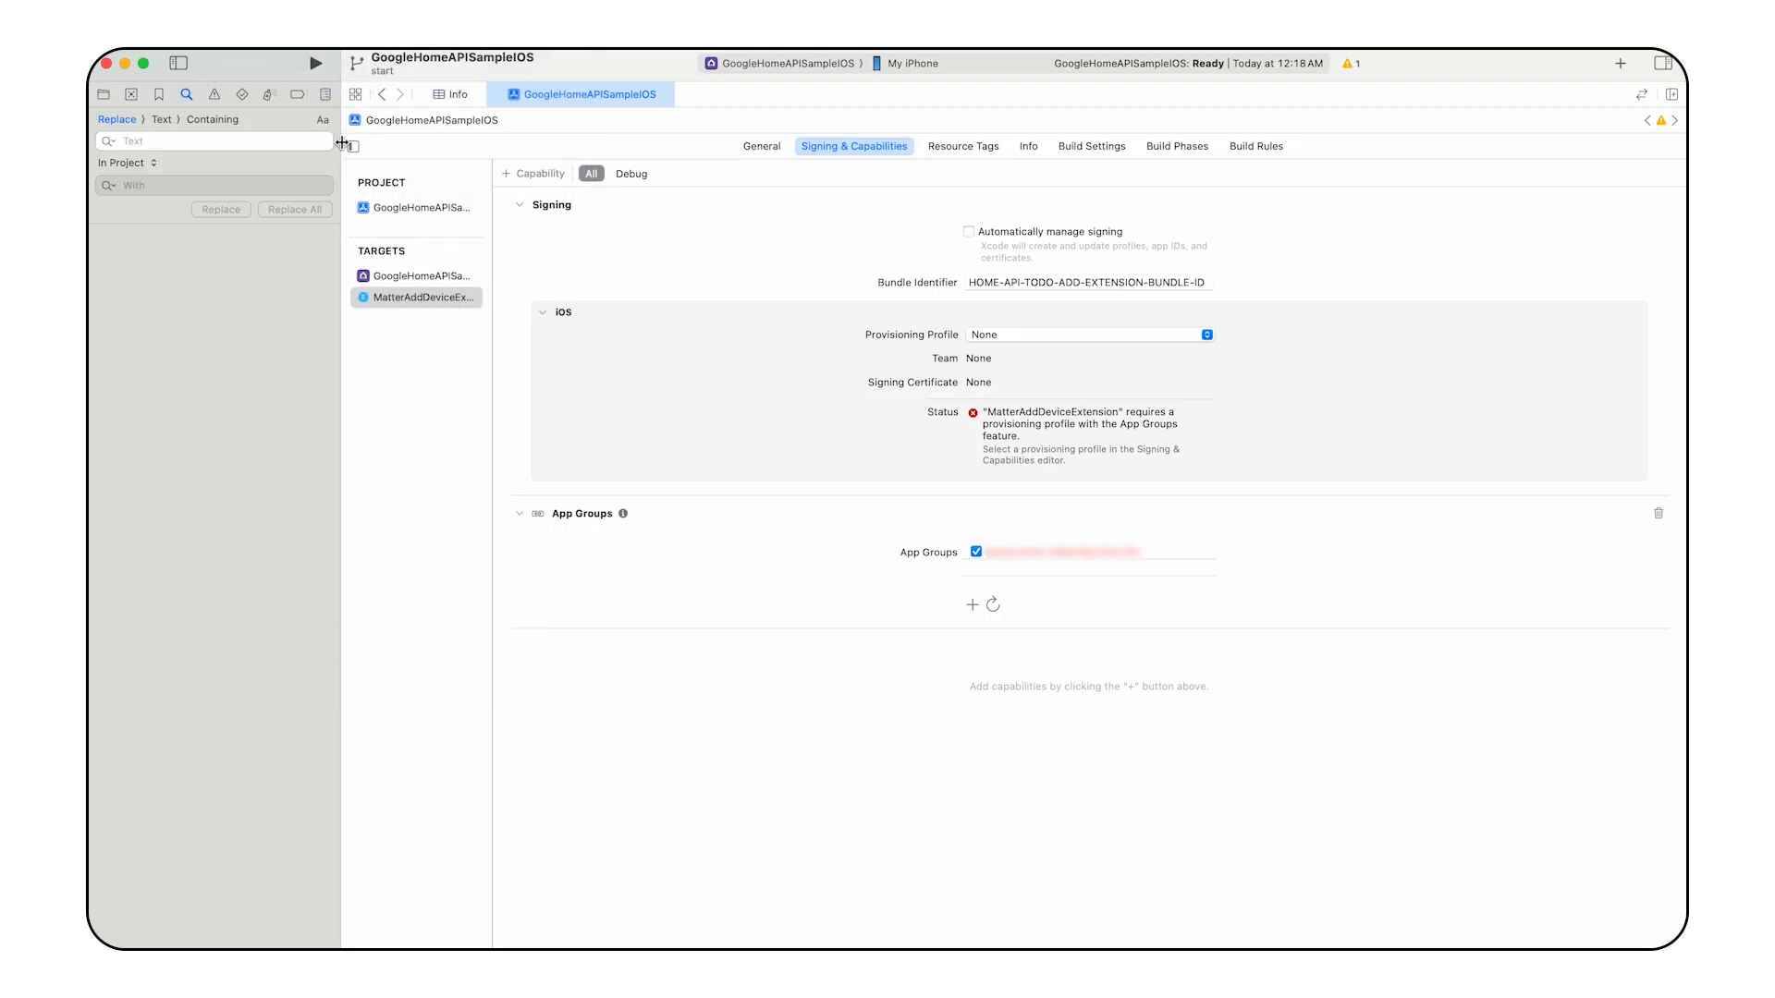
{"action": "type", "text": "HOME_API_TODO_ADD_APP_GROUP"}
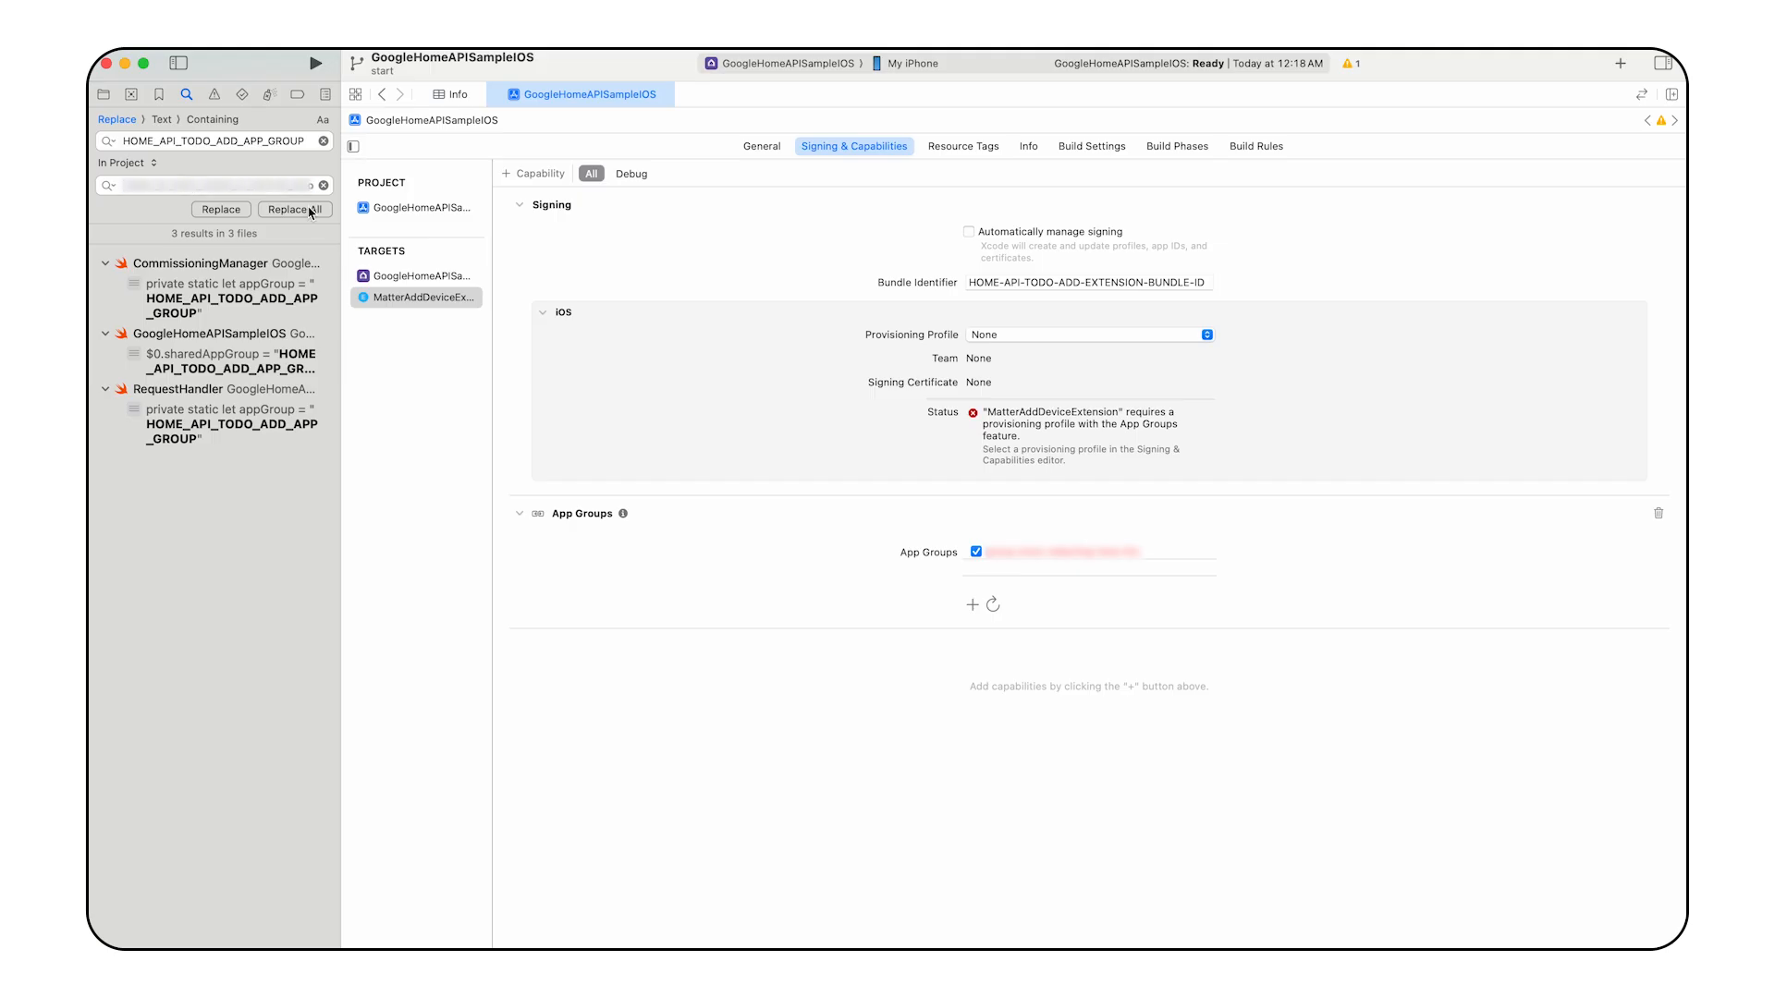
{"action": "left_click", "coordinate": [294, 208]}
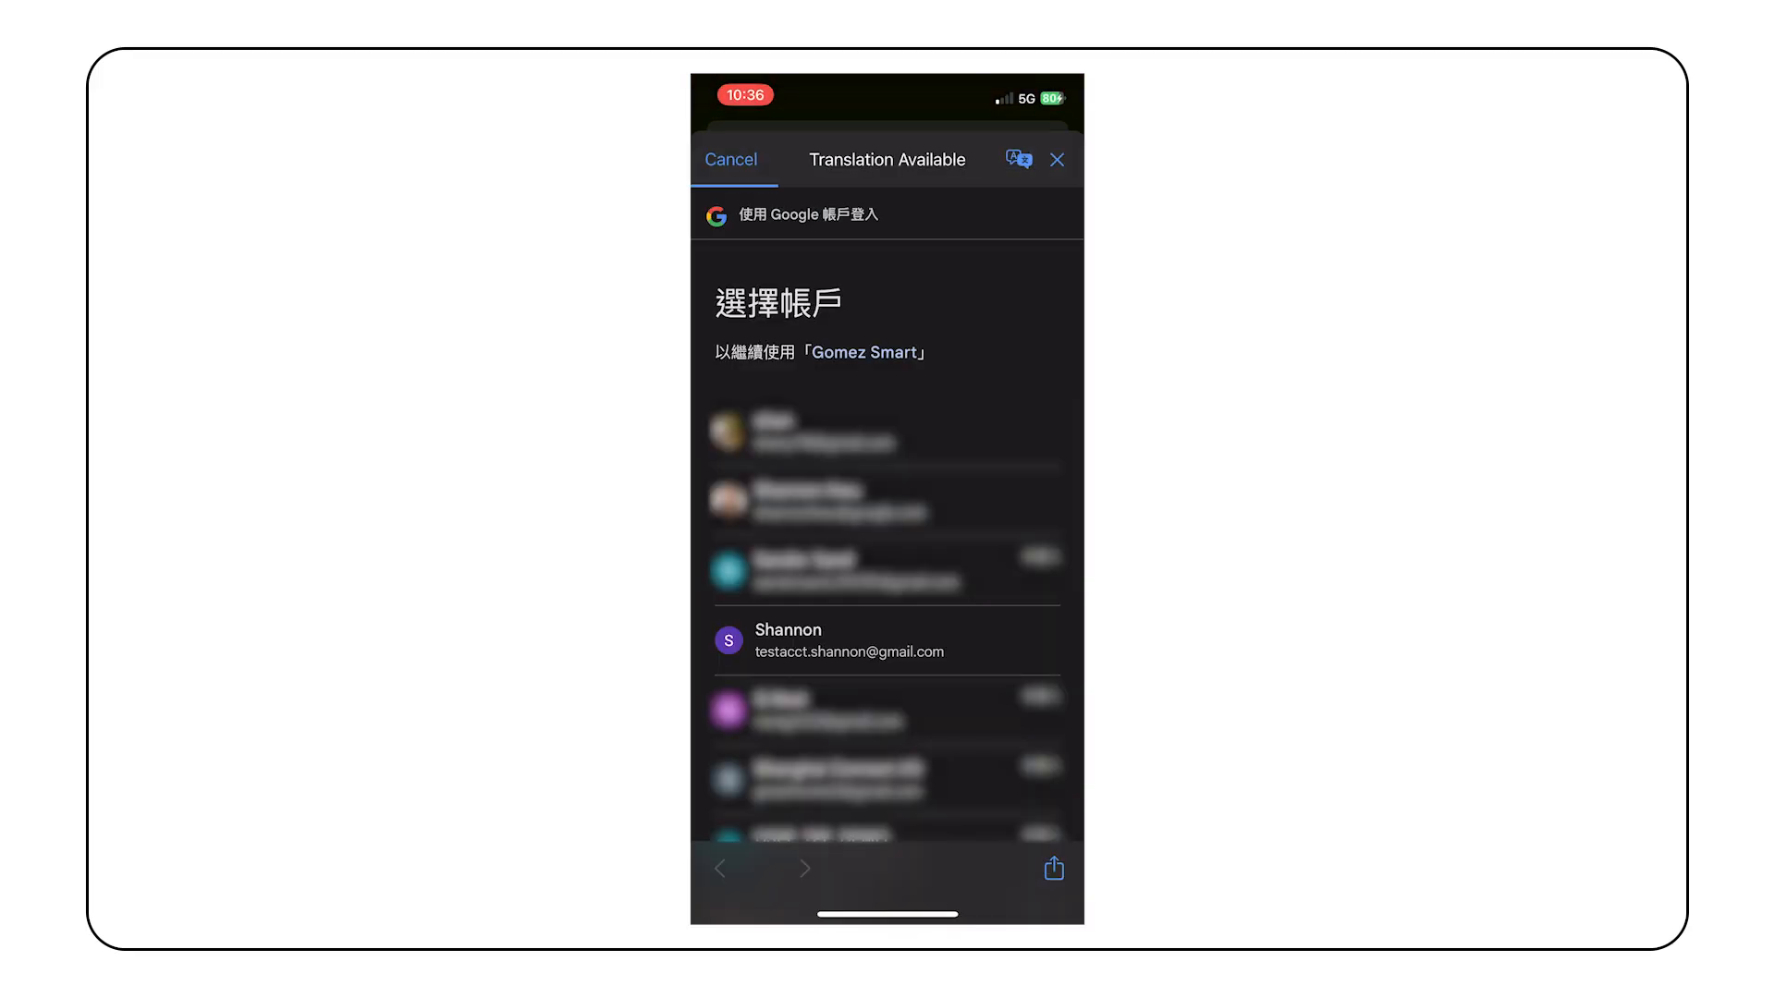
Step: Continue with the Google account, accept the unverified warning, choose My Home and allow access
{"action": "left_click", "coordinate": [886, 640]}
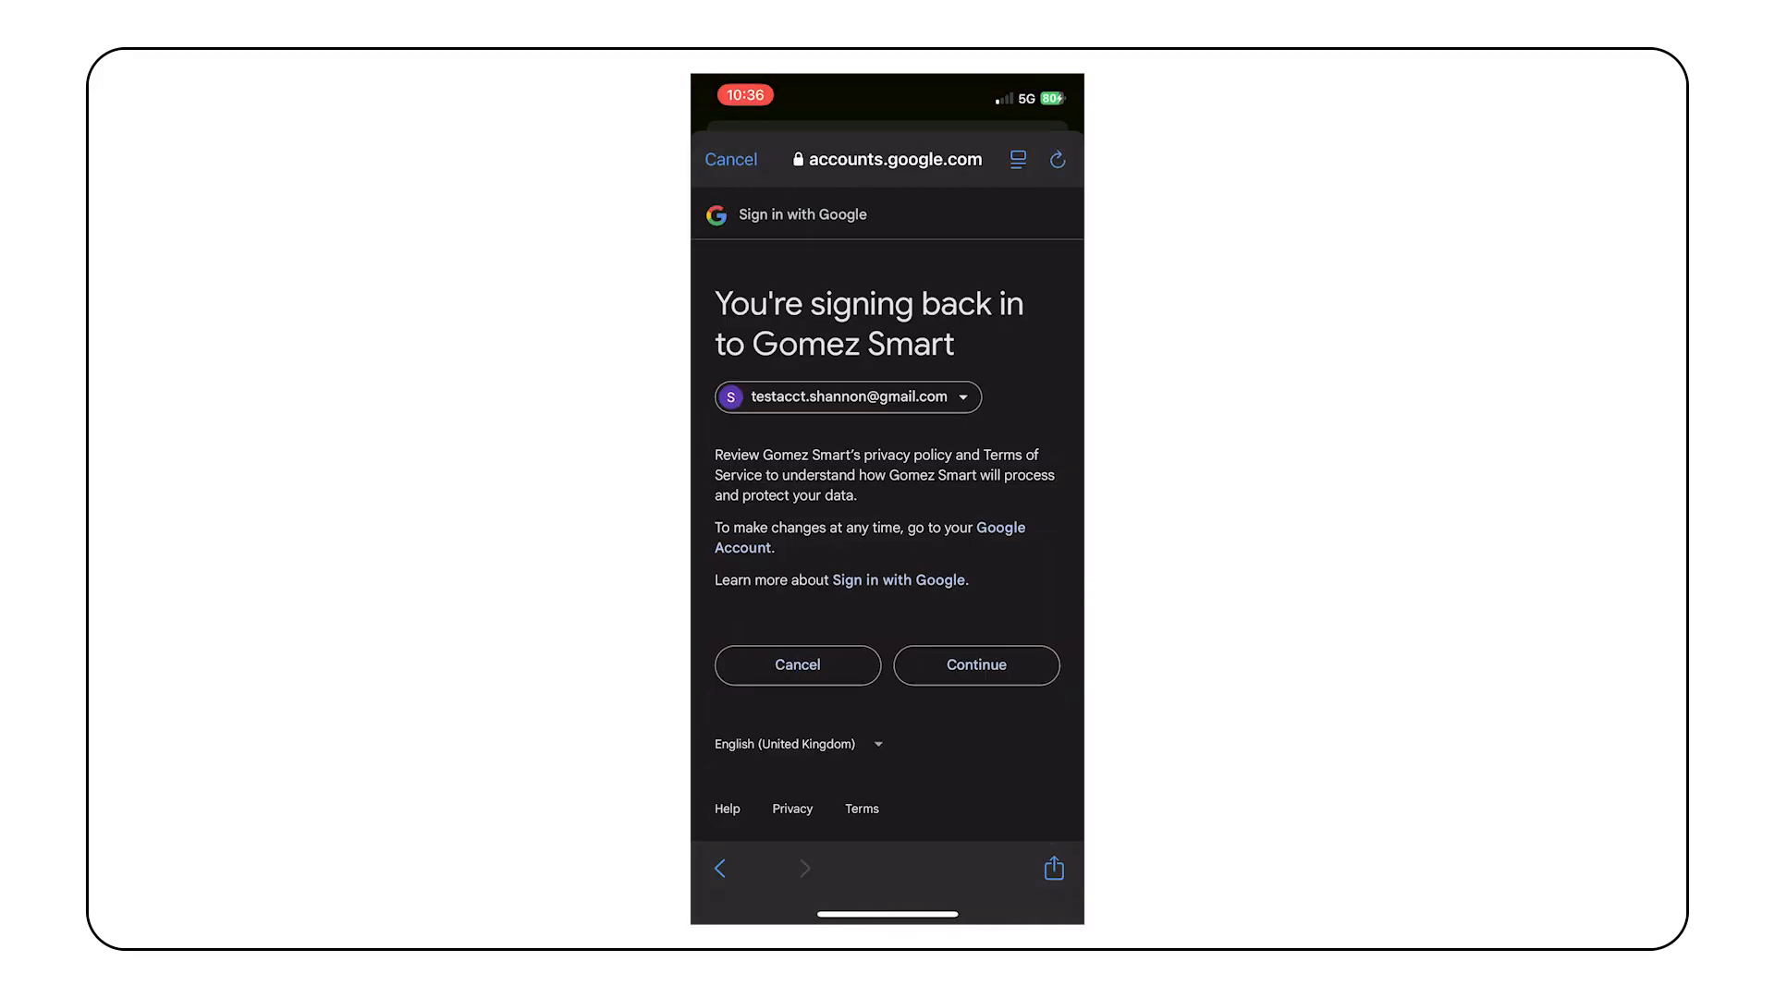
{"action": "left_click", "coordinate": [974, 665]}
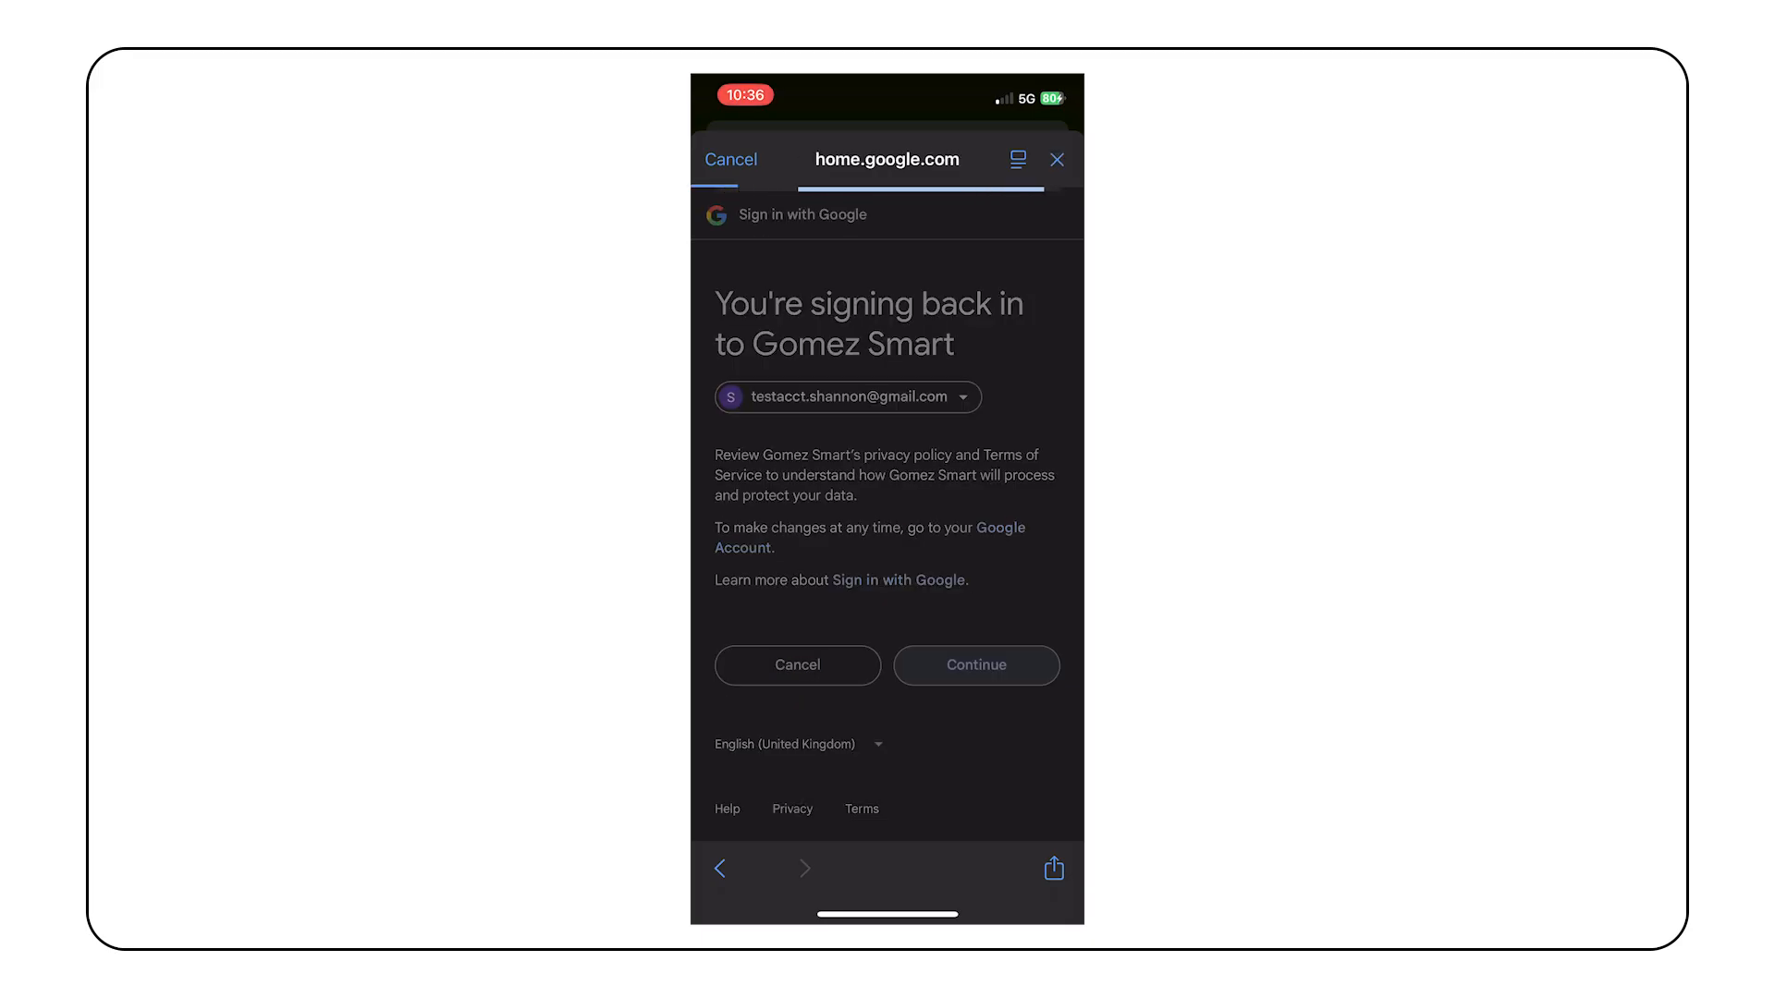
{"action": "left_click", "coordinate": [974, 664]}
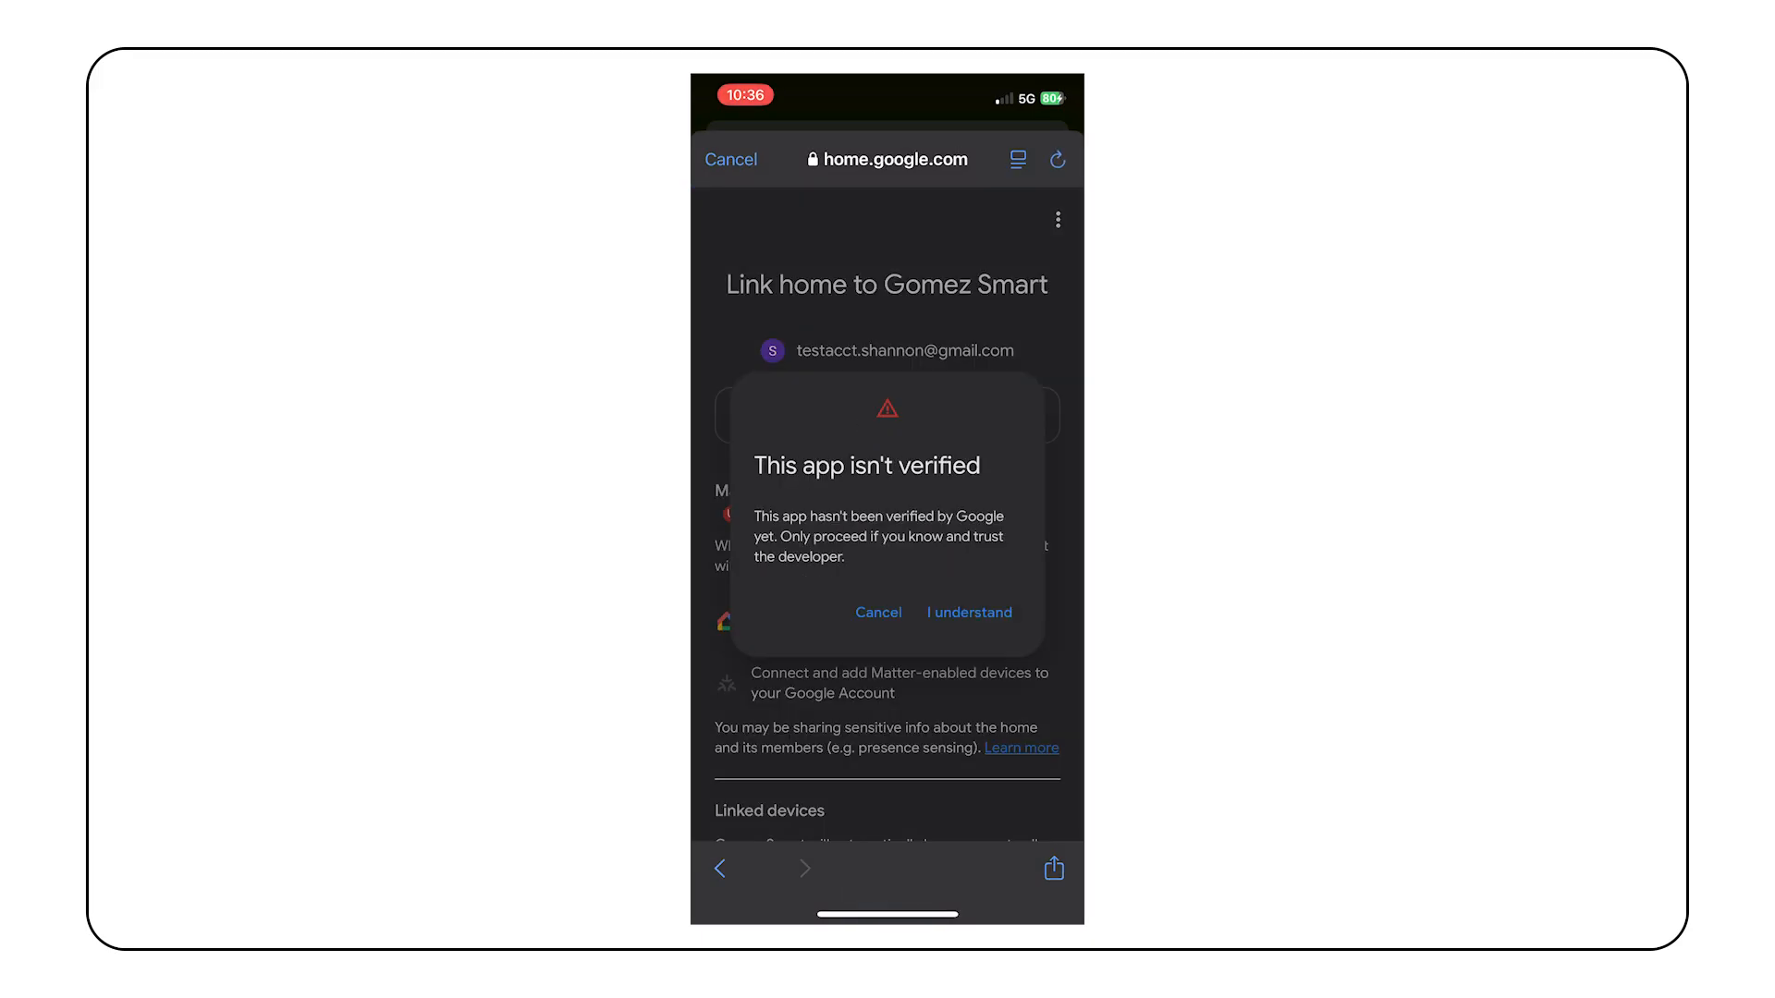
{"action": "left_click", "coordinate": [968, 612]}
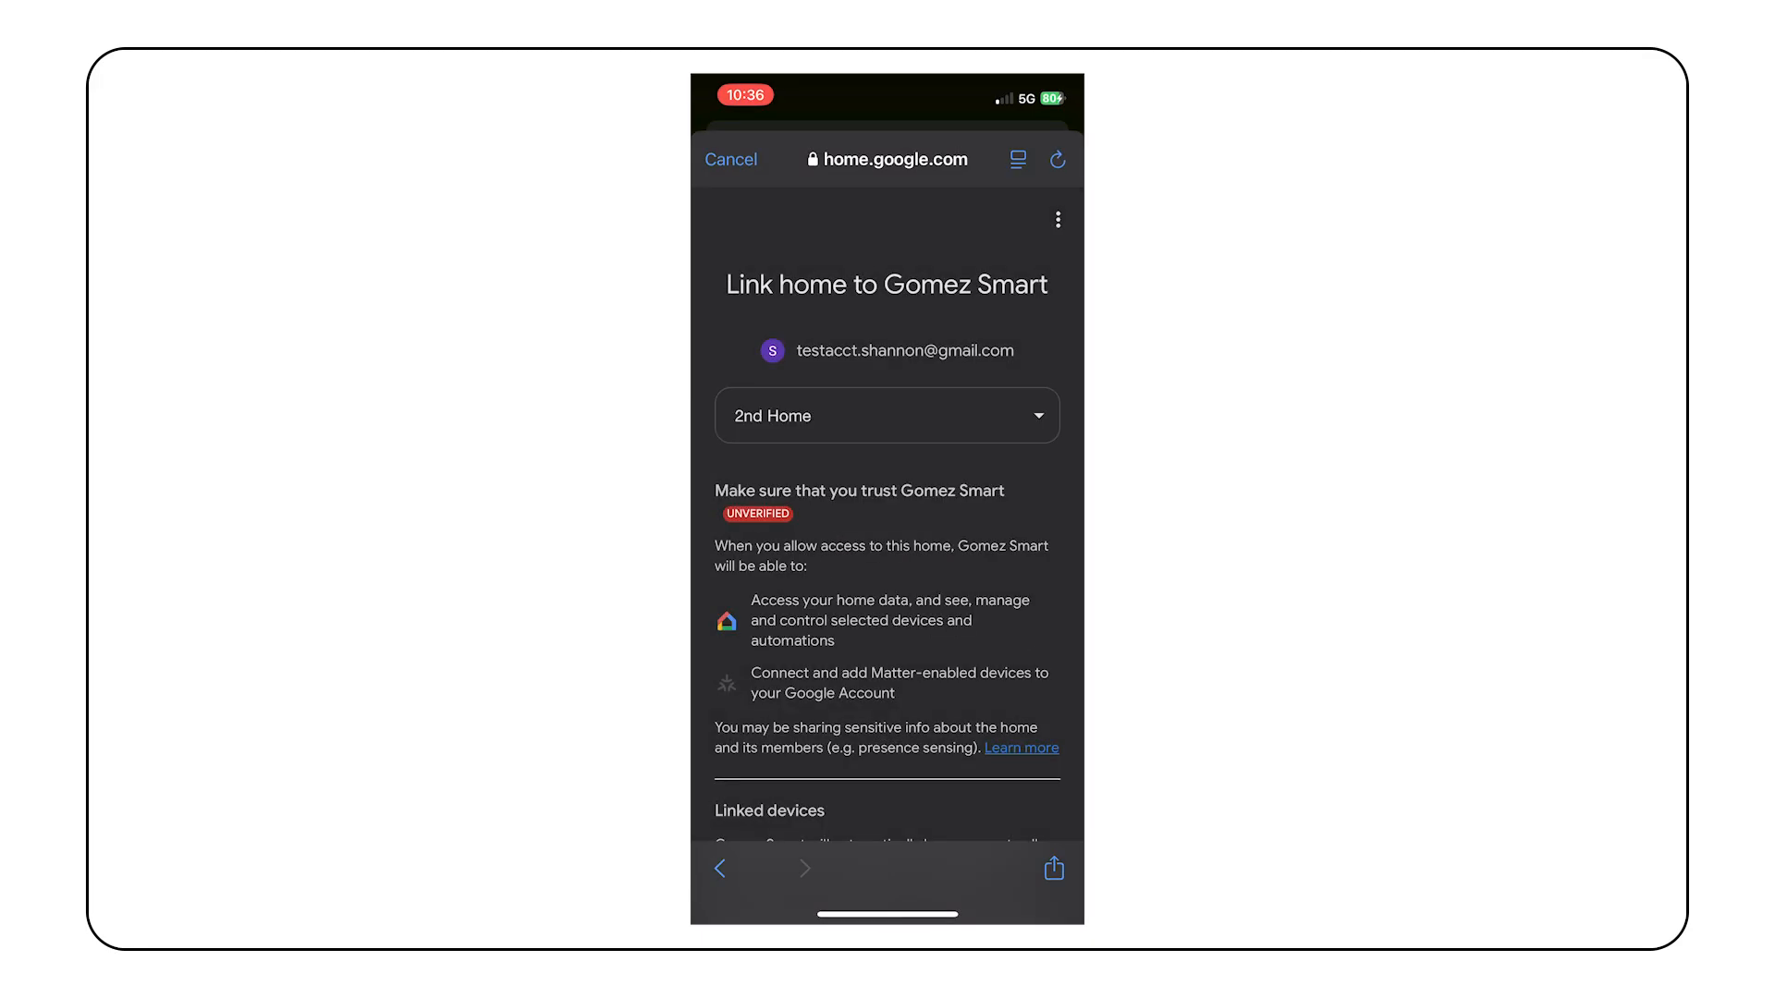
{"action": "left_click", "coordinate": [887, 415]}
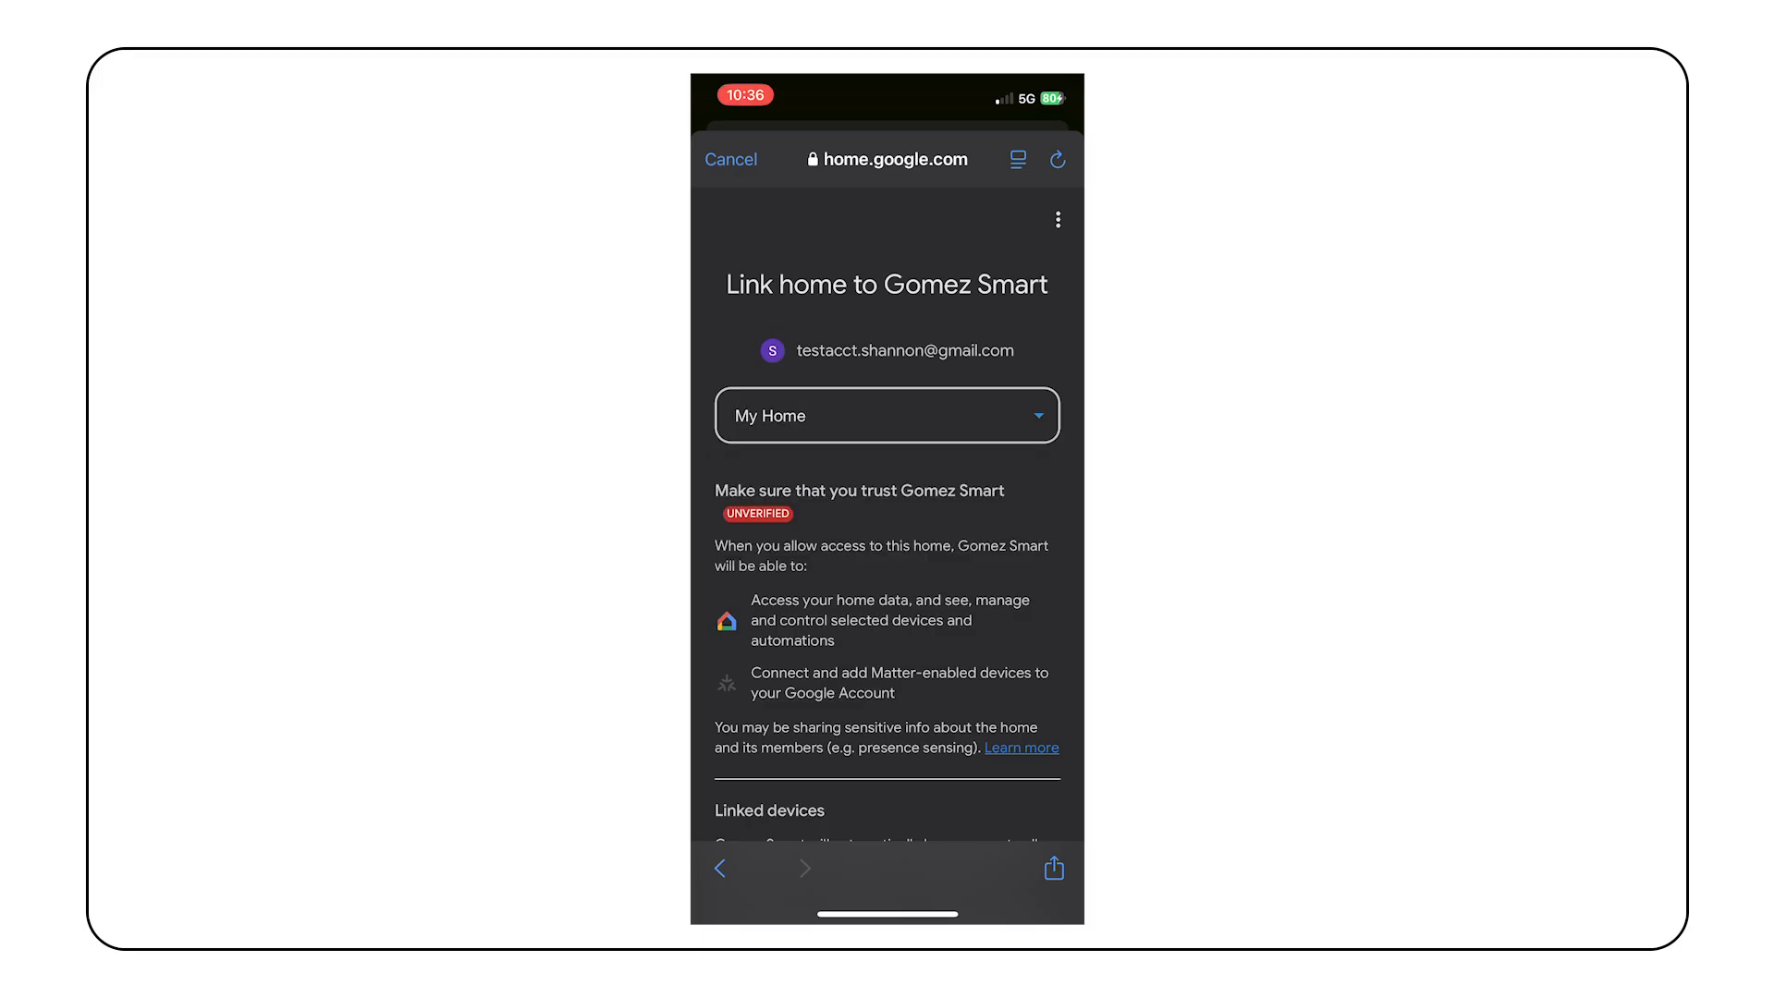
{"action": "scroll", "scroll_direction": "down", "scroll_amount": 3}
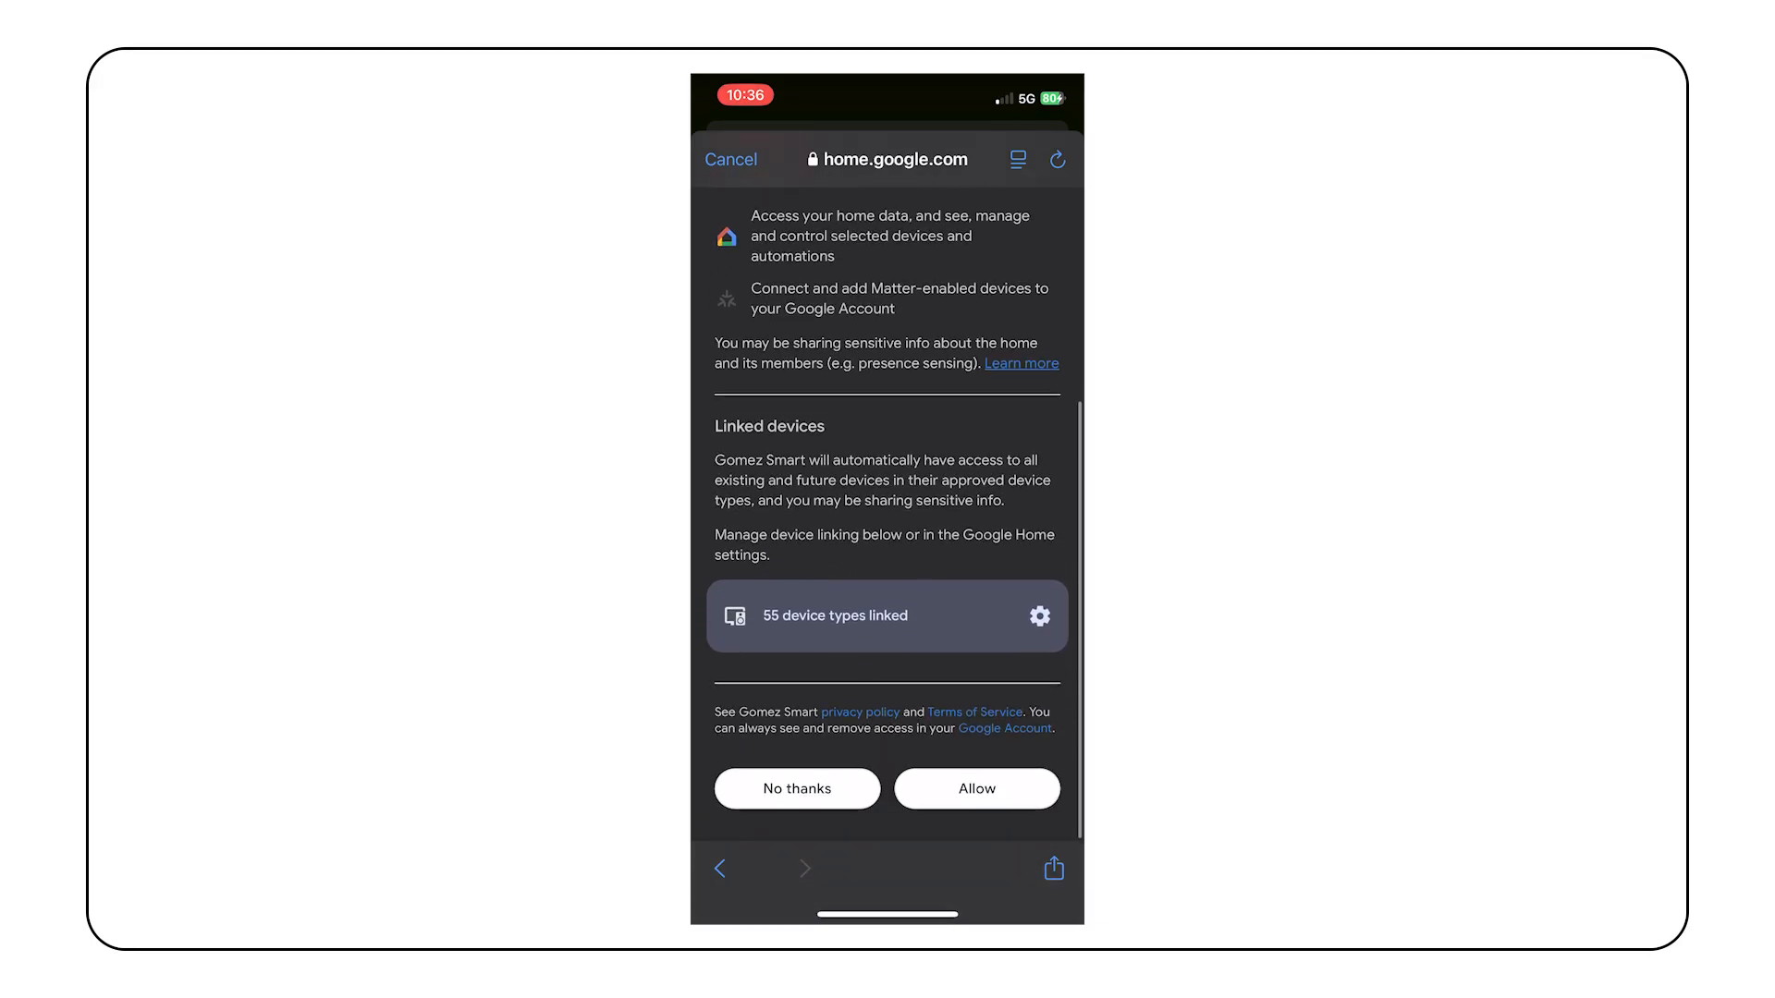
{"action": "left_click", "coordinate": [974, 788]}
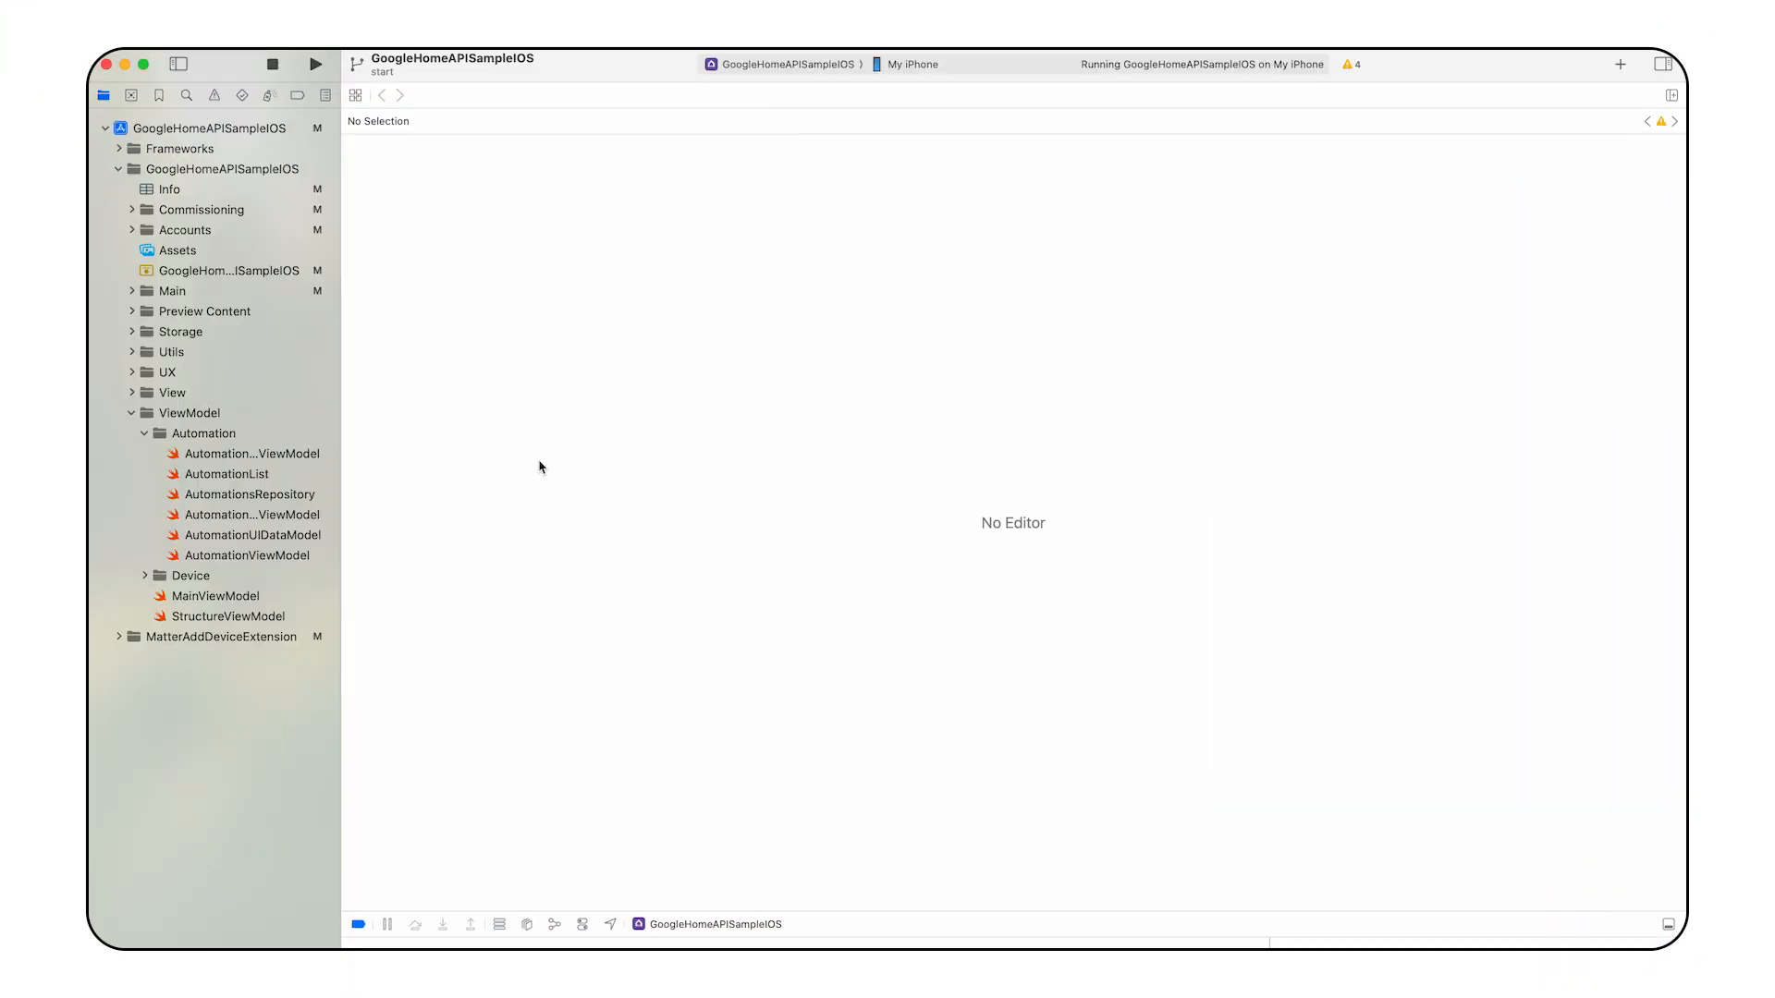
Step: Open StructureViewModel under ViewModel in the Project navigator
{"action": "left_click", "coordinate": [224, 615]}
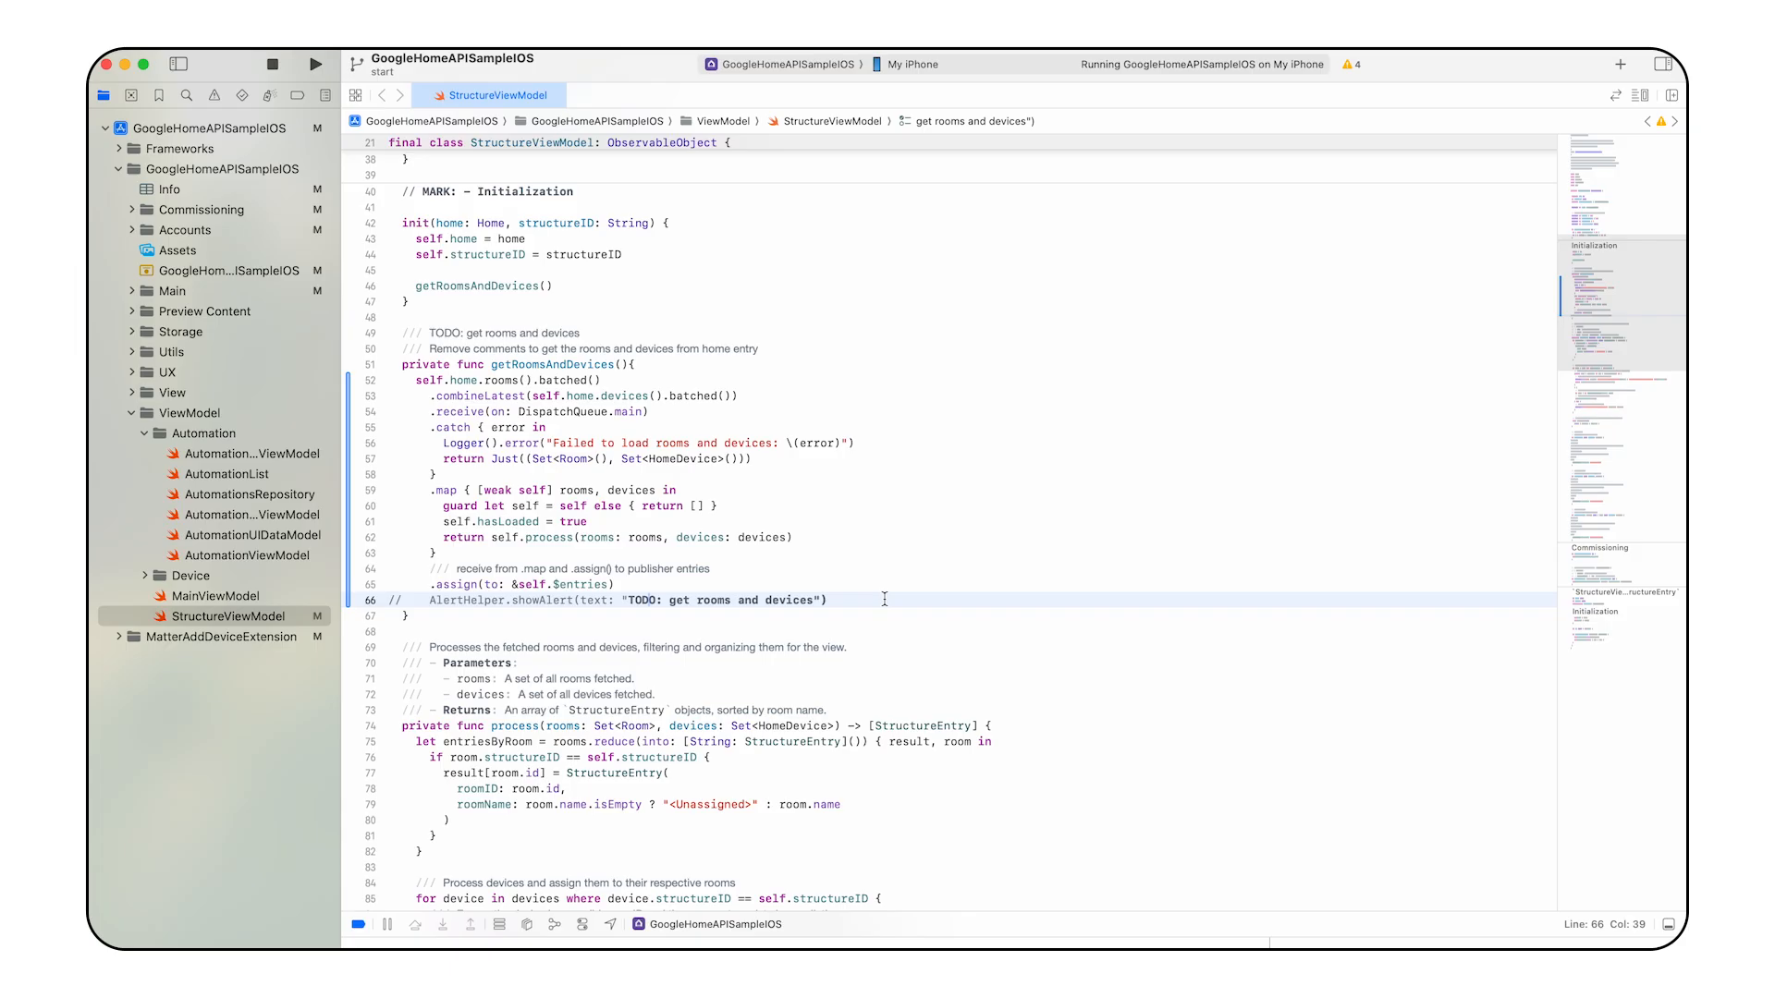
Step: Rerun the app on the iPhone with getRoomsAndDevices enabled
{"action": "left_click", "coordinate": [317, 65]}
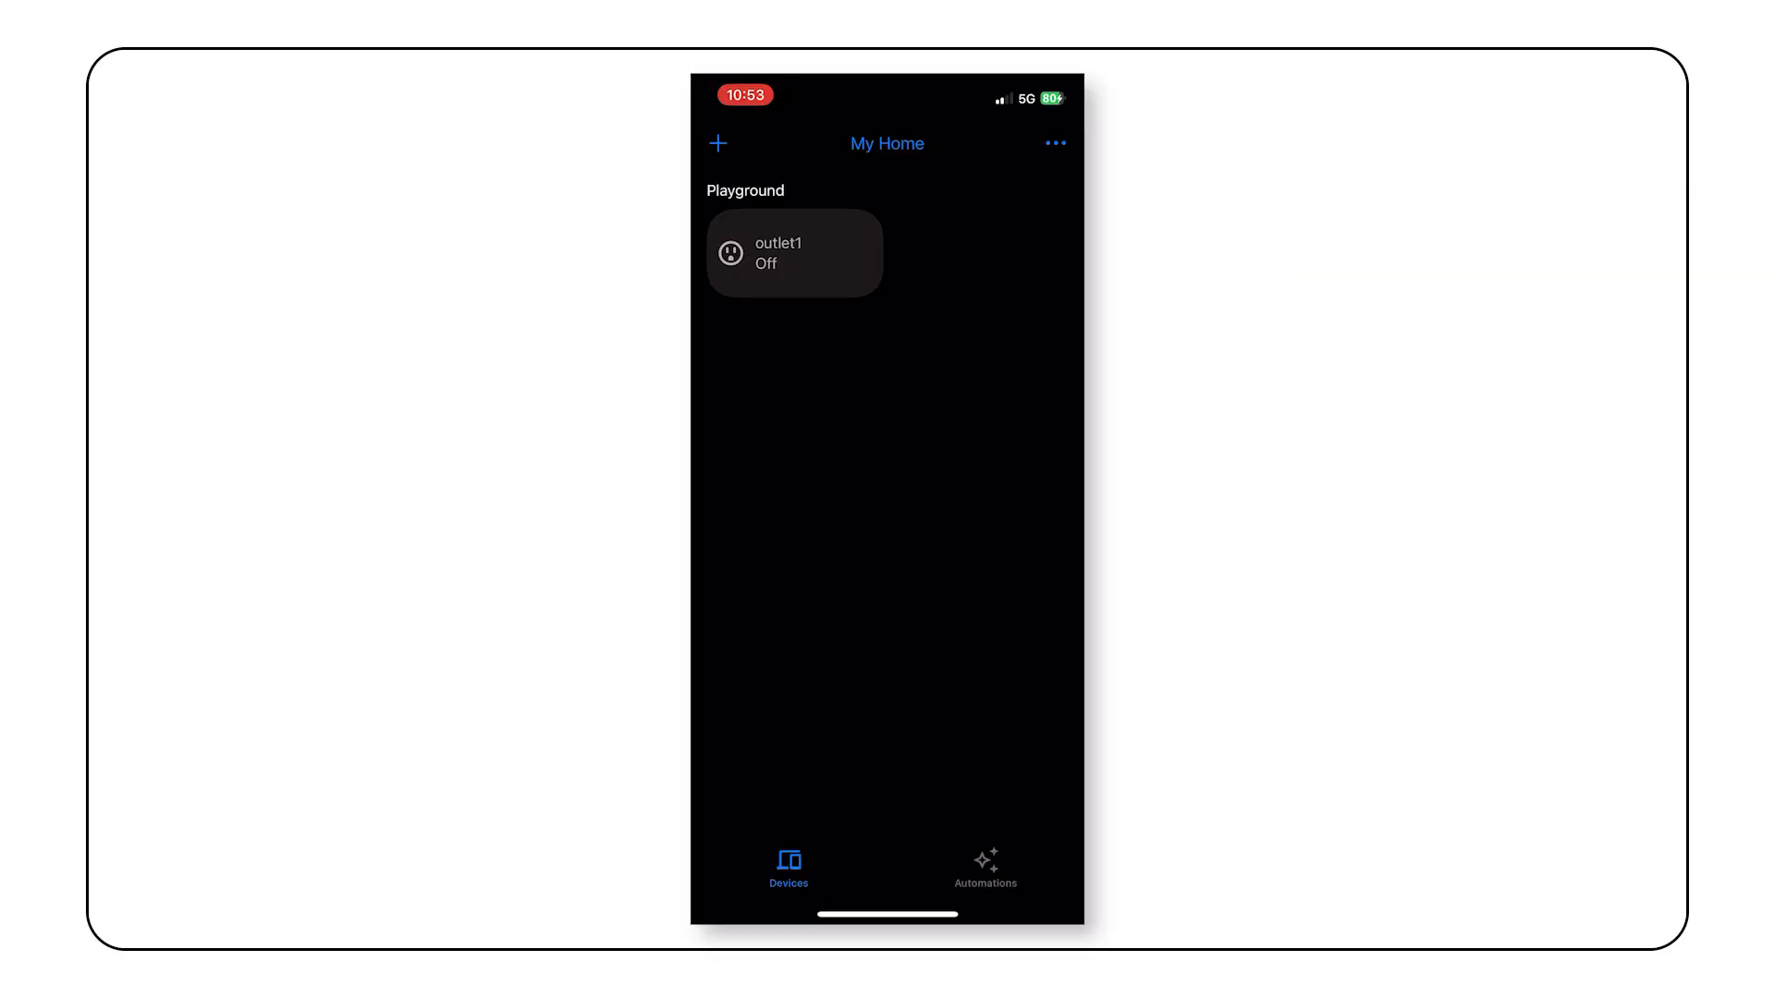
Step: Enable primaryAction and addRoom, comment out their TODO alerts with Cmd+/, and rerun
{"action": "left_click", "coordinate": [792, 252]}
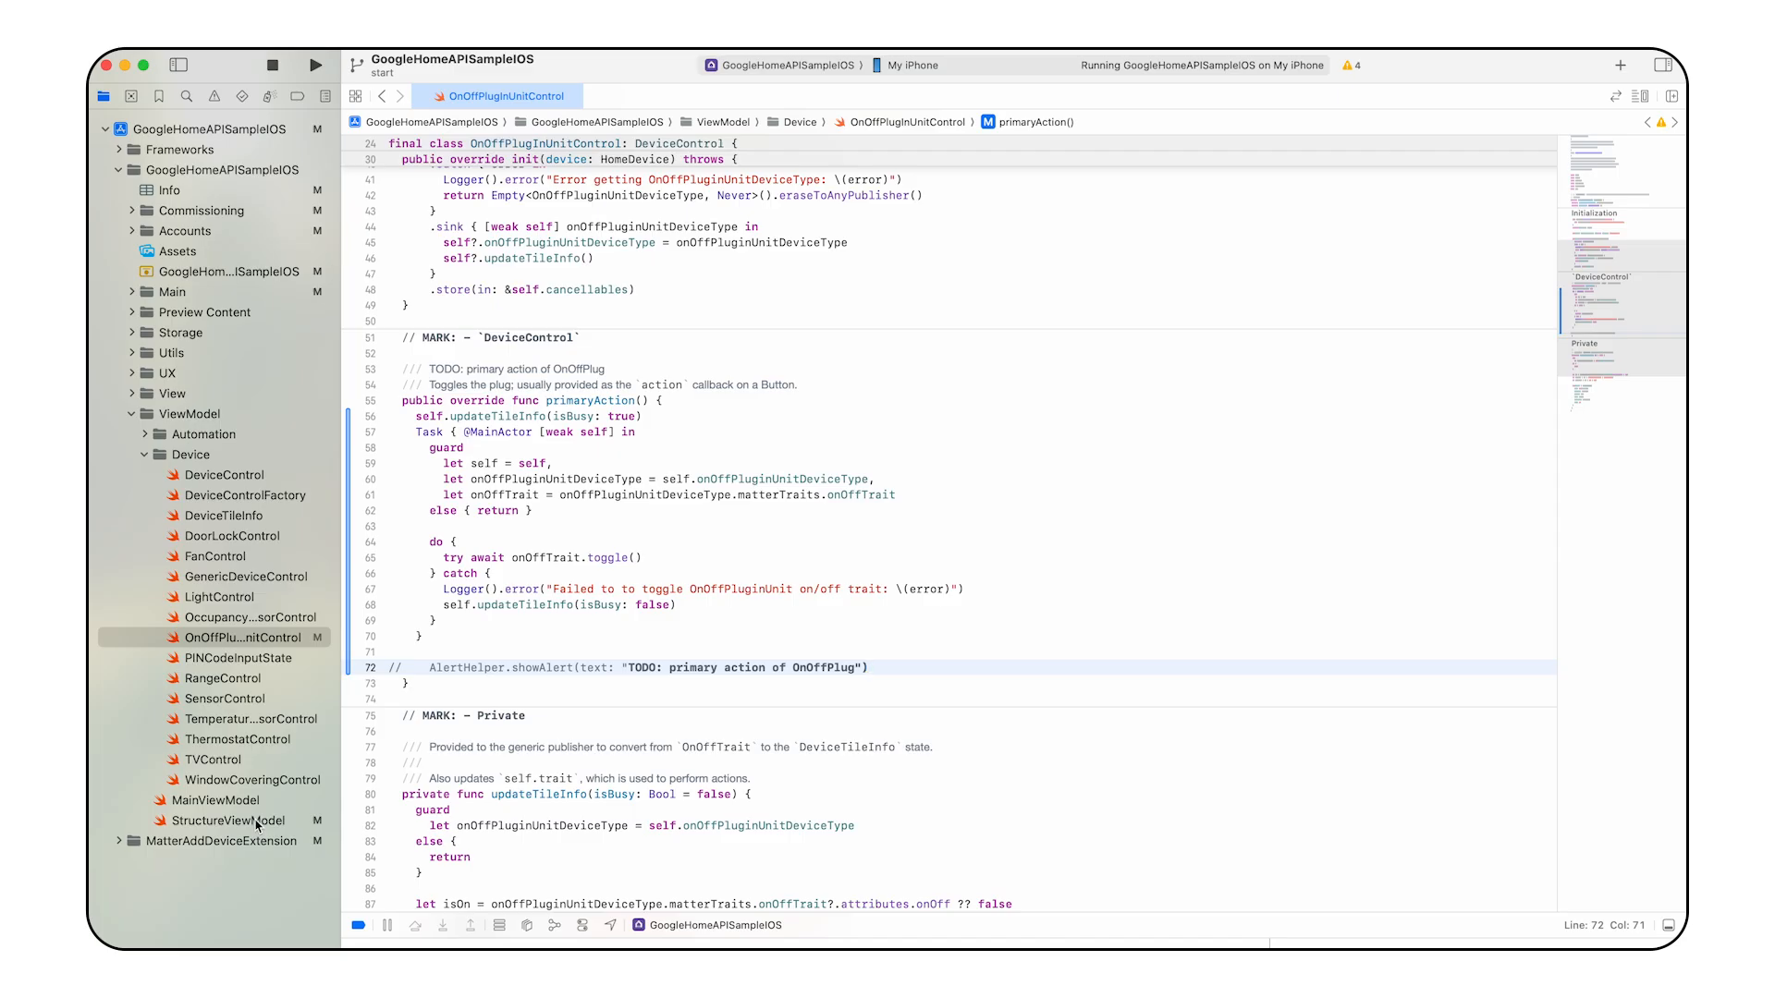
{"action": "left_click", "coordinate": [236, 821]}
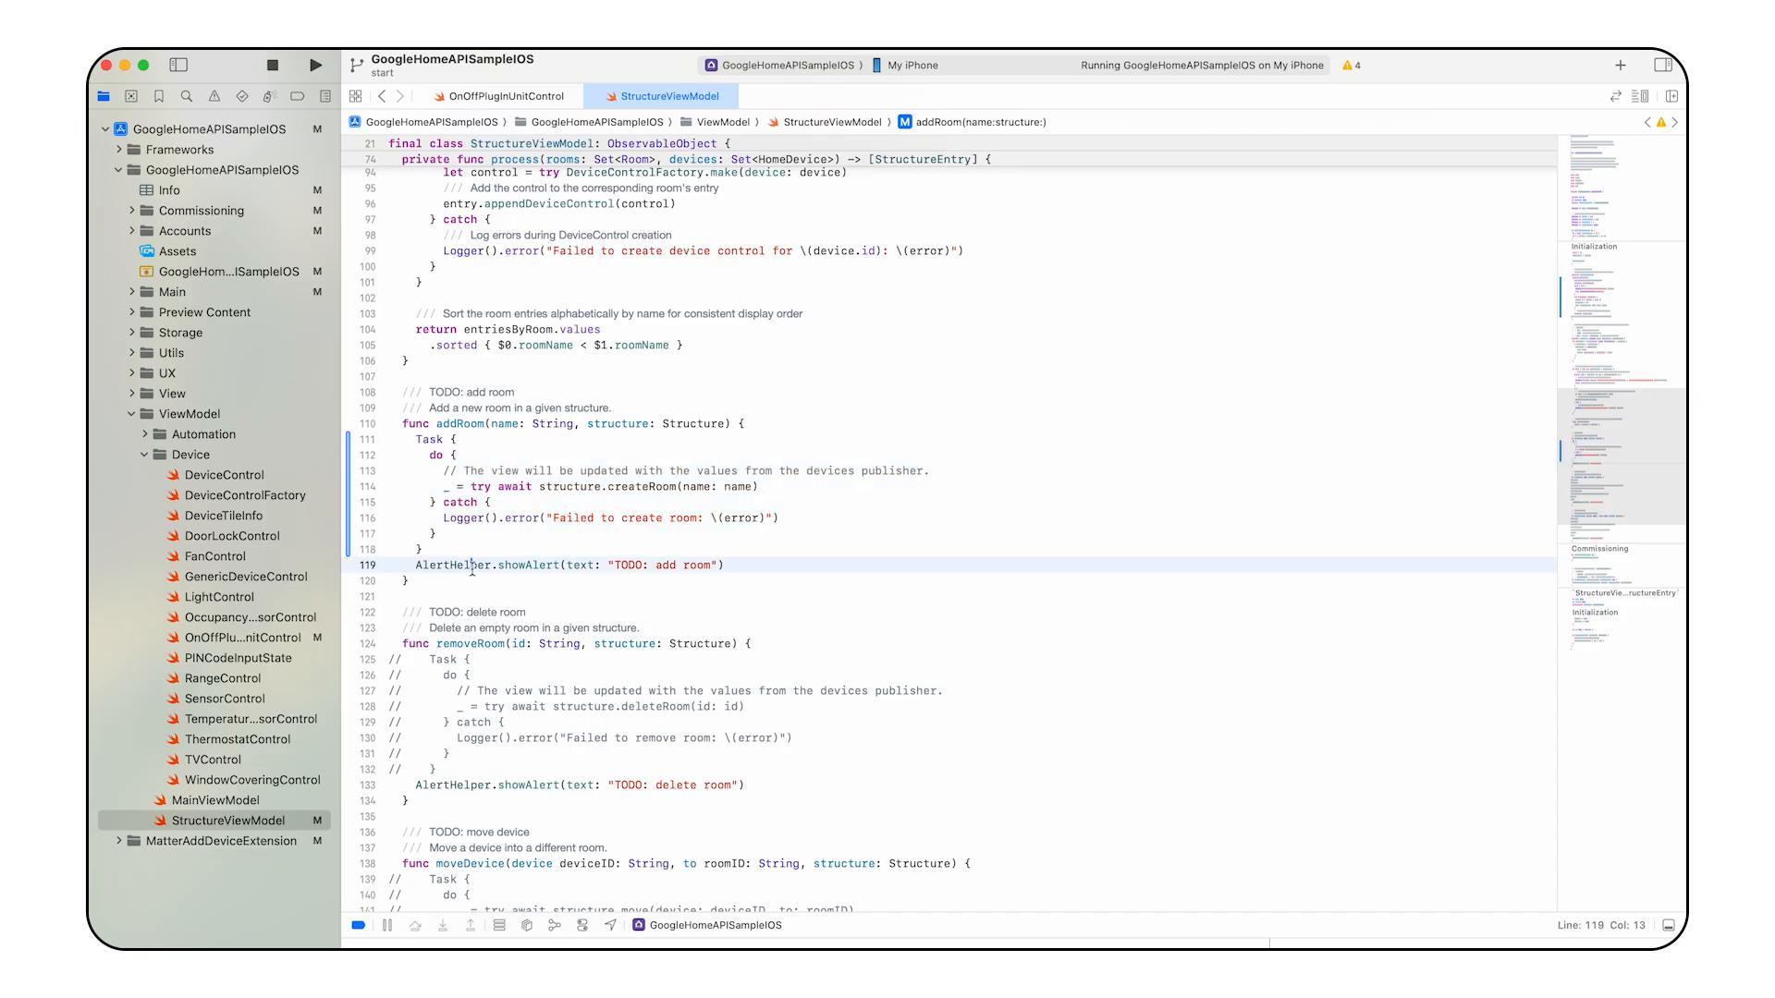
{"action": "key", "text": "cmd+/"}
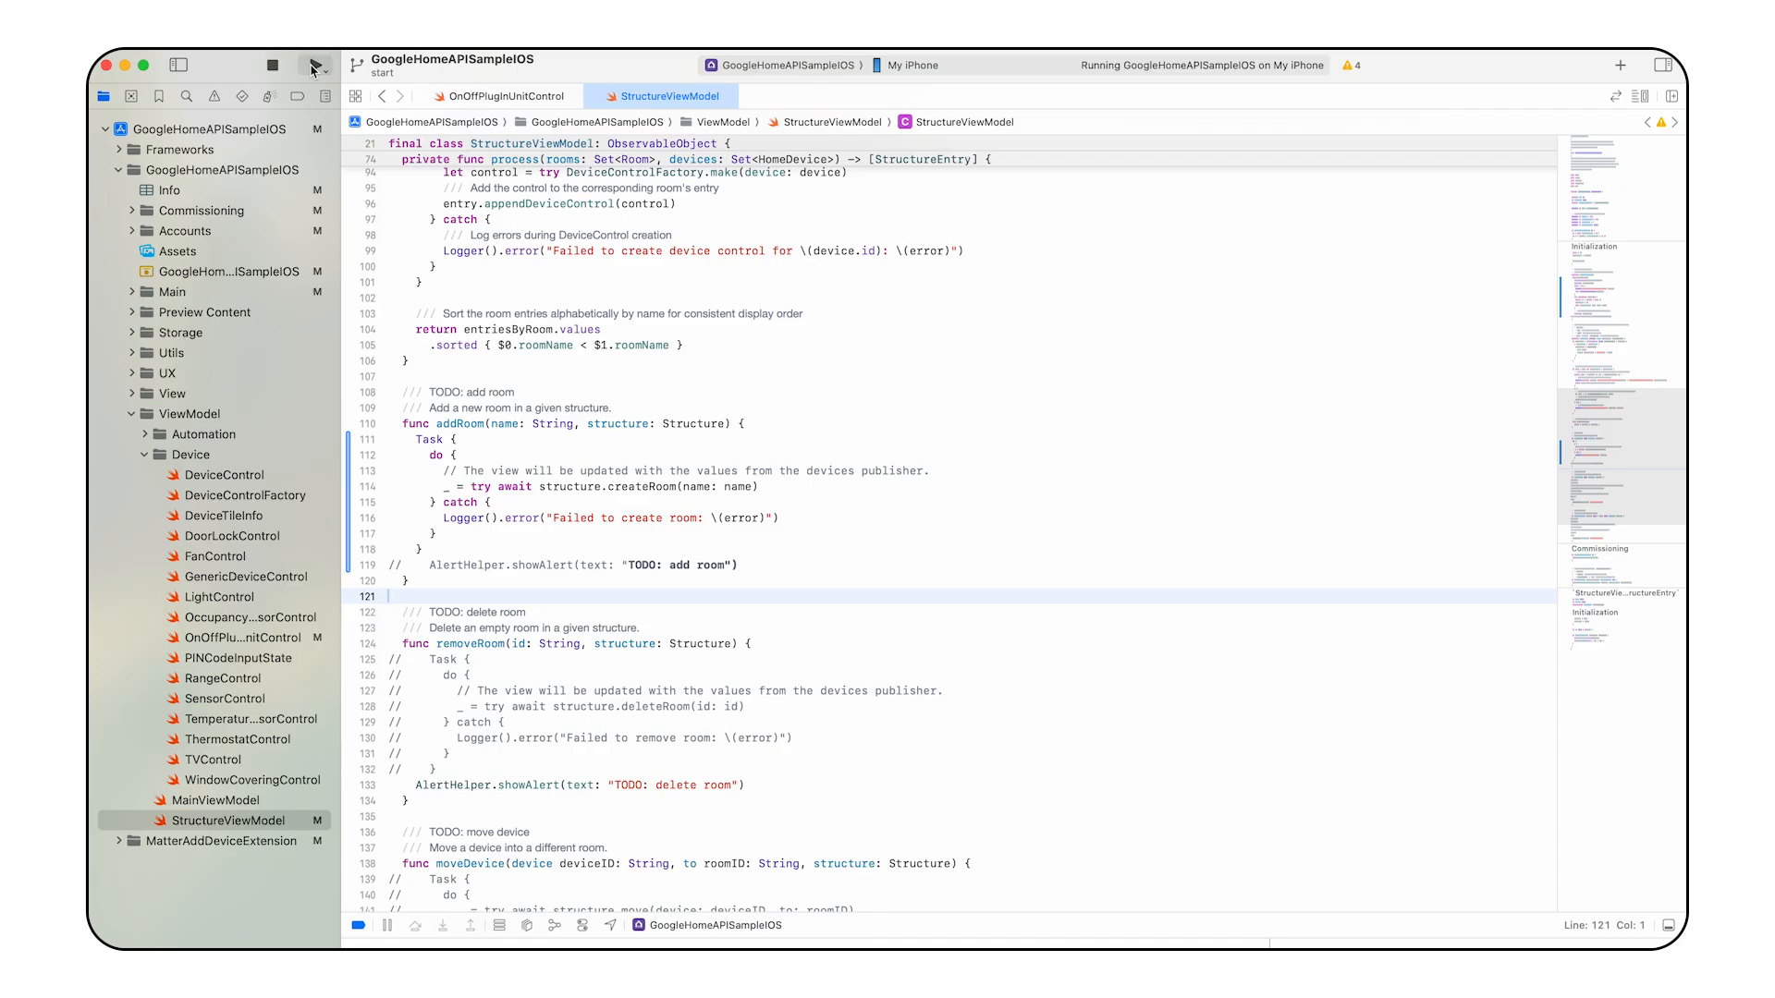
{"action": "left_click", "coordinate": [316, 65]}
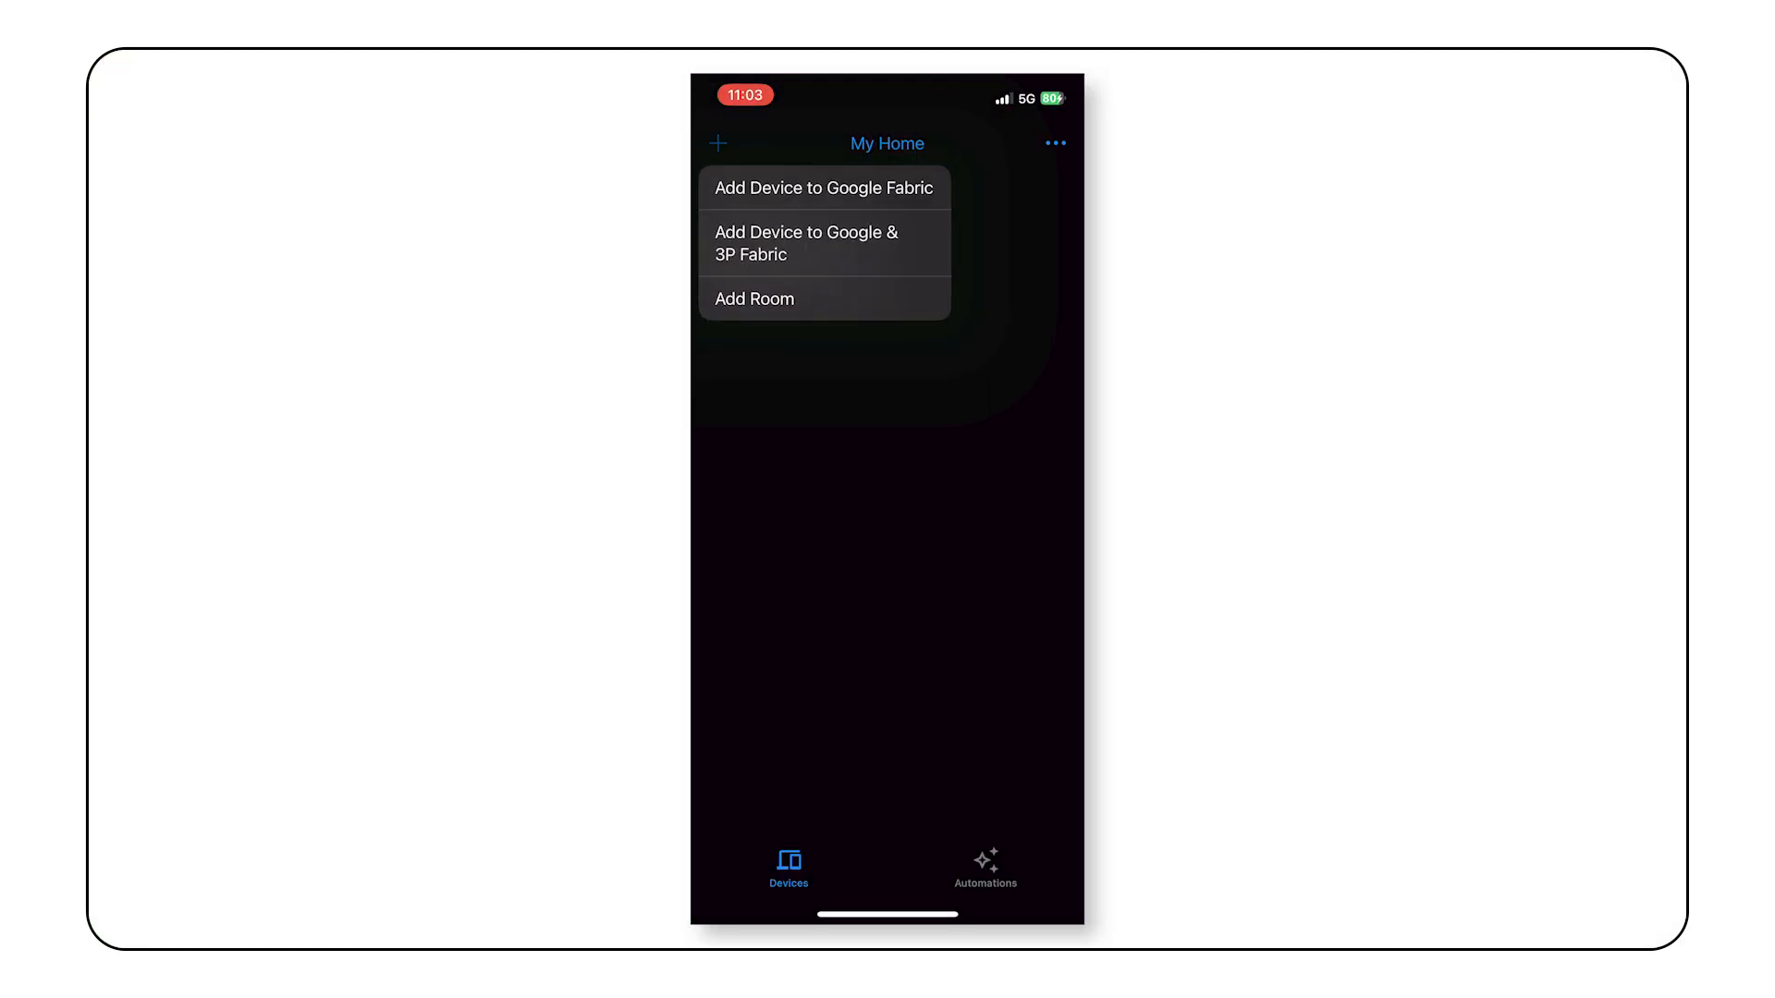
Step: Choose Add Room from the + menu and confirm Create Room
{"action": "left_click", "coordinate": [754, 298]}
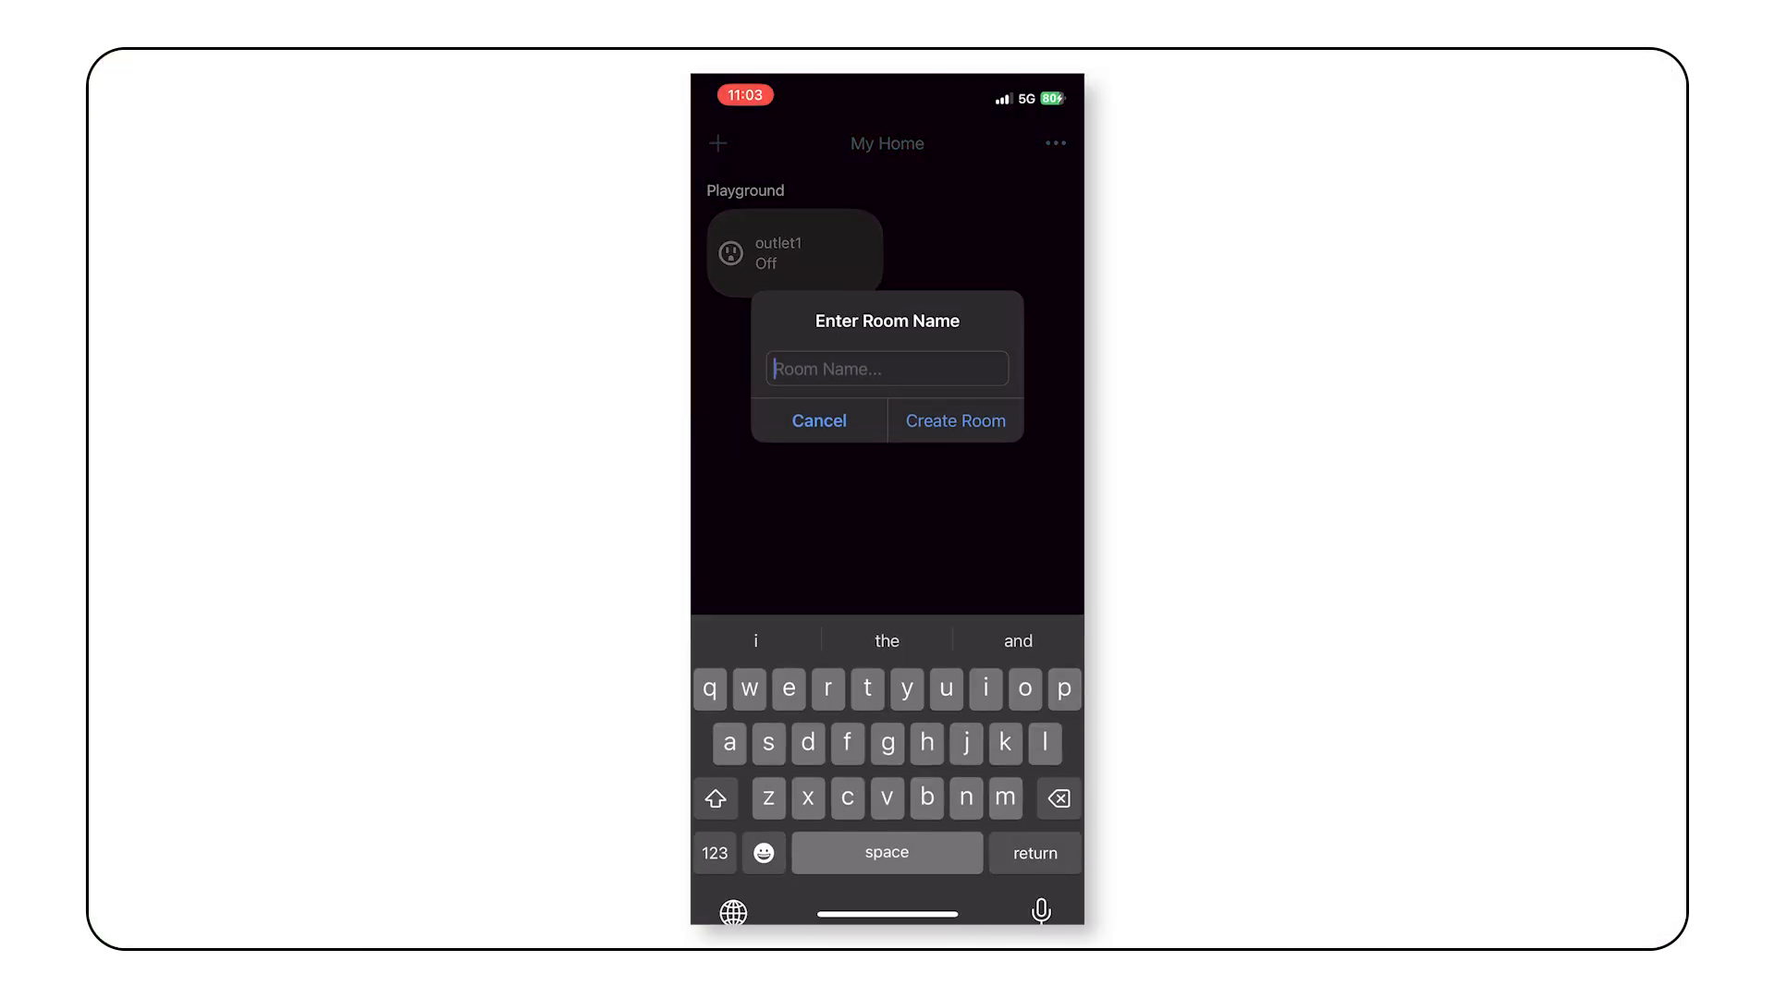
{"action": "left_click", "coordinate": [818, 420]}
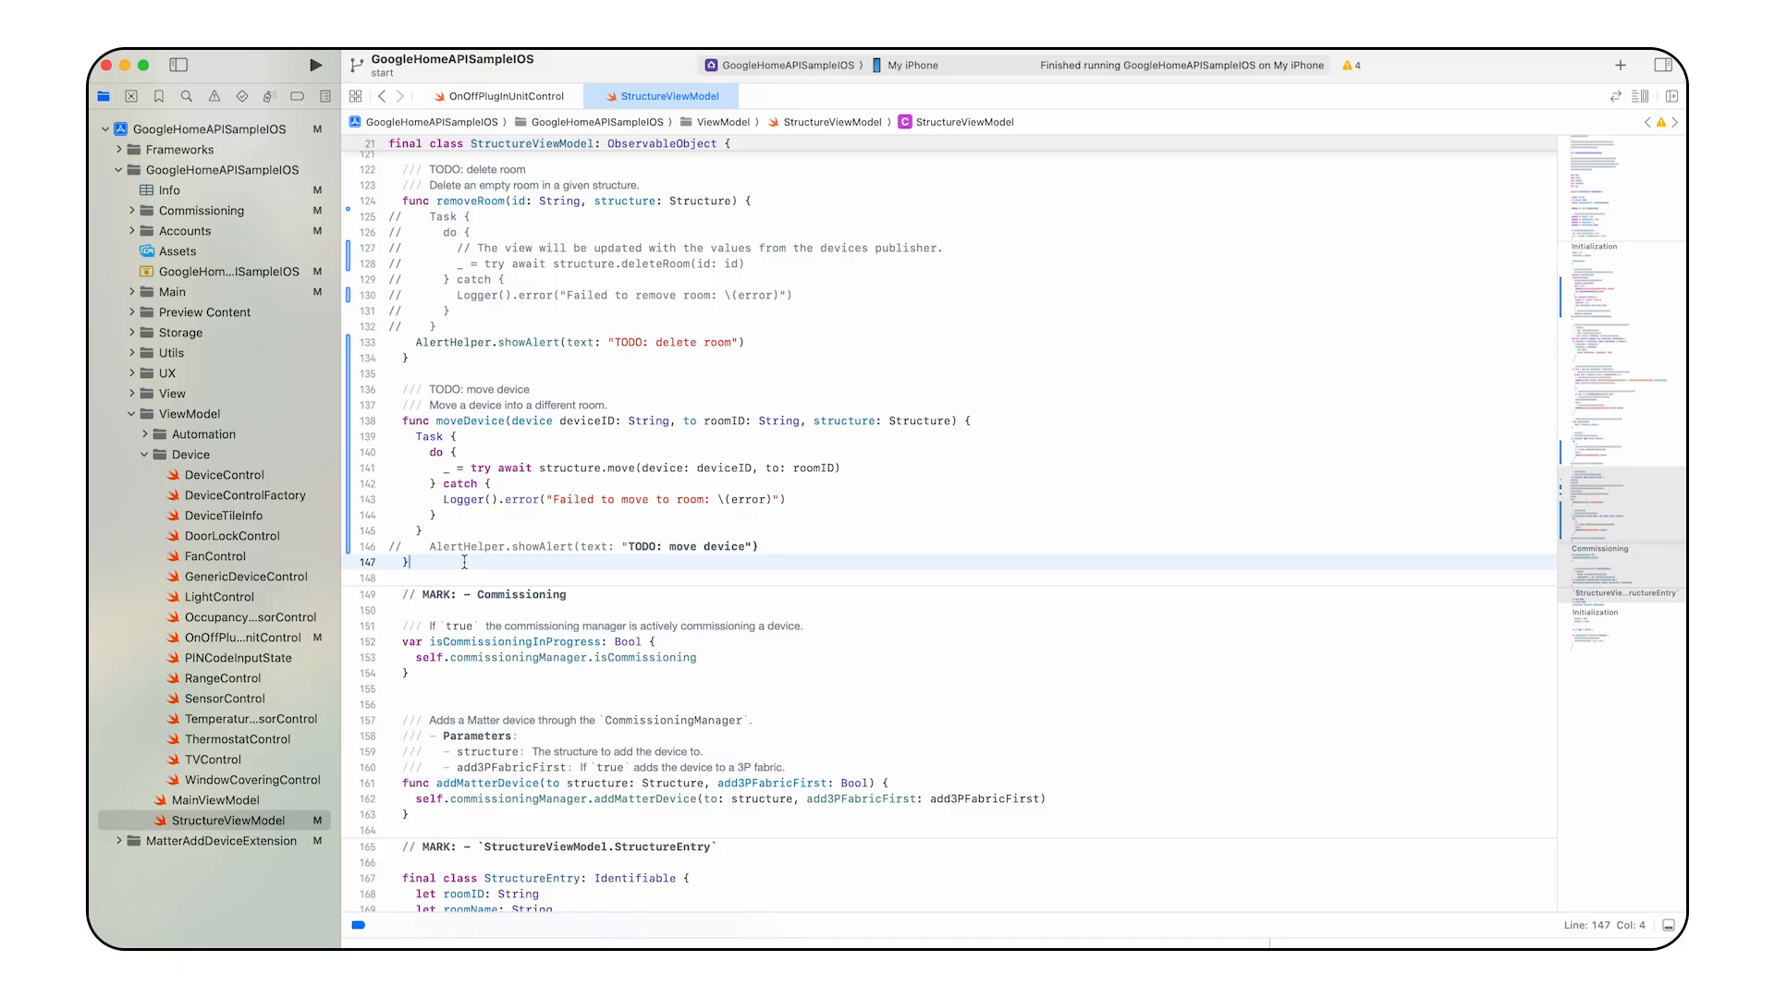
Step: Rerun the app, try moving outlet1, then select the commented removeRoom code
{"action": "left_click", "coordinate": [321, 65]}
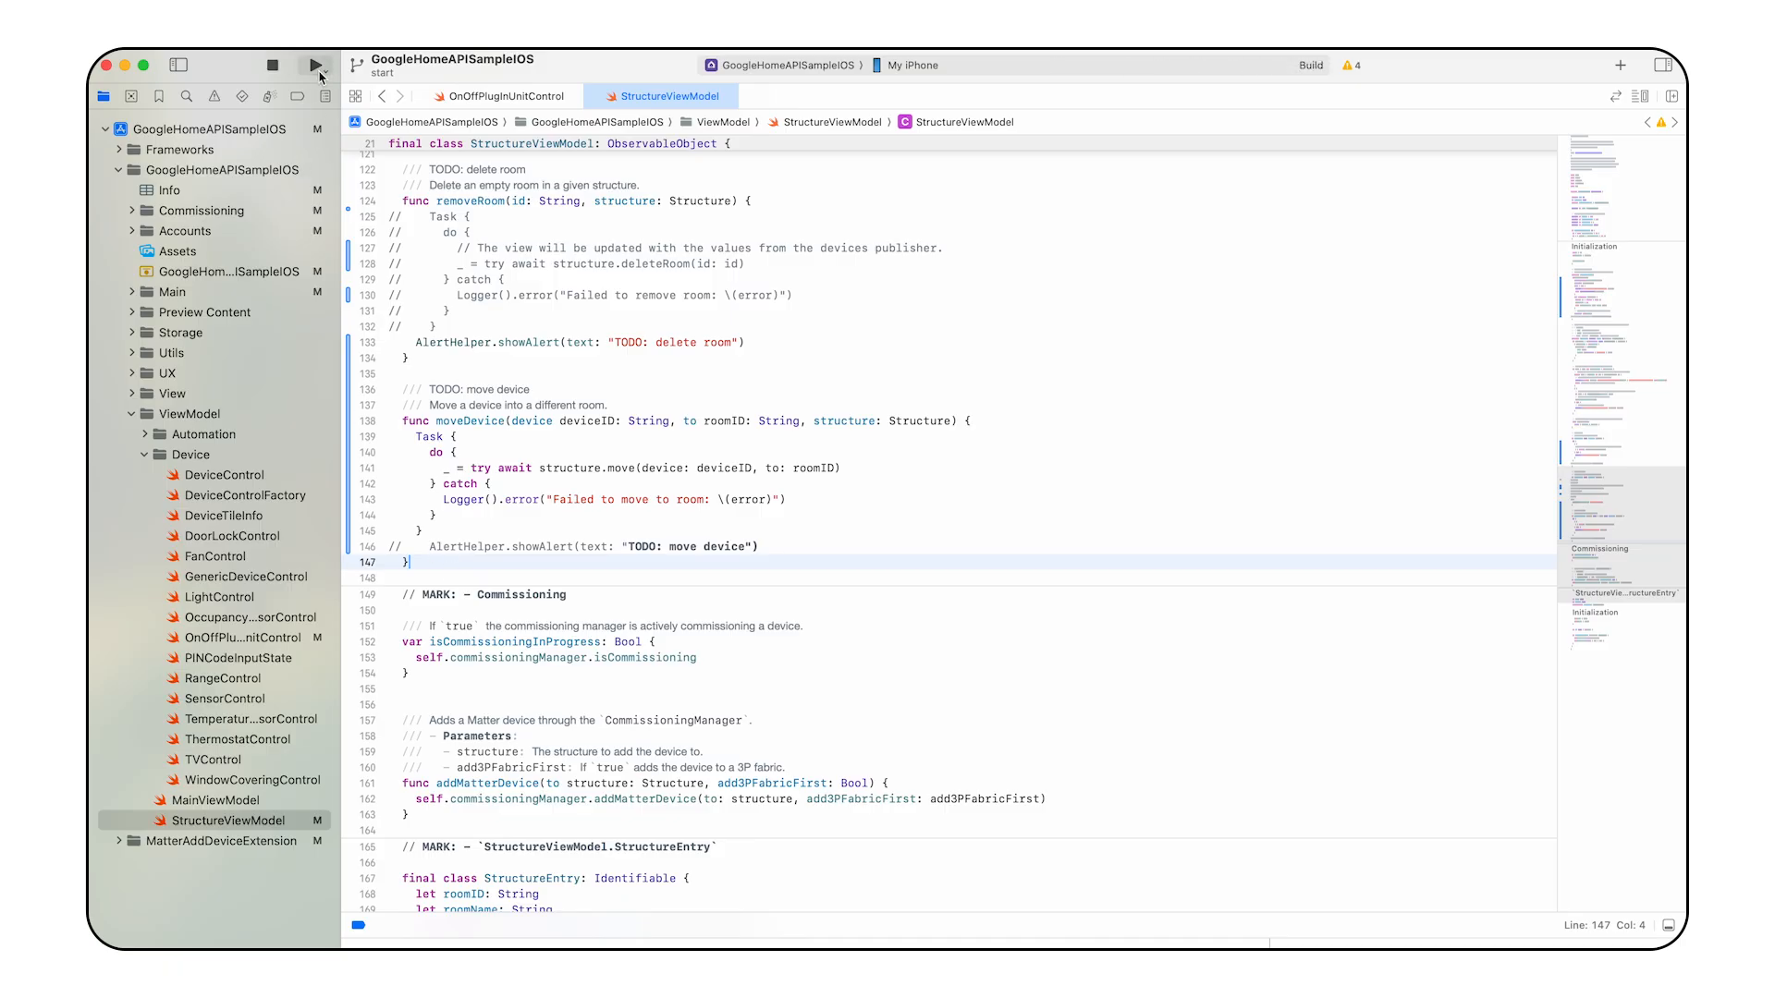
{"action": "left_click", "coordinate": [322, 64]}
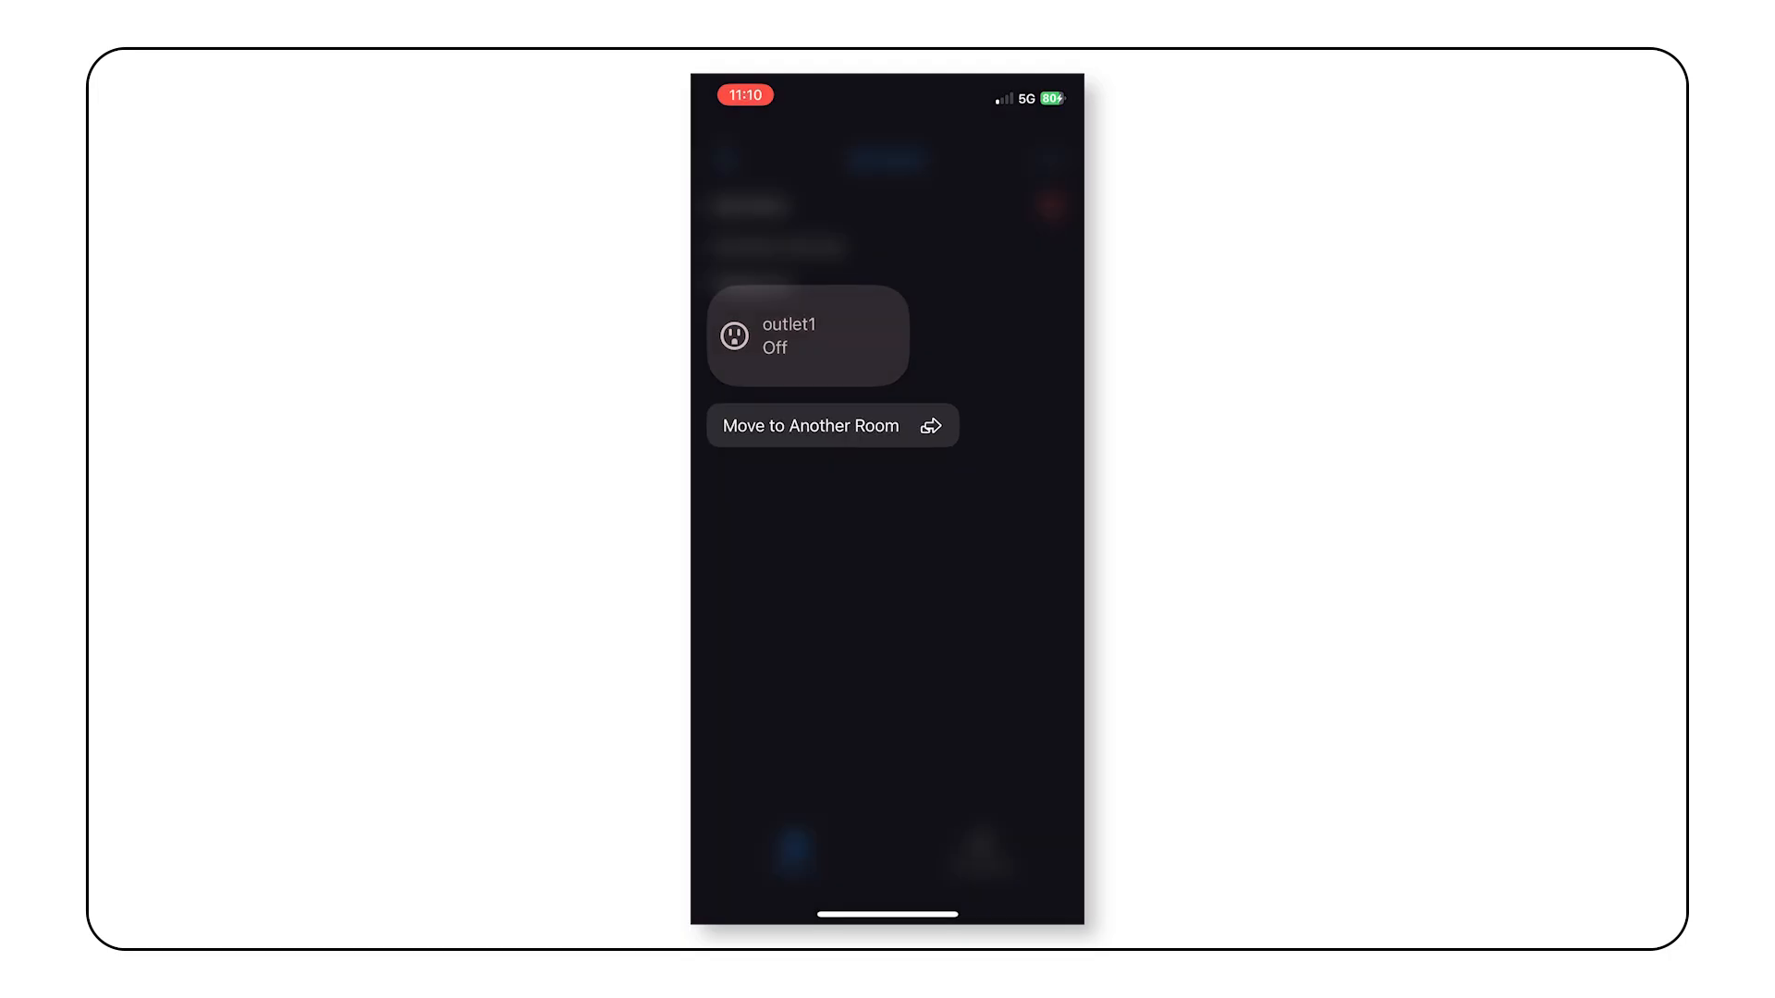
{"action": "left_click", "coordinate": [810, 425]}
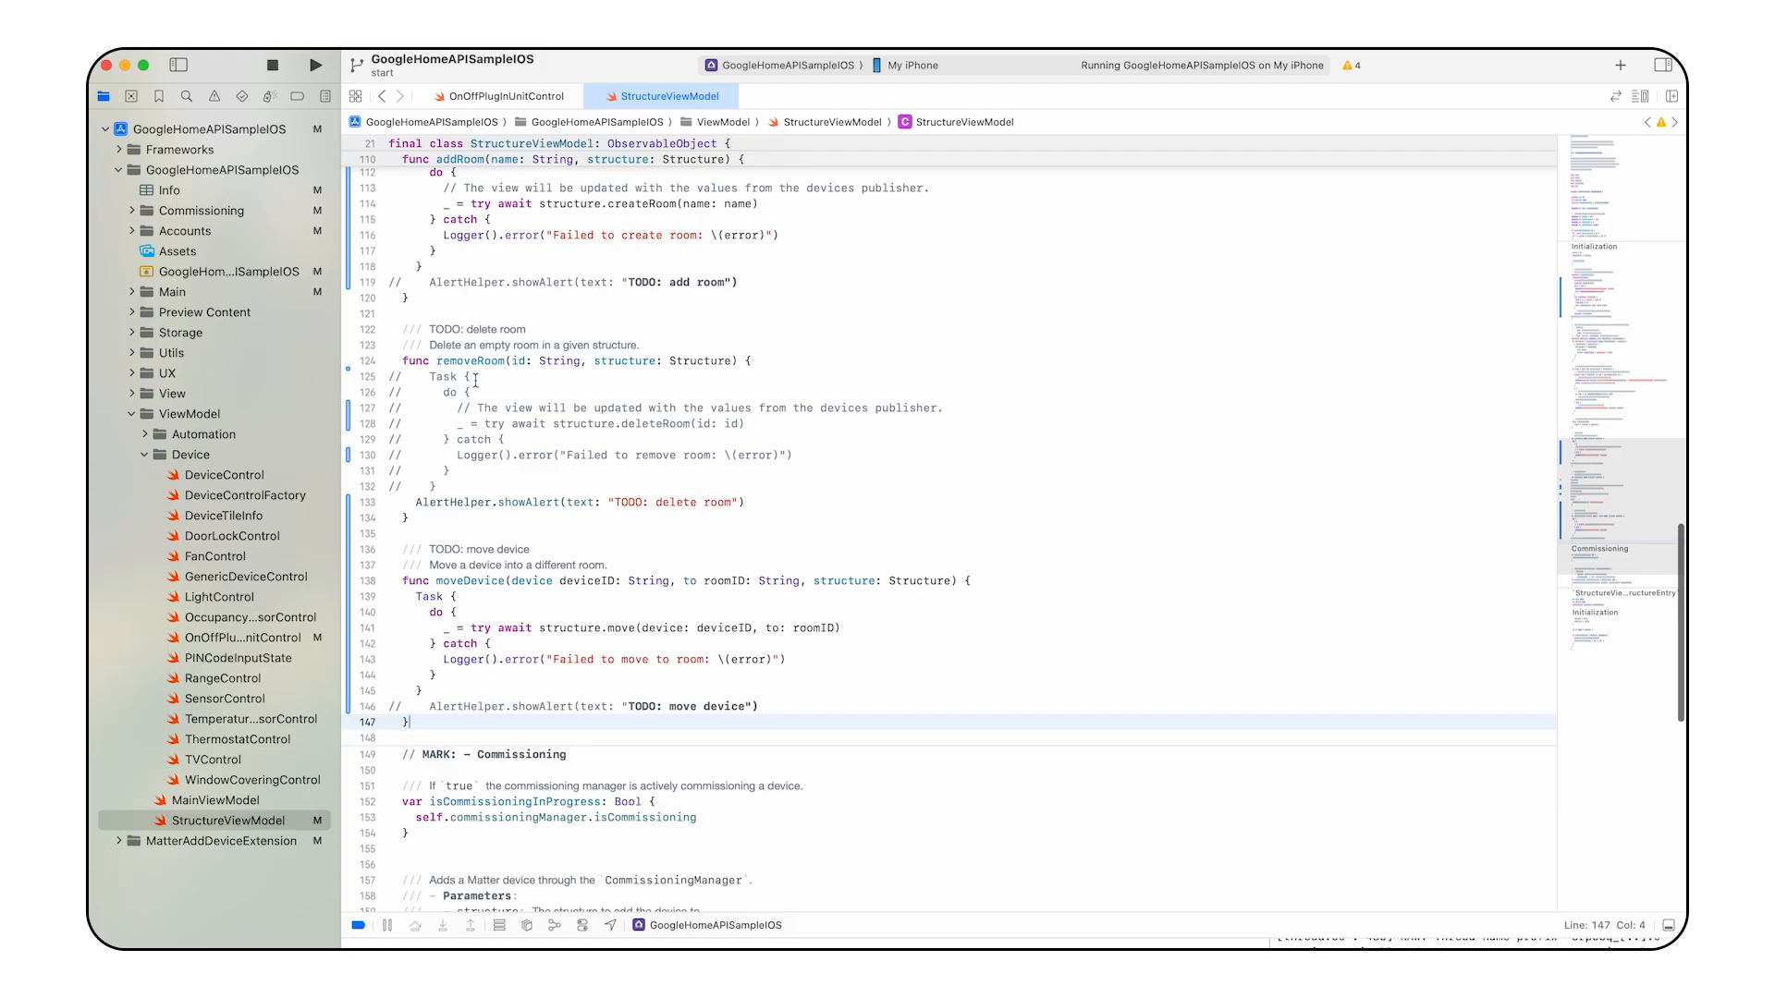
{"action": "left_click_drag", "start_coordinate": [470, 376], "coordinate": [447, 486]}
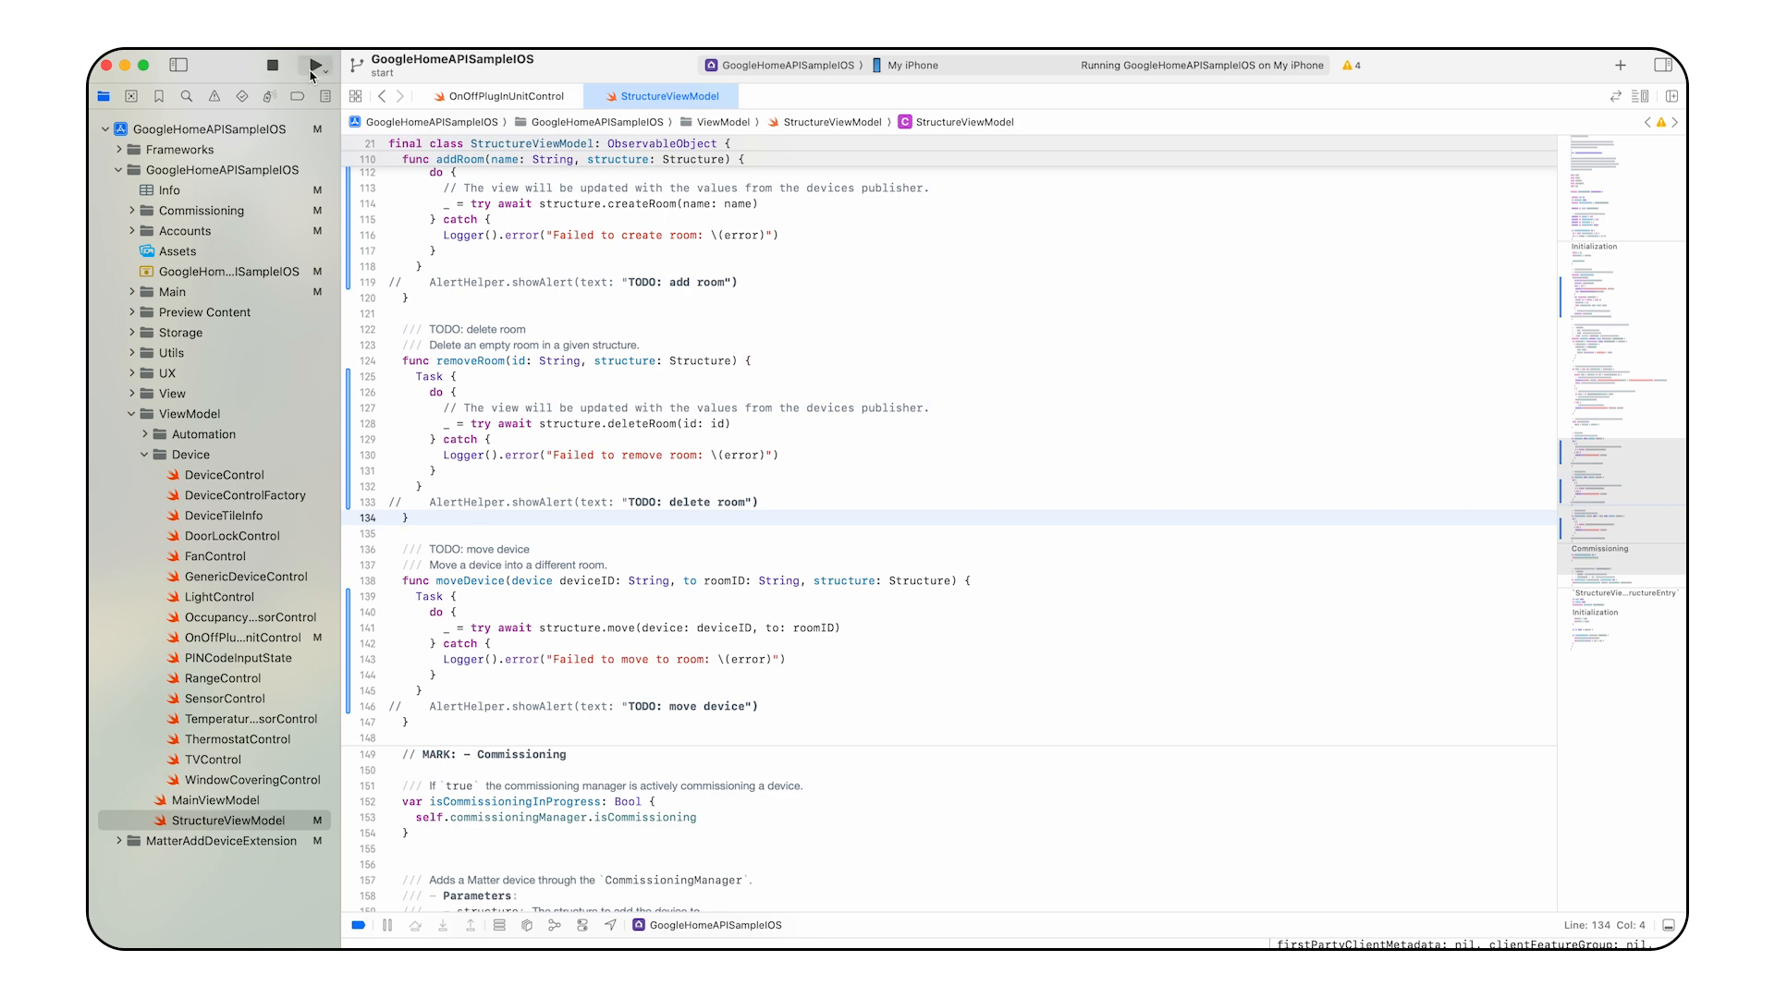
Step: Relaunch the app replacing the running instance, then delete the empty New Room
{"action": "left_click", "coordinate": [317, 65]}
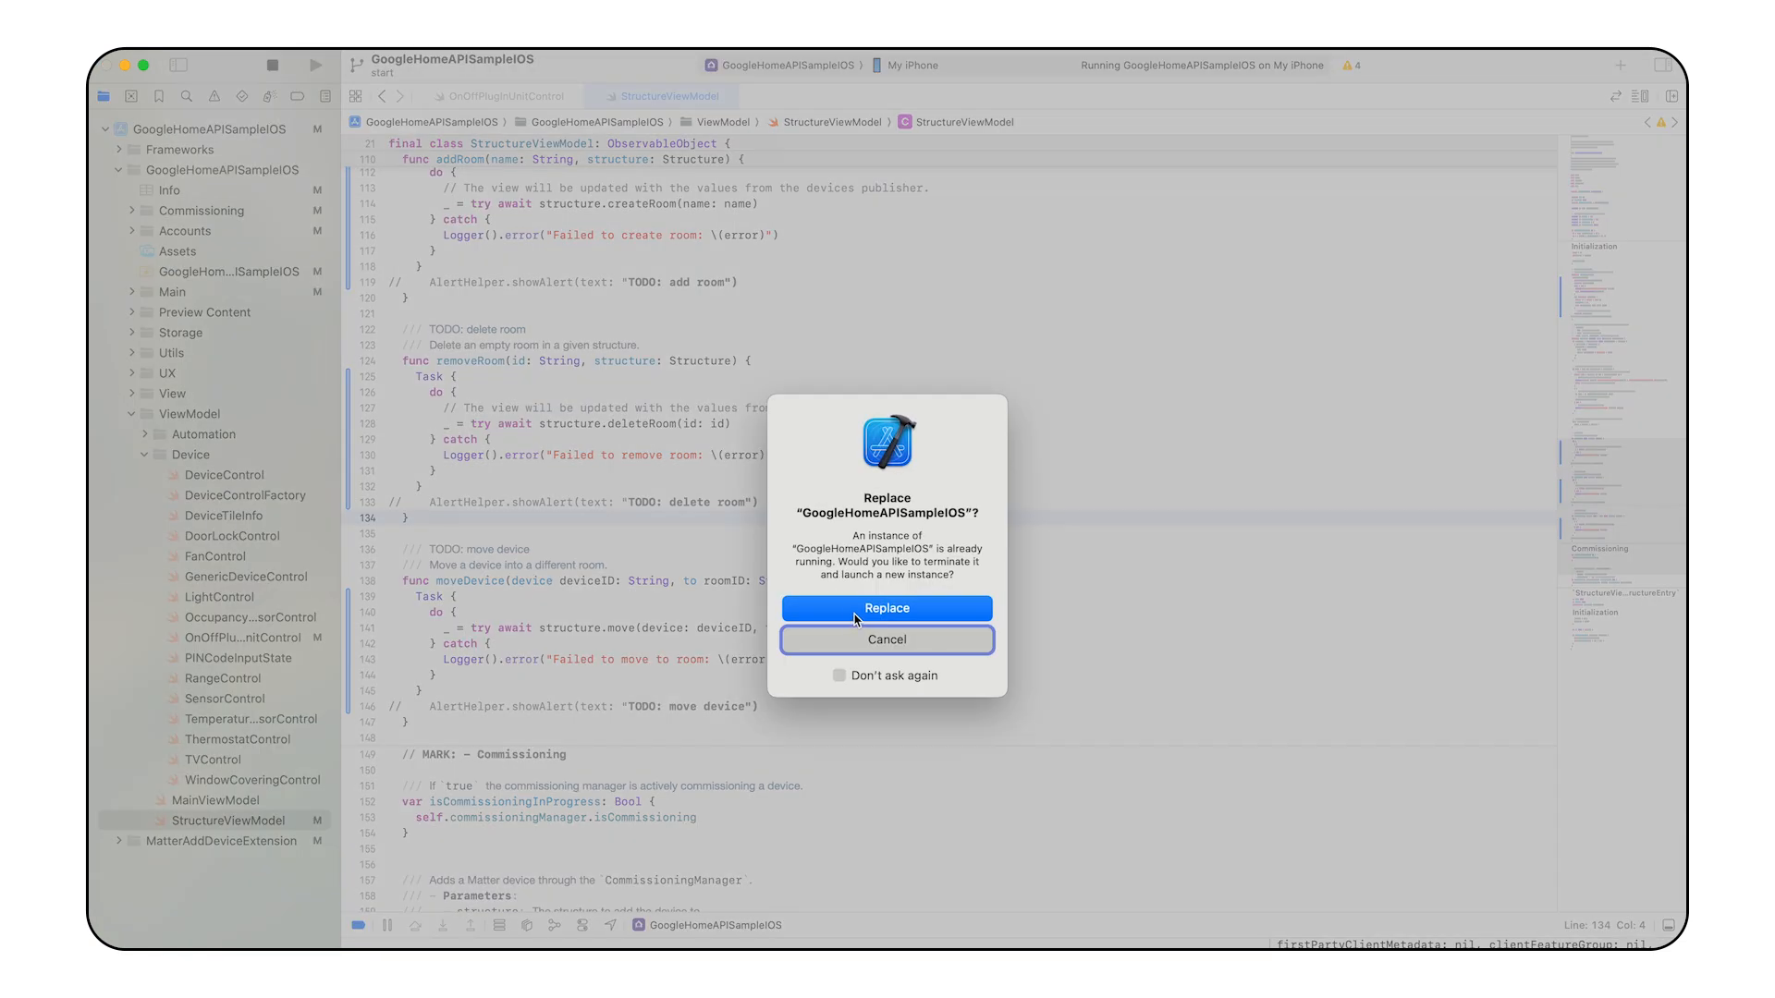
{"action": "left_click", "coordinate": [887, 608]}
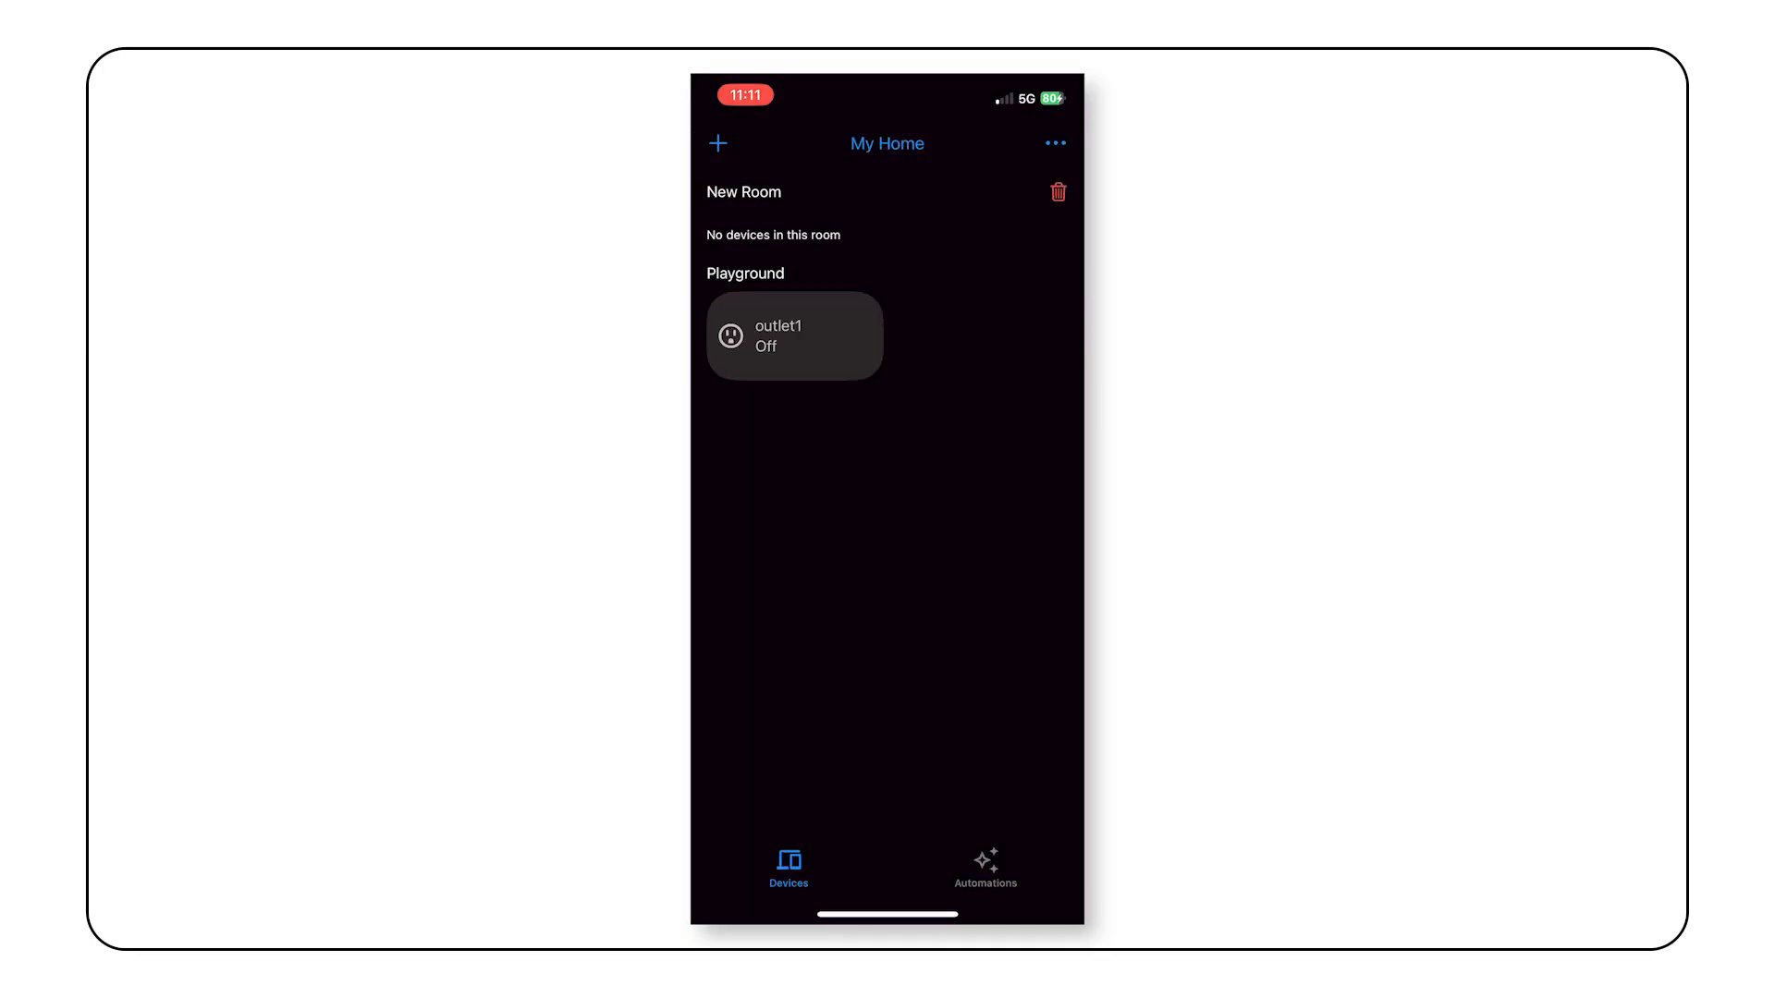
{"action": "left_click", "coordinate": [1058, 192]}
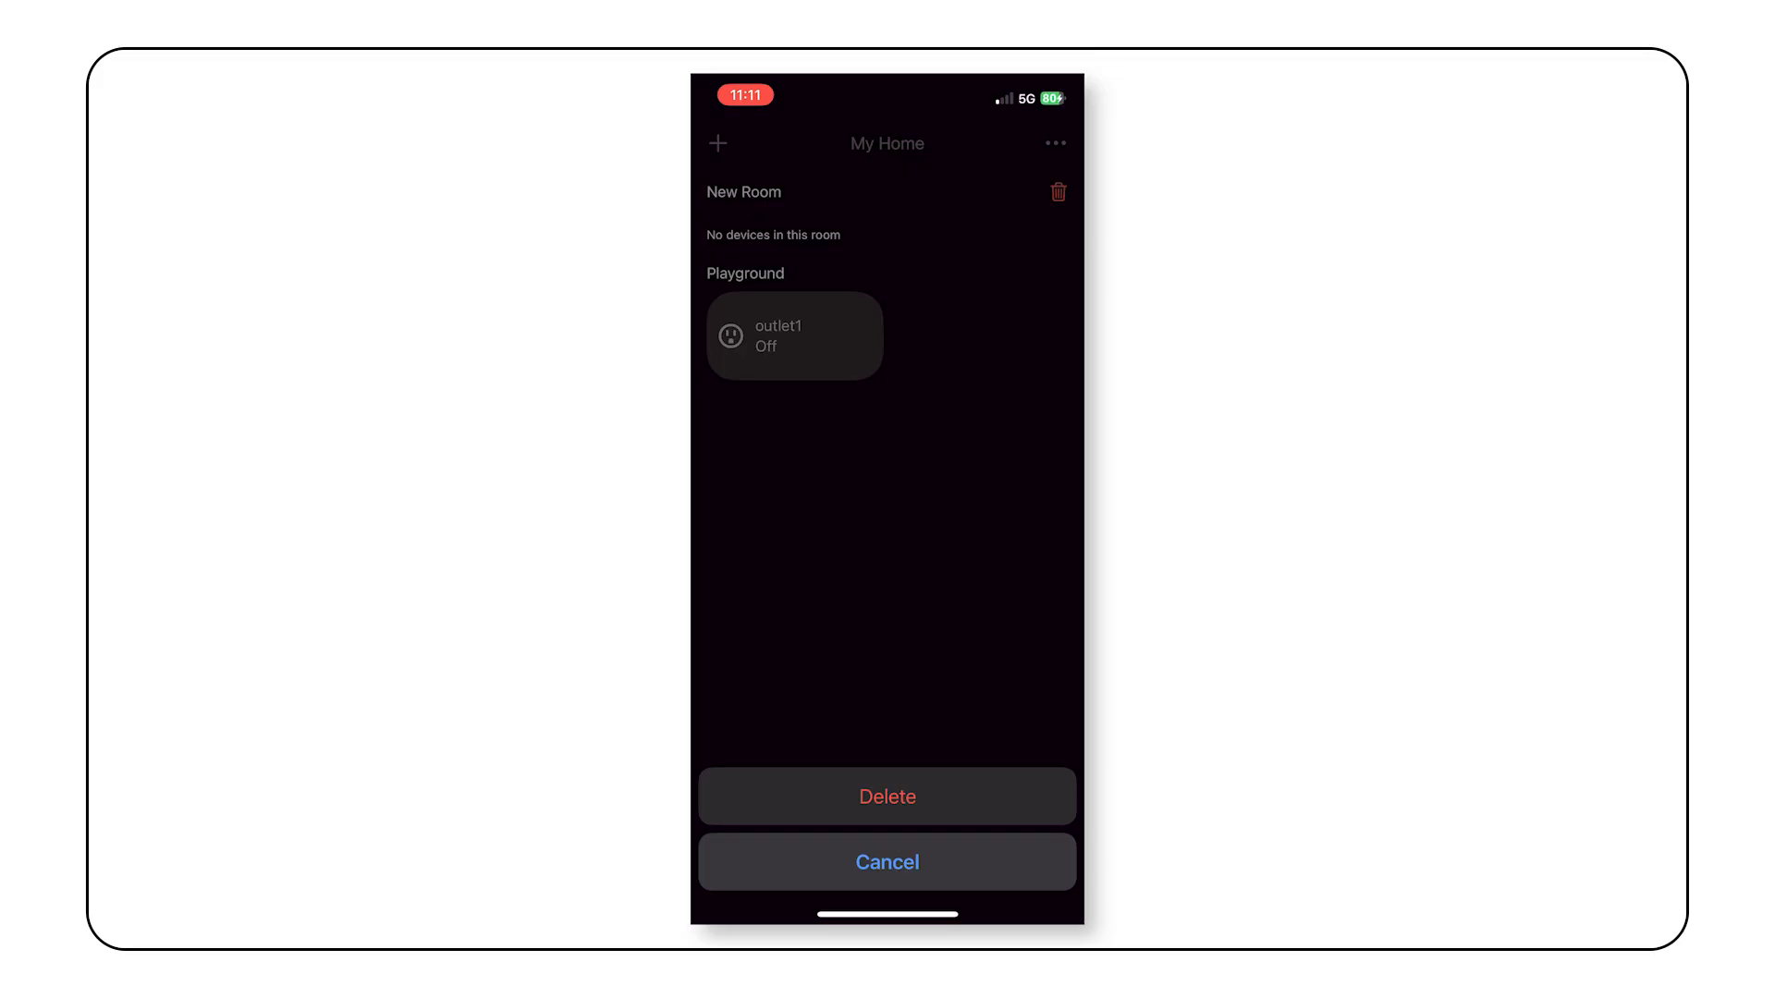
{"action": "left_click", "coordinate": [886, 862]}
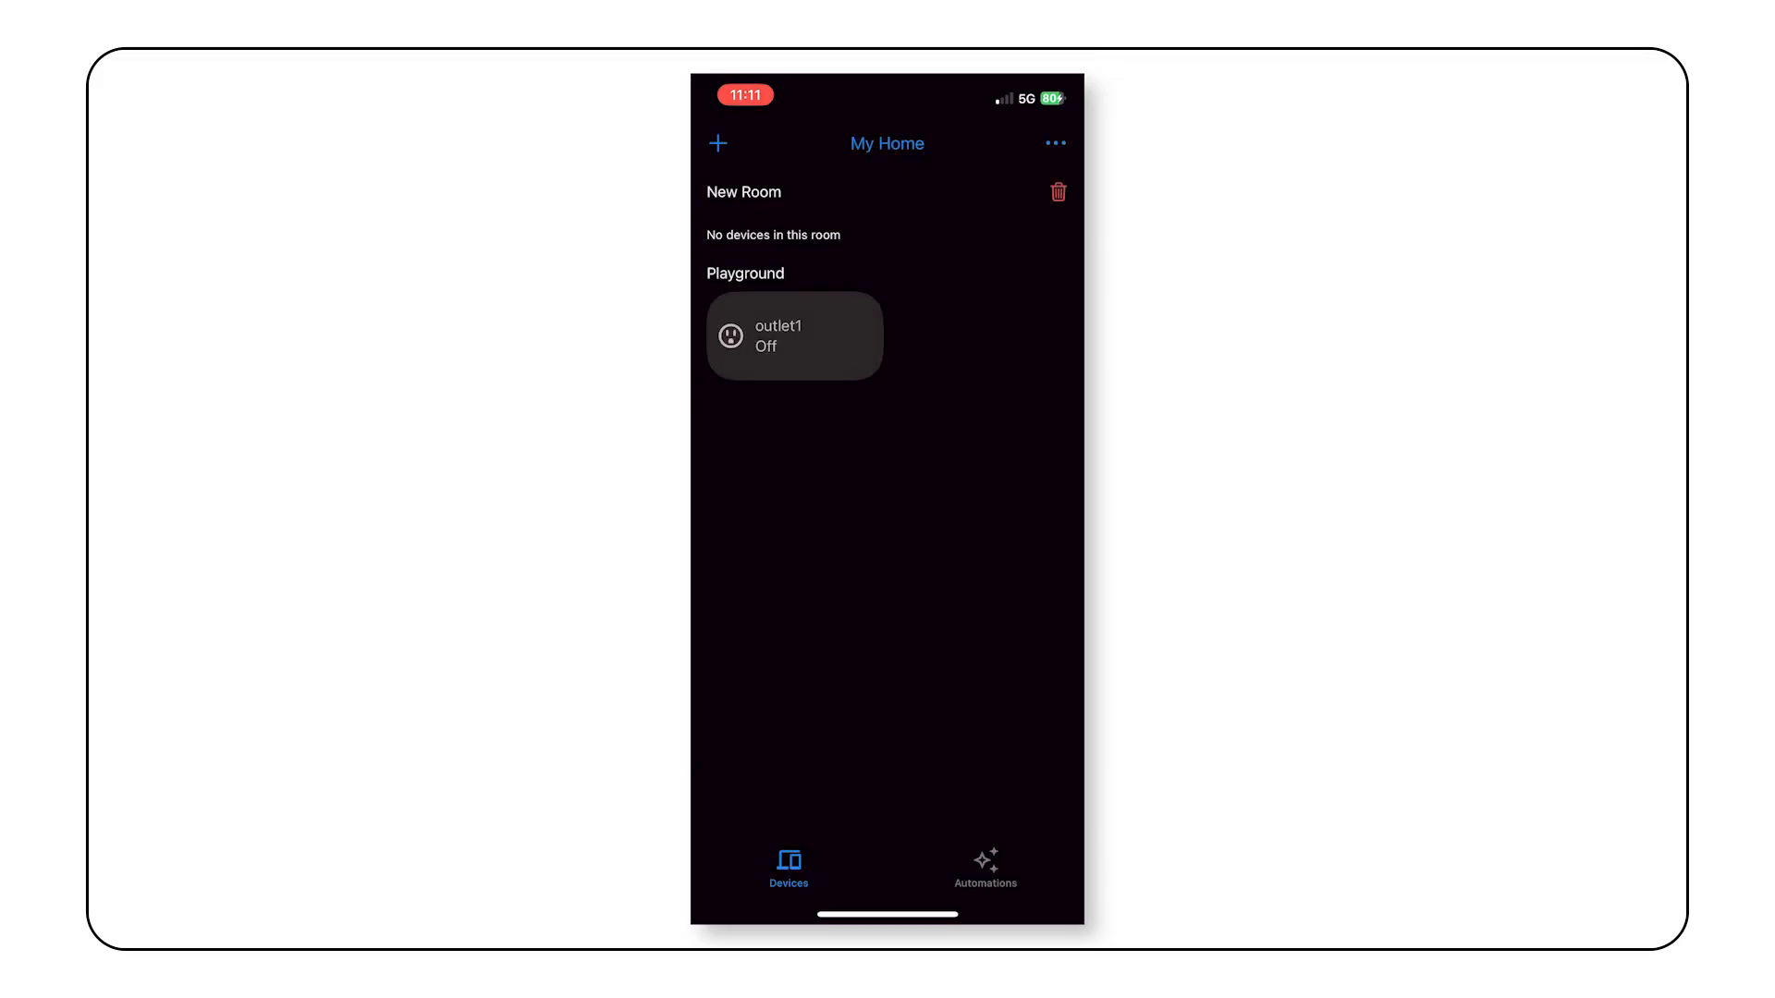
{"action": "left_click", "coordinate": [1057, 191]}
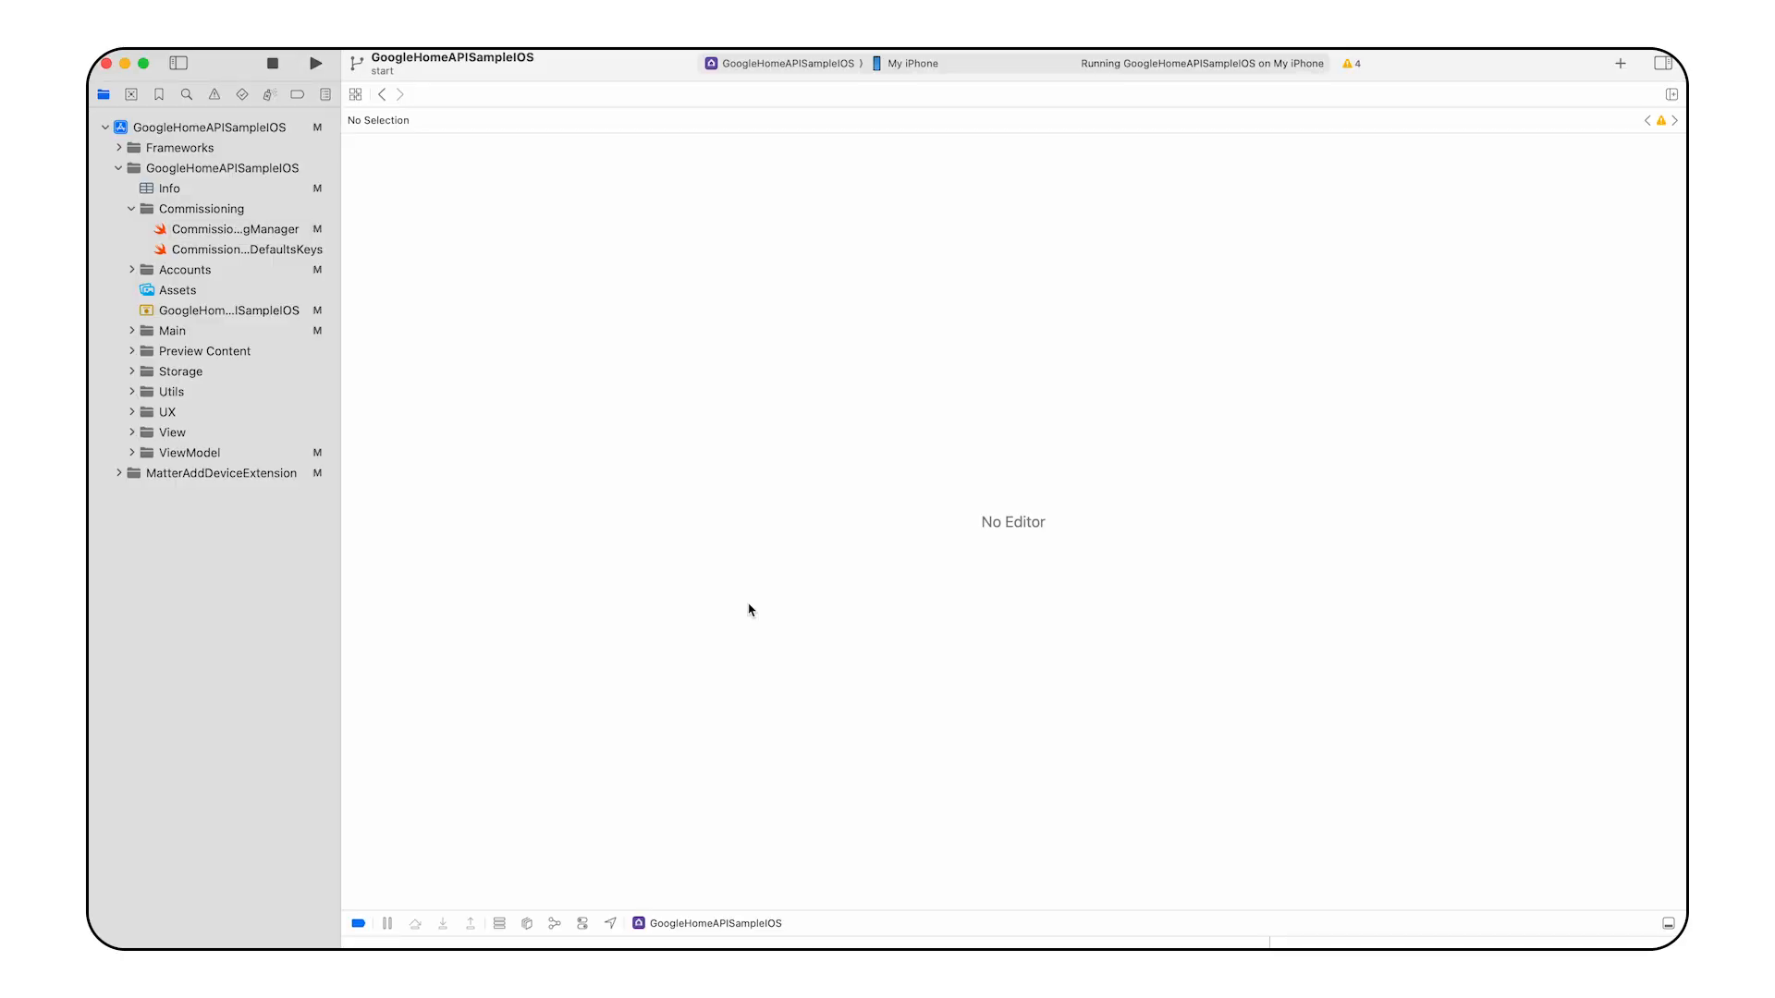
{"action": "mouse_move", "coordinate": [412, 242]}
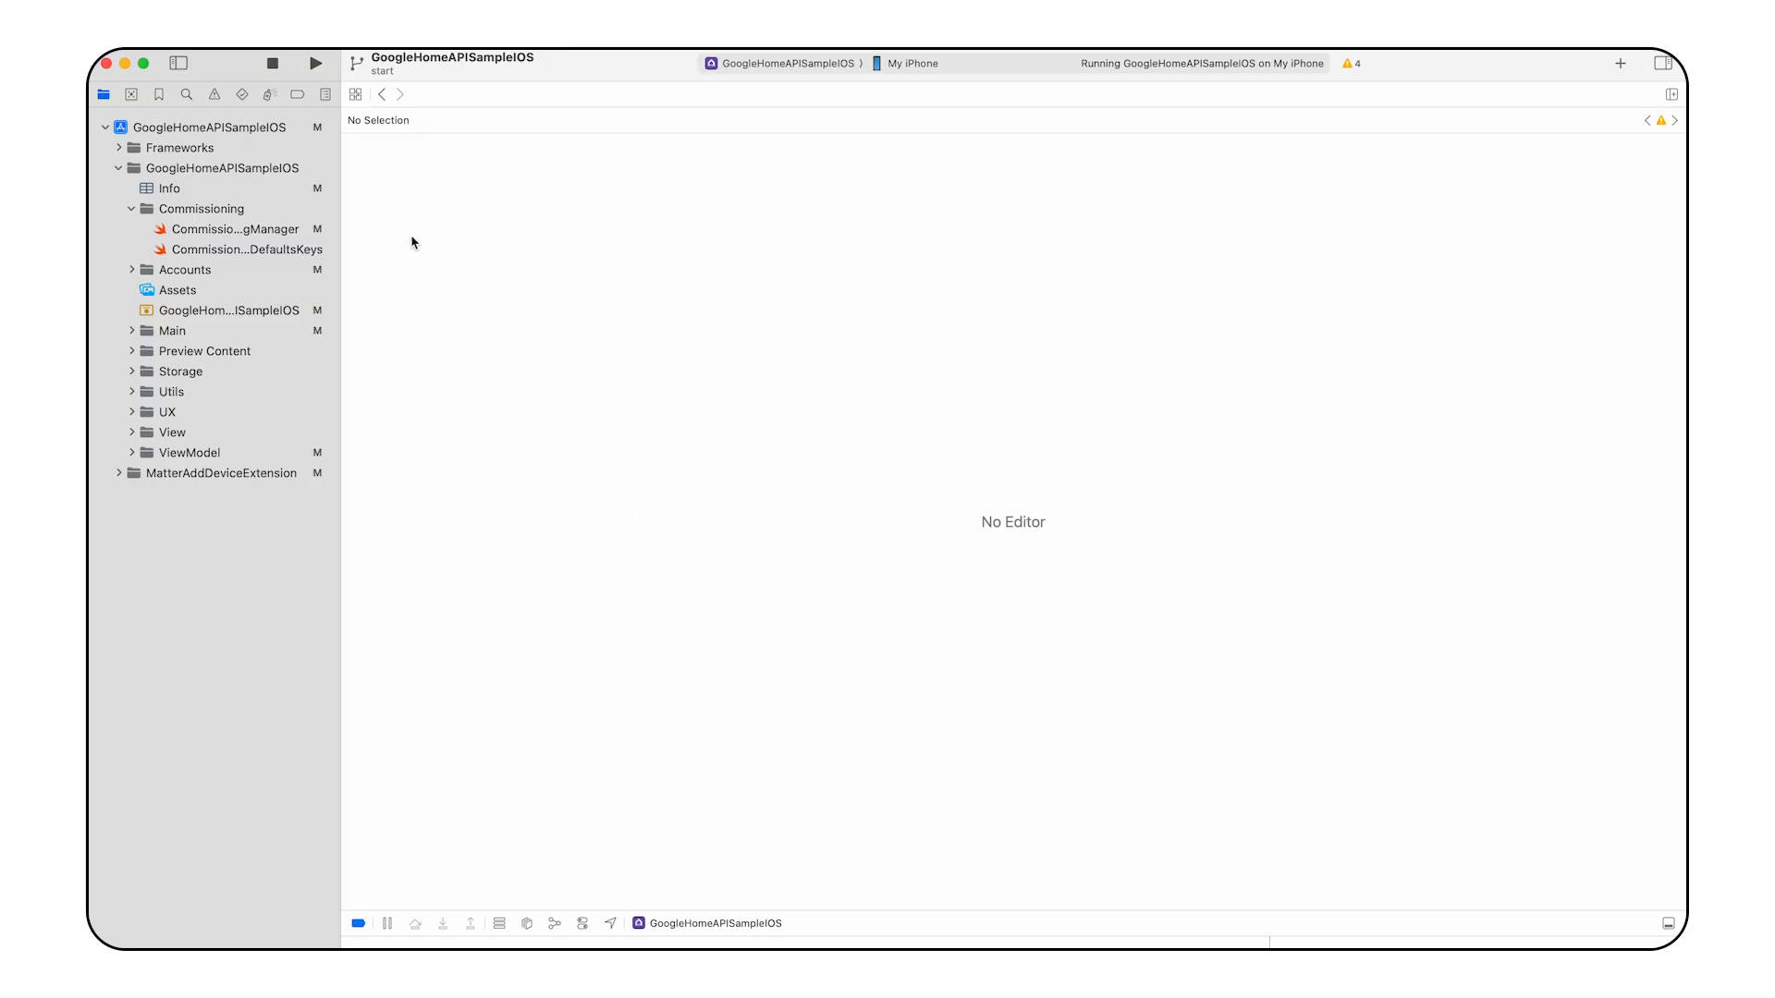
Step: Review the addMatterDevice code in CommissioningManager, then rebuild and replace the running app on My iPhone
{"action": "left_click", "coordinate": [232, 228]}
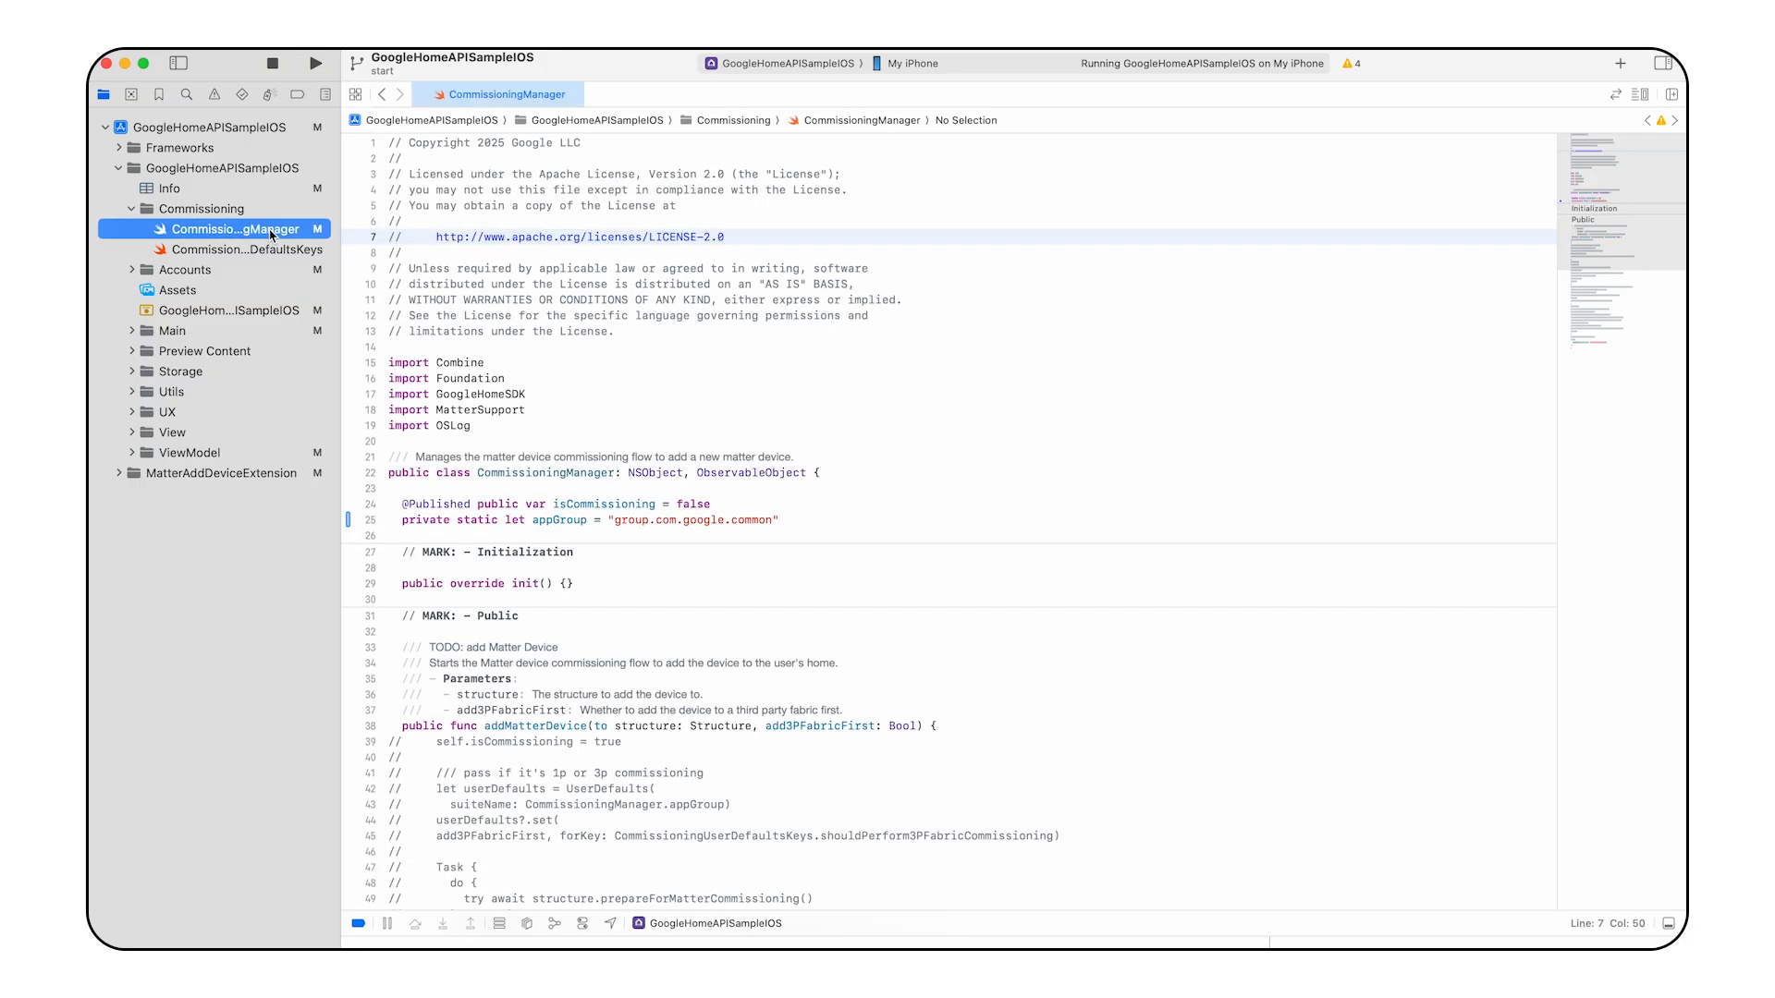
{"action": "scroll", "scroll_direction": "down", "scroll_amount": 3}
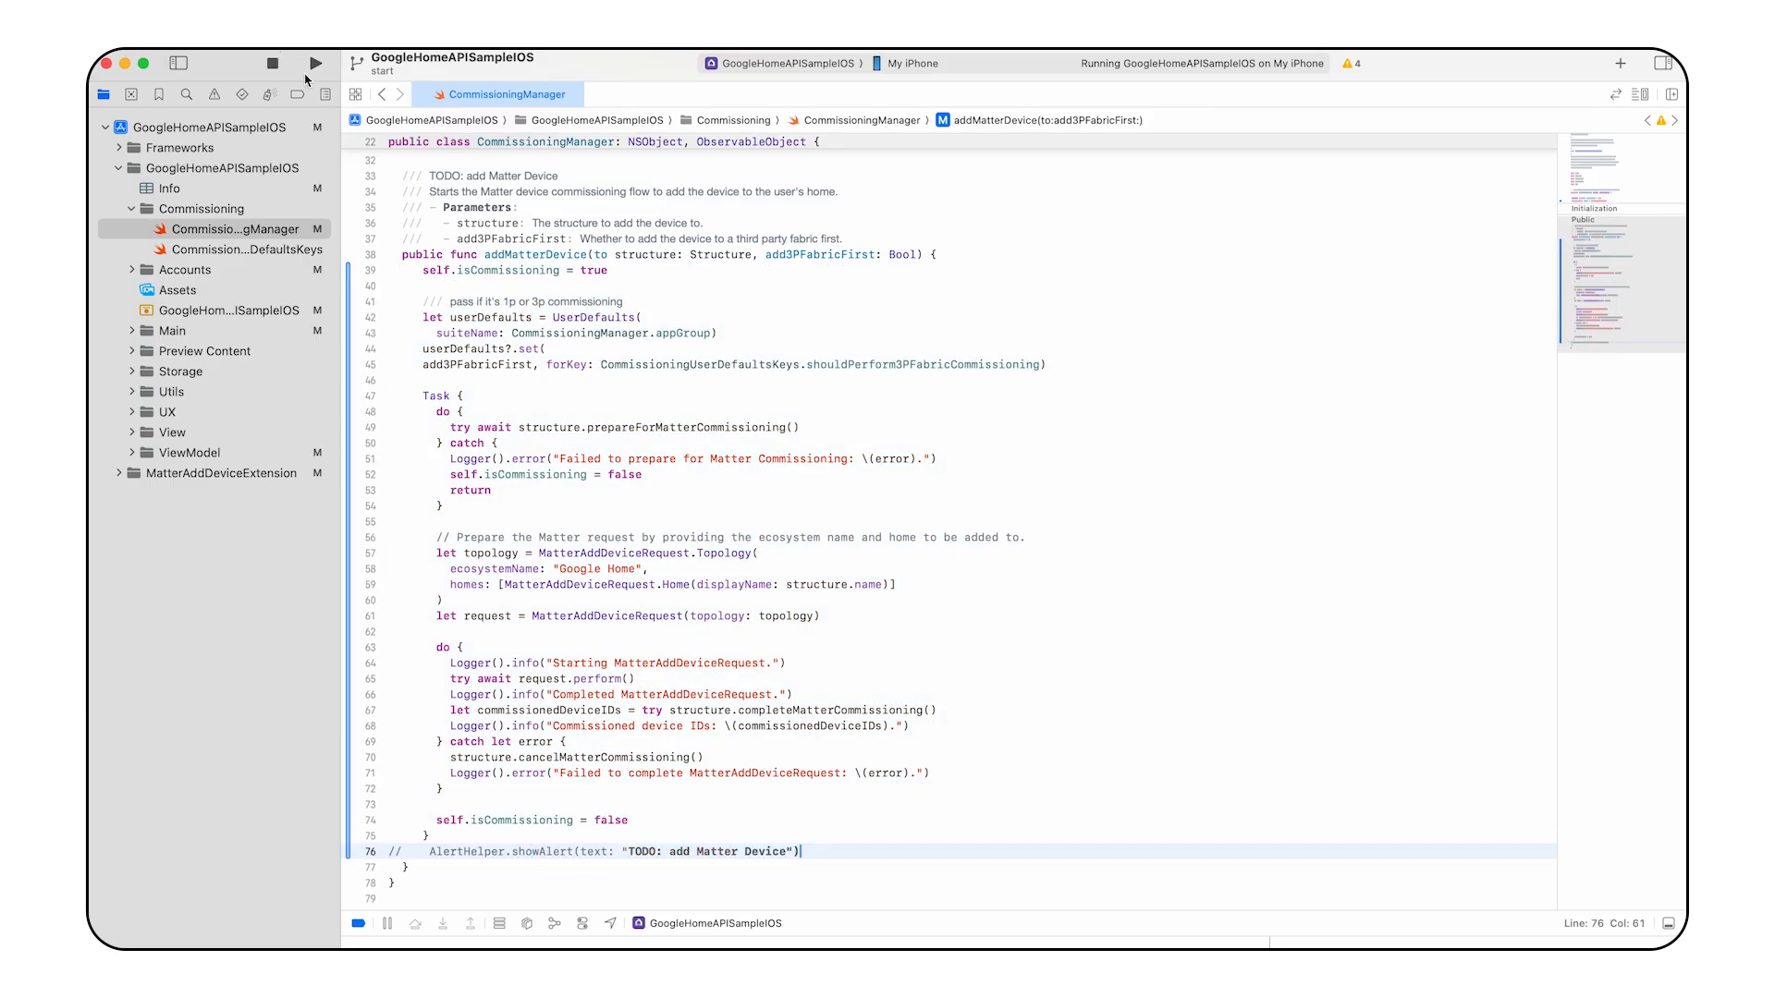
{"action": "left_click", "coordinate": [318, 62]}
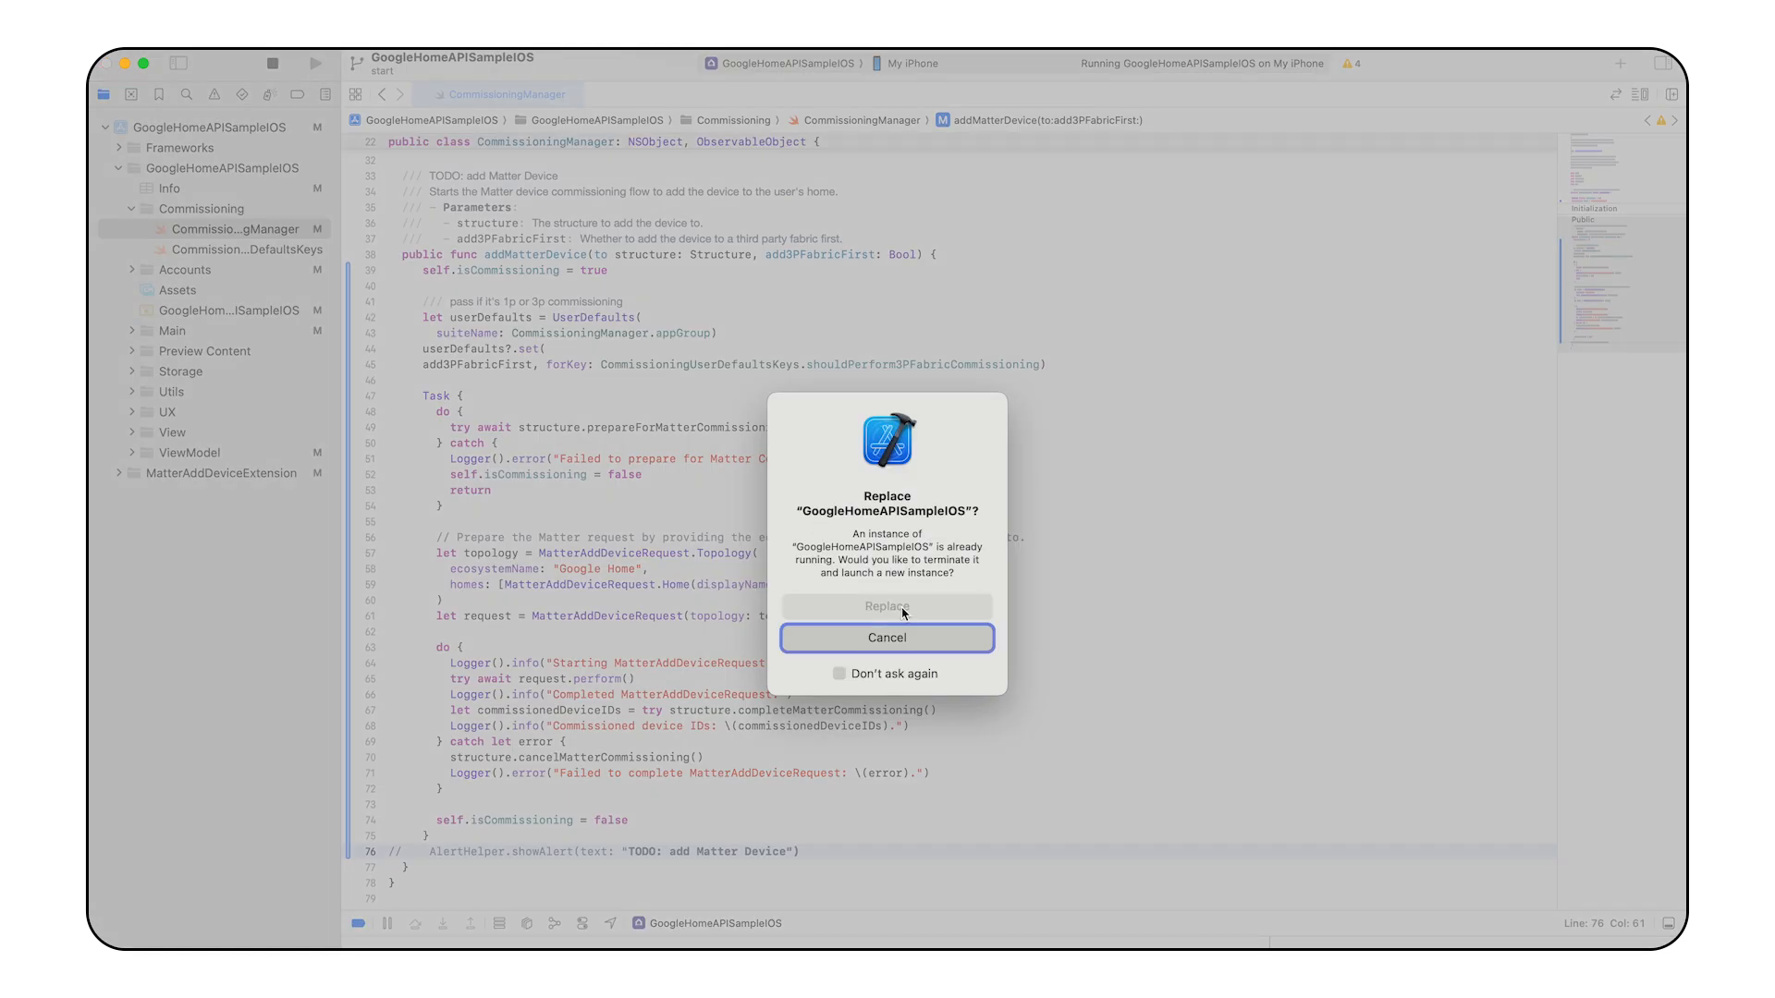
{"action": "left_click", "coordinate": [887, 637]}
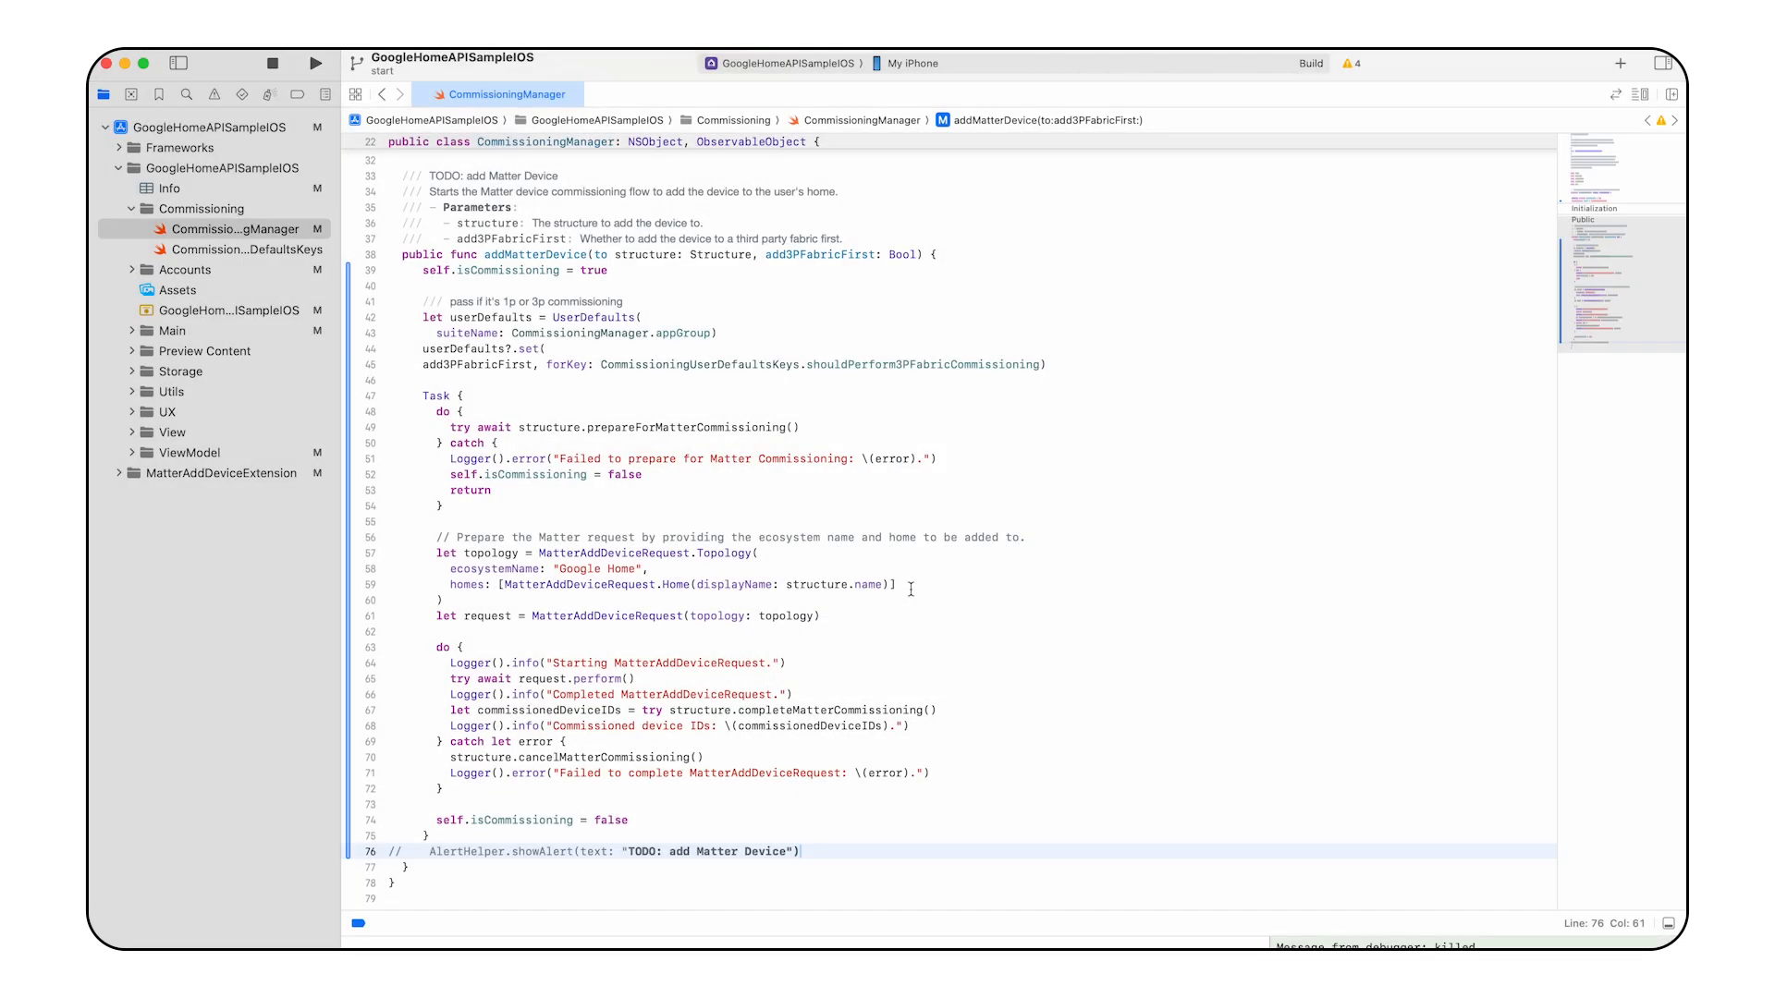
{"action": "left_click", "coordinate": [319, 64]}
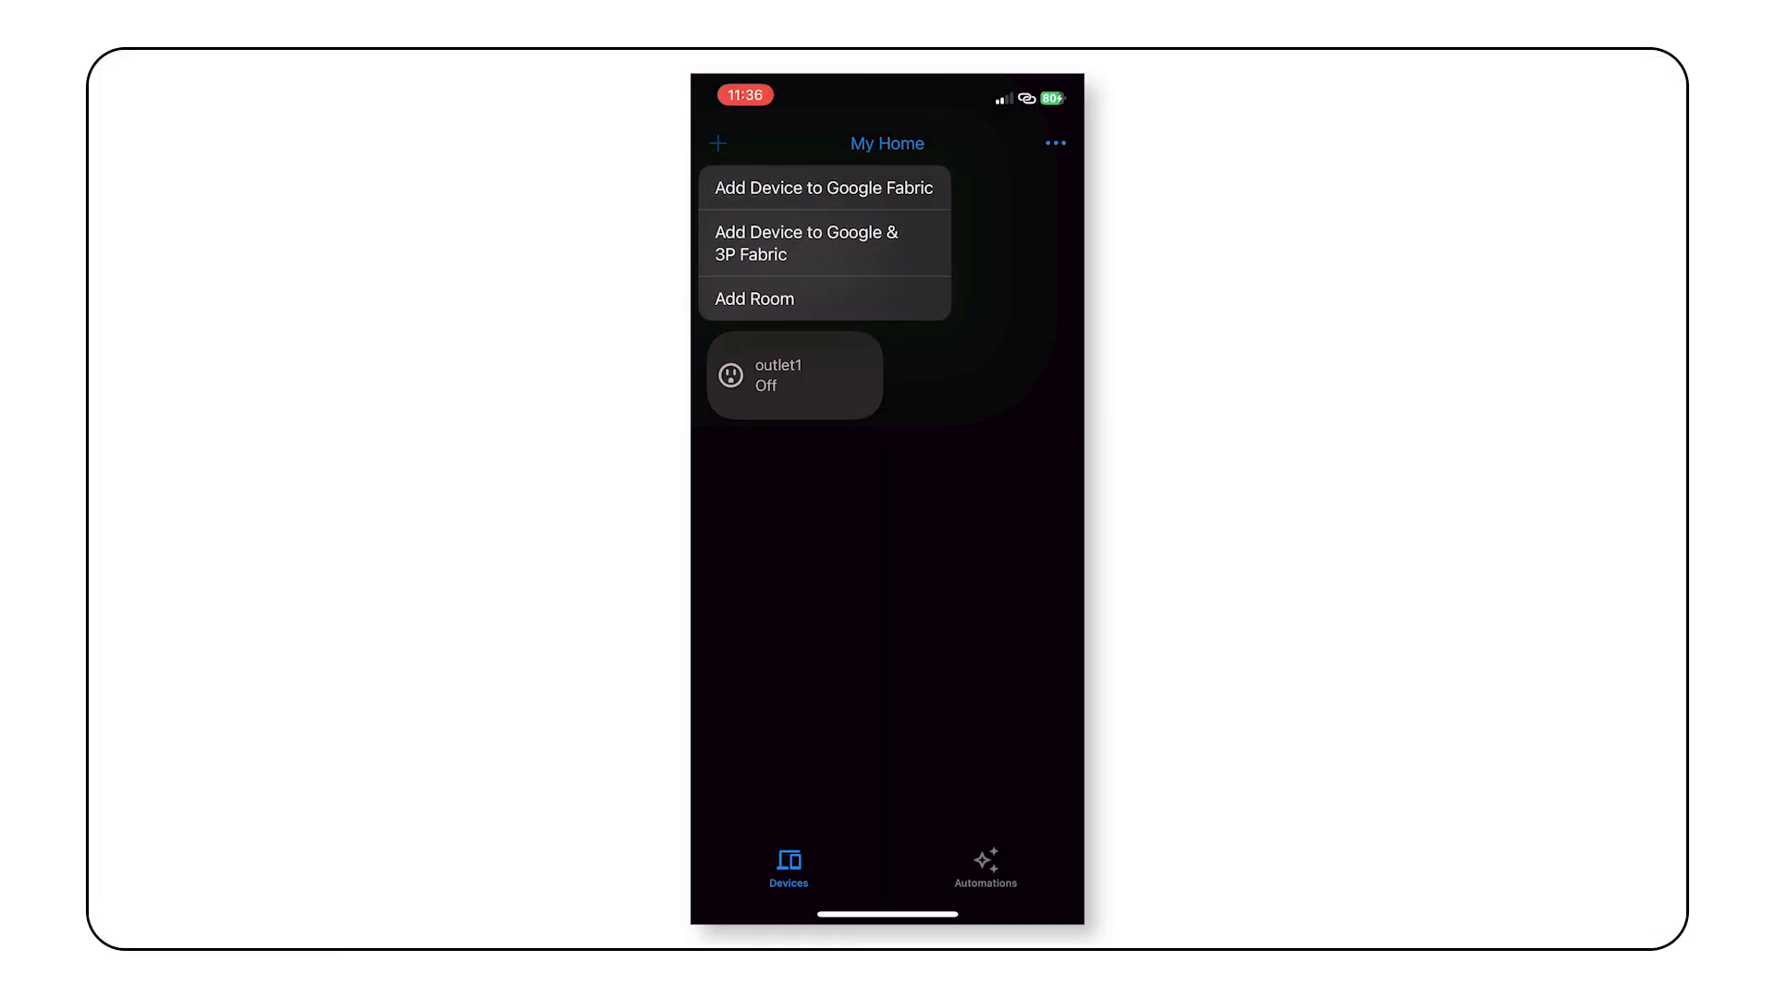
Step: Commission the uncertified Matter Light into Google Home under its suggested name, then dim and switch it off
{"action": "left_click", "coordinate": [825, 187]}
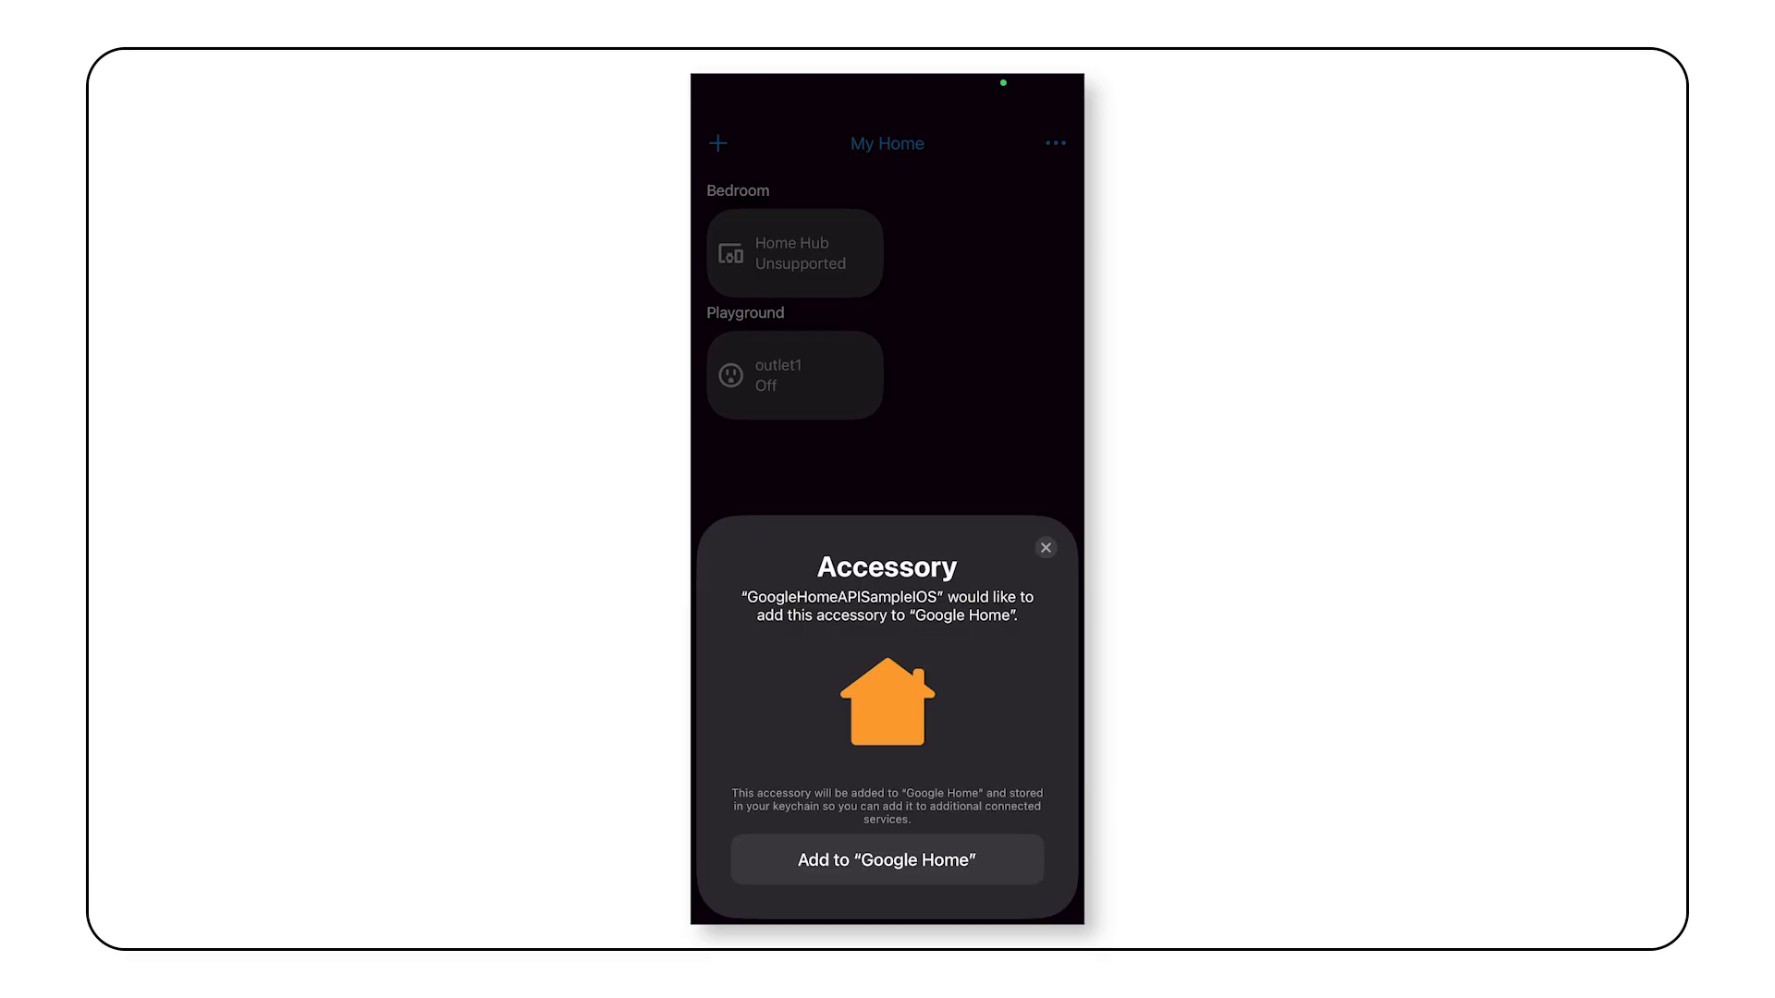
{"action": "left_click", "coordinate": [886, 858]}
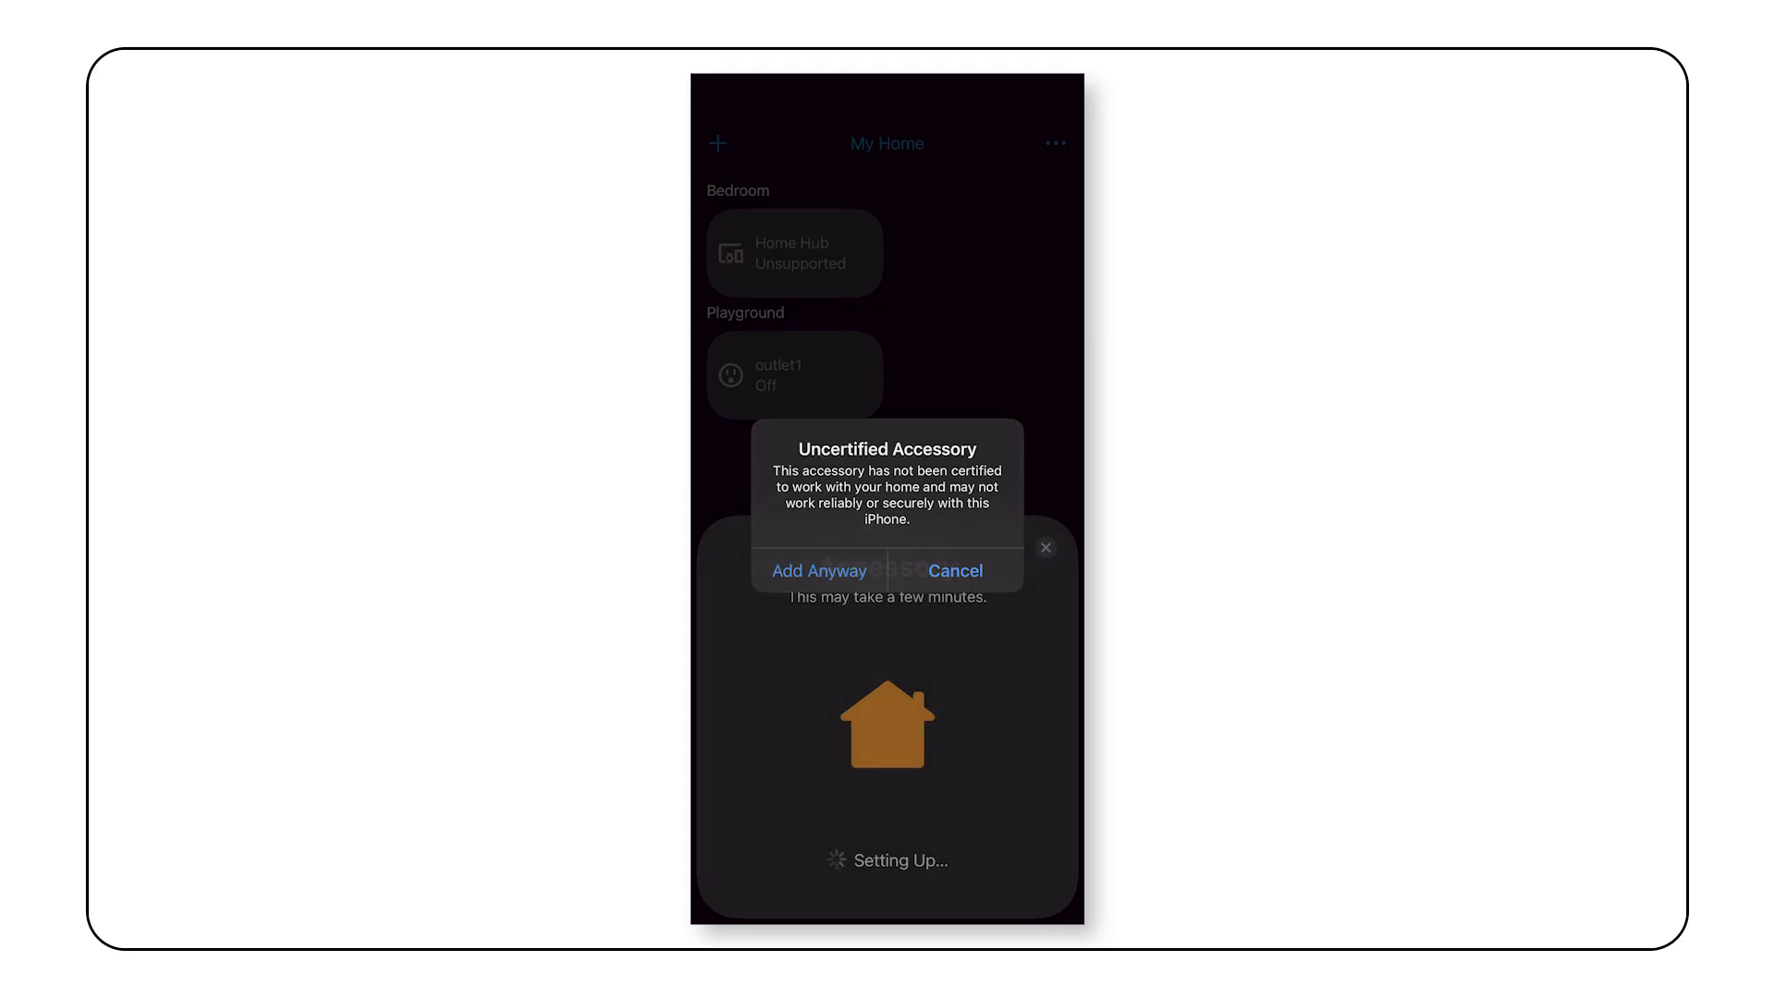
{"action": "left_click", "coordinate": [818, 571]}
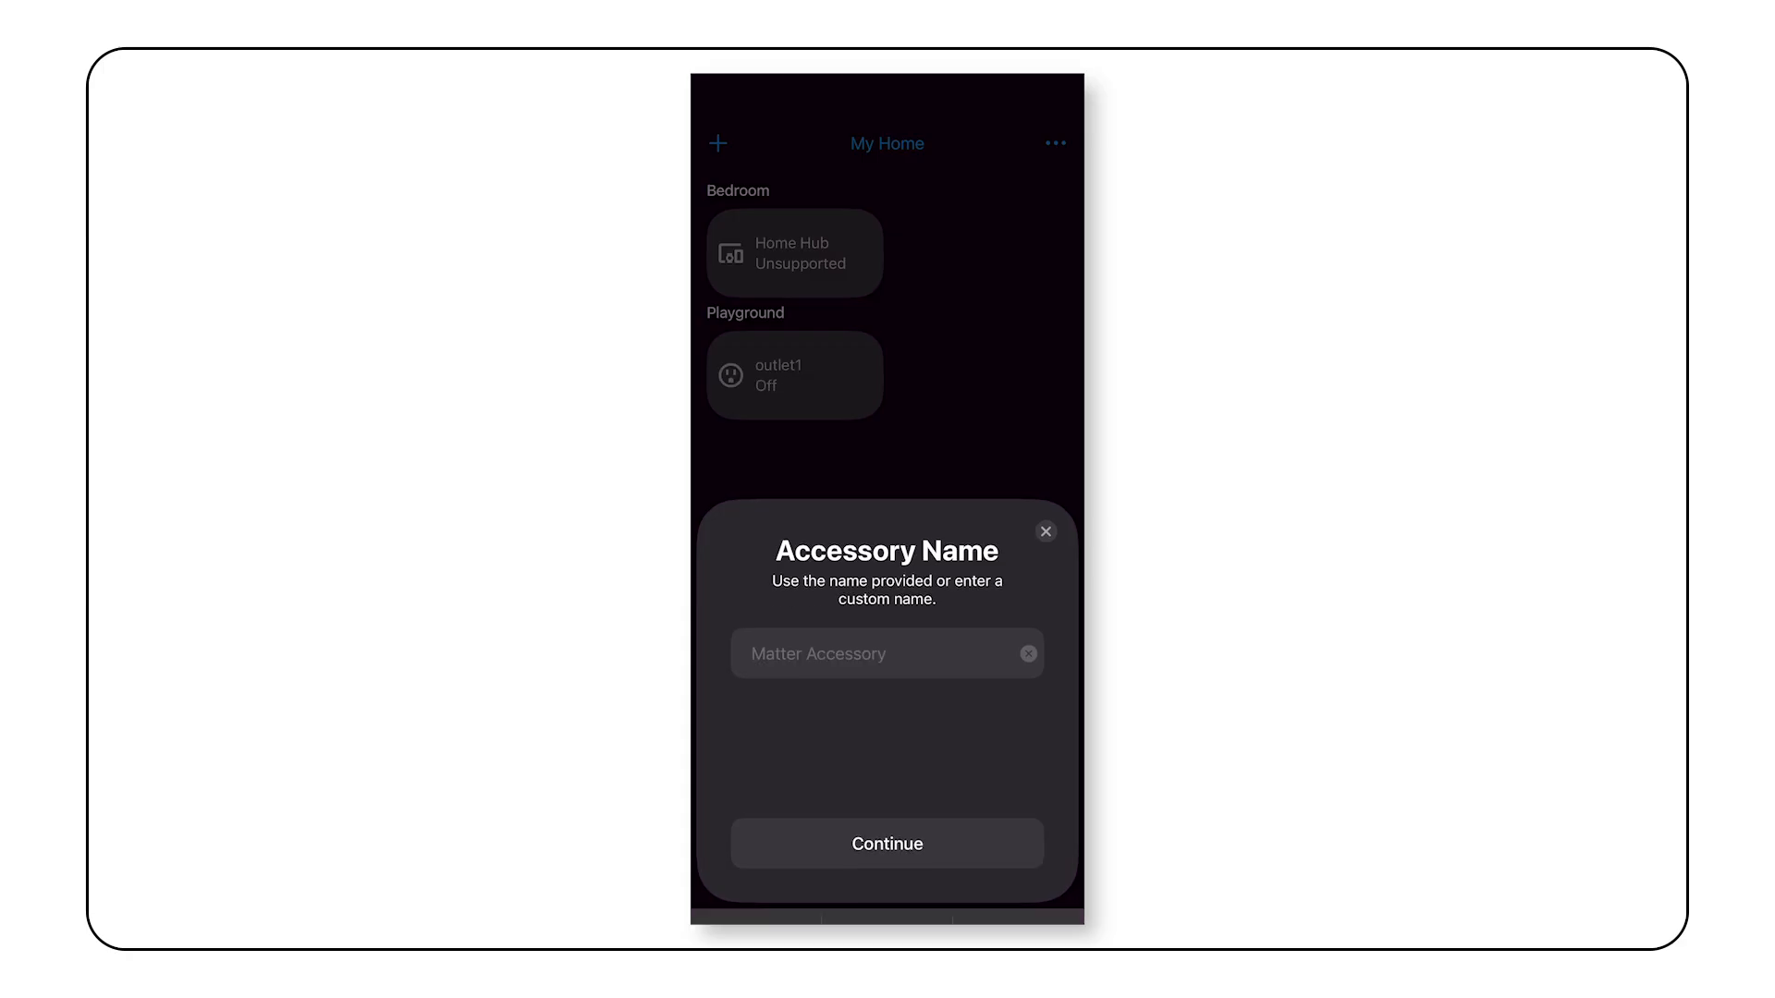
{"action": "left_click", "coordinate": [886, 844]}
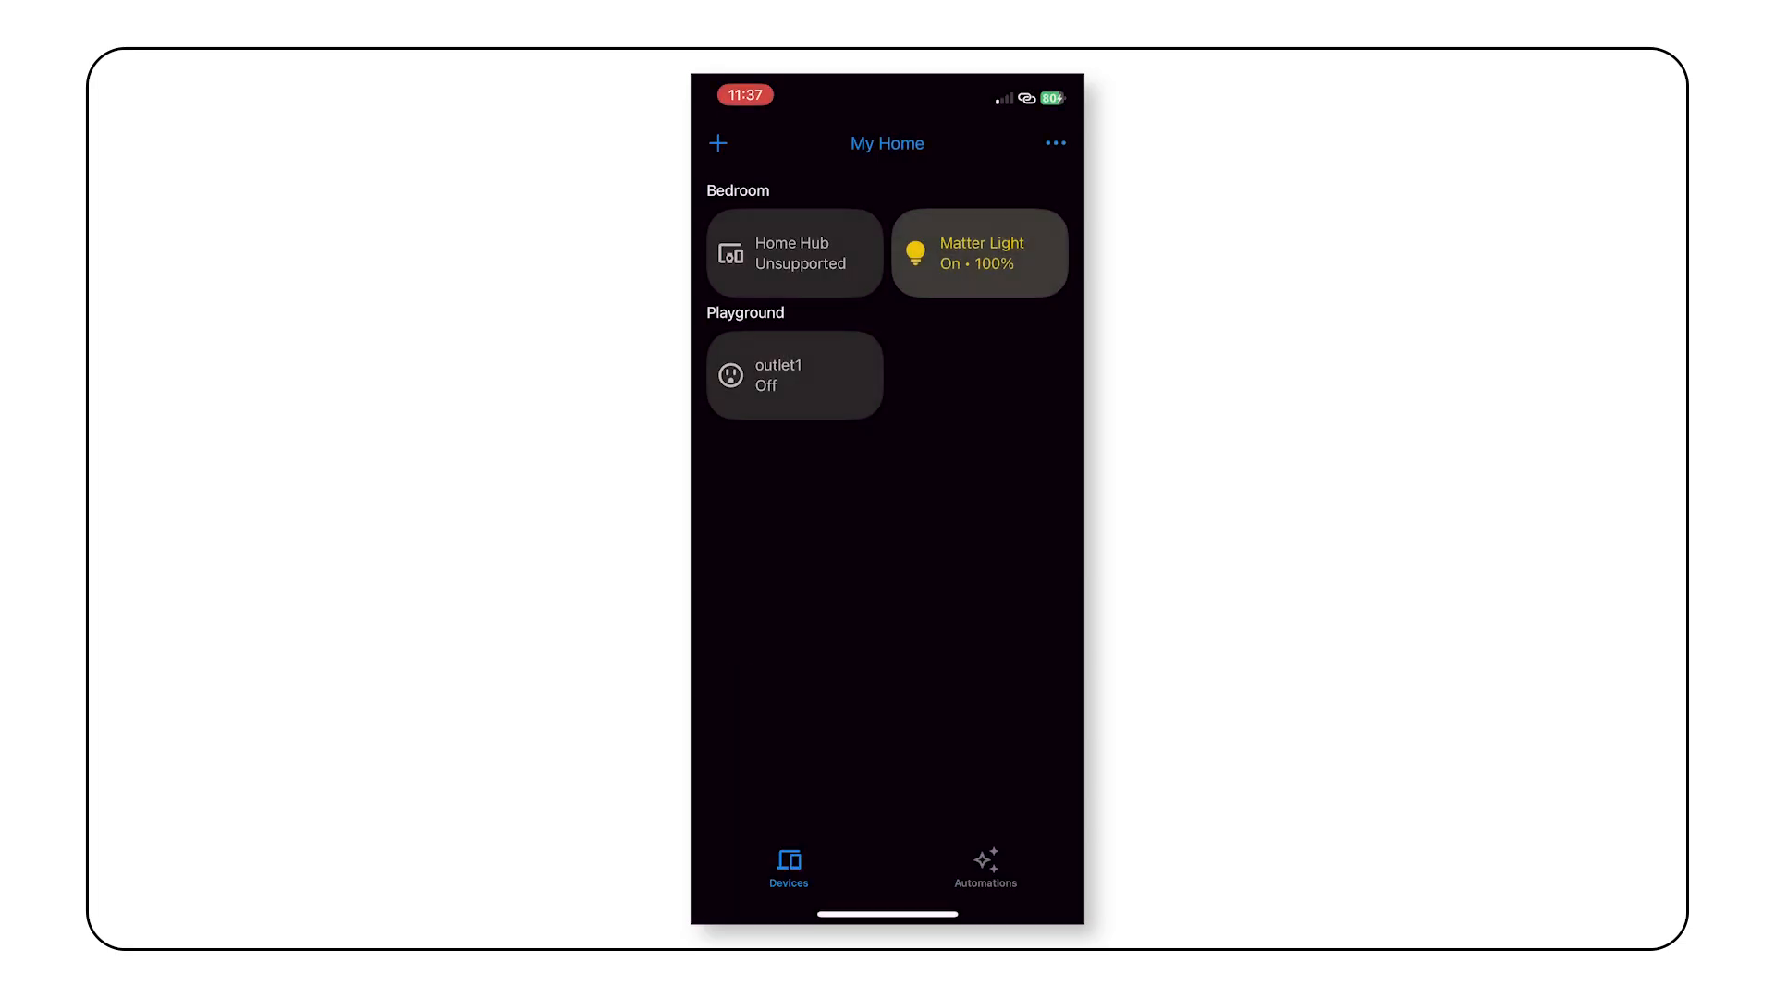
{"action": "left_click", "coordinate": [978, 252]}
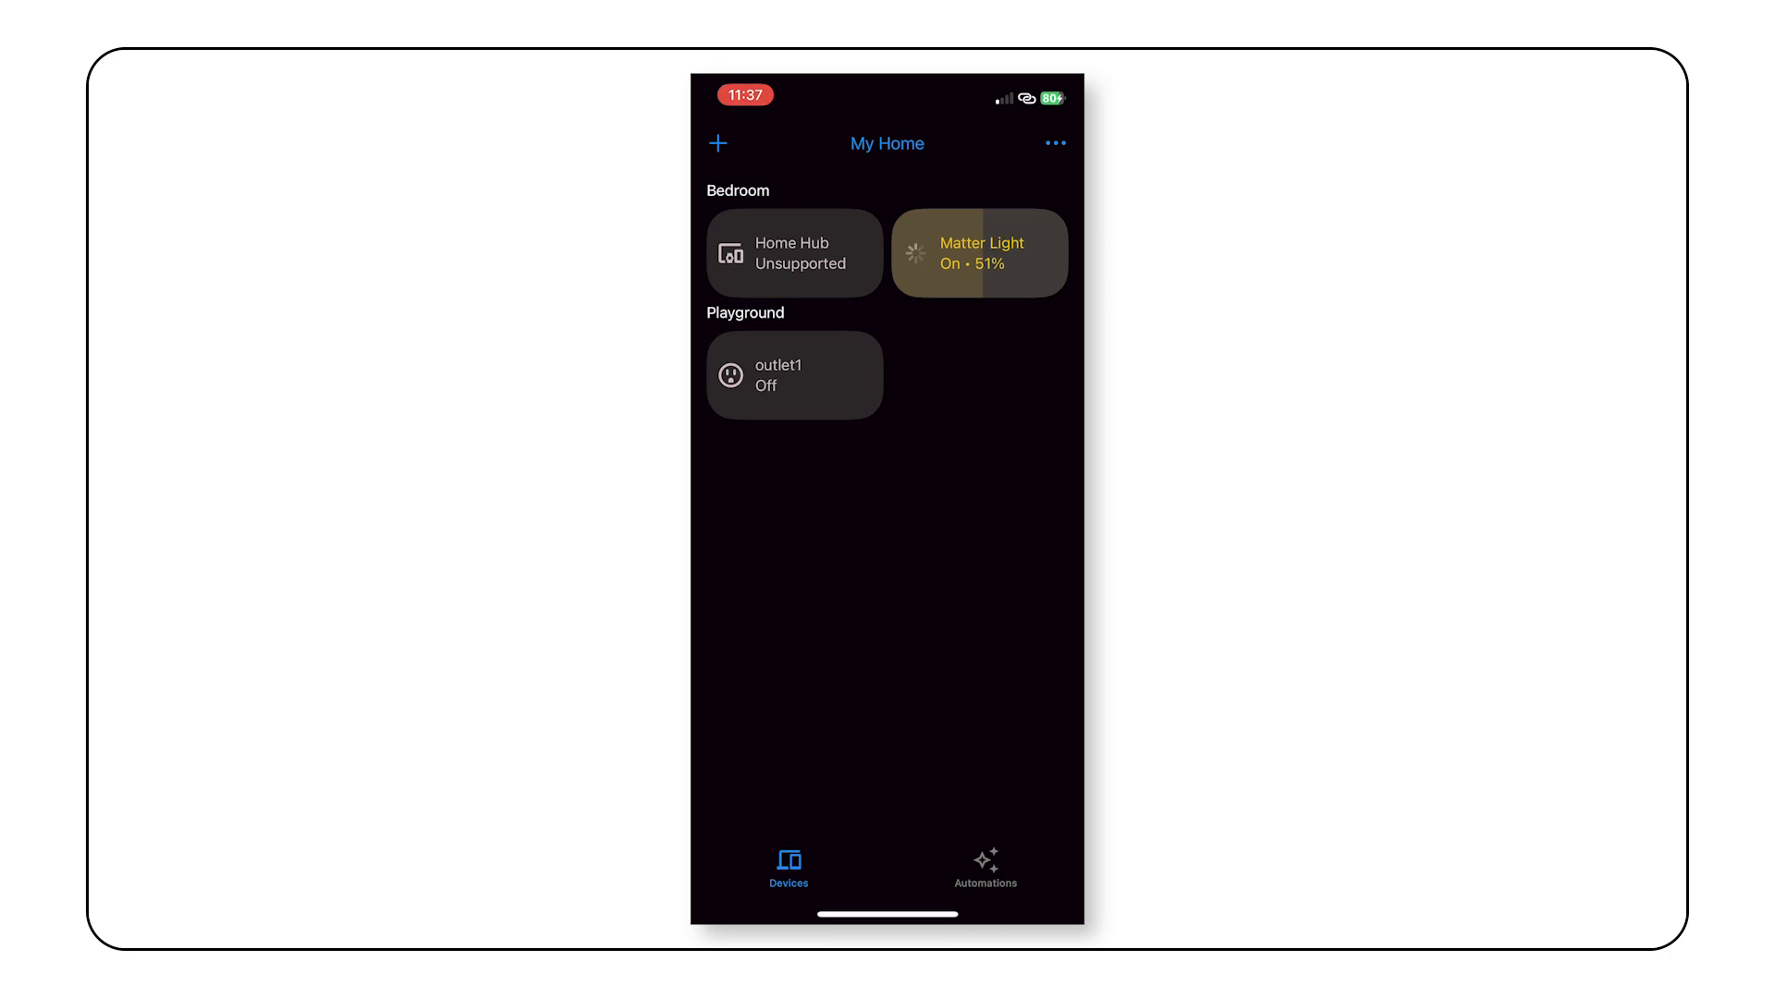
{"action": "left_click", "coordinate": [976, 252]}
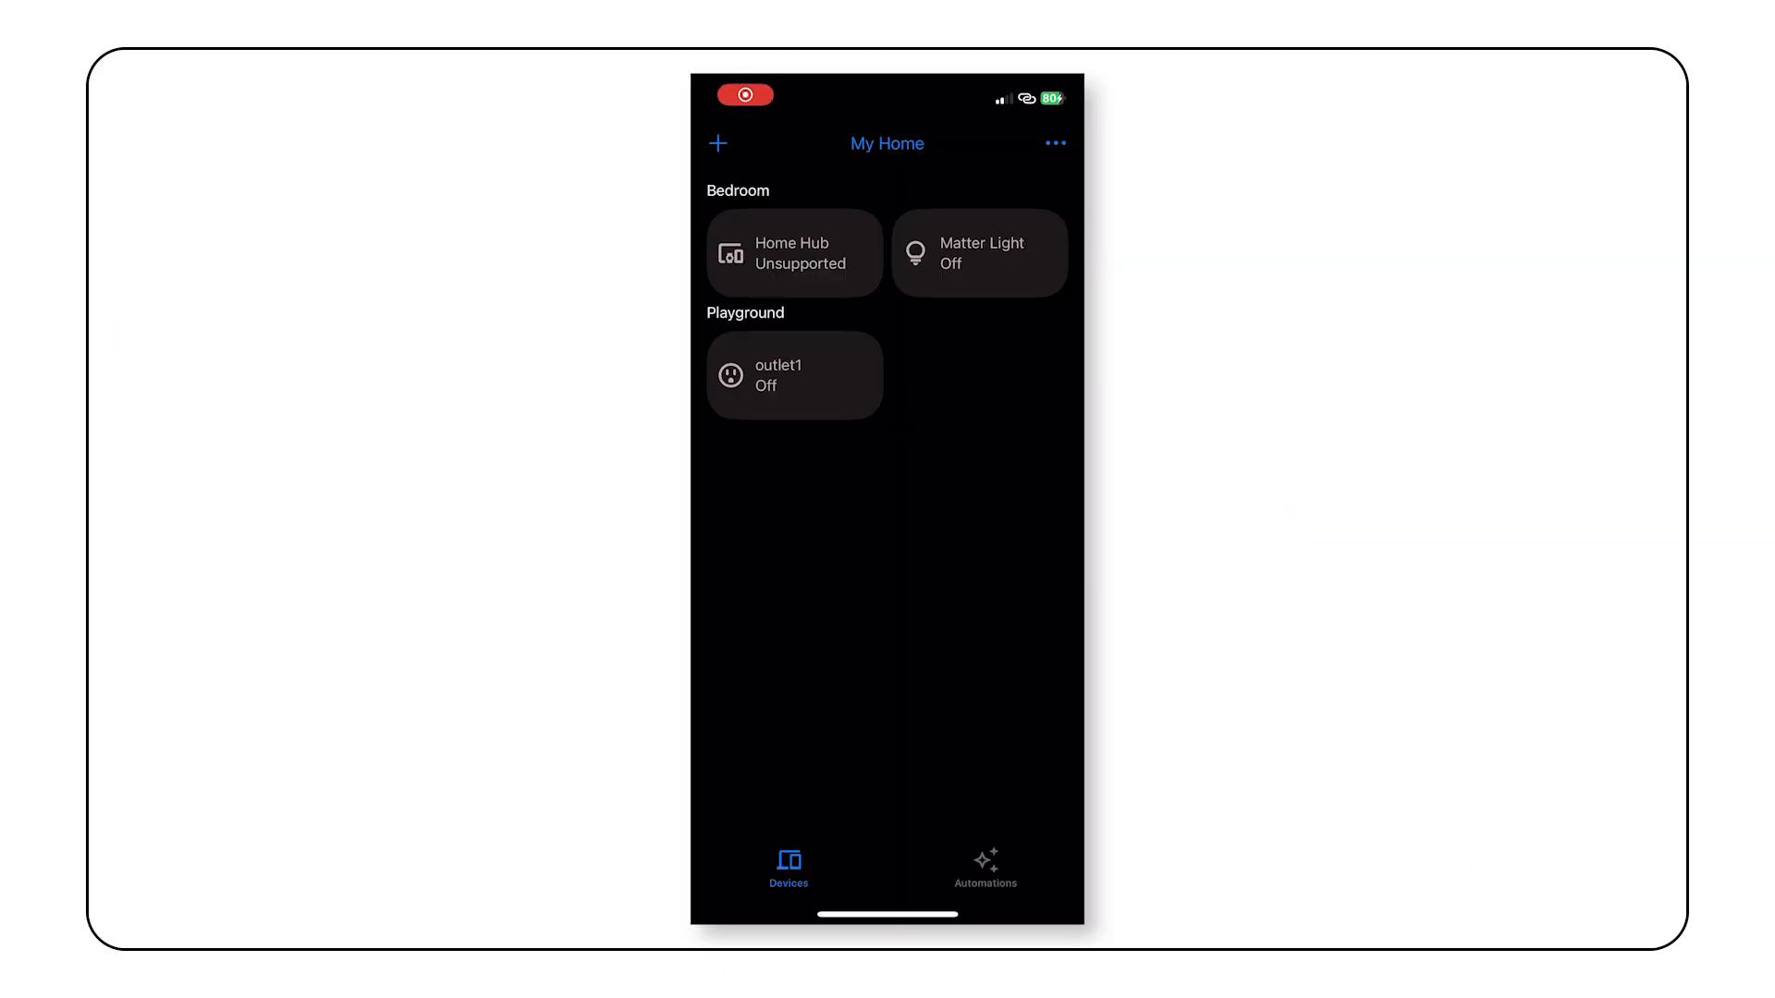
{"action": "left_click", "coordinate": [984, 866]}
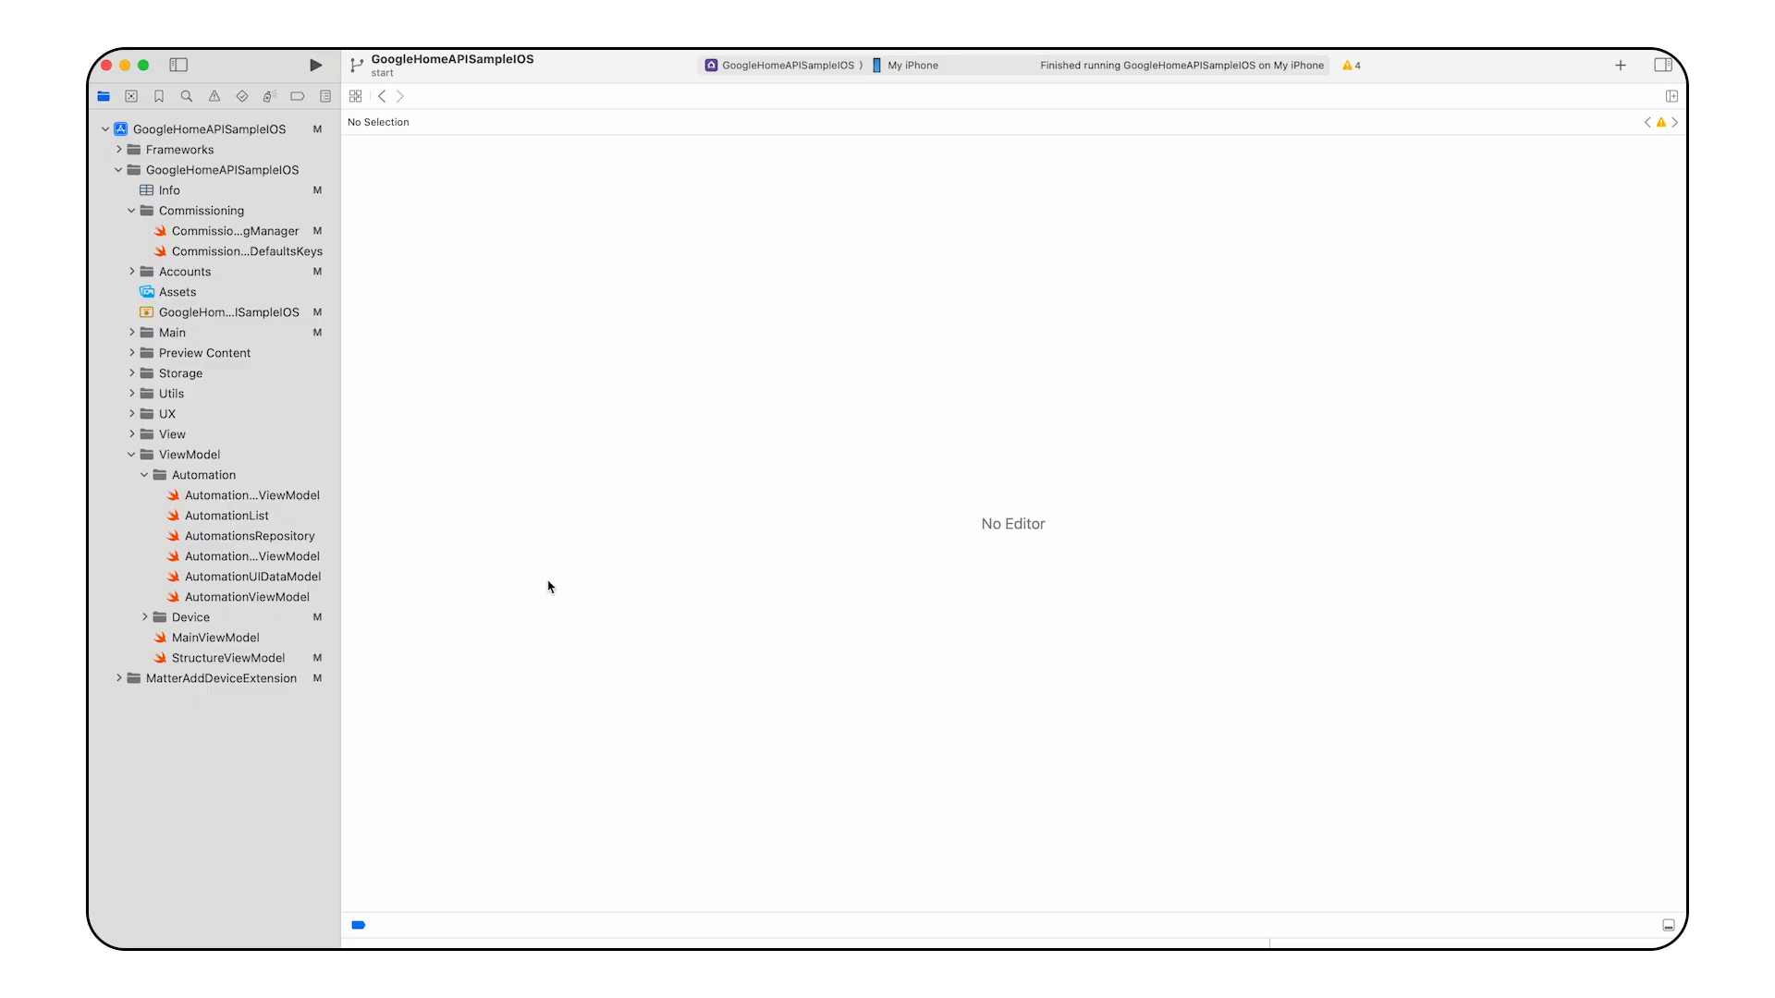
Step: Comment out the placeholder return in AutomationsRepository's lightAutomation with Cmd+/ and rerun the app
{"action": "left_click", "coordinate": [247, 535]}
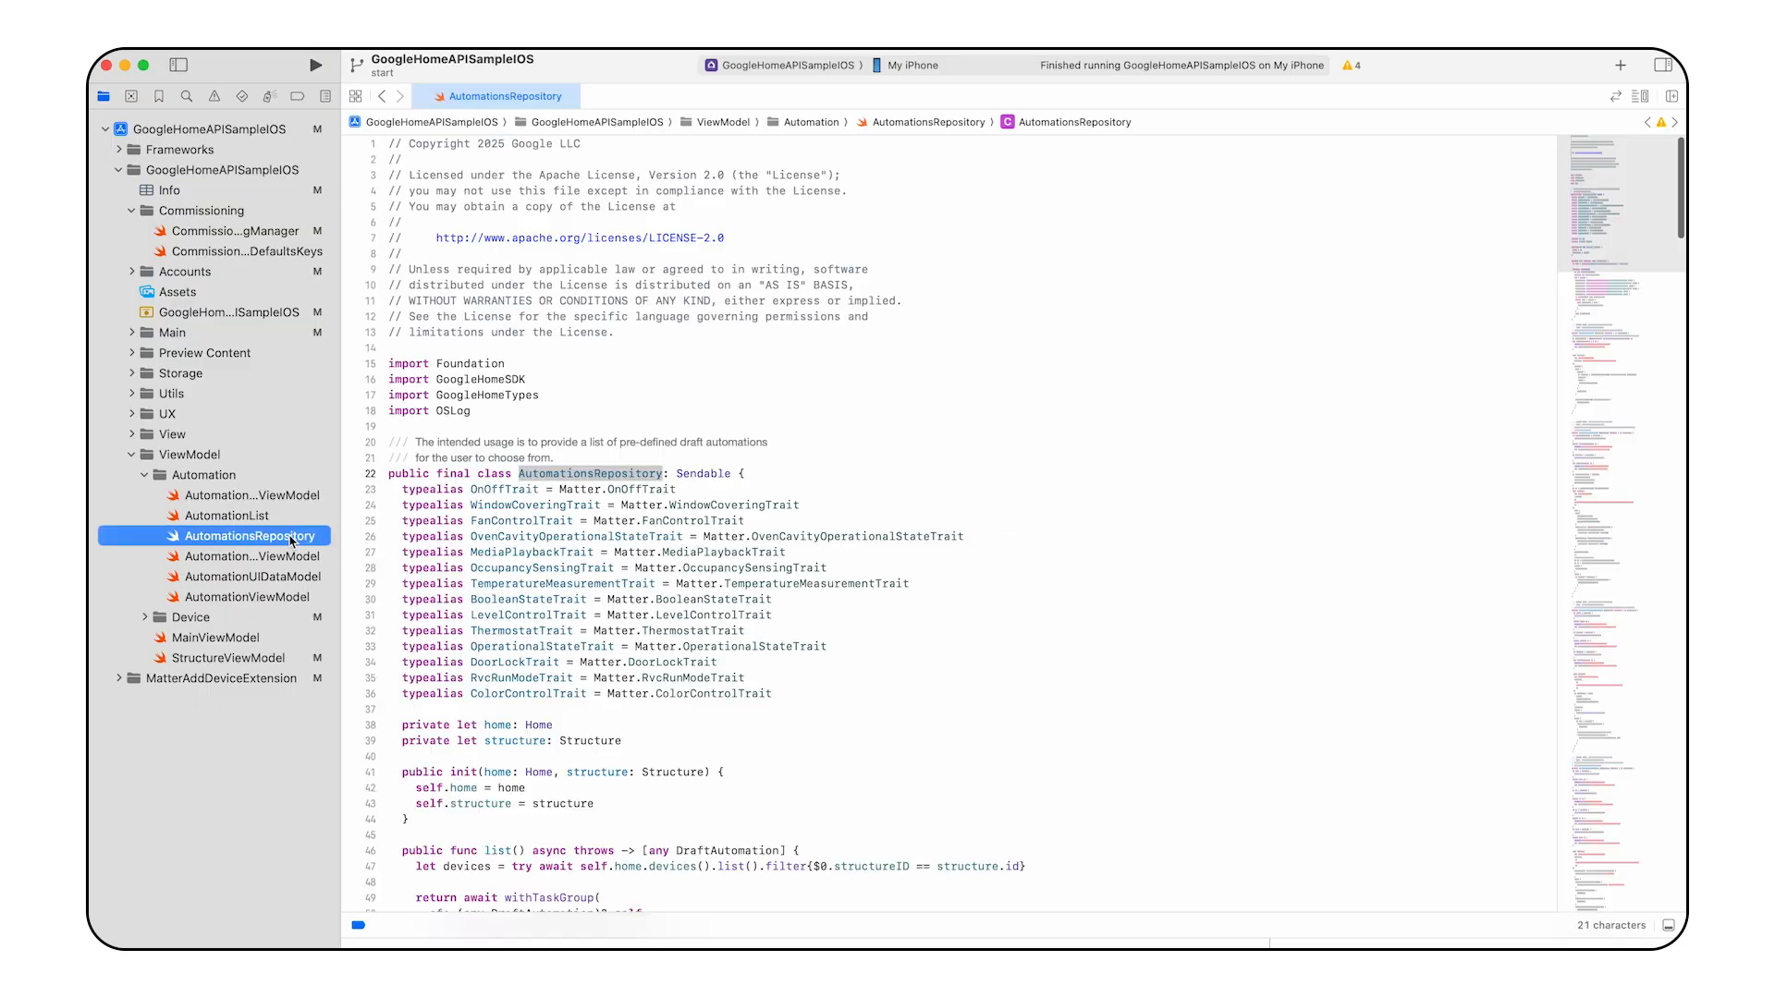
{"action": "left_click", "coordinate": [746, 473]}
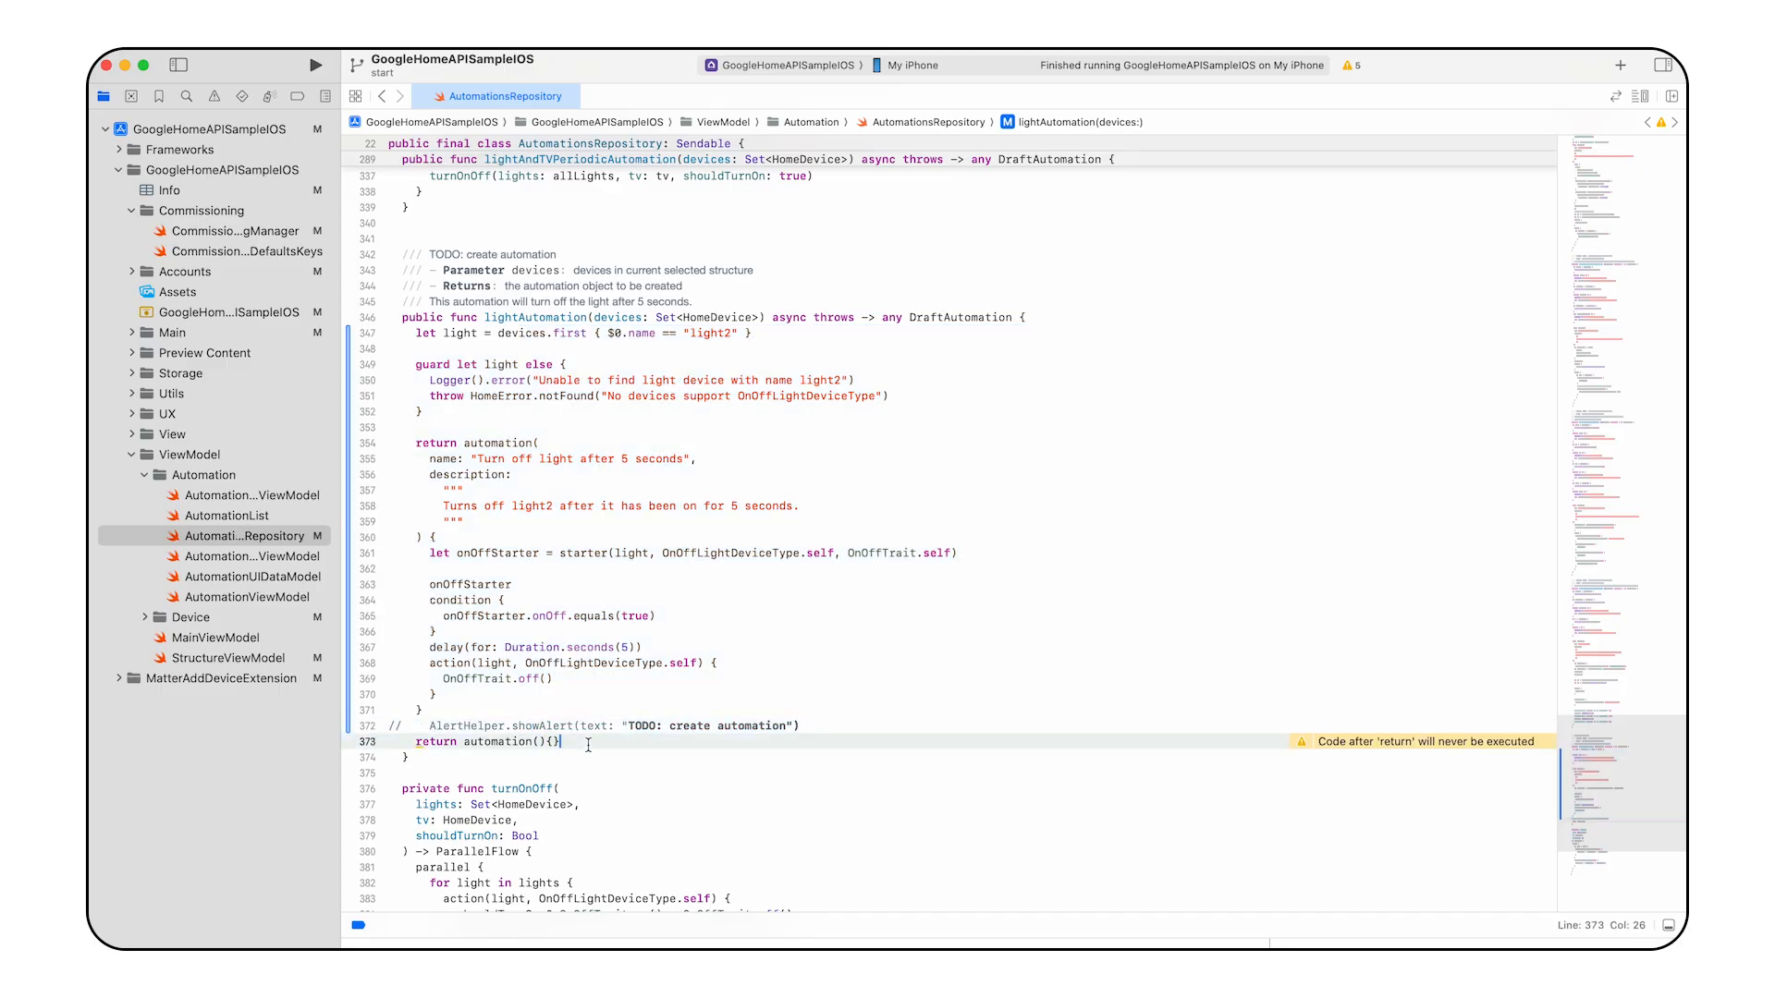
{"action": "key", "text": "cmd+/"}
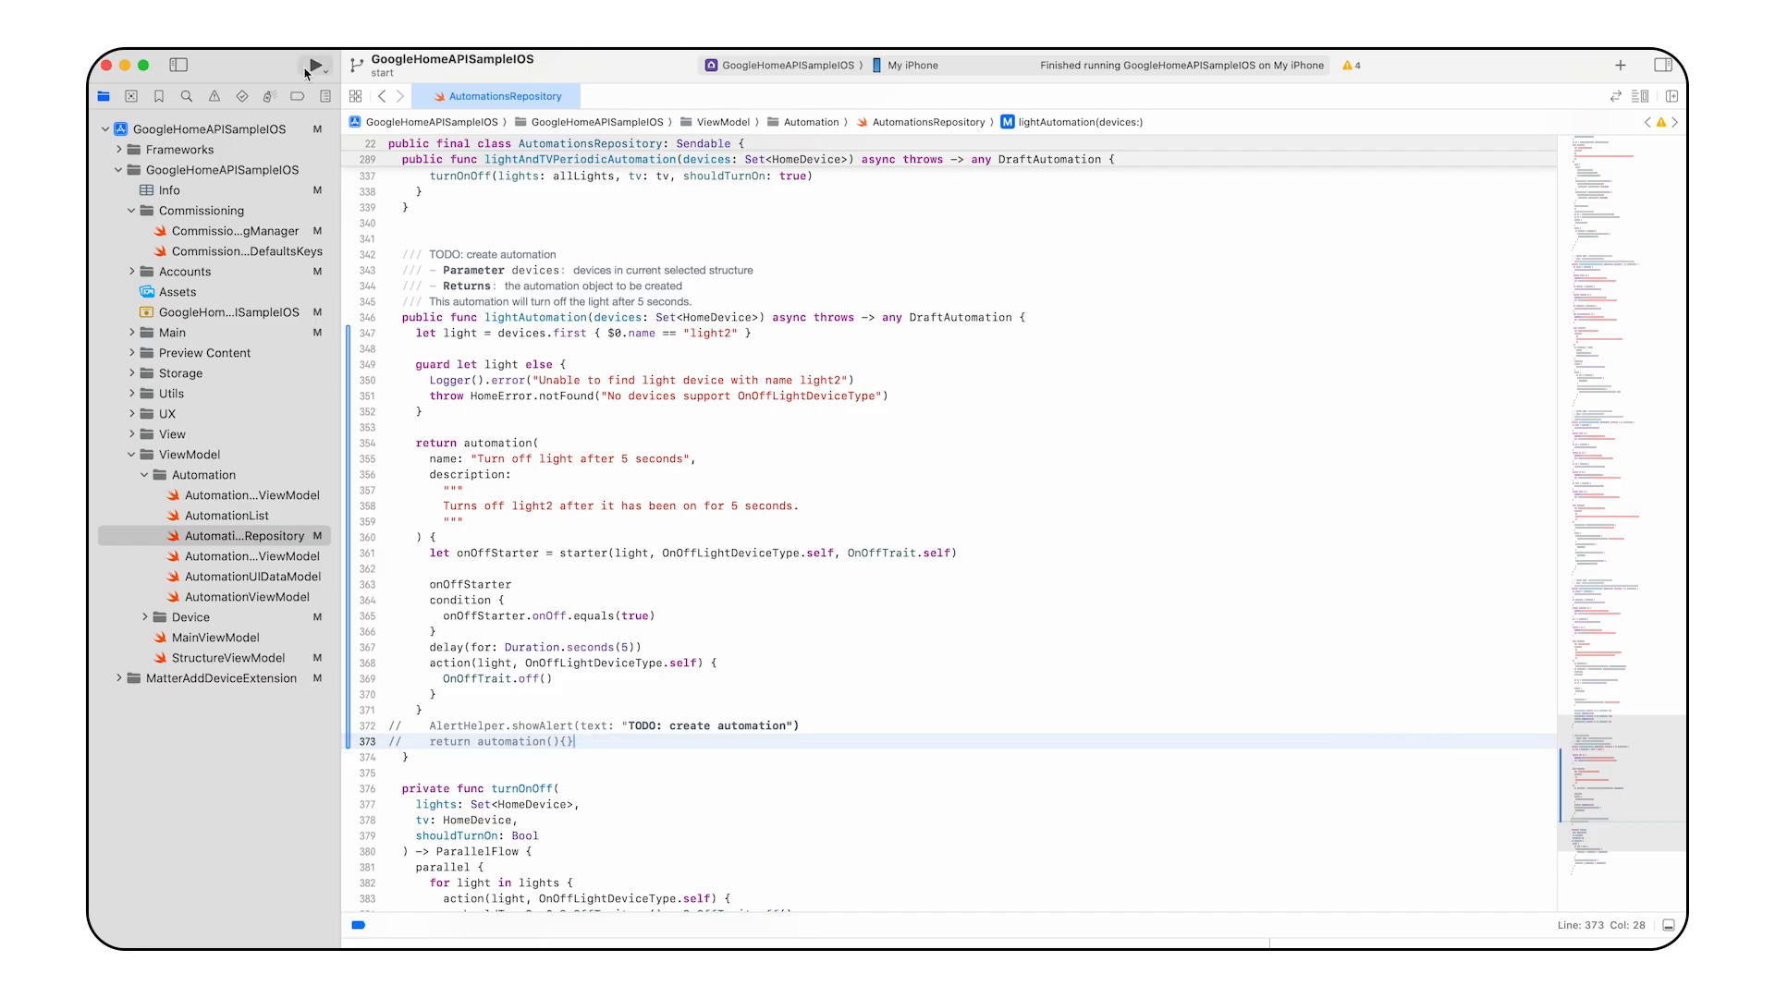
{"action": "left_click", "coordinate": [317, 65]}
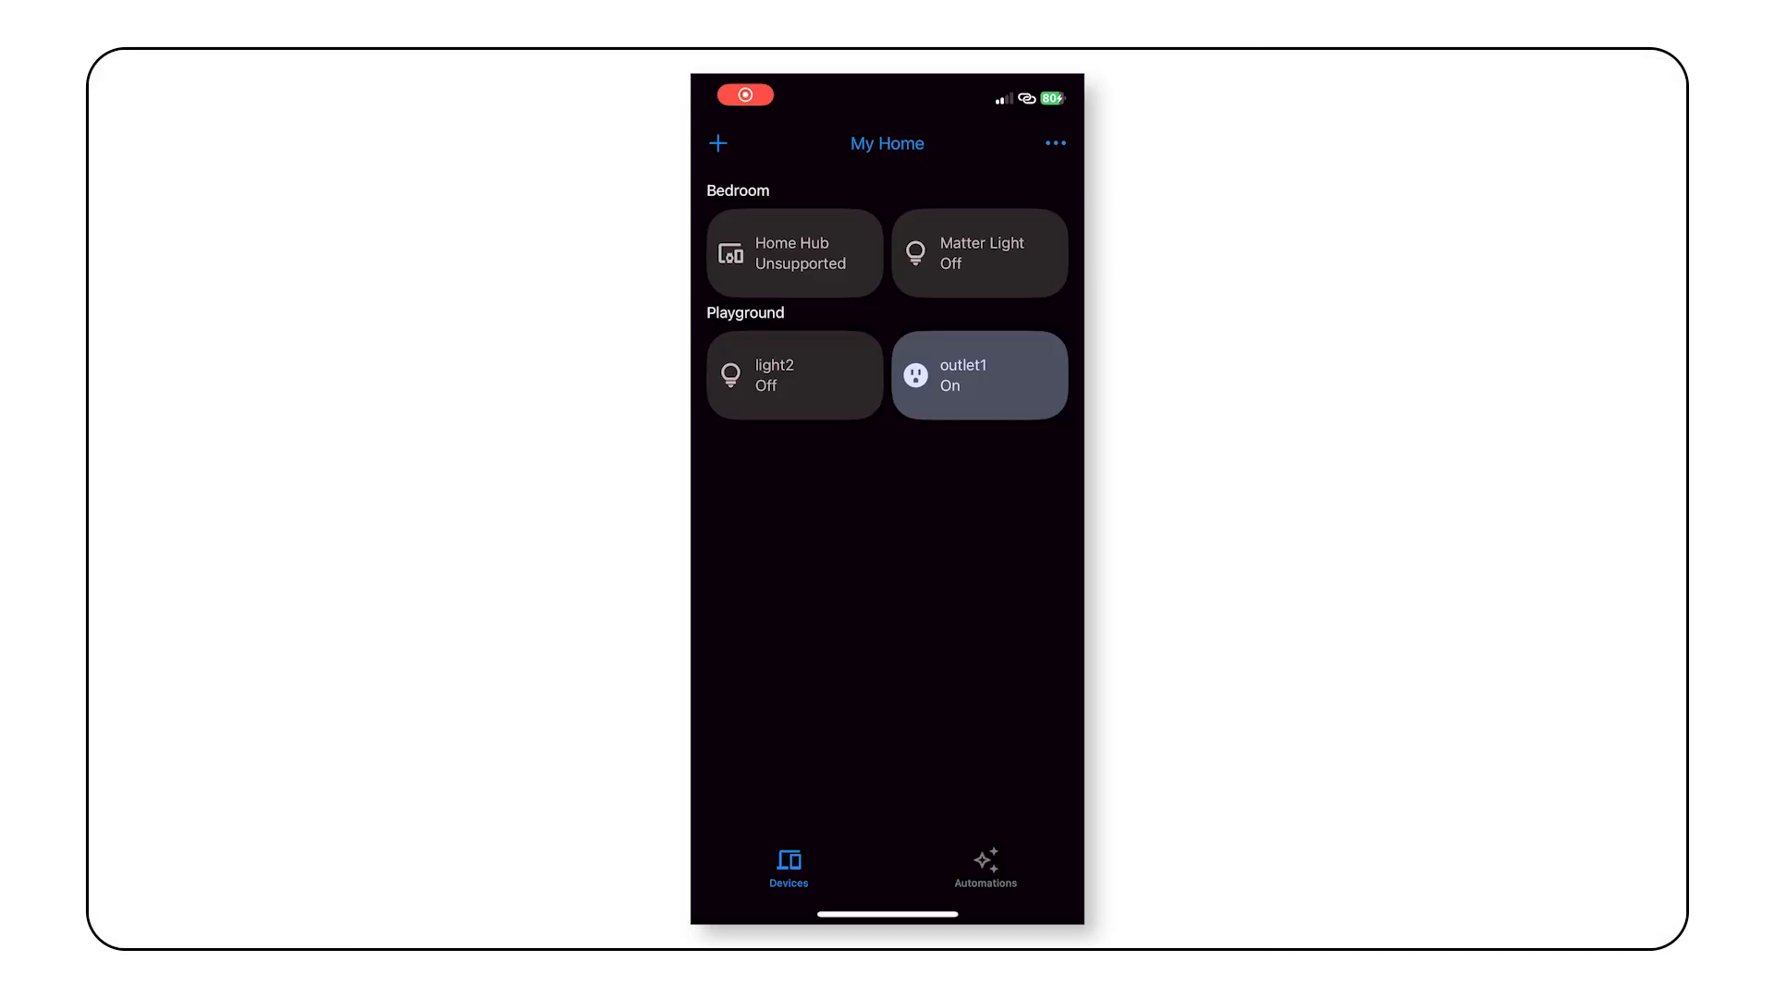
Step: Add and save the 'Turn off light after 5 seconds' automation
{"action": "left_click", "coordinate": [984, 866]}
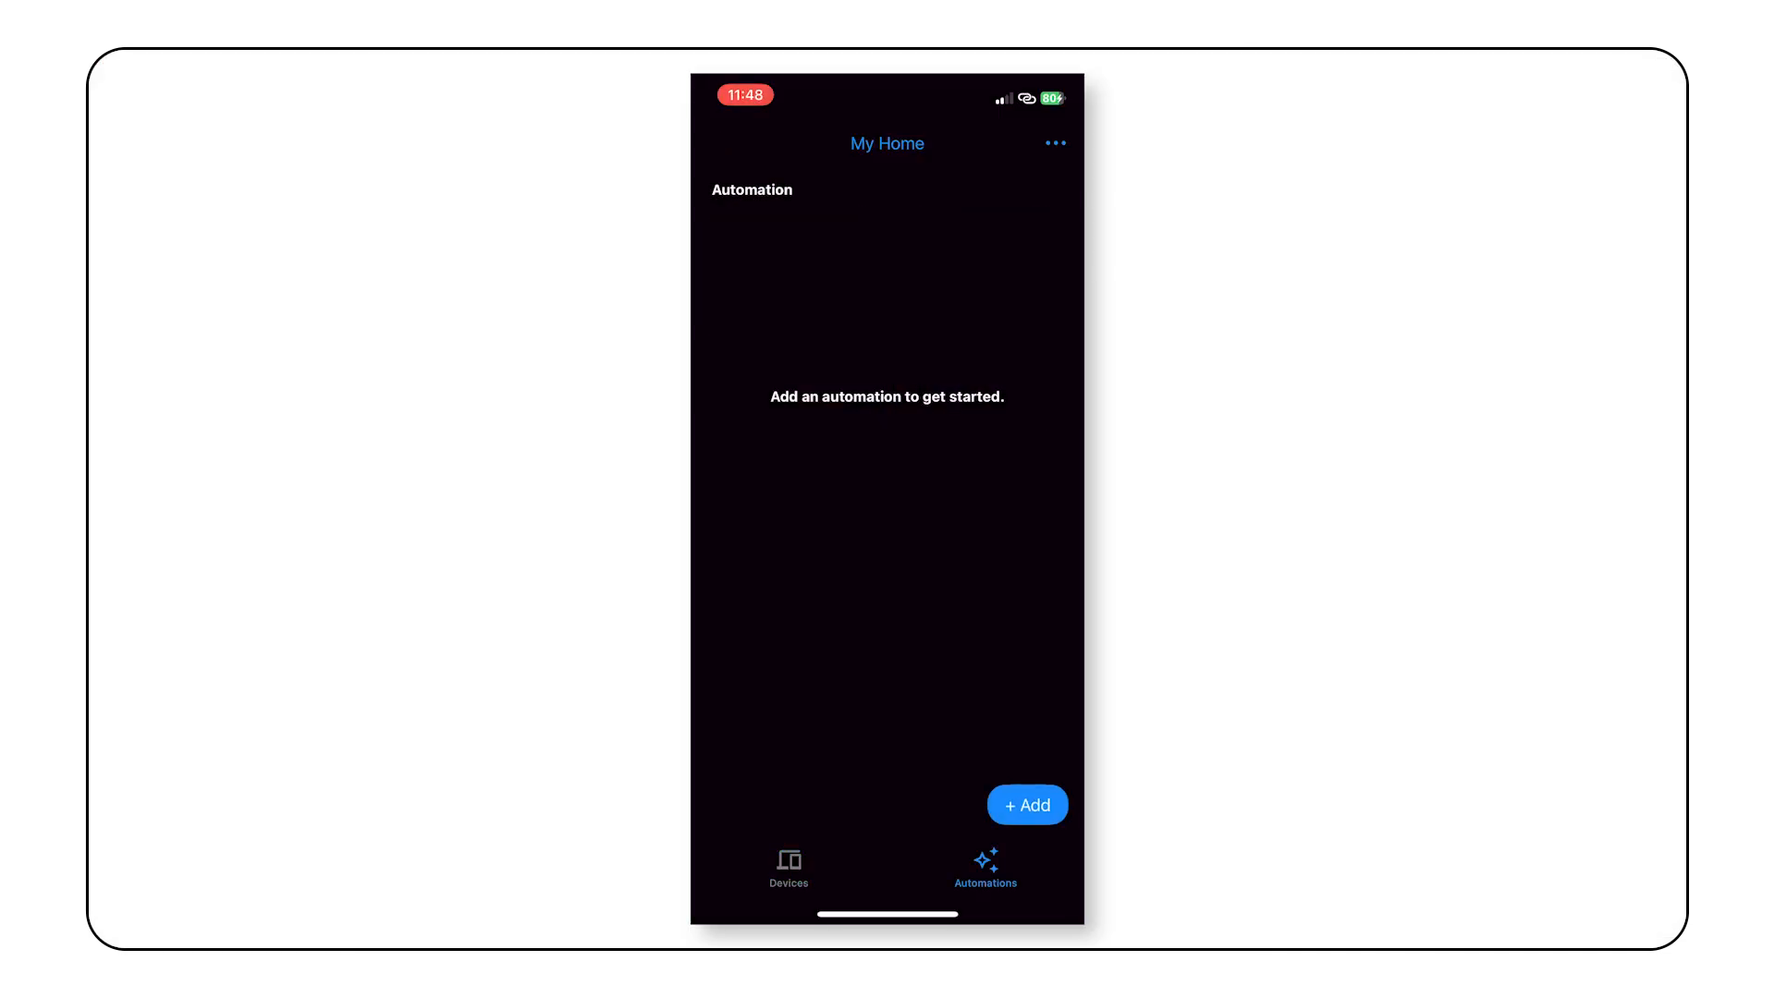
{"action": "left_click", "coordinate": [1024, 805]}
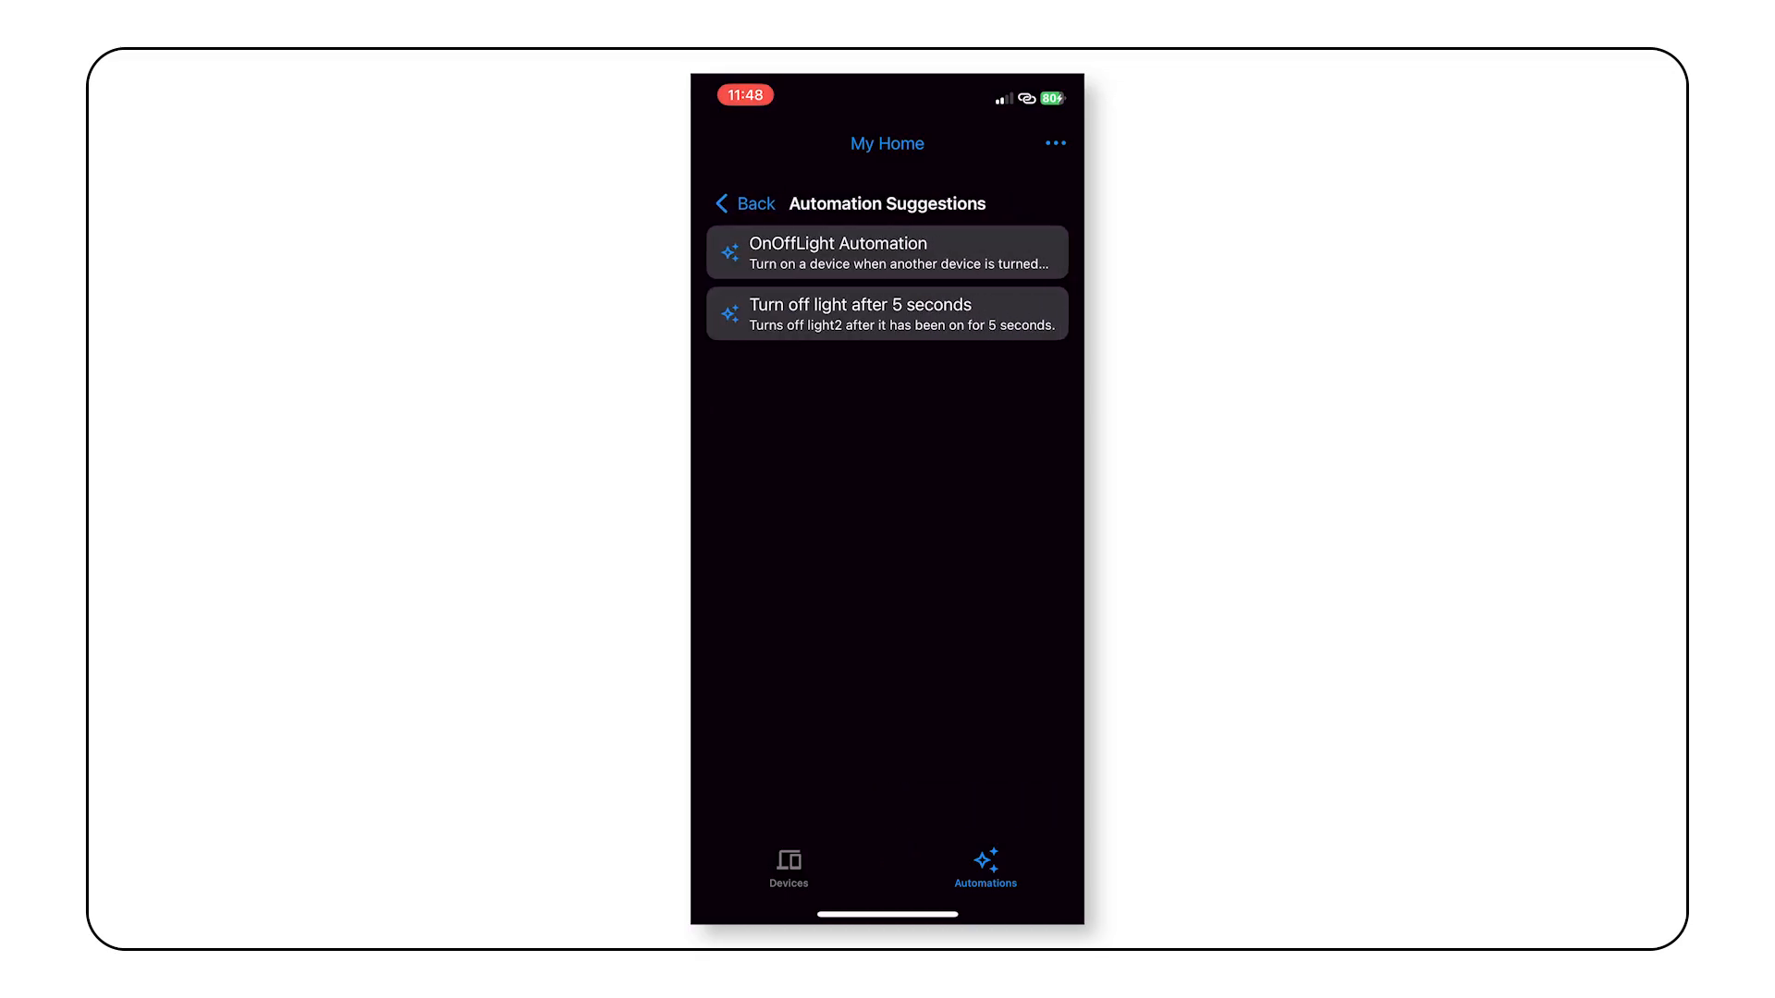
{"action": "left_click", "coordinate": [886, 313]}
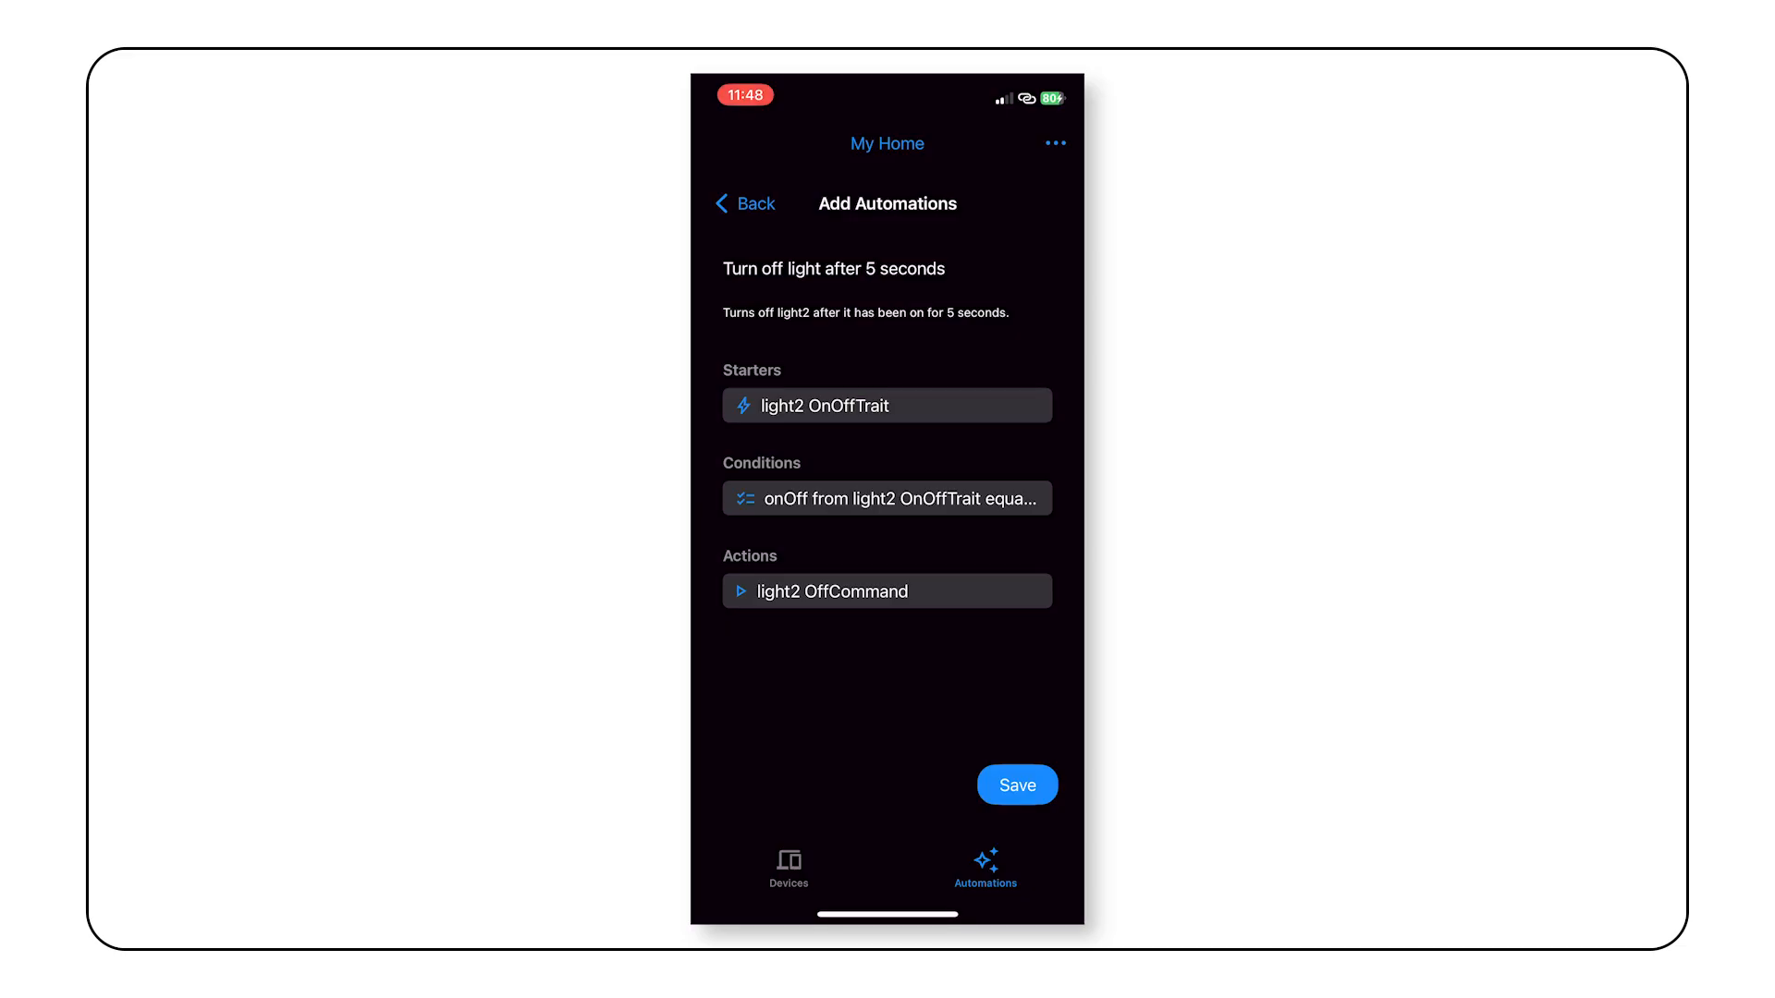
{"action": "left_click", "coordinate": [1015, 785]}
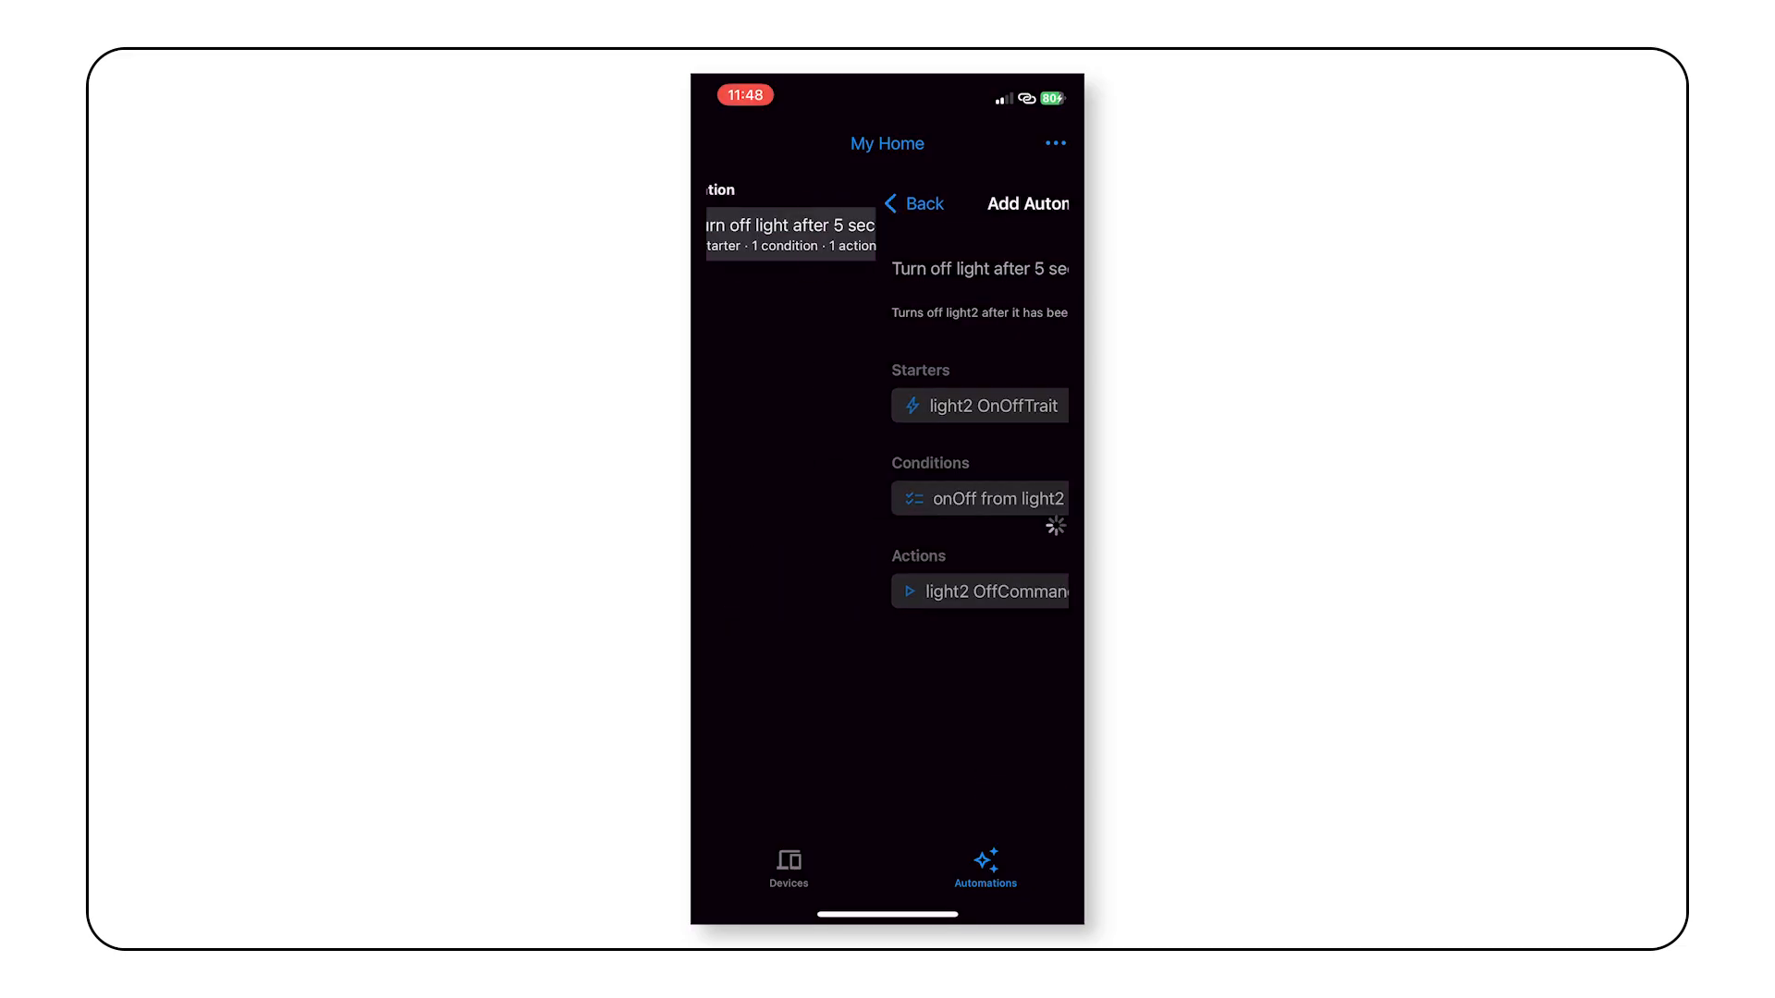
{"action": "left_click", "coordinate": [912, 203]}
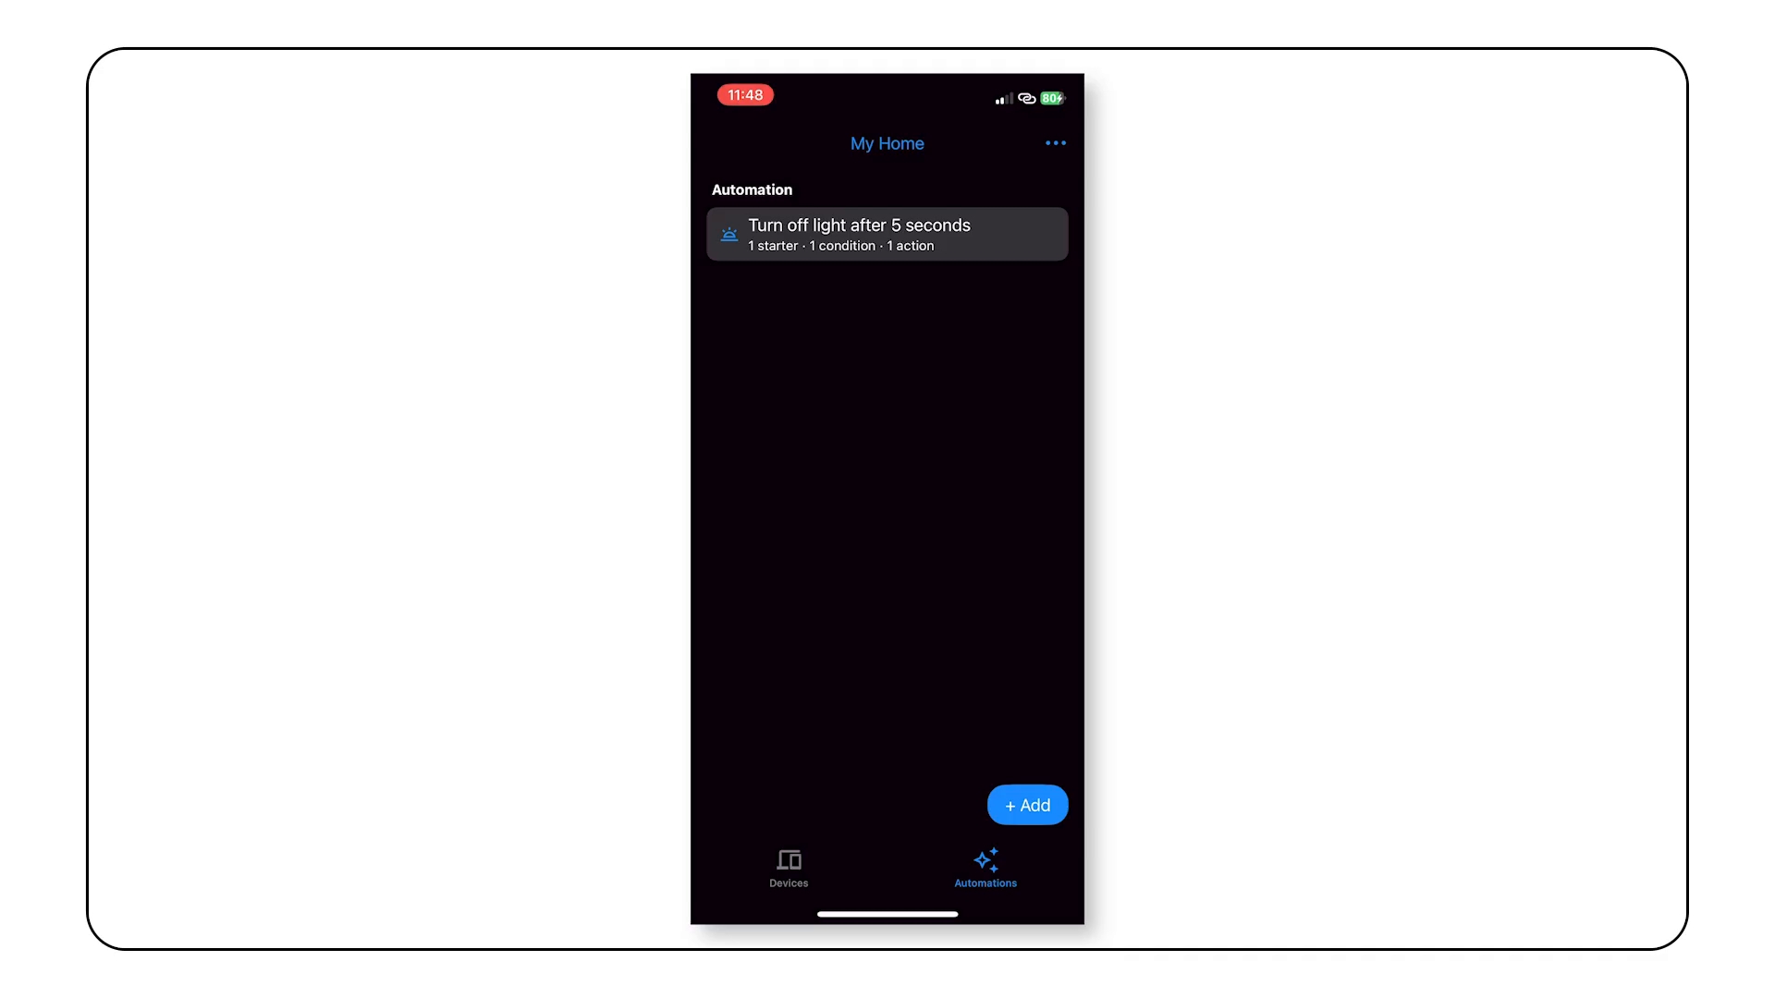
Step: Turn light2 on in Devices, watch it switch off, then check the Automations list
{"action": "left_click", "coordinate": [787, 866]}
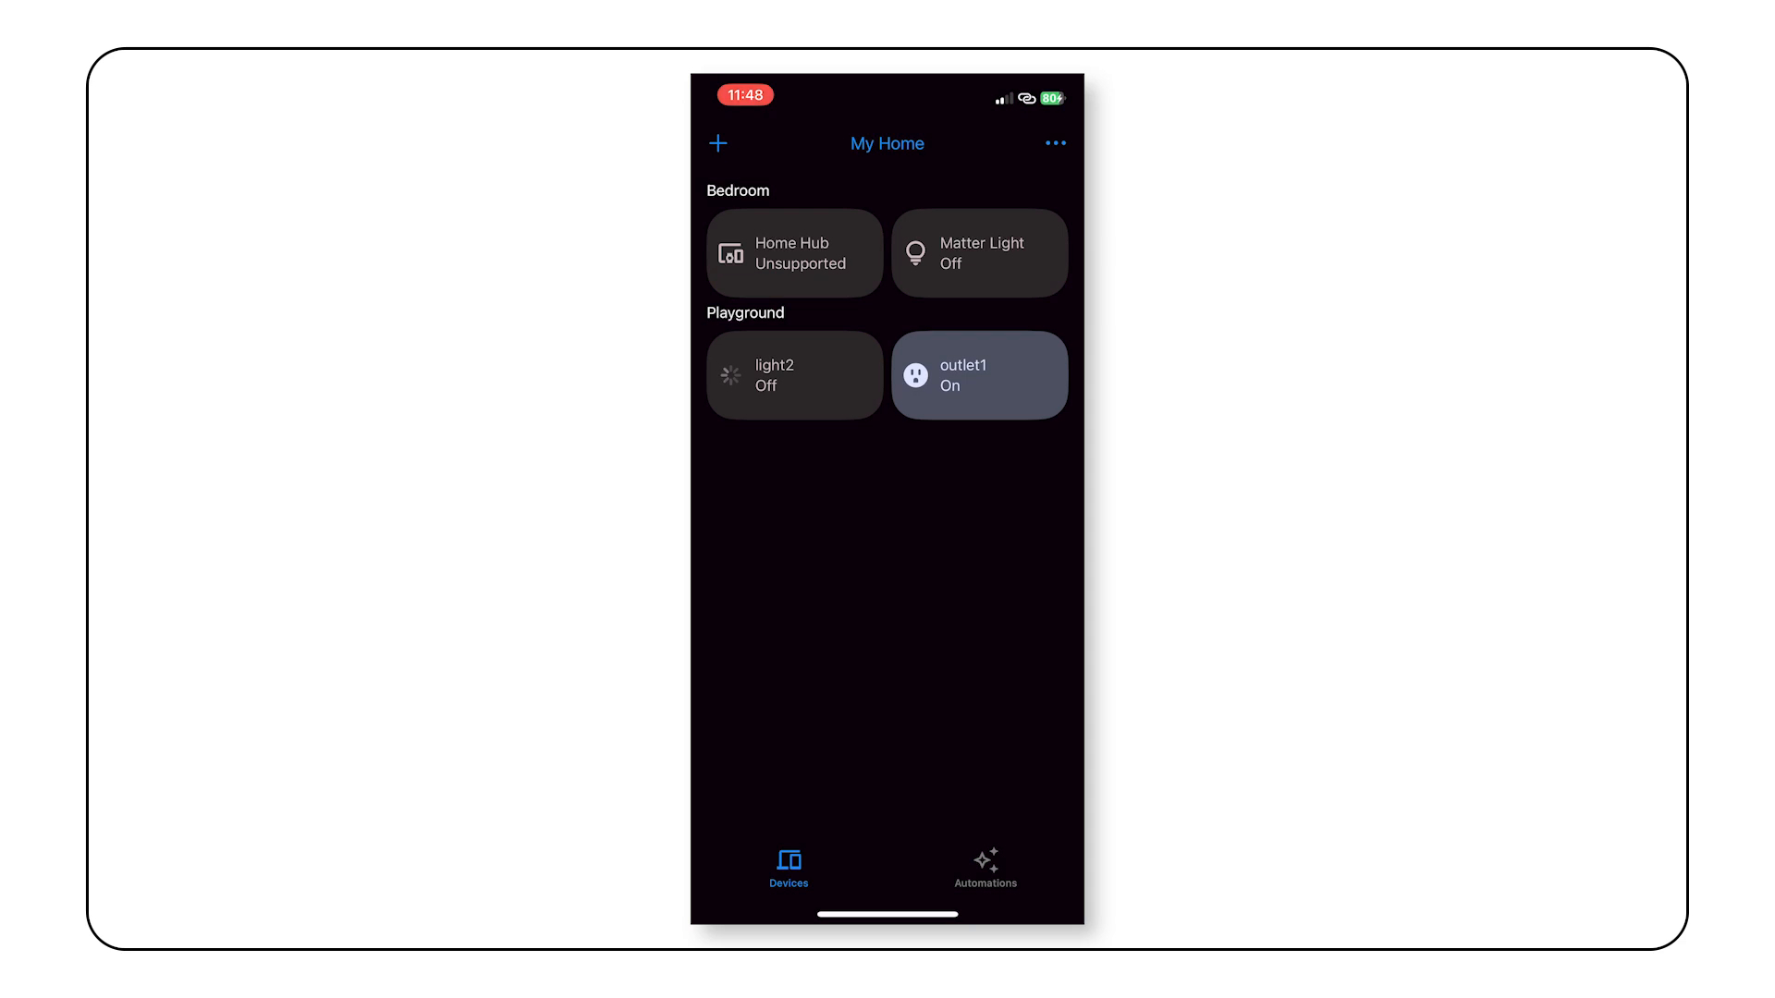
{"action": "left_click", "coordinate": [792, 375]}
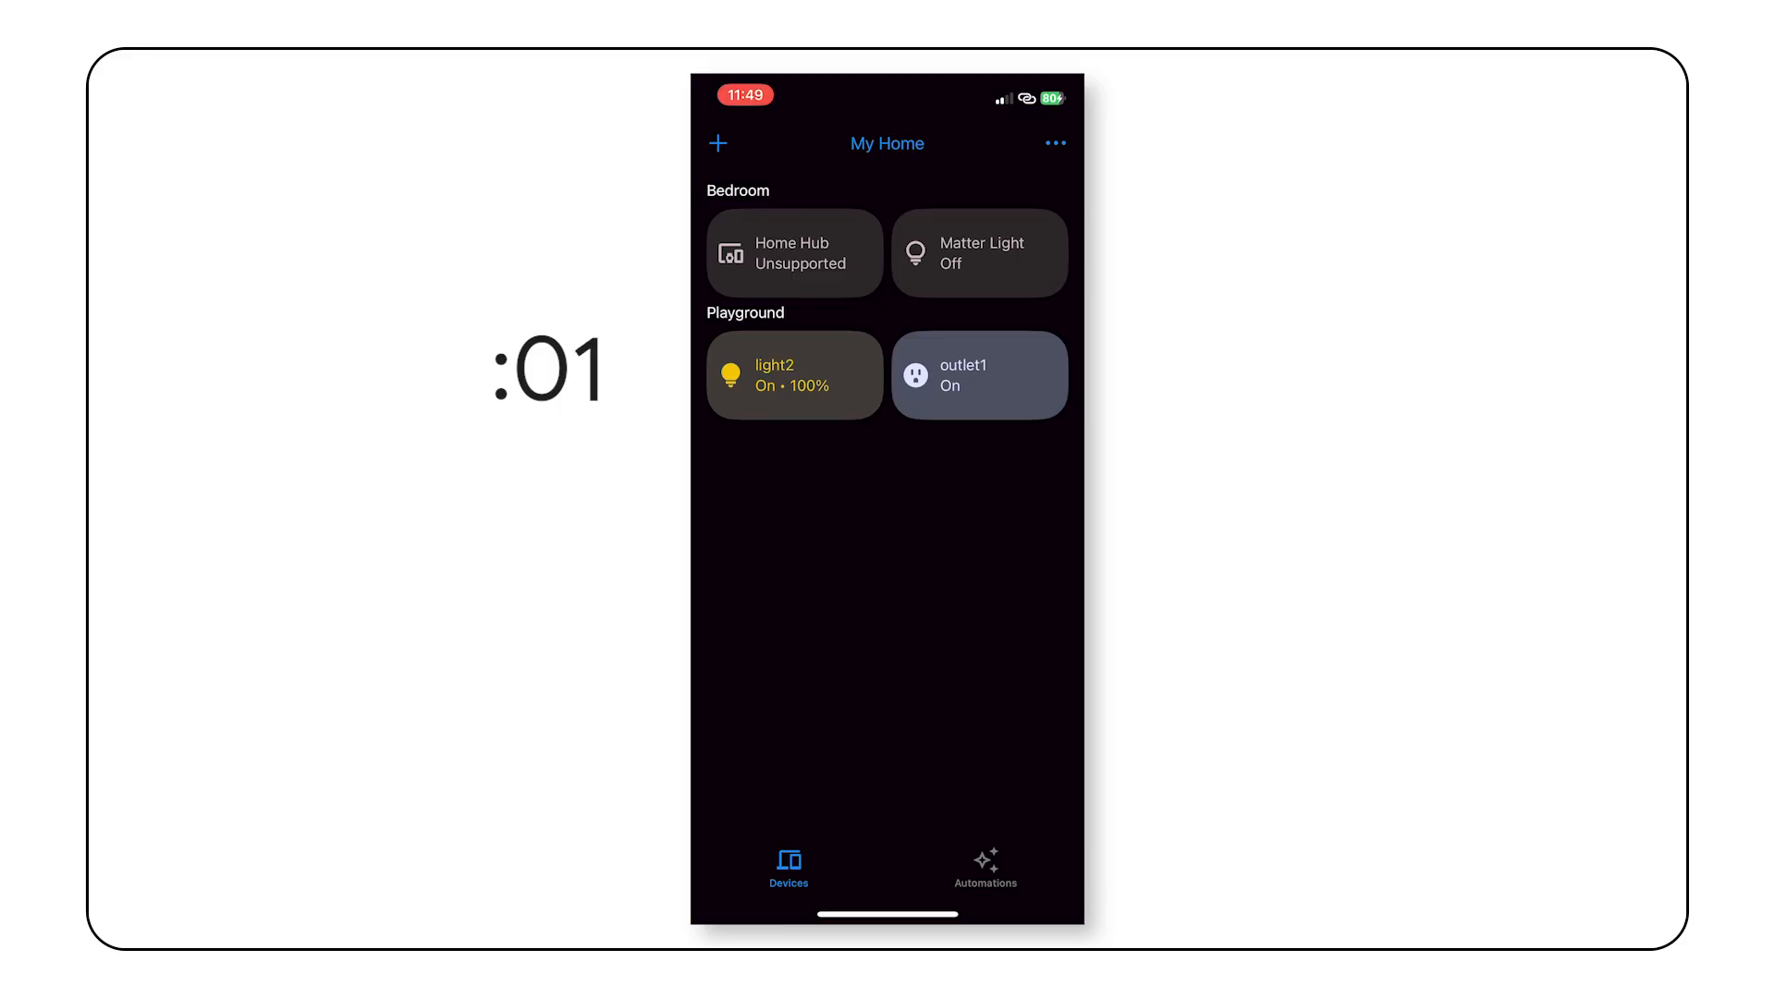
{"action": "left_click", "coordinate": [792, 374]}
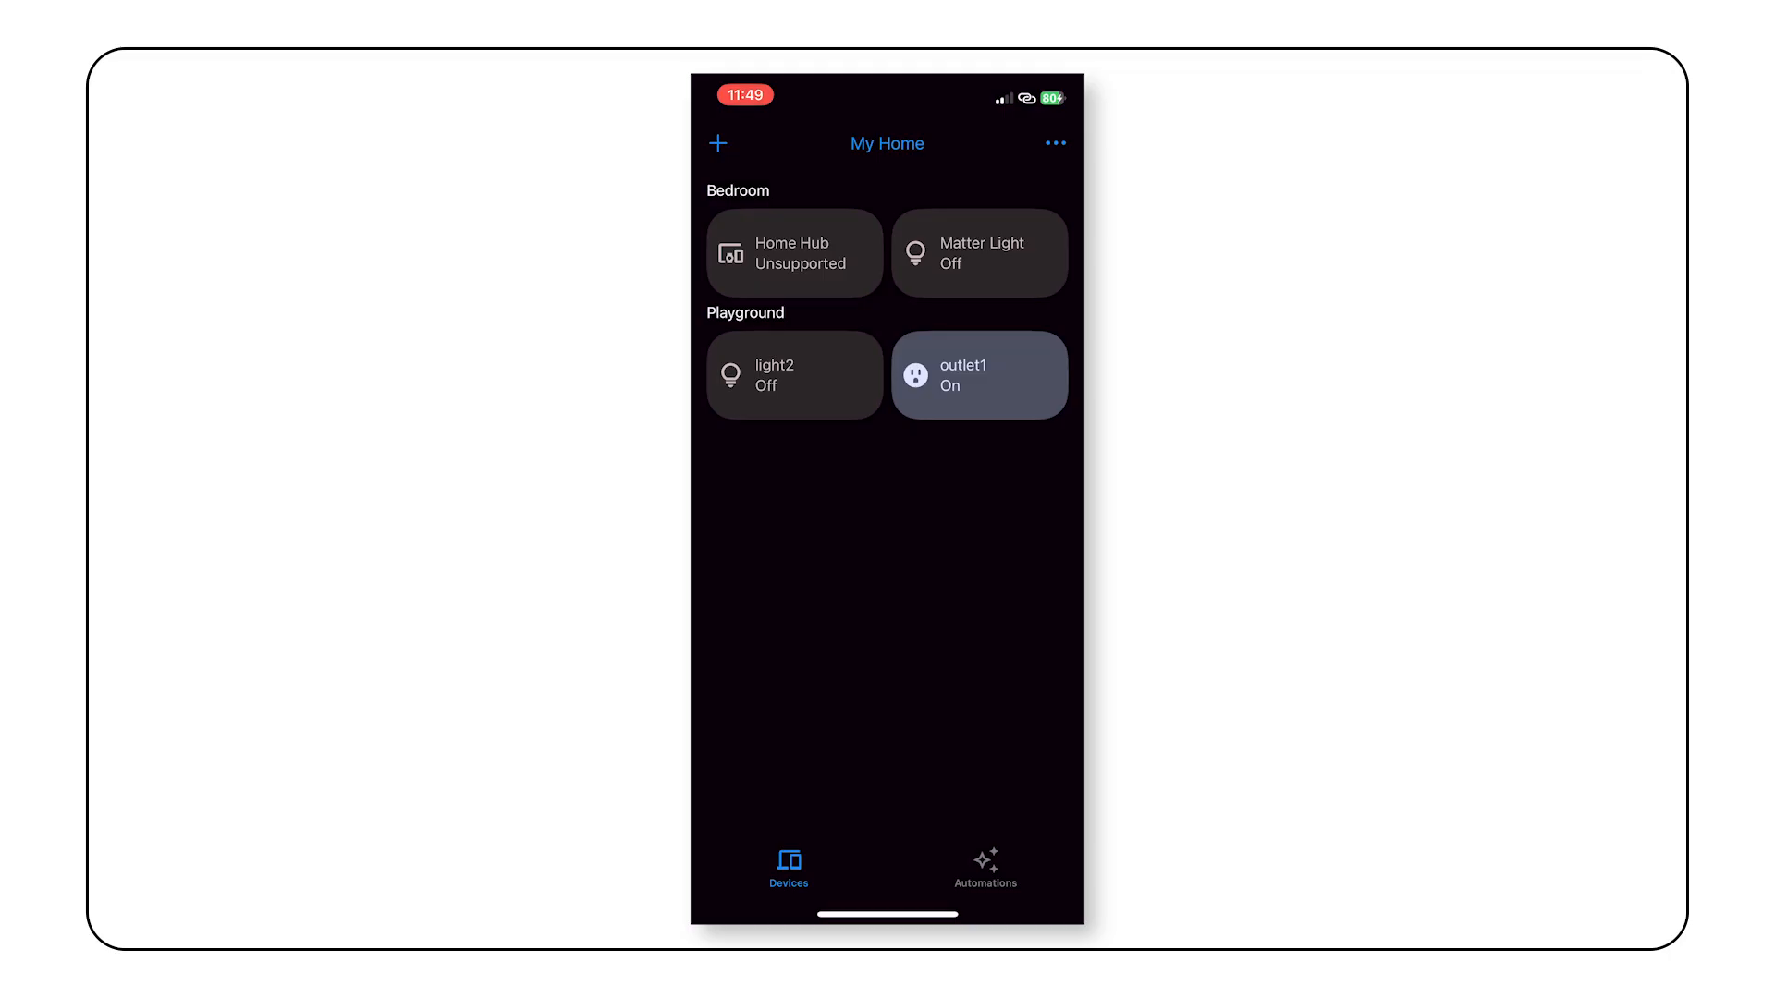
{"action": "left_click", "coordinate": [984, 866]}
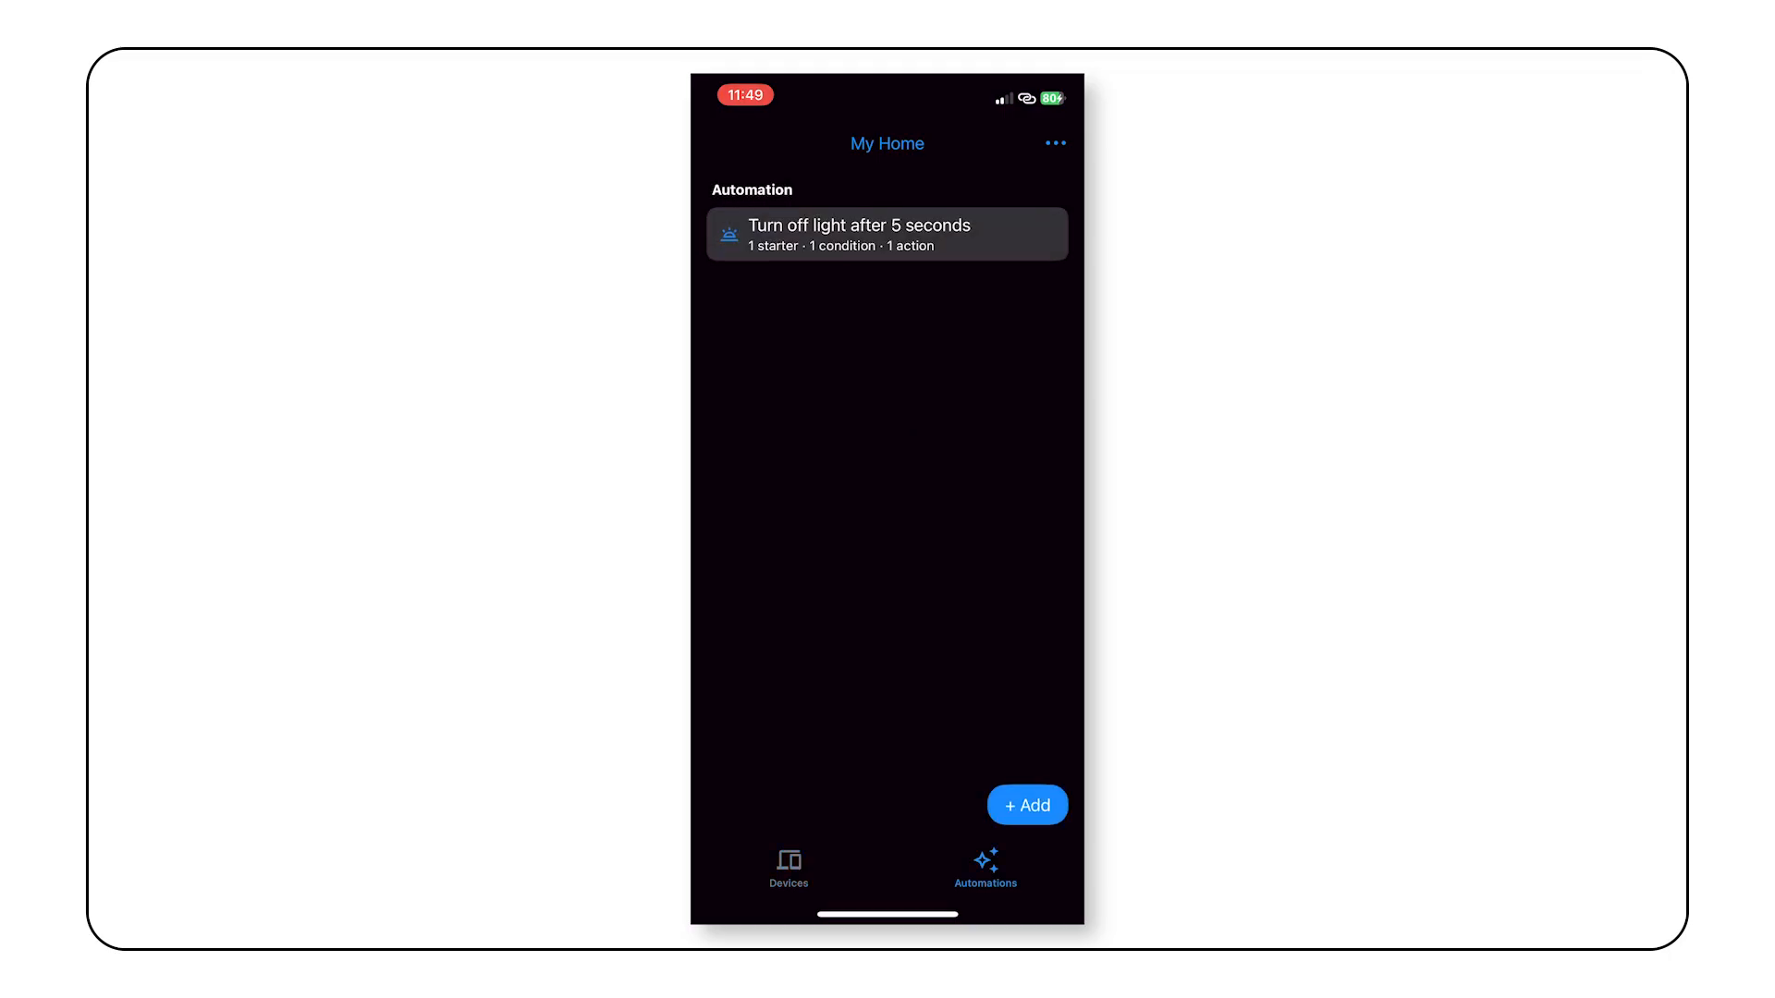